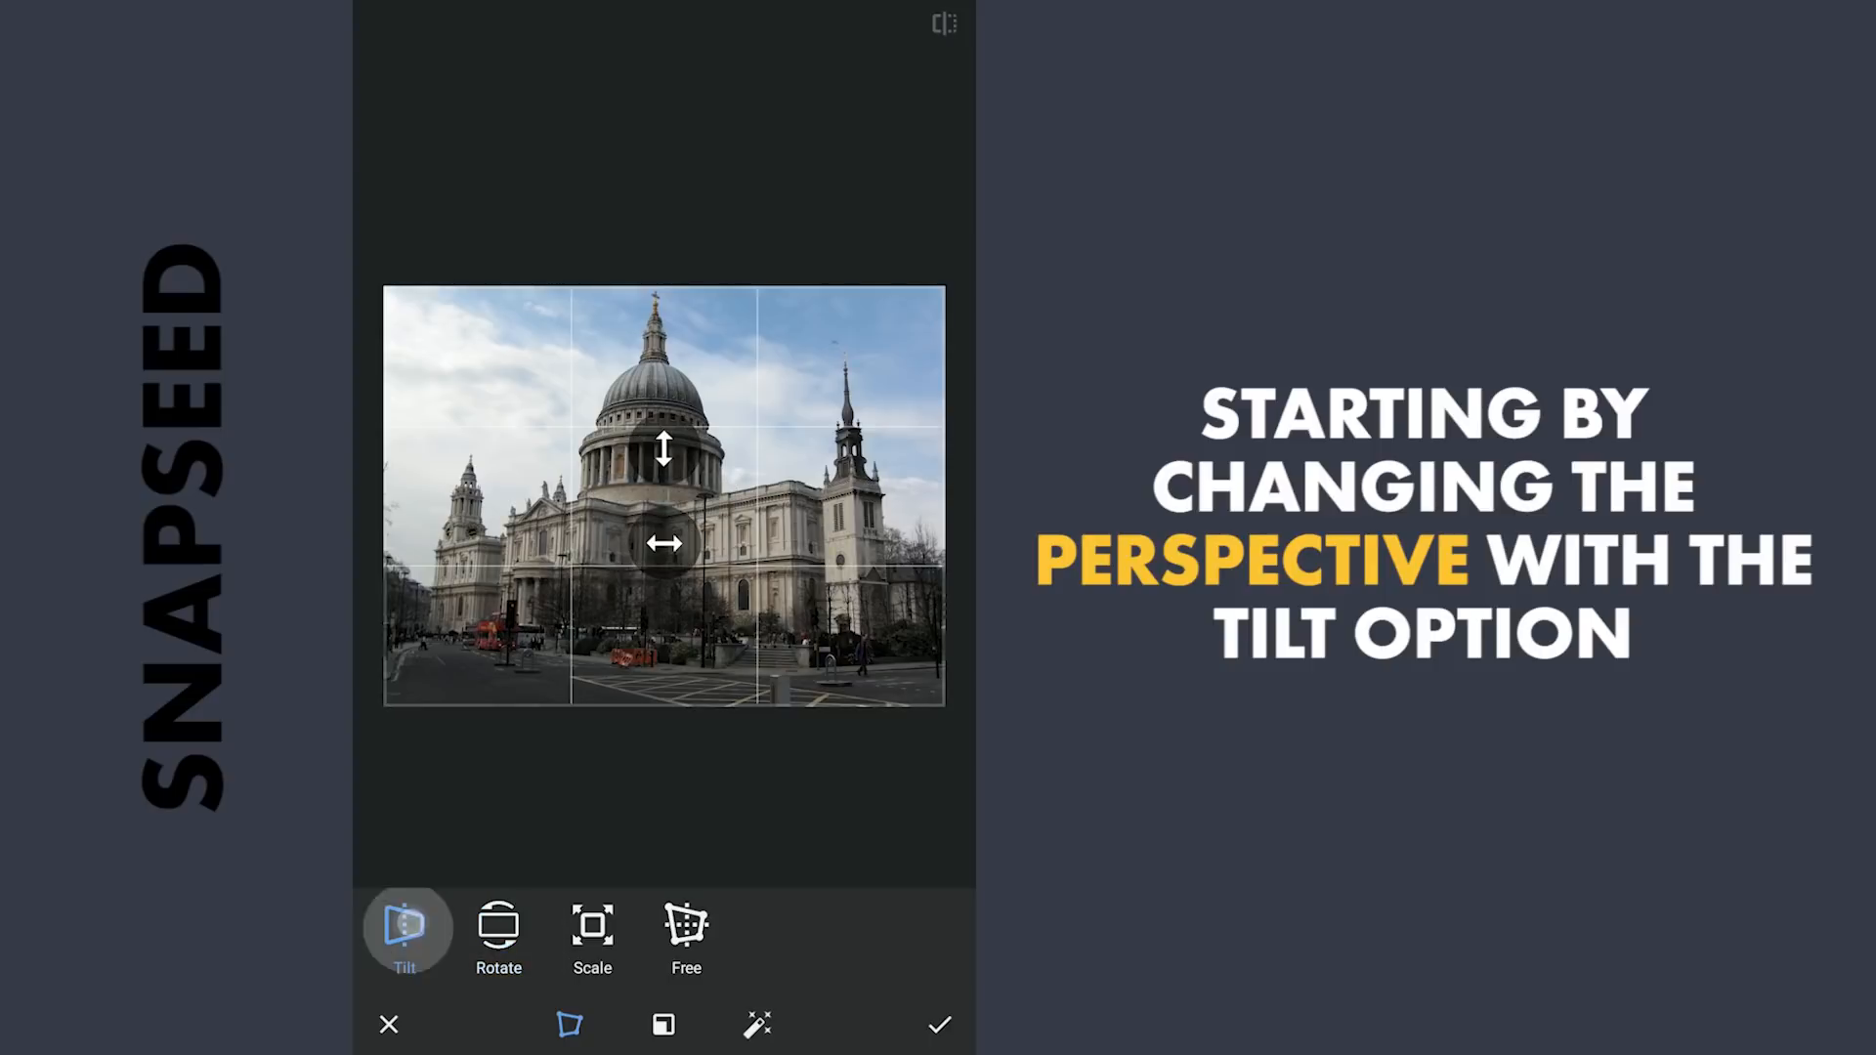
- Tilt the vertical perspective so the cathedral's walls and towers stand upright, then apply
drag(666, 544, 742, 608)
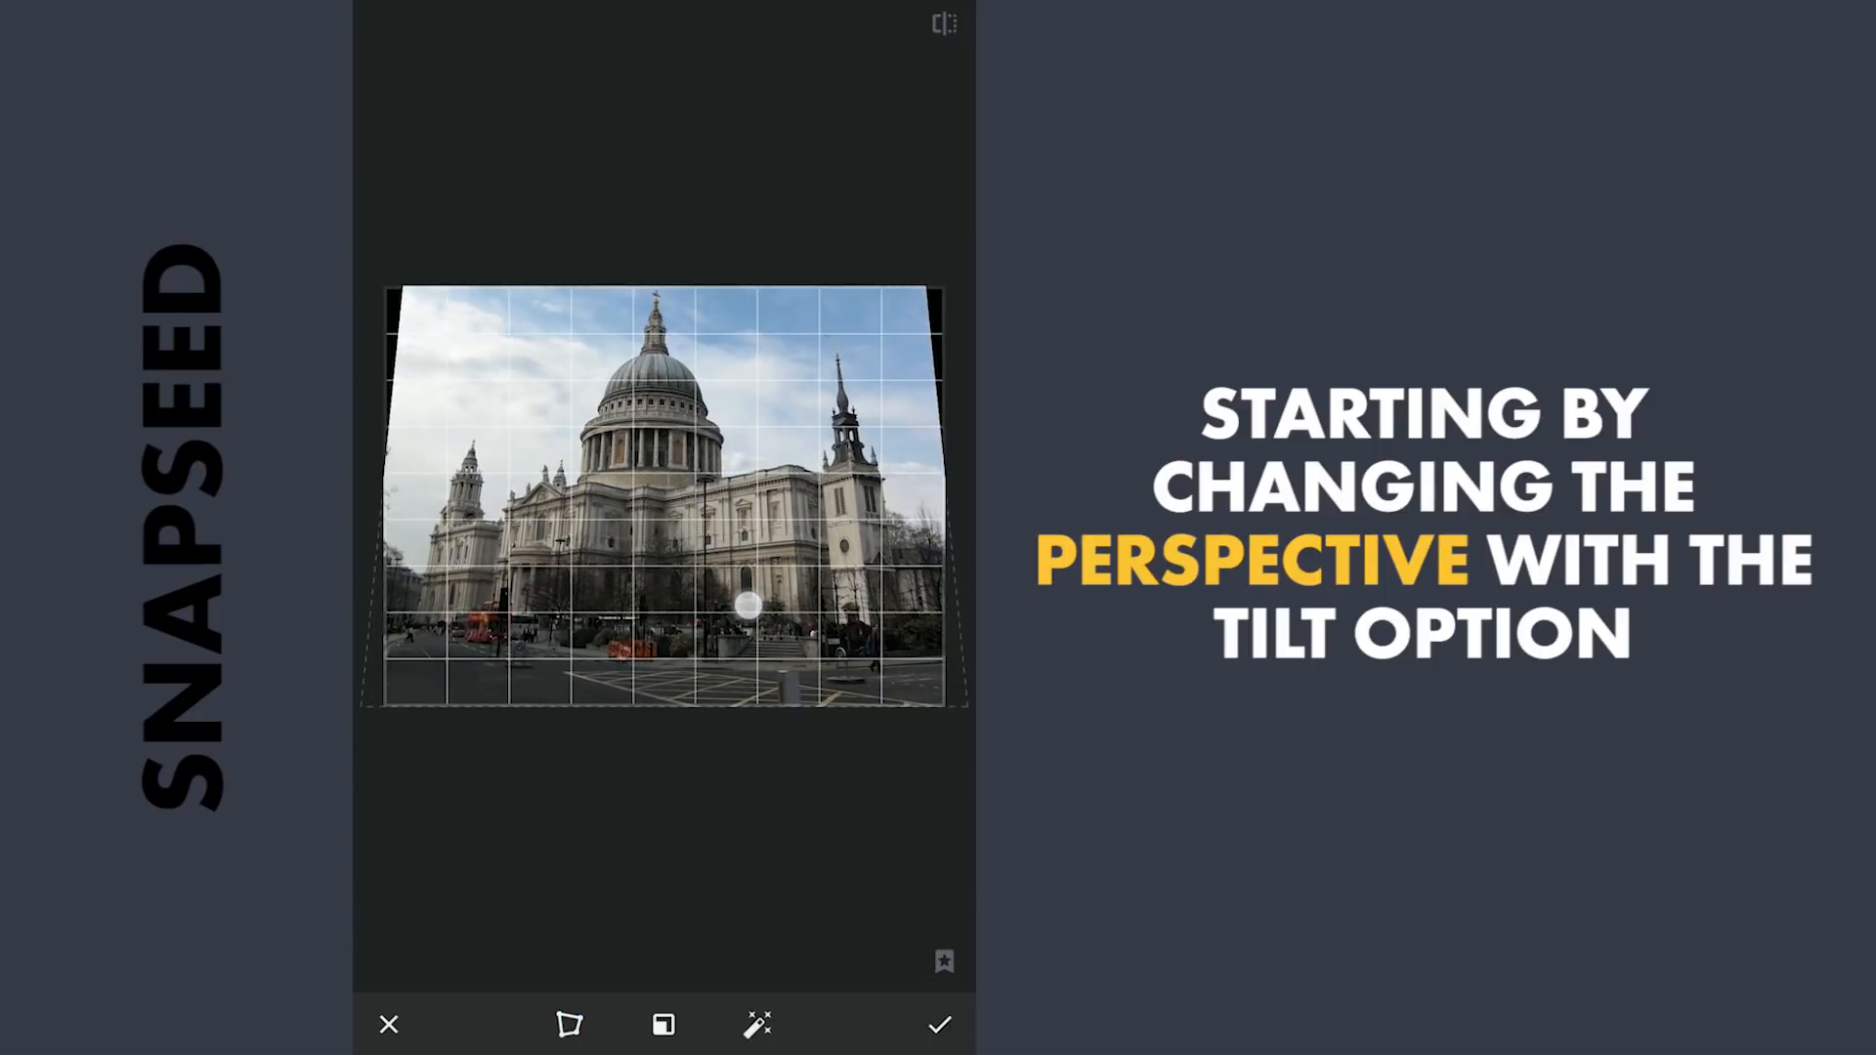
drag(741, 607, 738, 721)
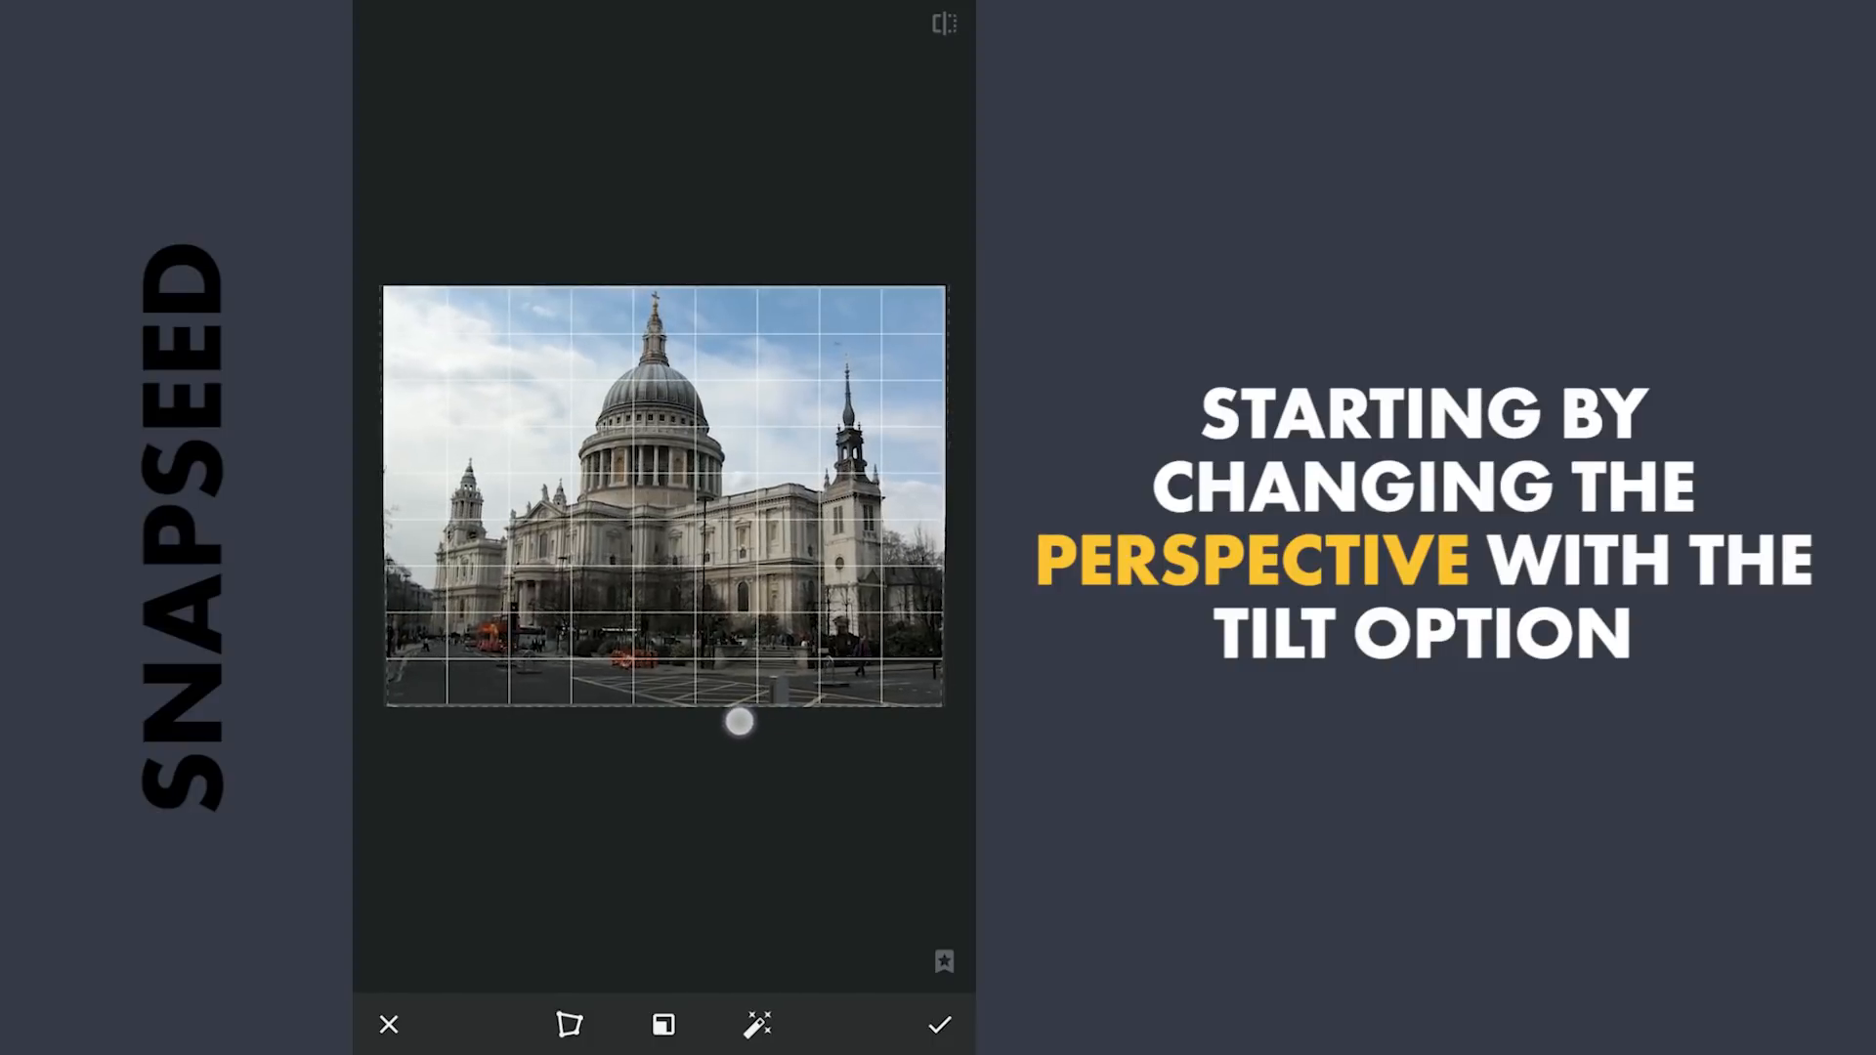
drag(739, 720, 734, 665)
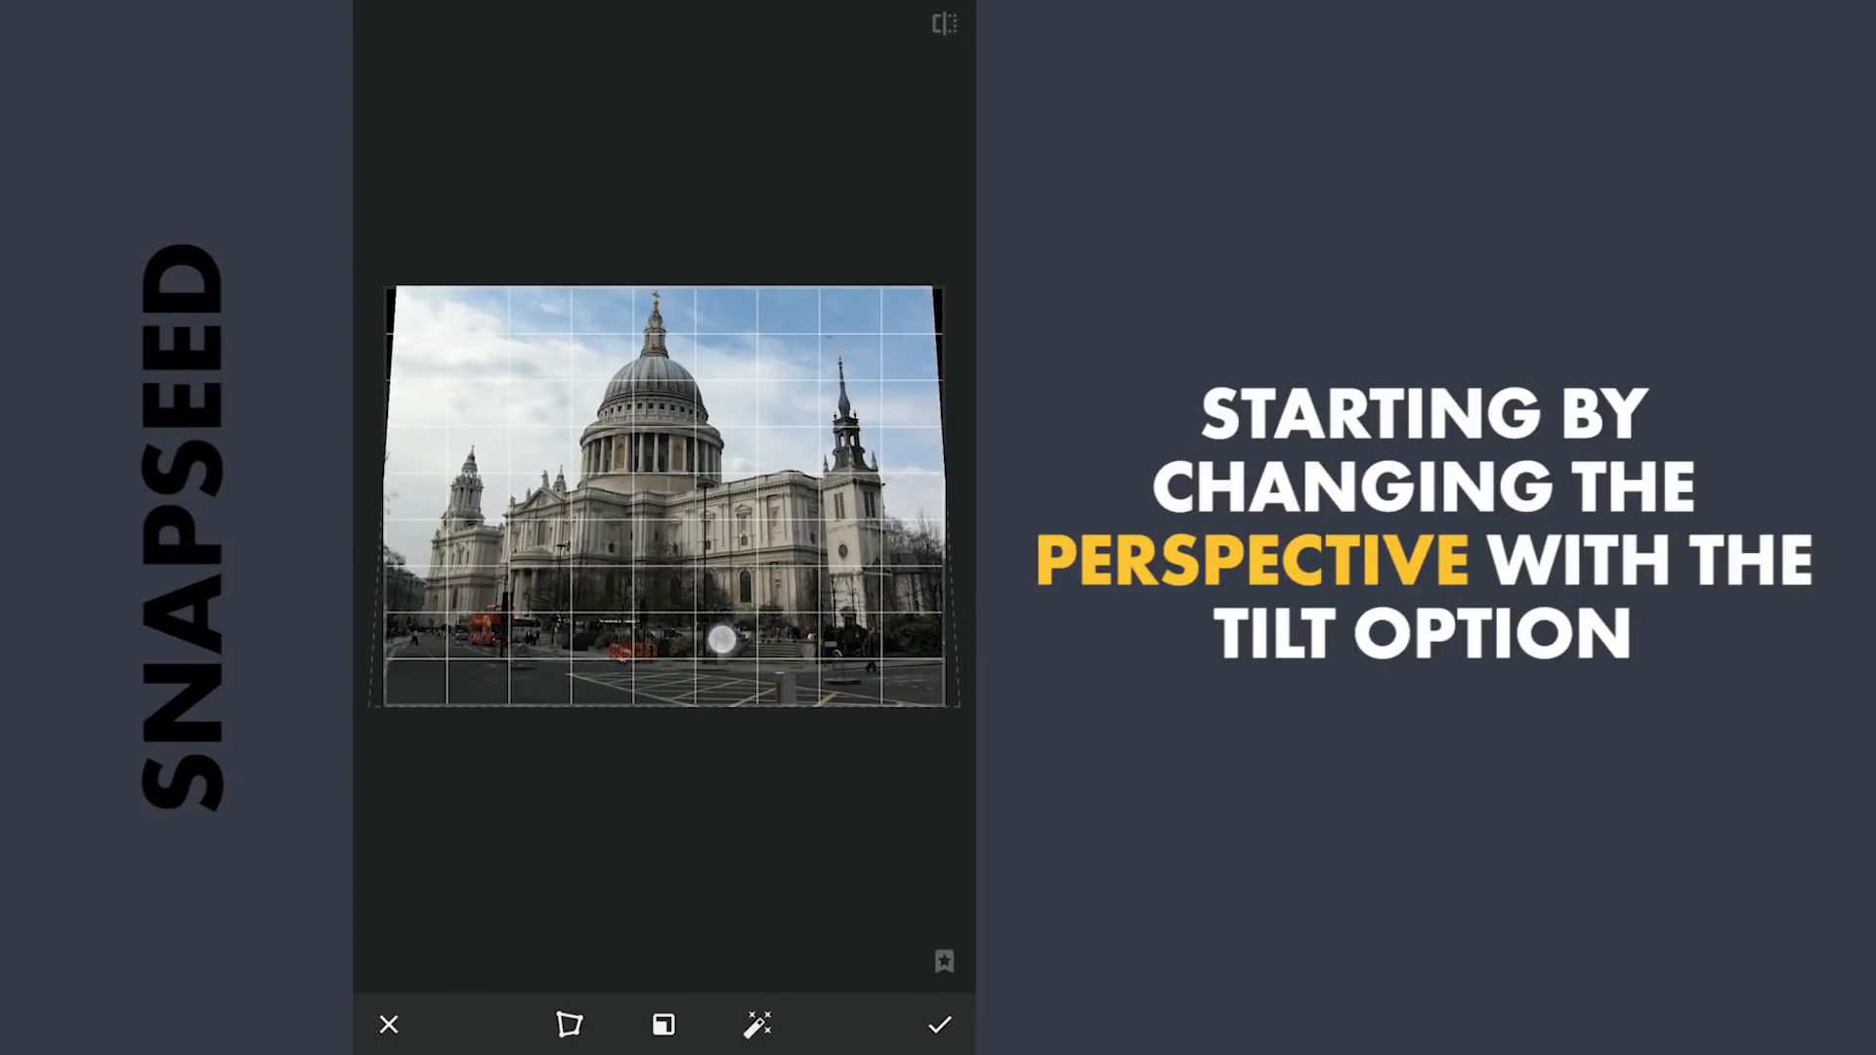
drag(718, 640, 718, 628)
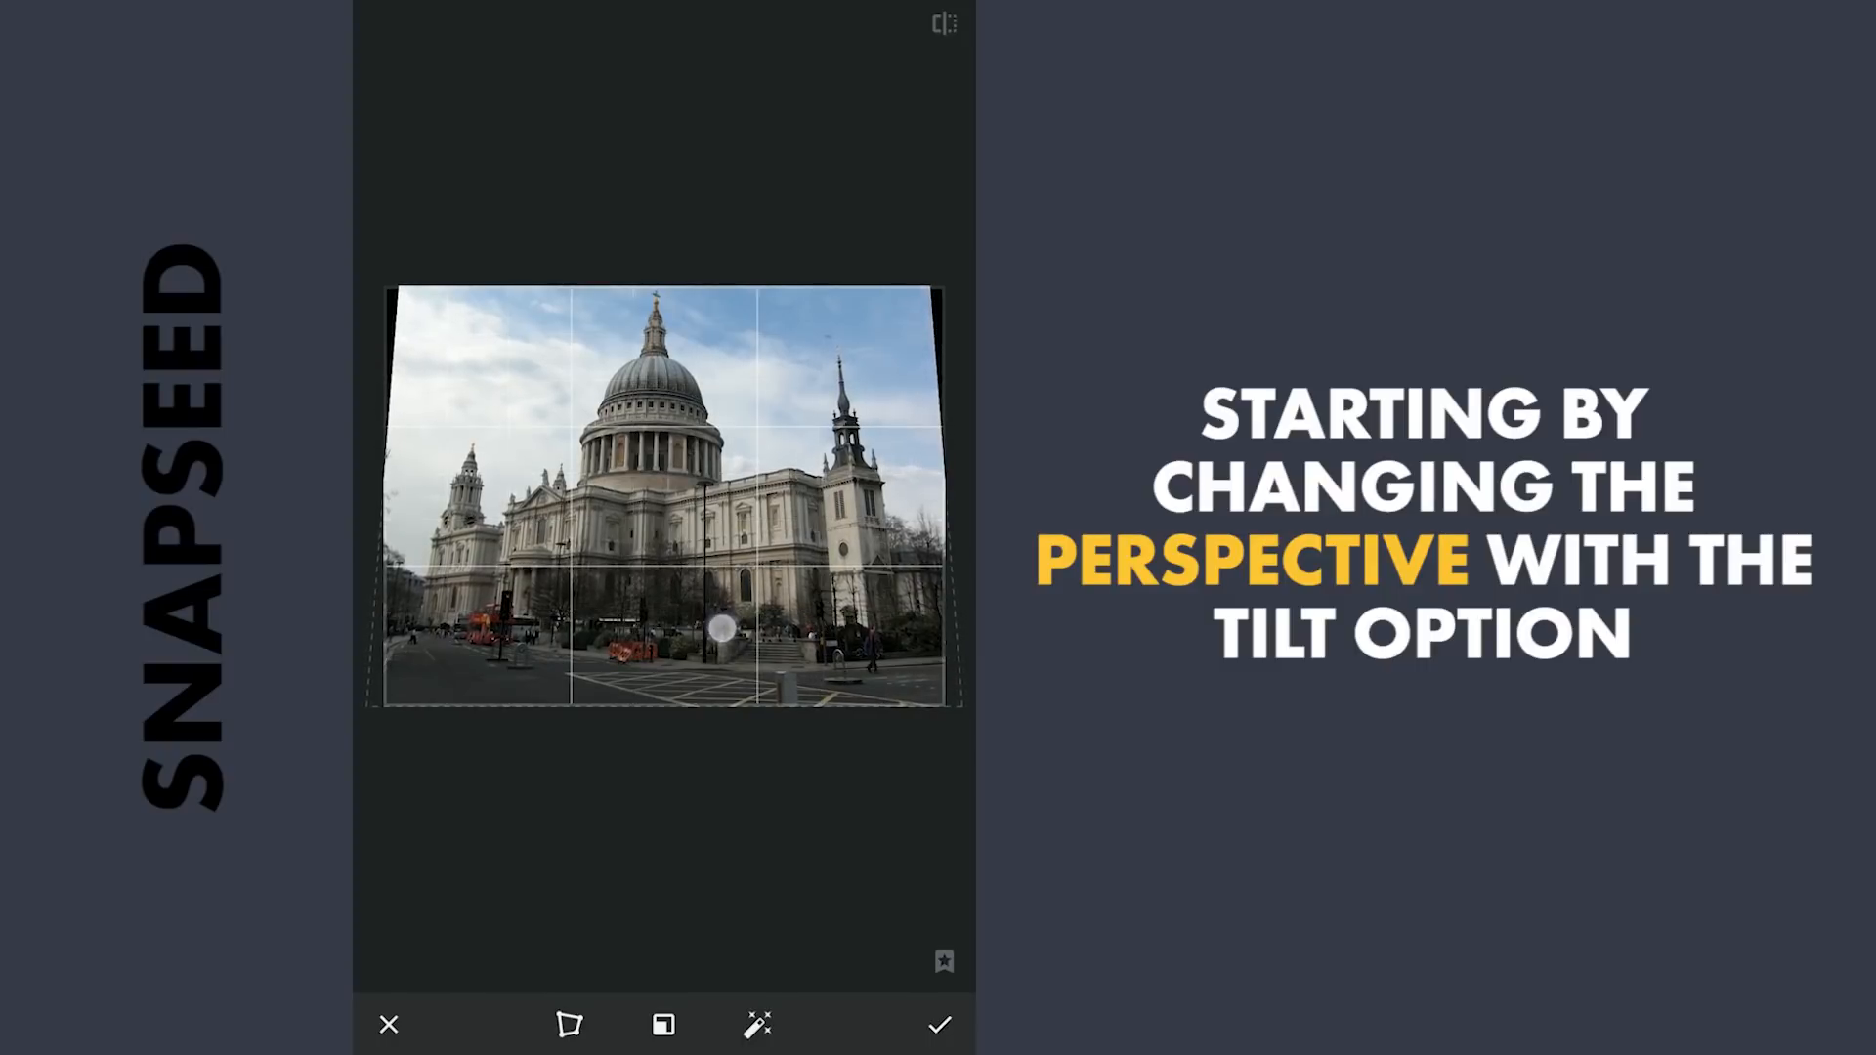
click(938, 1025)
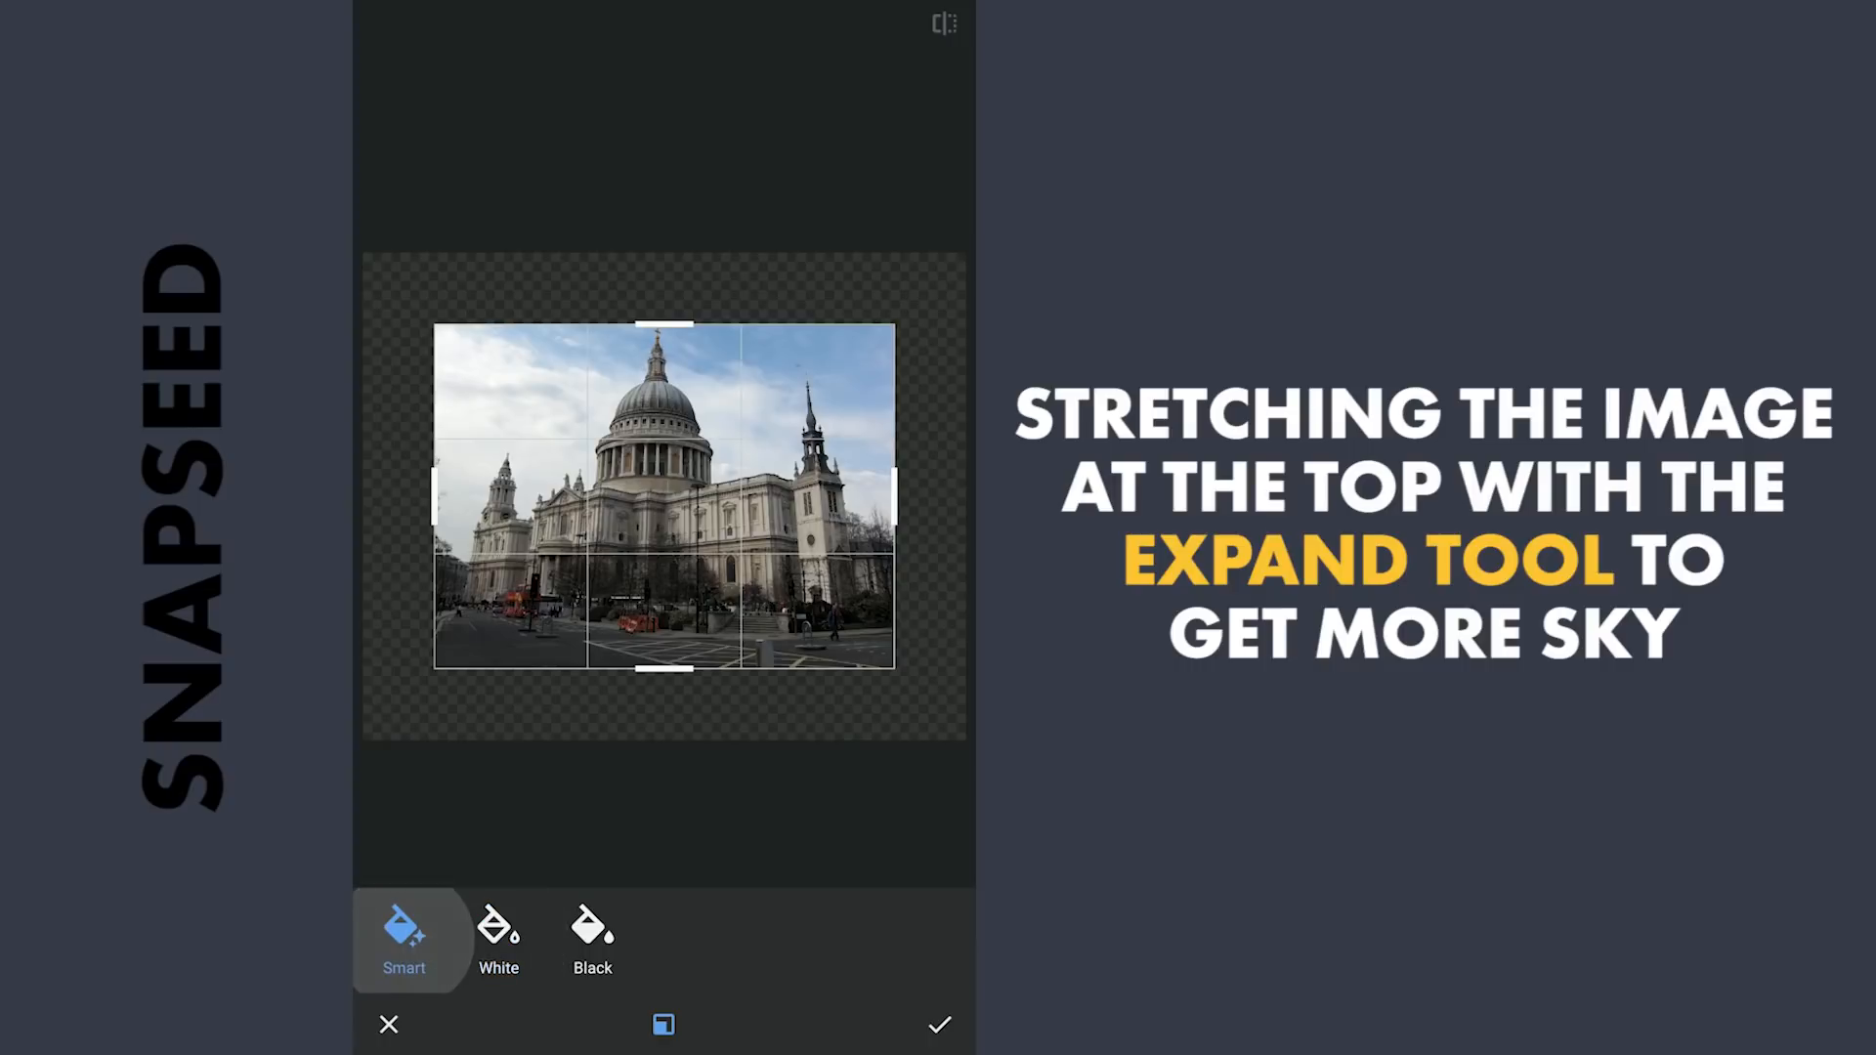
- Apply the first upward canvas expansion, then extend the top edge again for more sky
click(939, 1024)
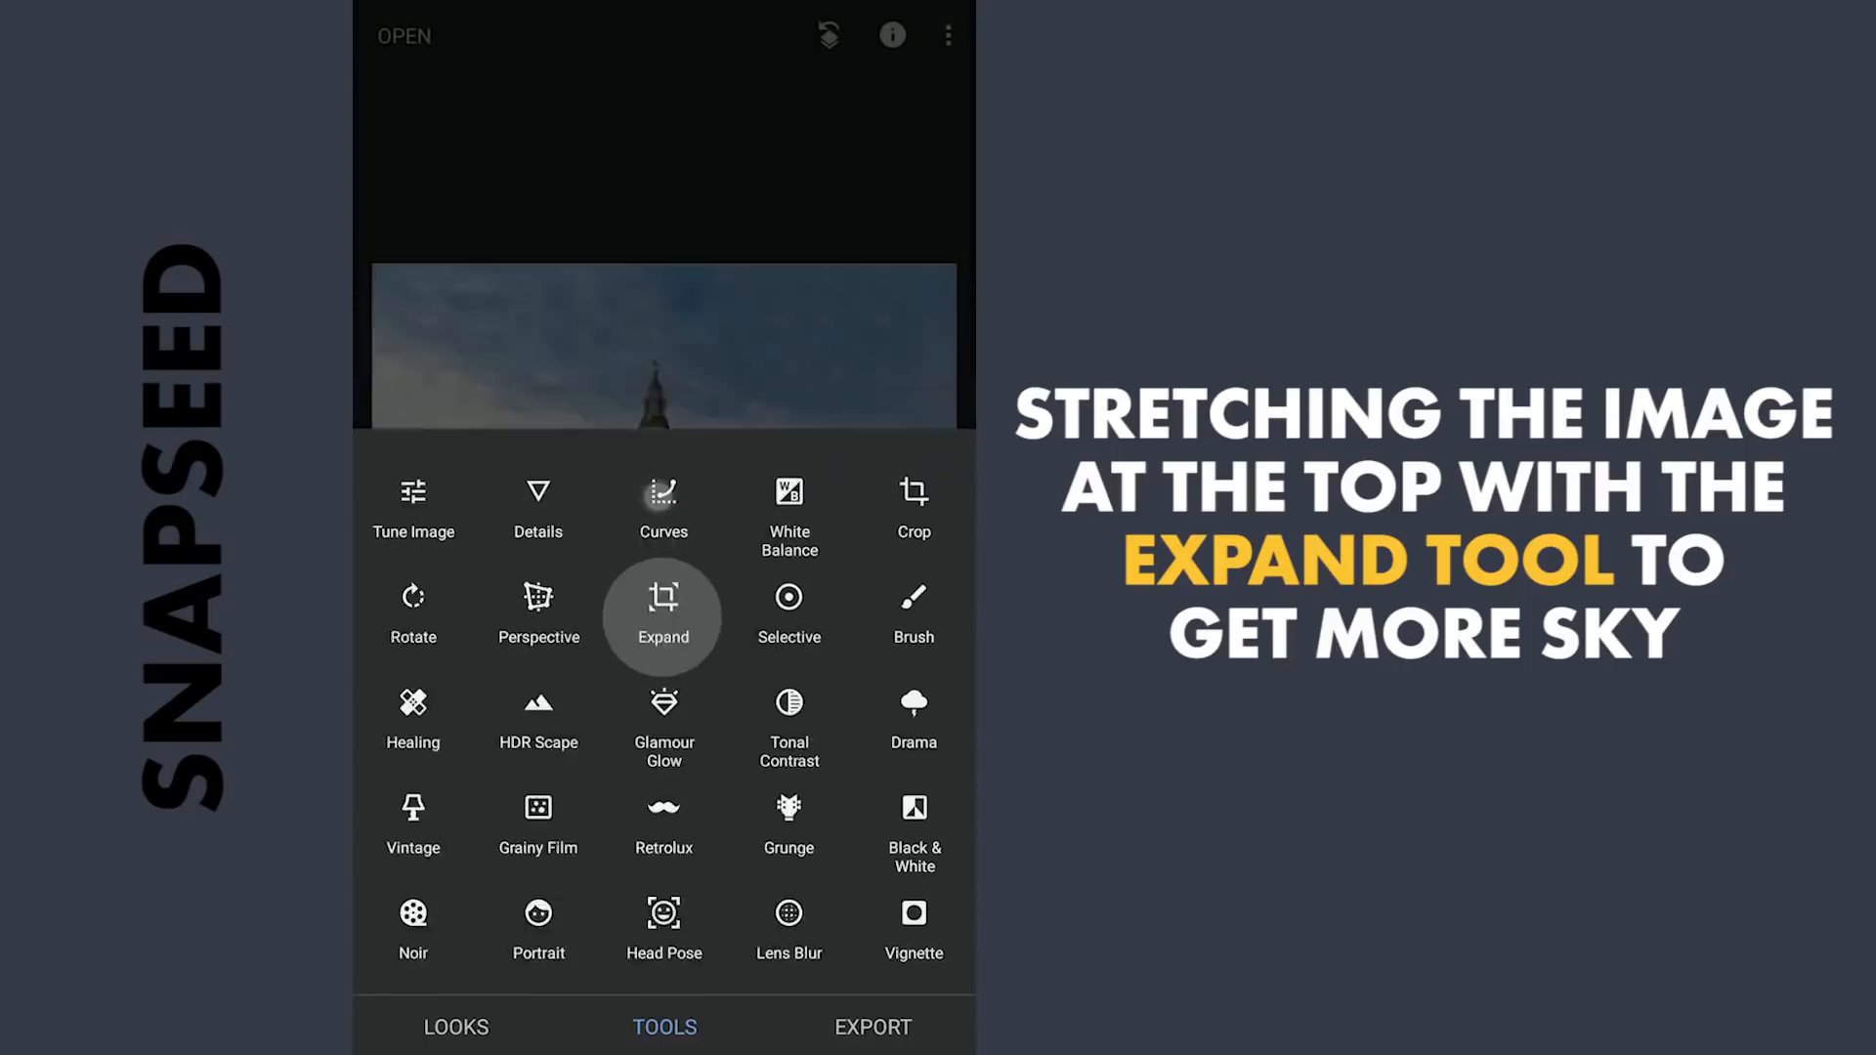
click(663, 616)
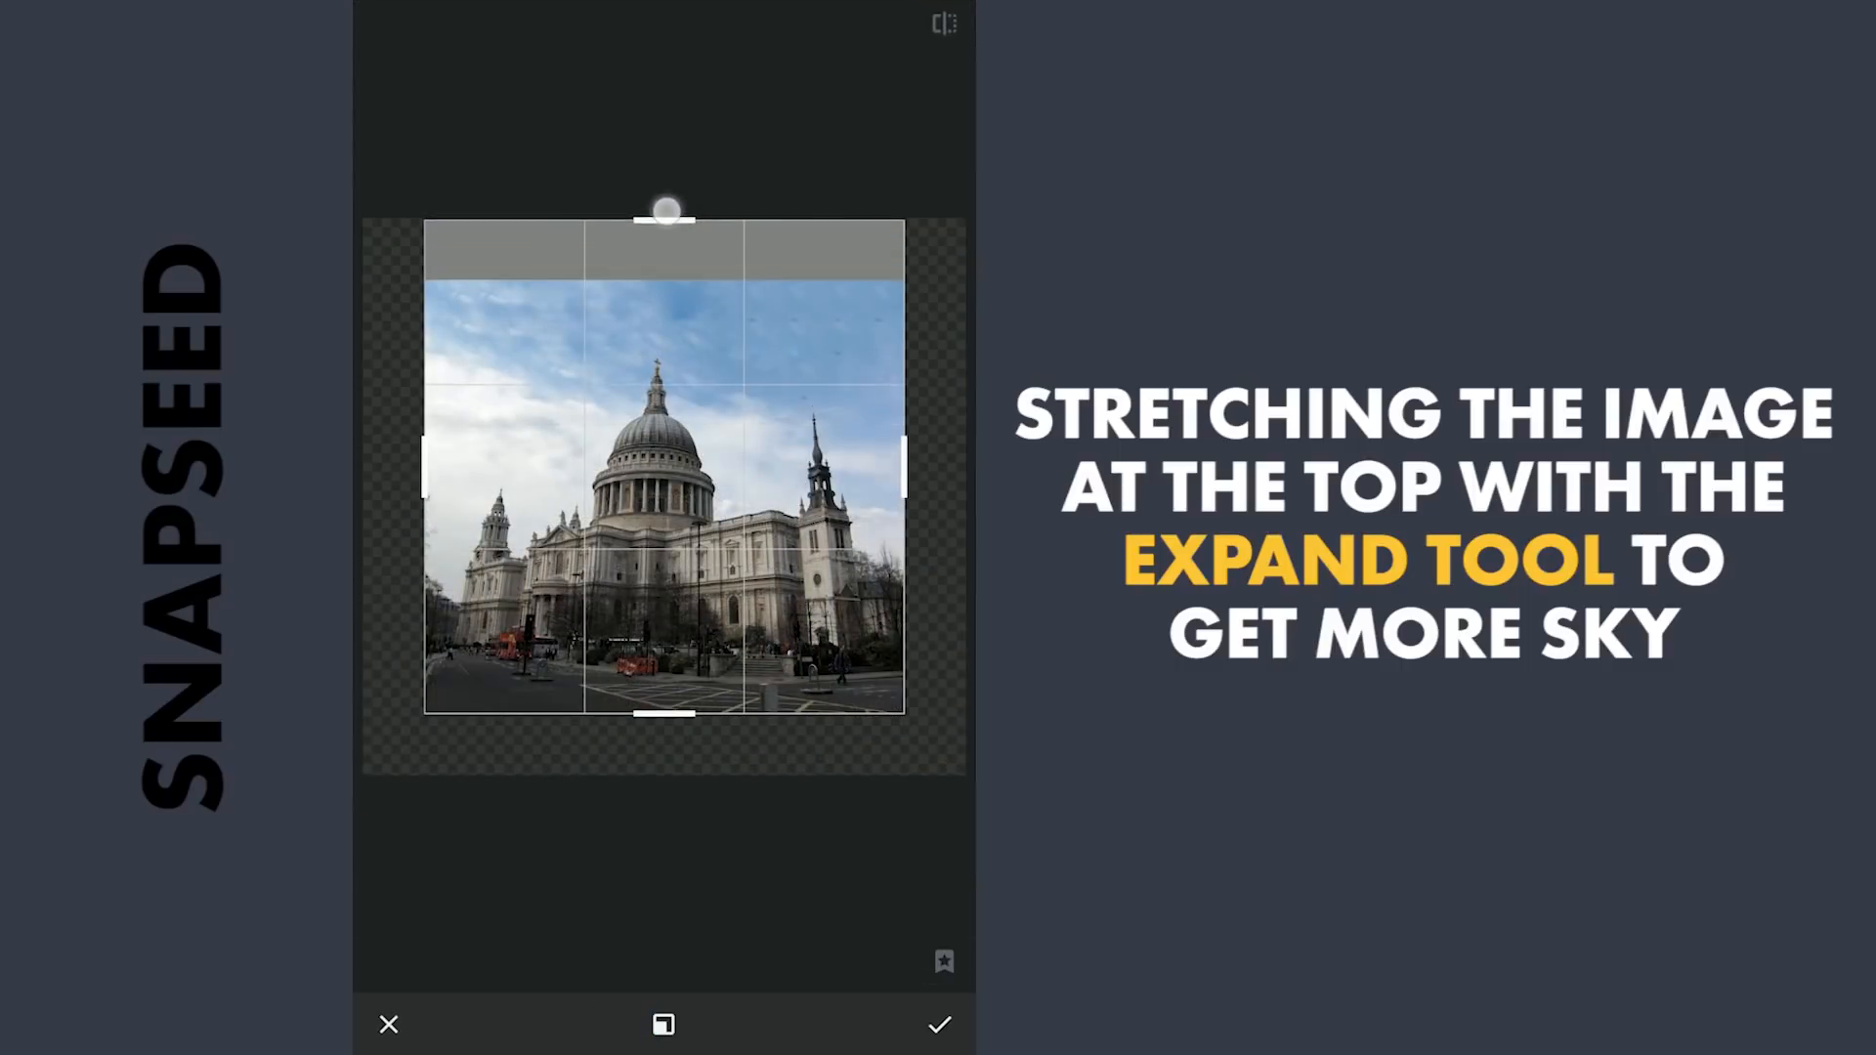
drag(664, 209, 665, 215)
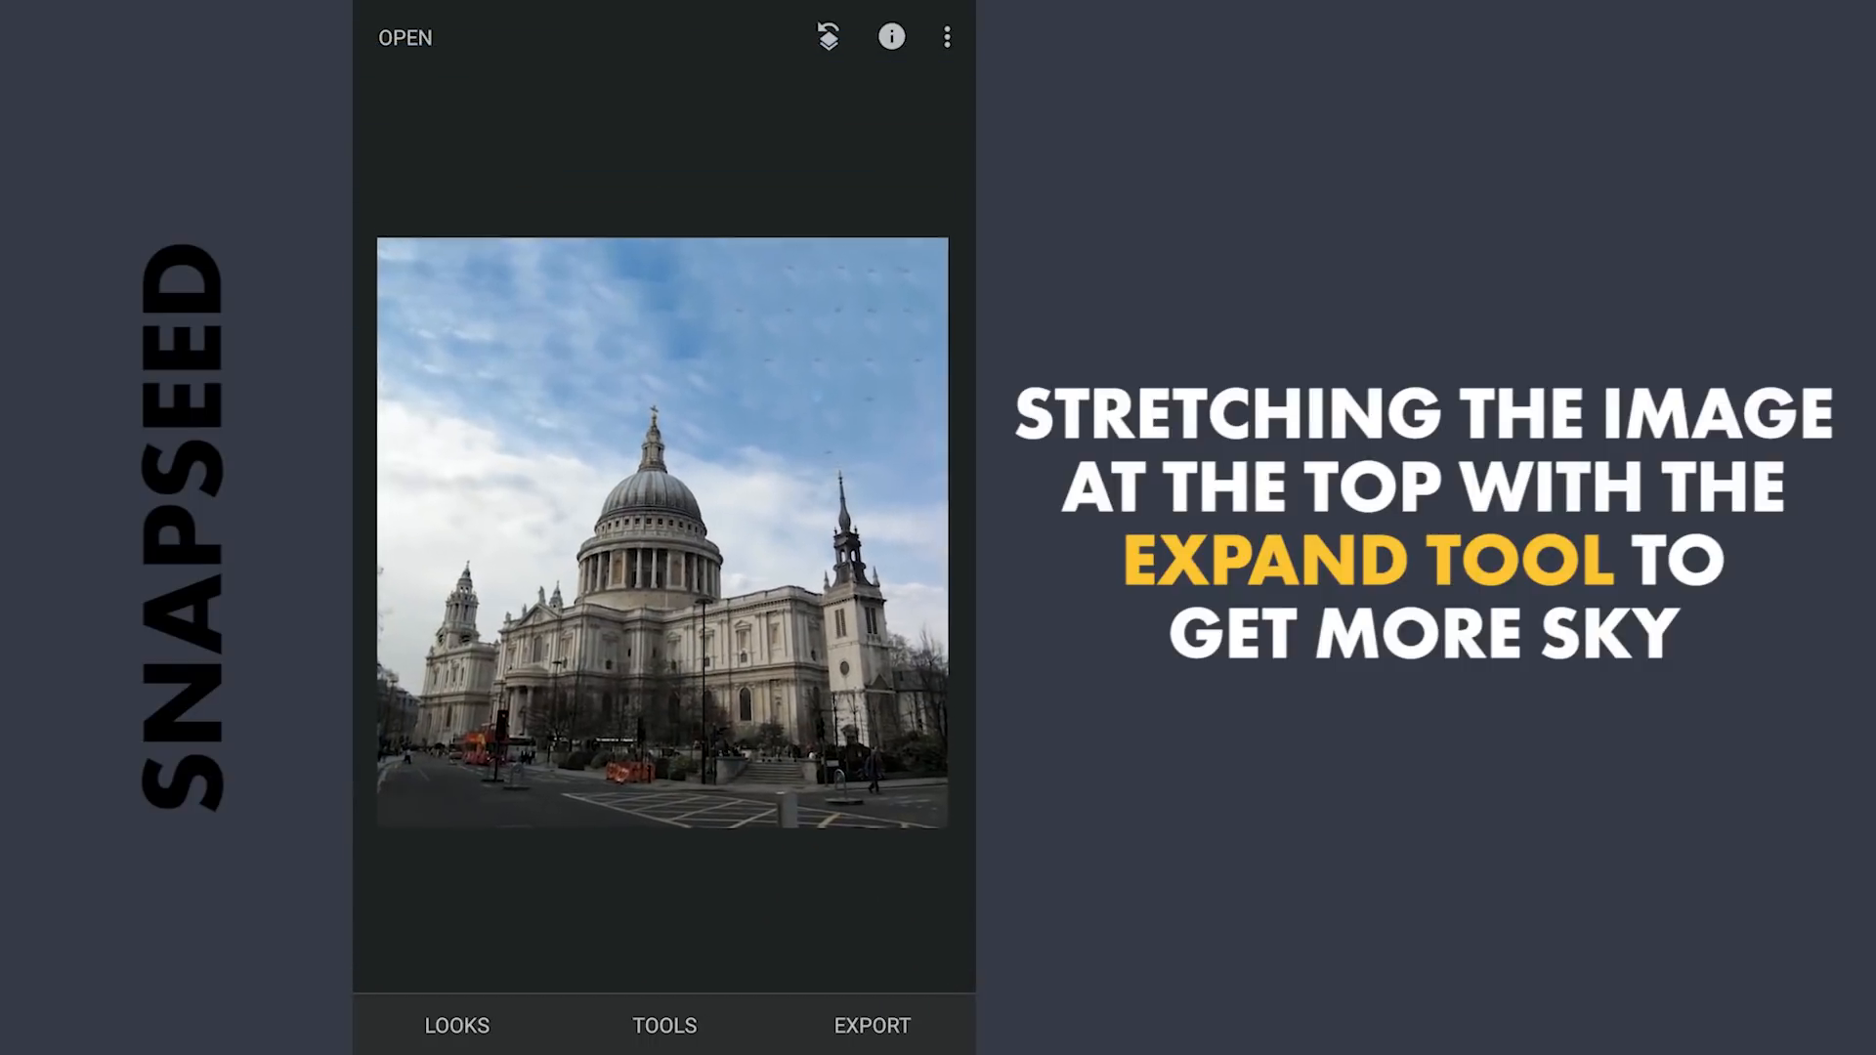
click(665, 1025)
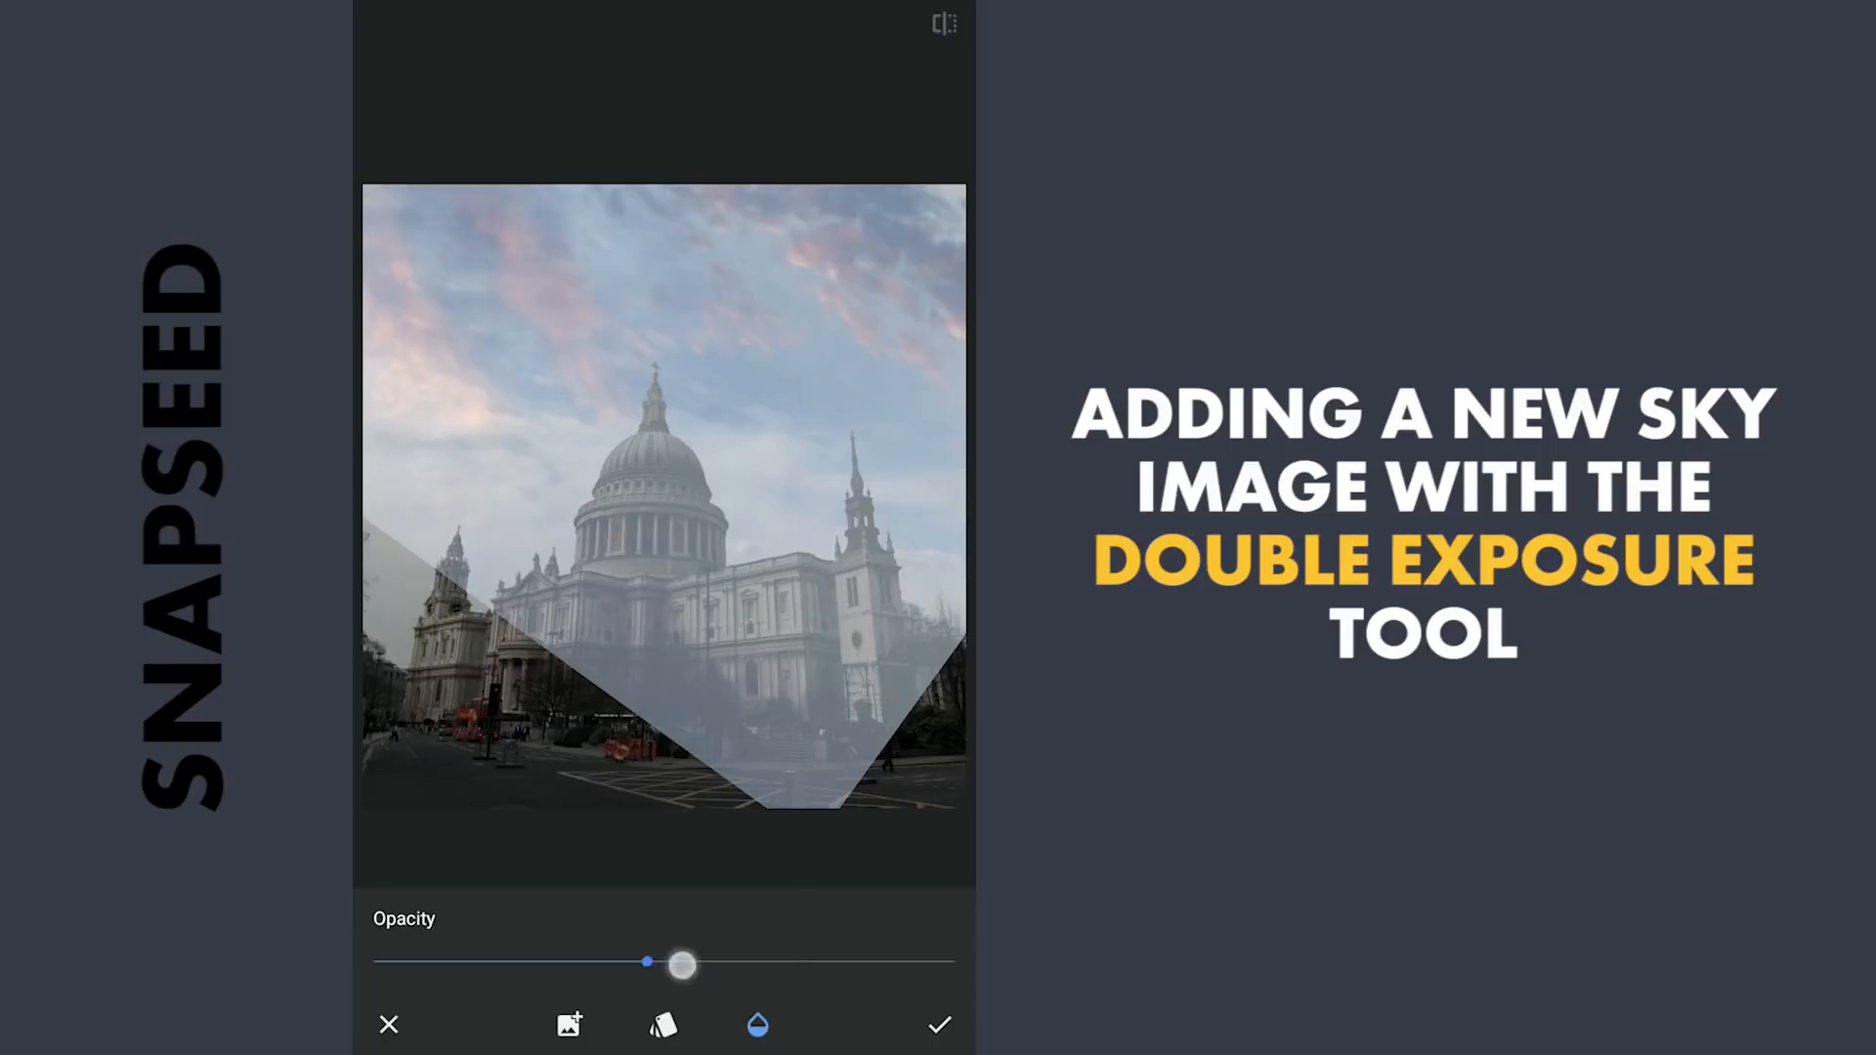
- Raise the pink-clouded sky overlay to full opacity and apply the double exposure
drag(646, 961, 954, 960)
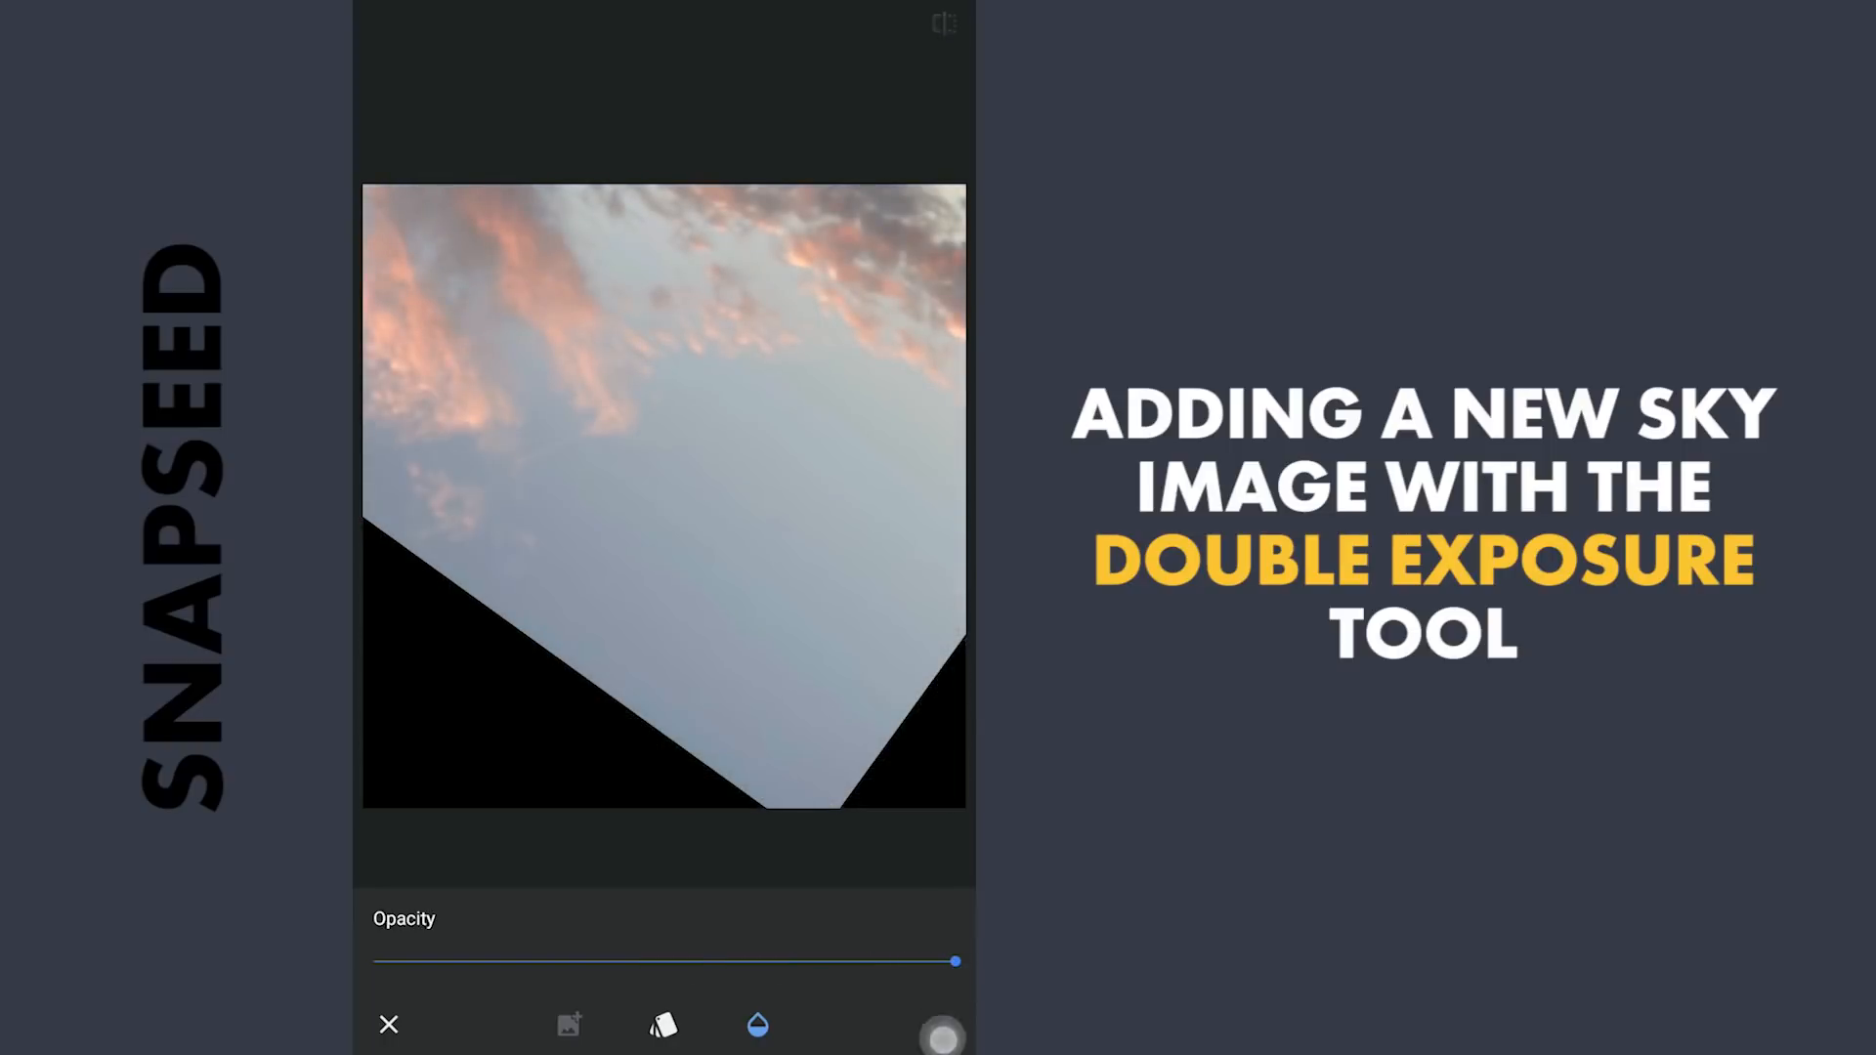
click(943, 1024)
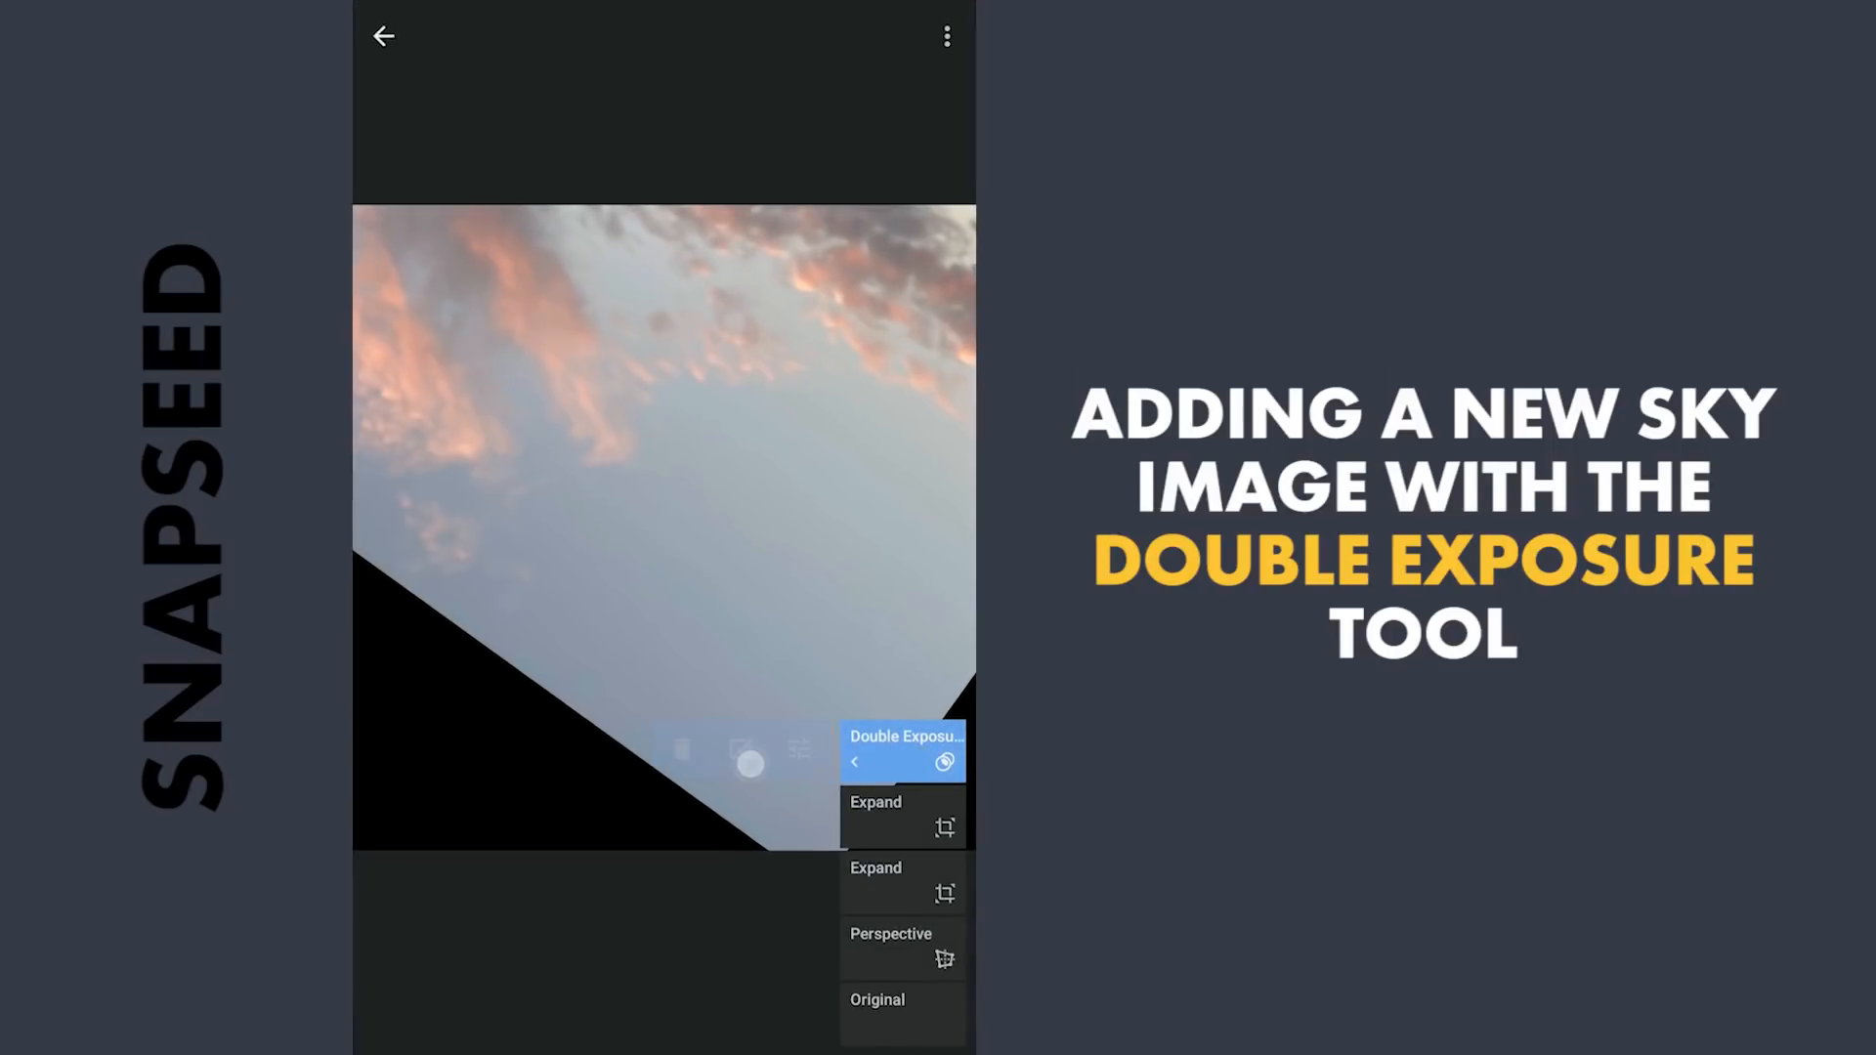
- Invert the Double Exposure mask, paint the sky off the dome and spire, and apply
click(903, 750)
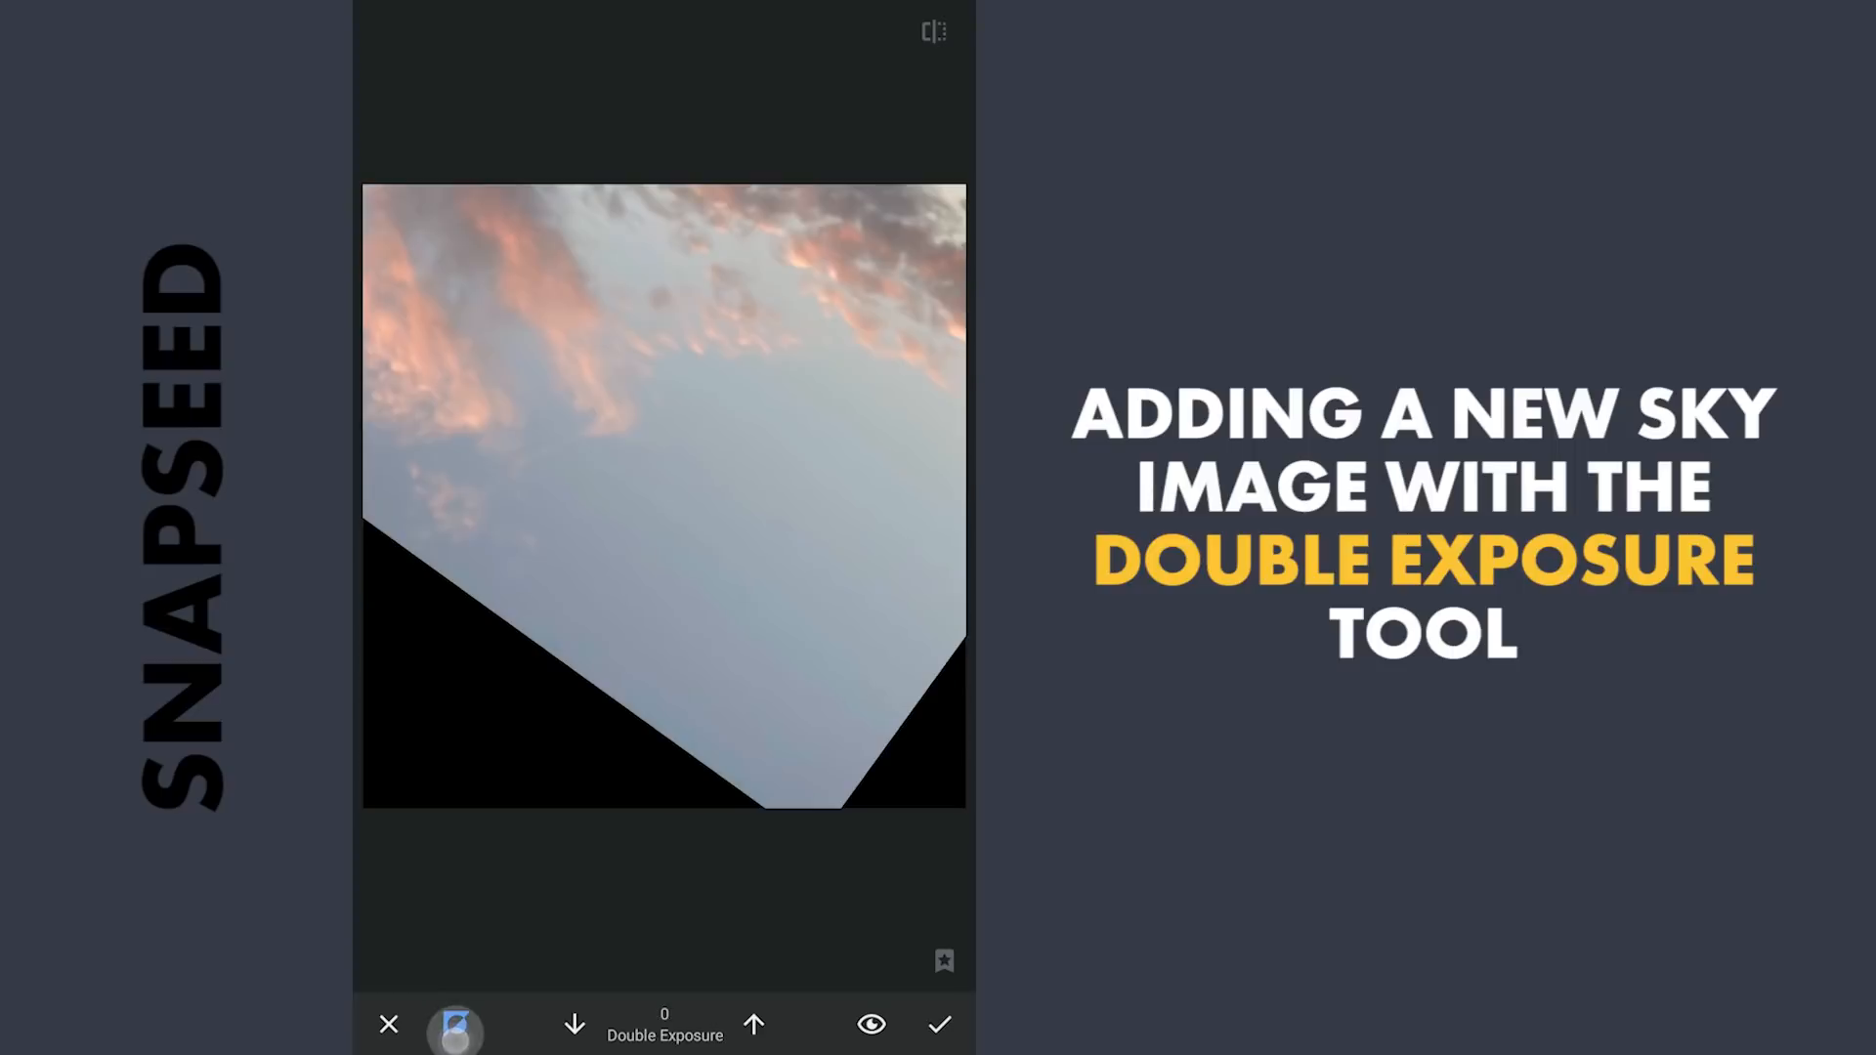
click(753, 1023)
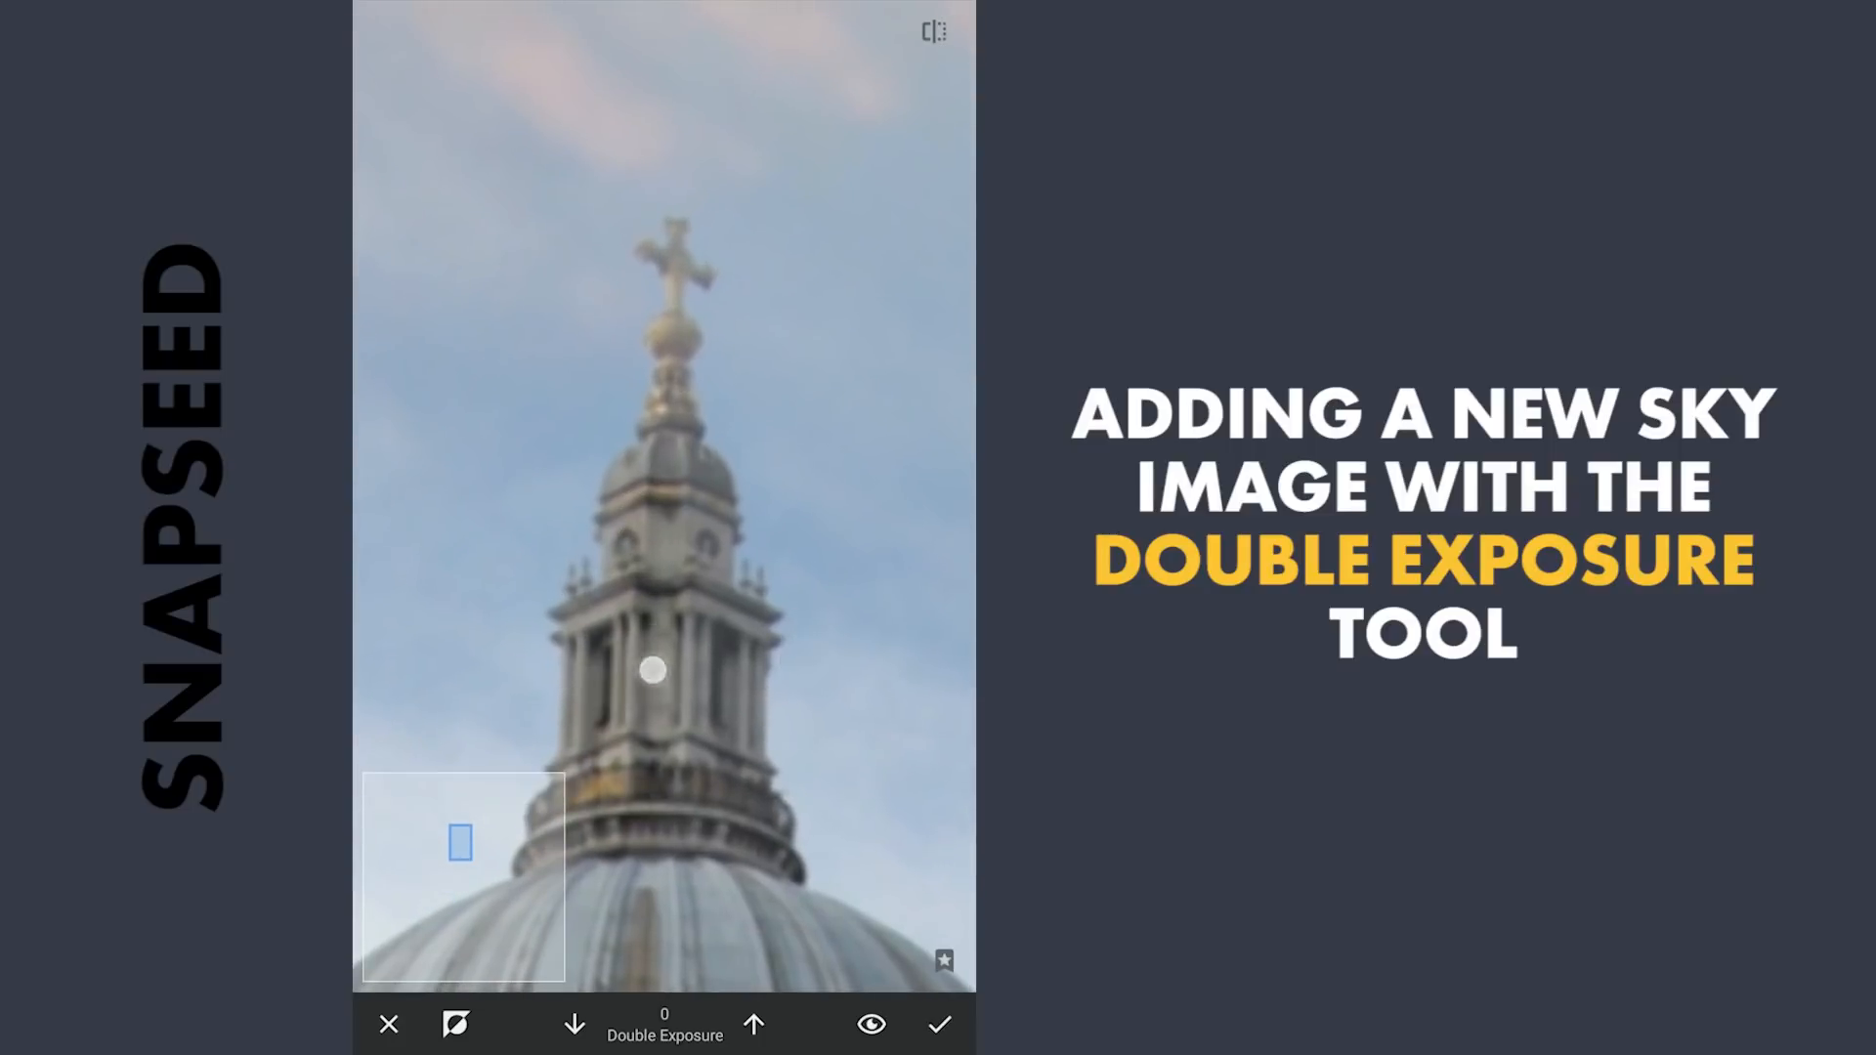
drag(651, 670, 664, 495)
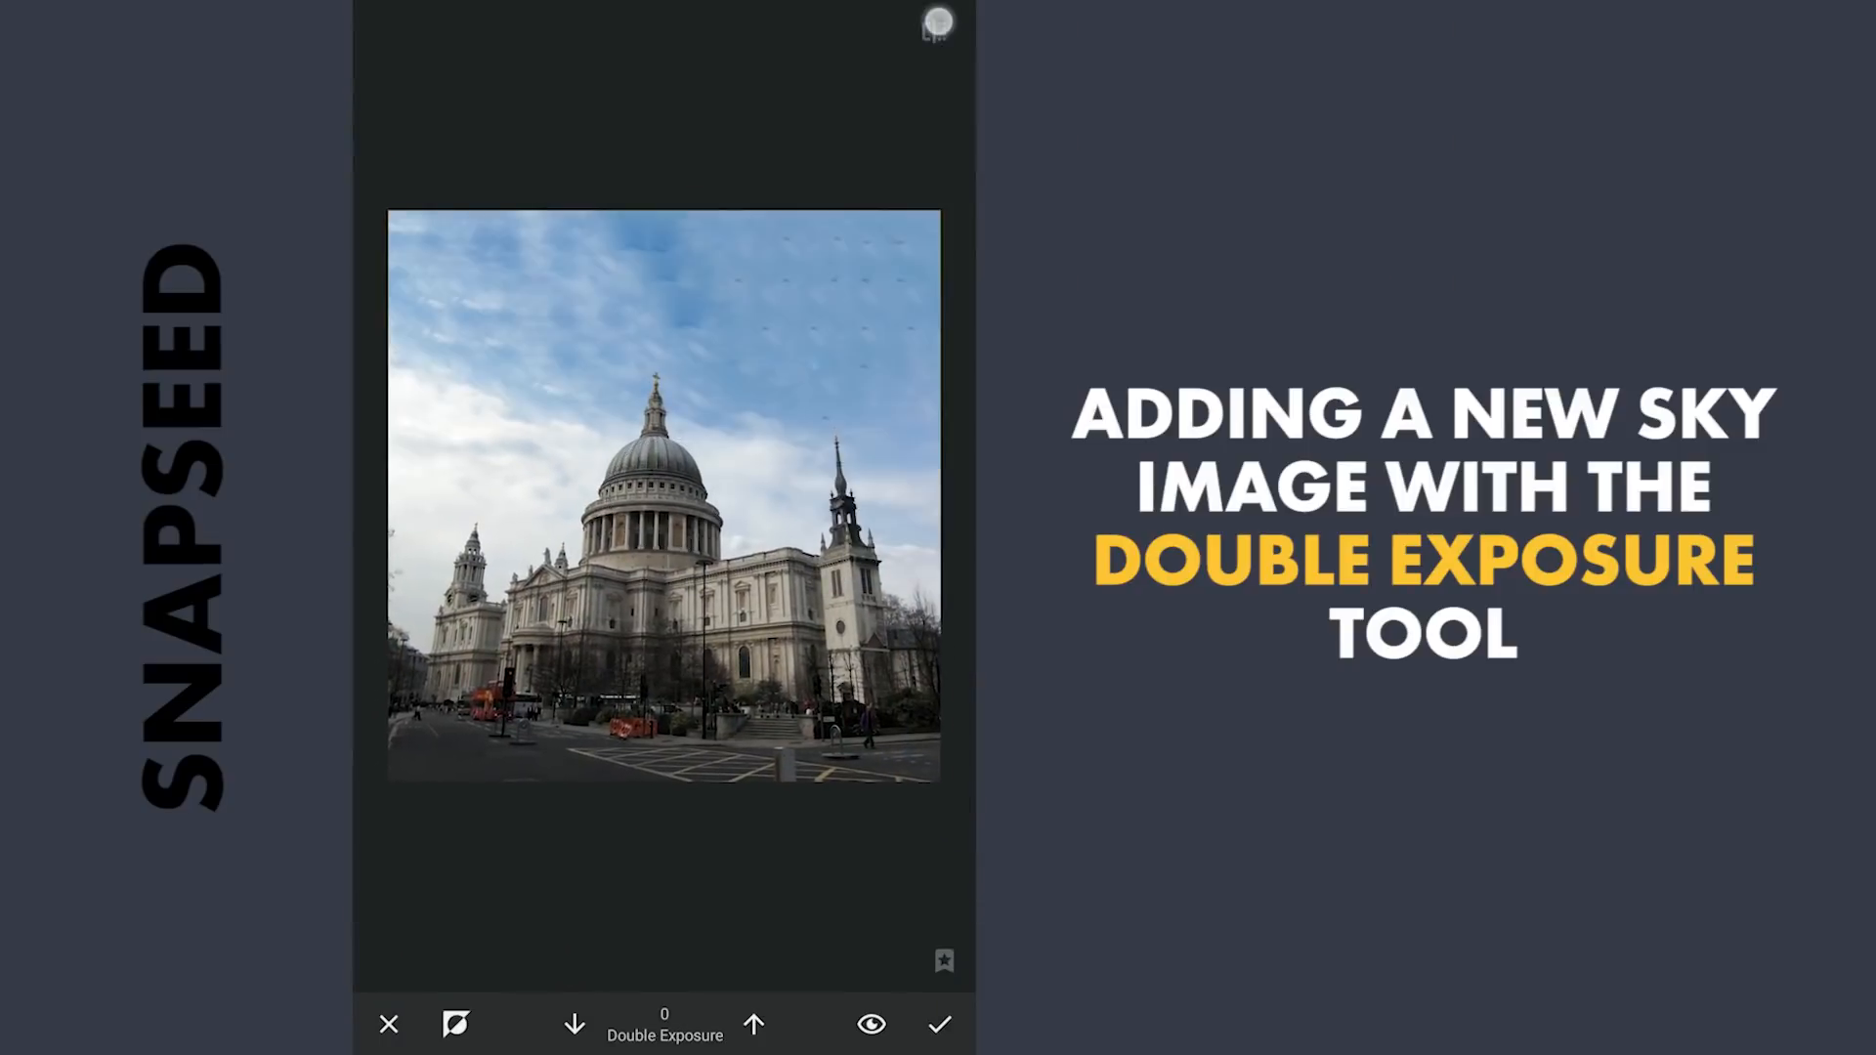
click(942, 1024)
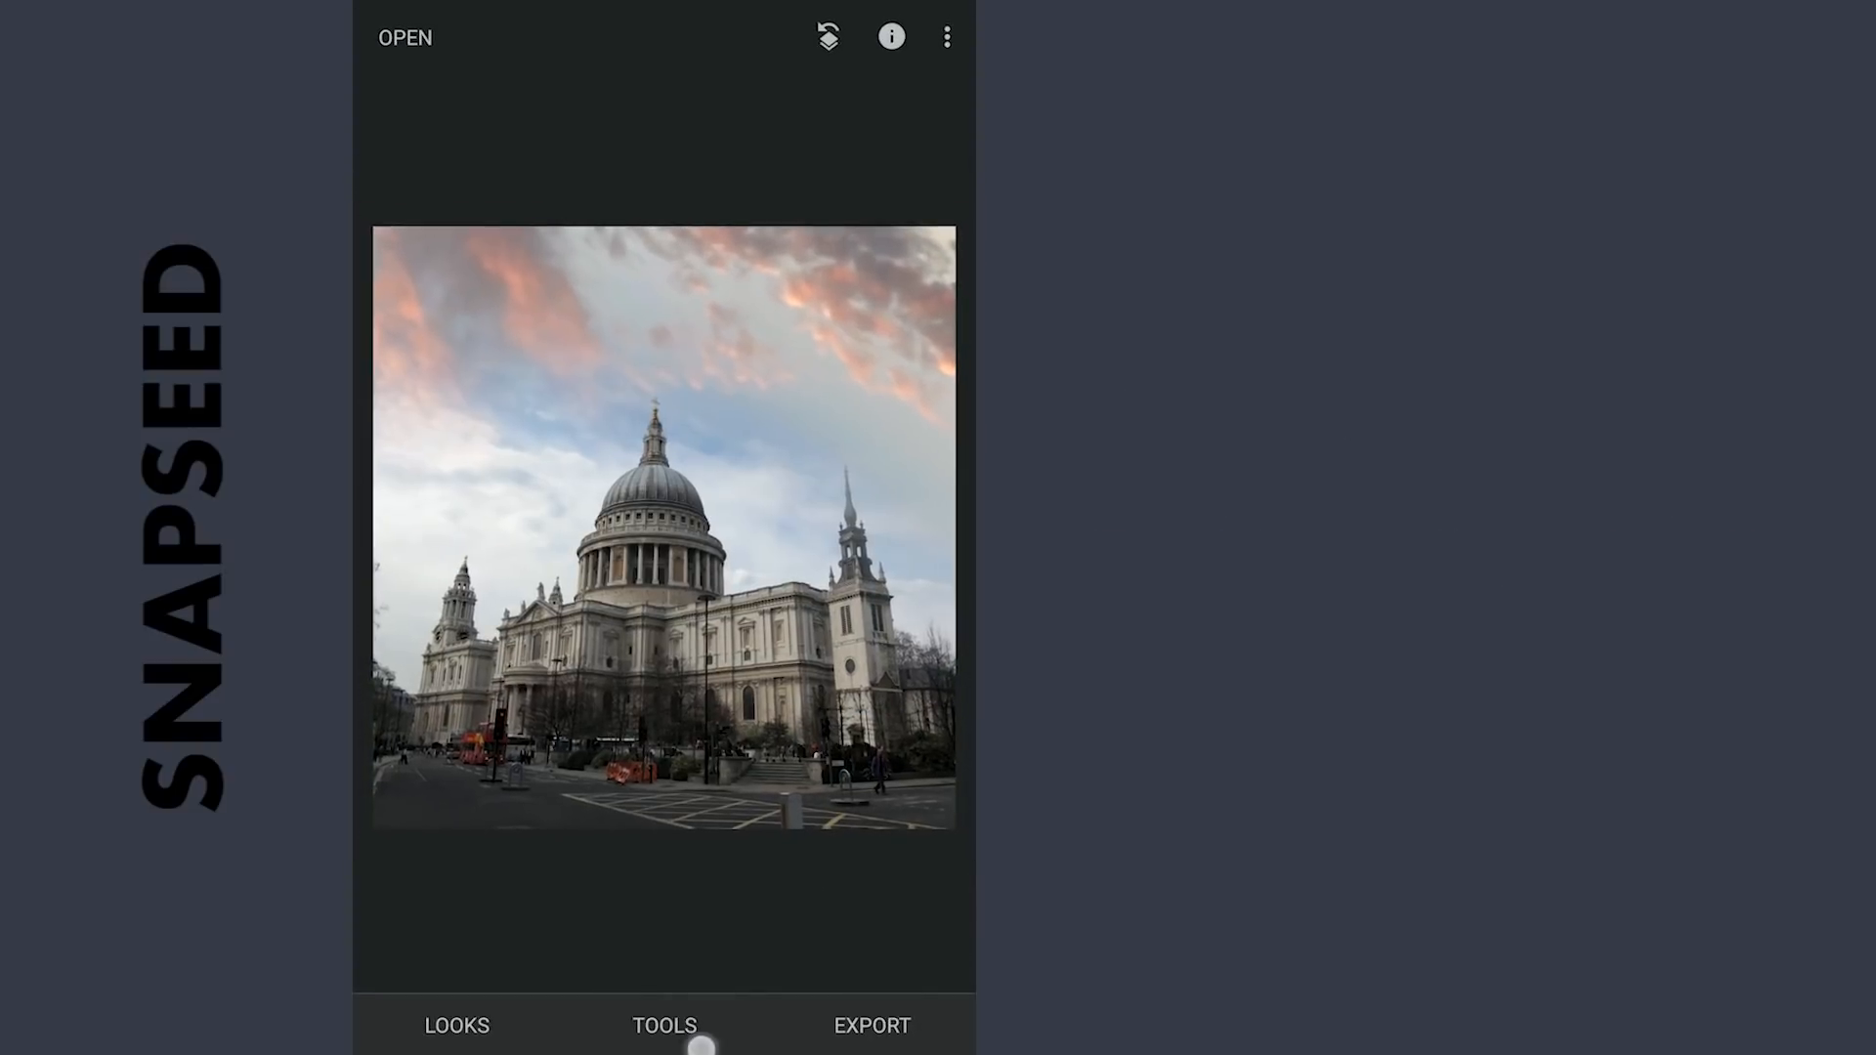
- Rotate the photo about +2.68° so the cathedral sits level
click(665, 1024)
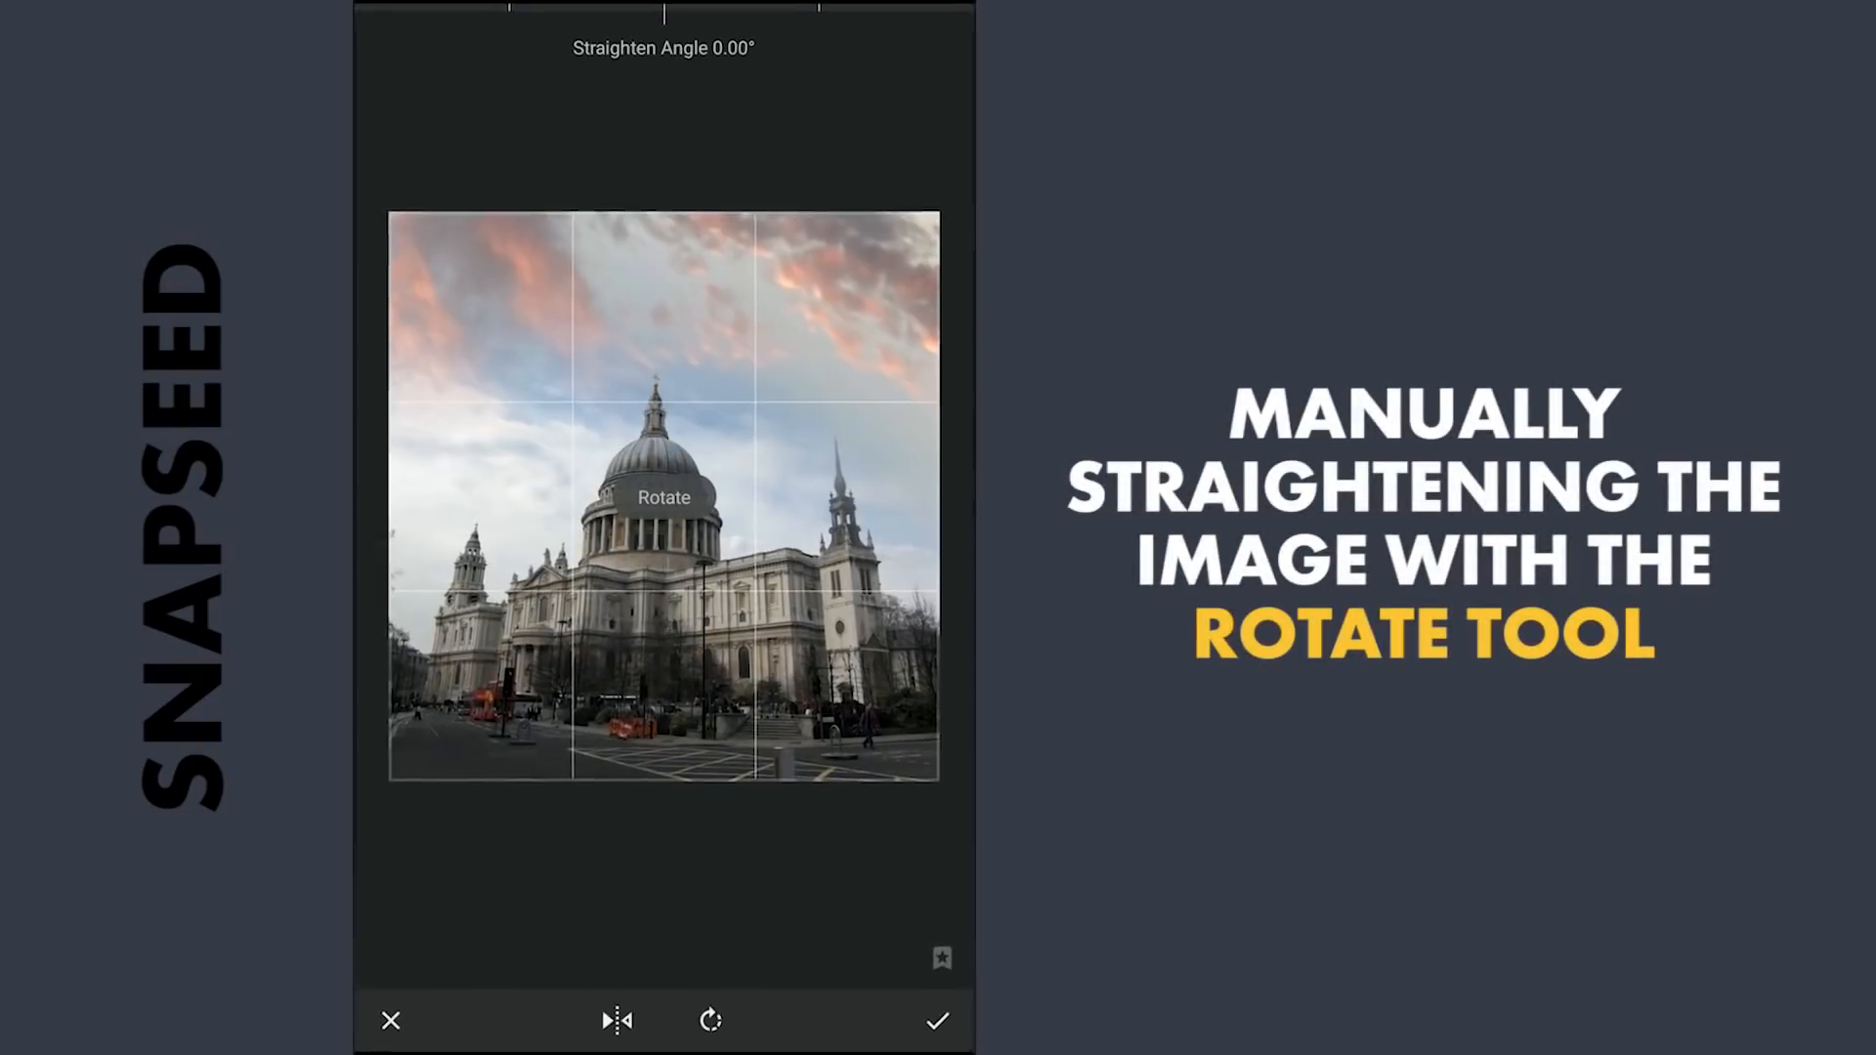
drag(664, 491, 747, 814)
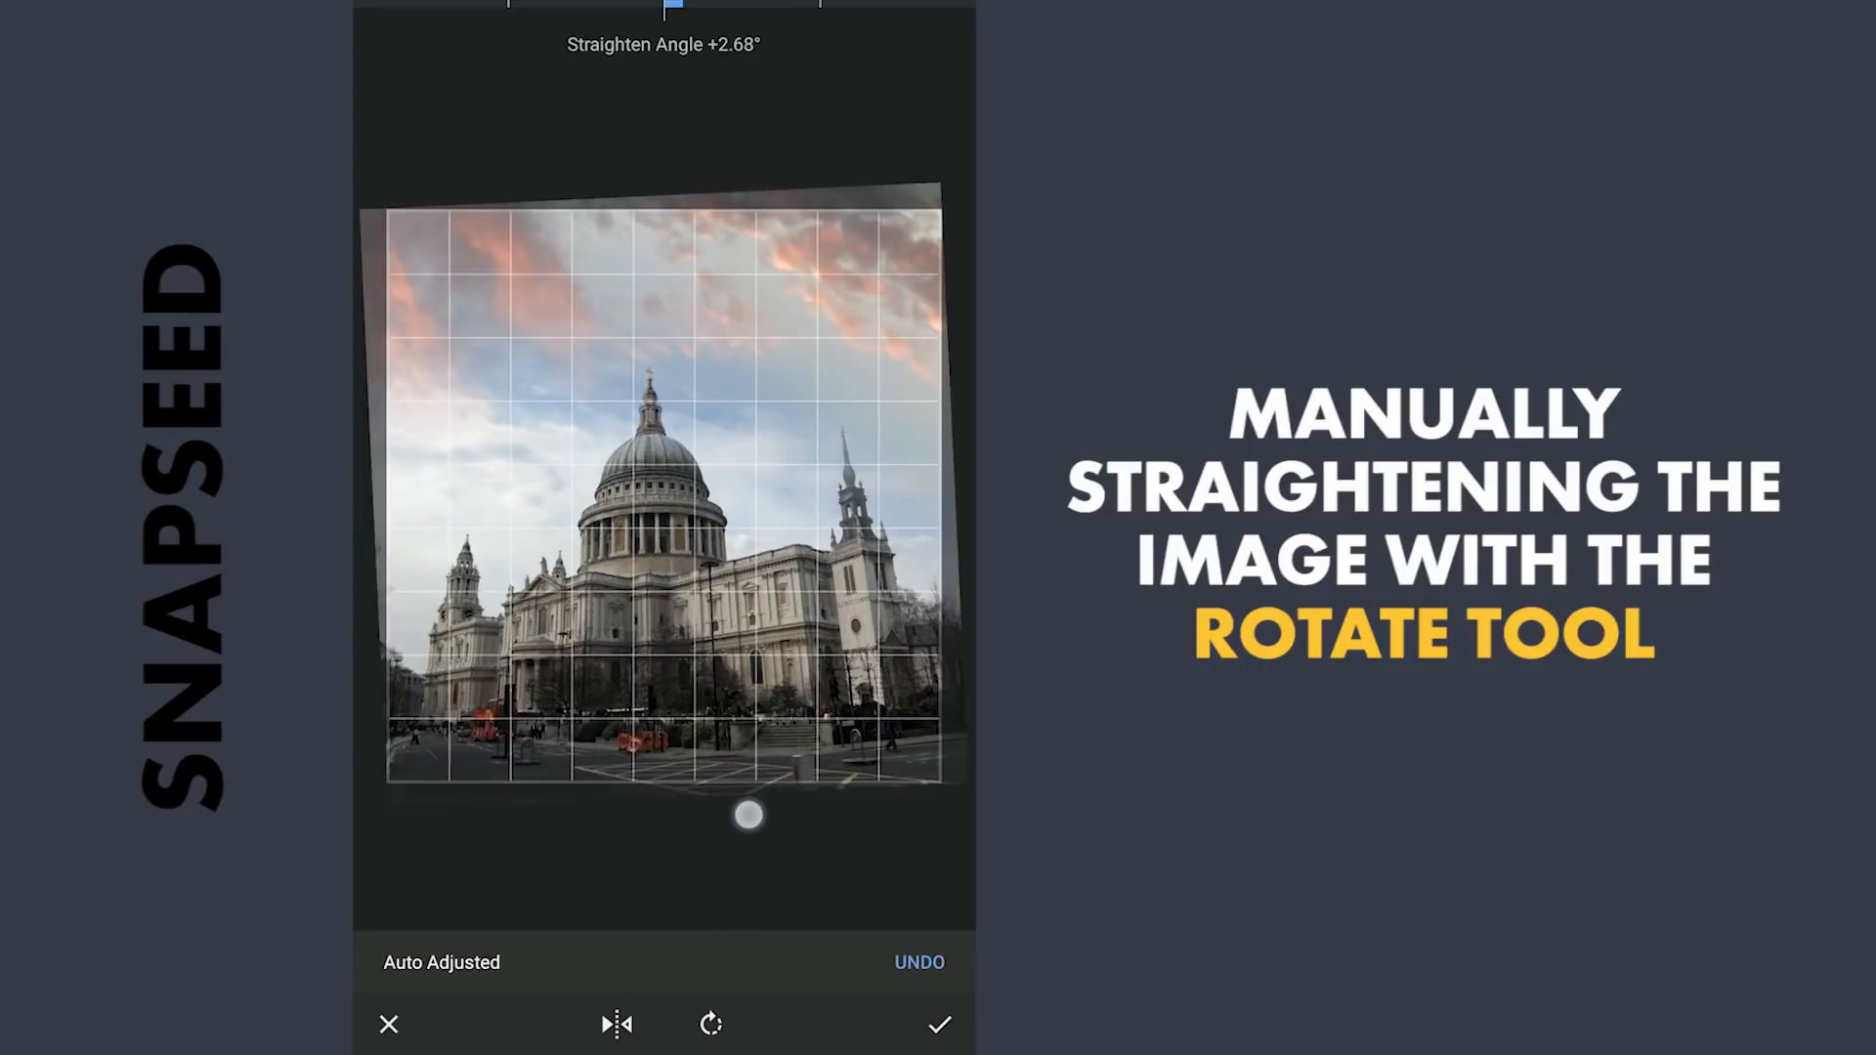
drag(747, 816, 760, 822)
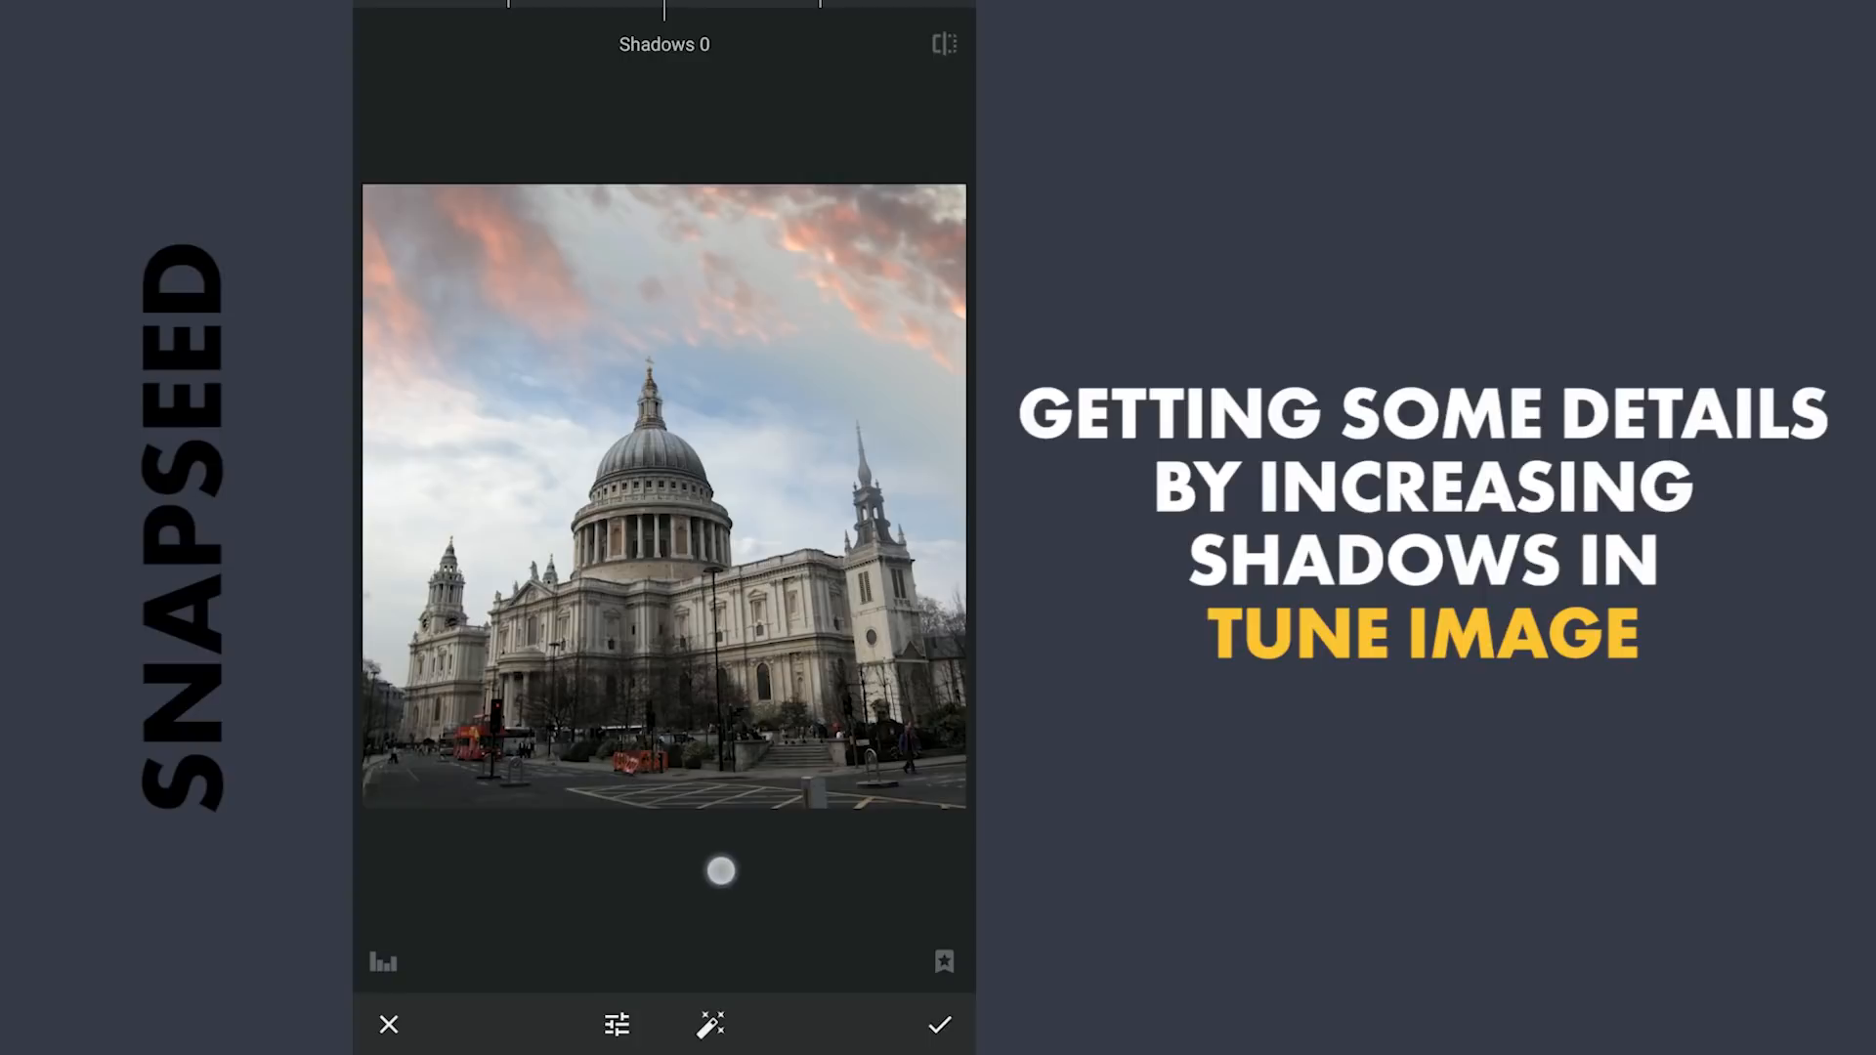
- Raise Shadows to +25 in Tune Image and apply it
drag(719, 871, 762, 873)
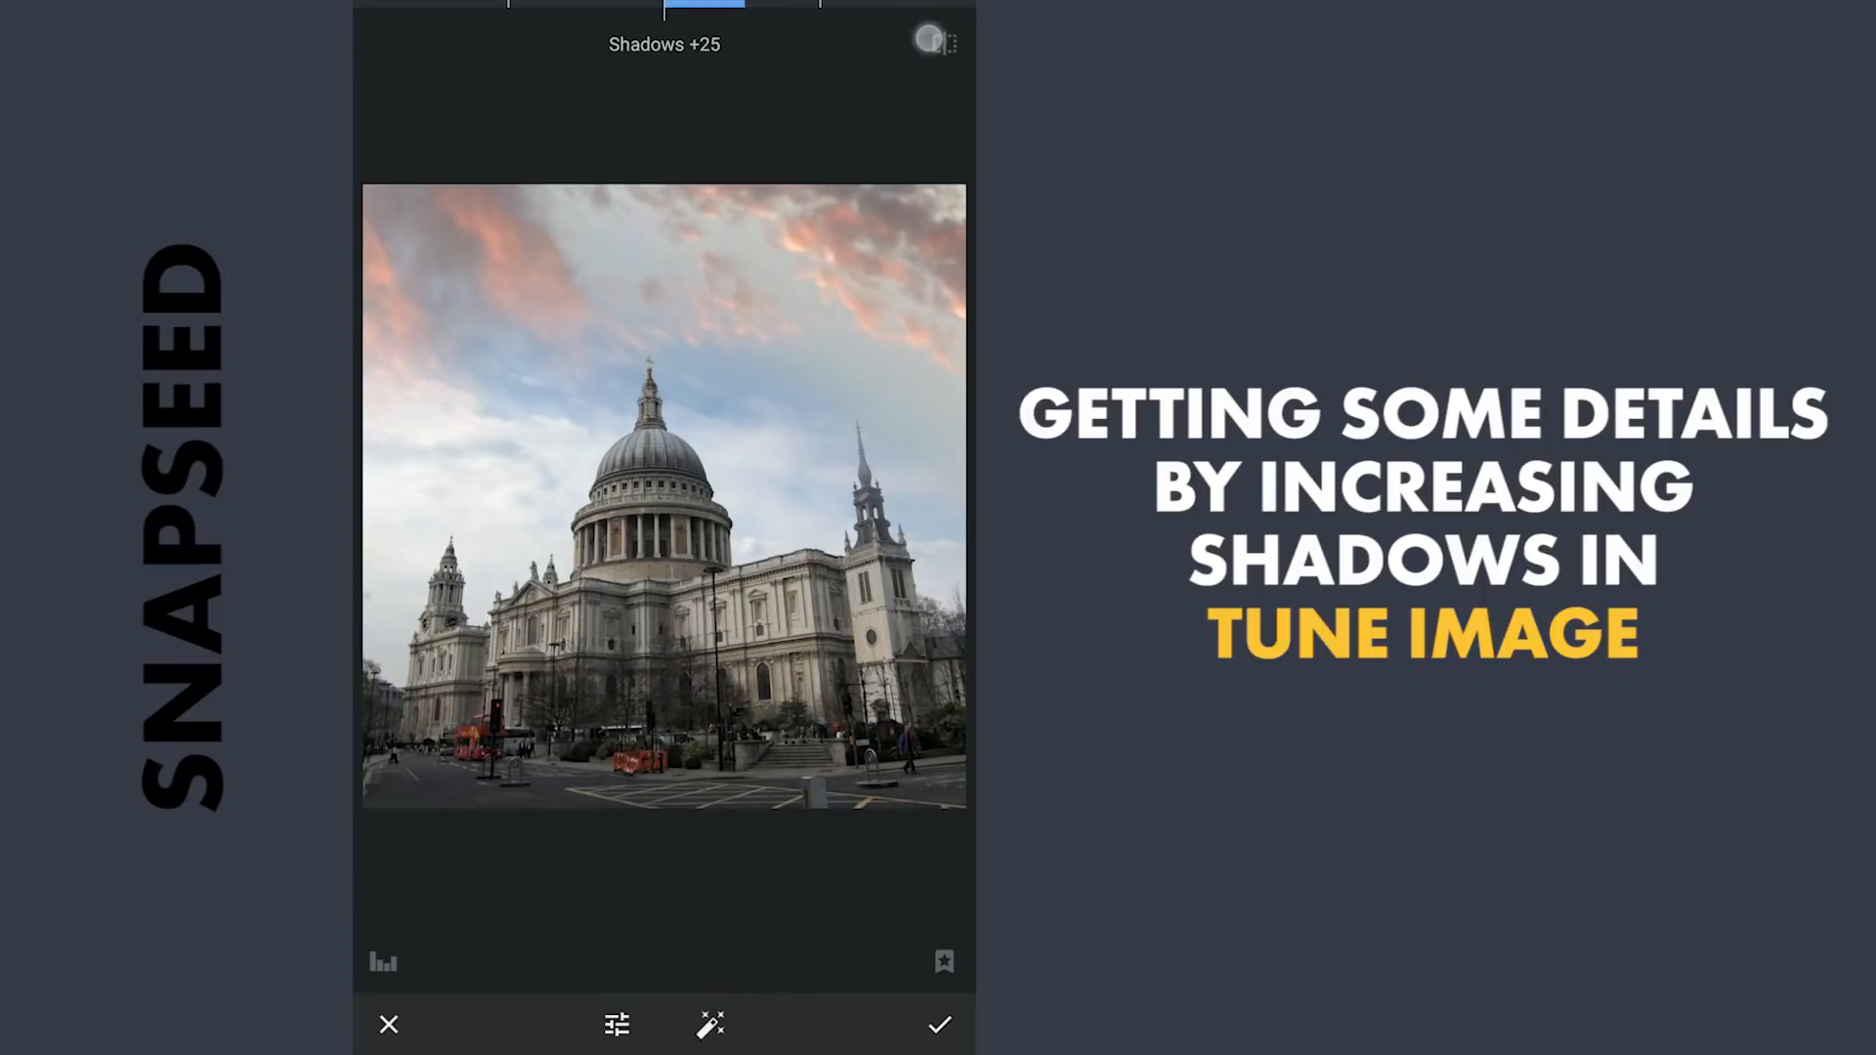
click(939, 1025)
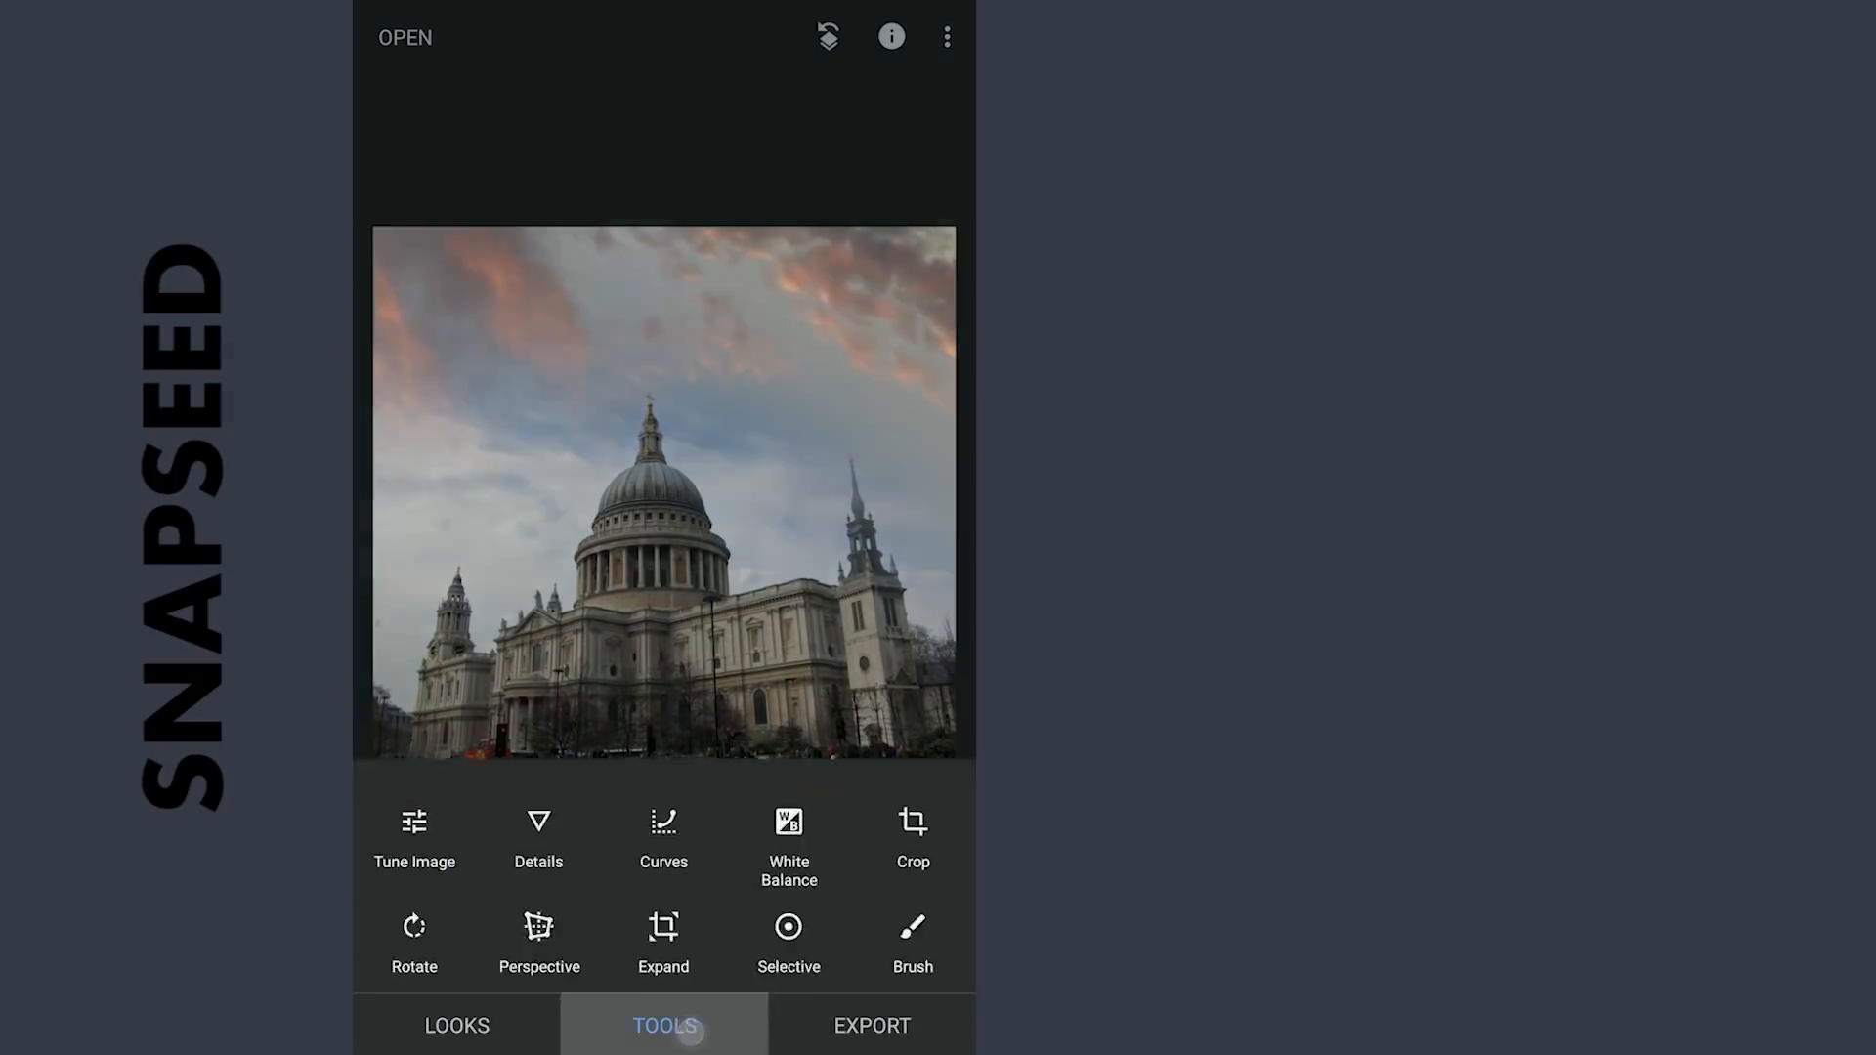
click(789, 942)
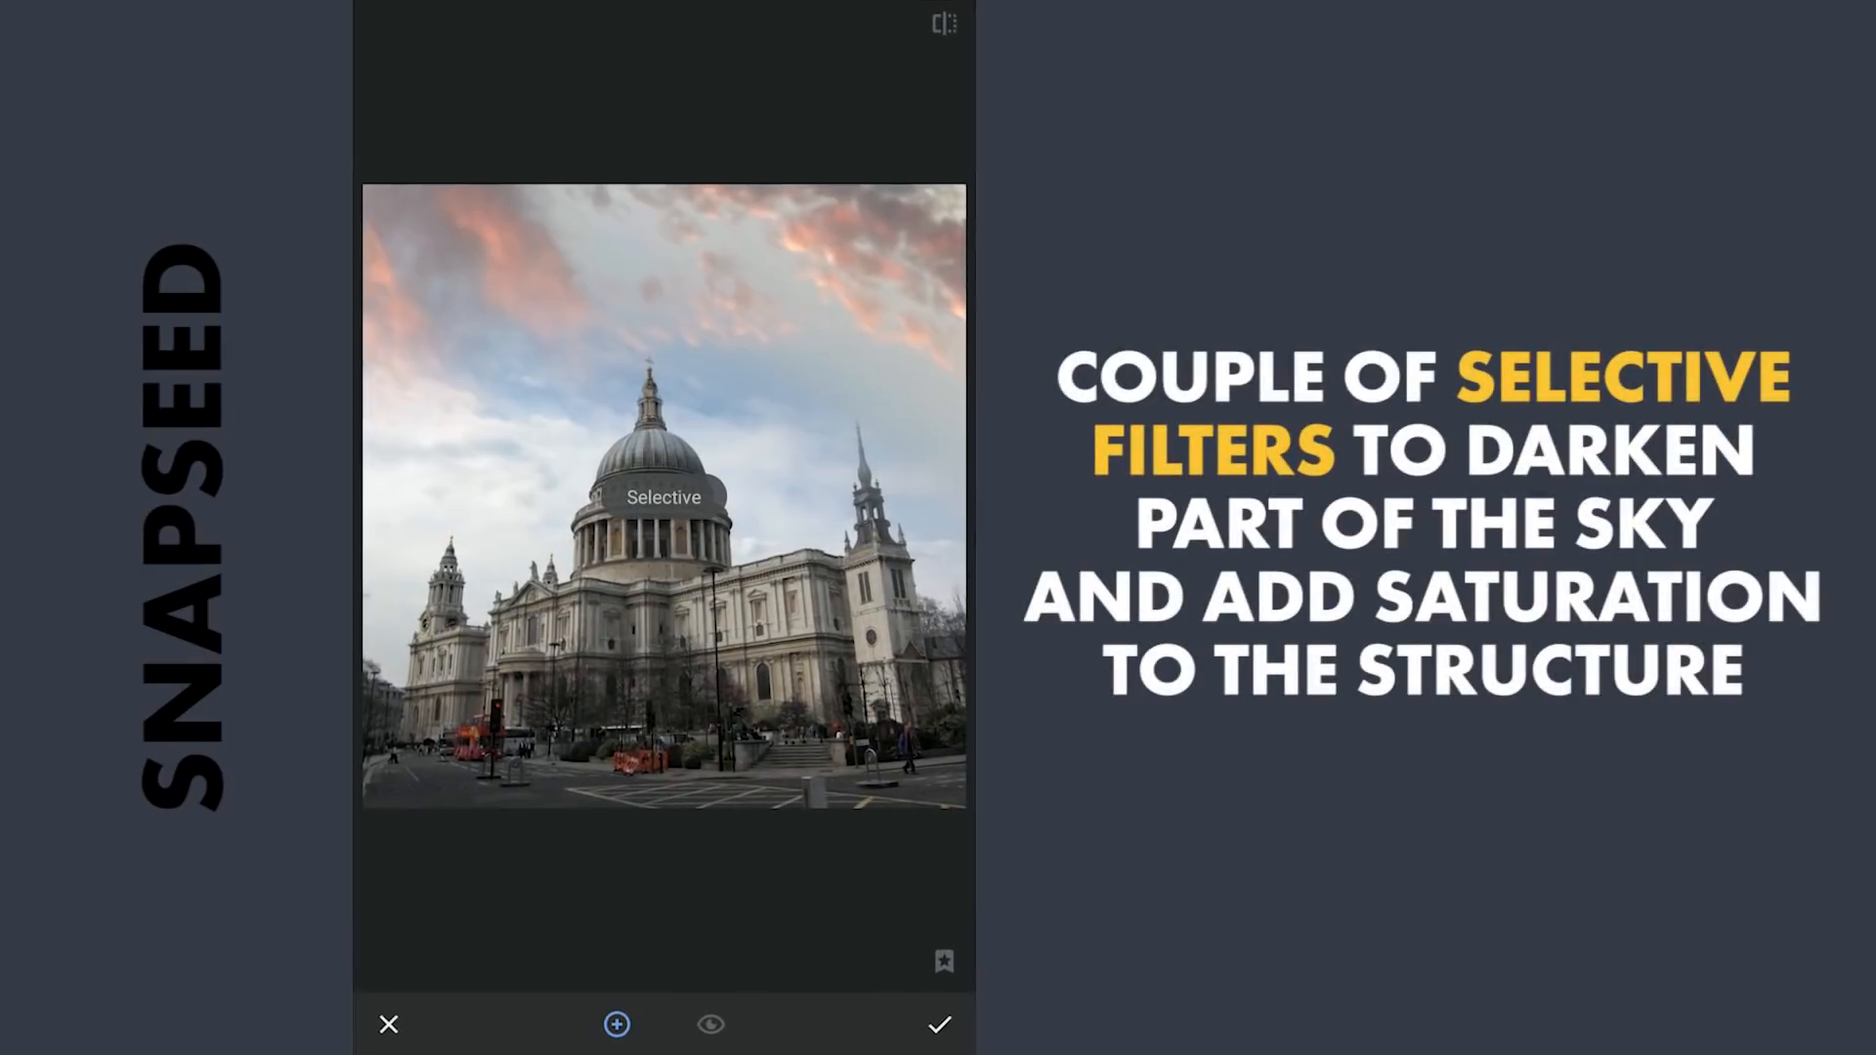
- Add a Selective point in the upper-right sky and lower its Brightness
click(910, 236)
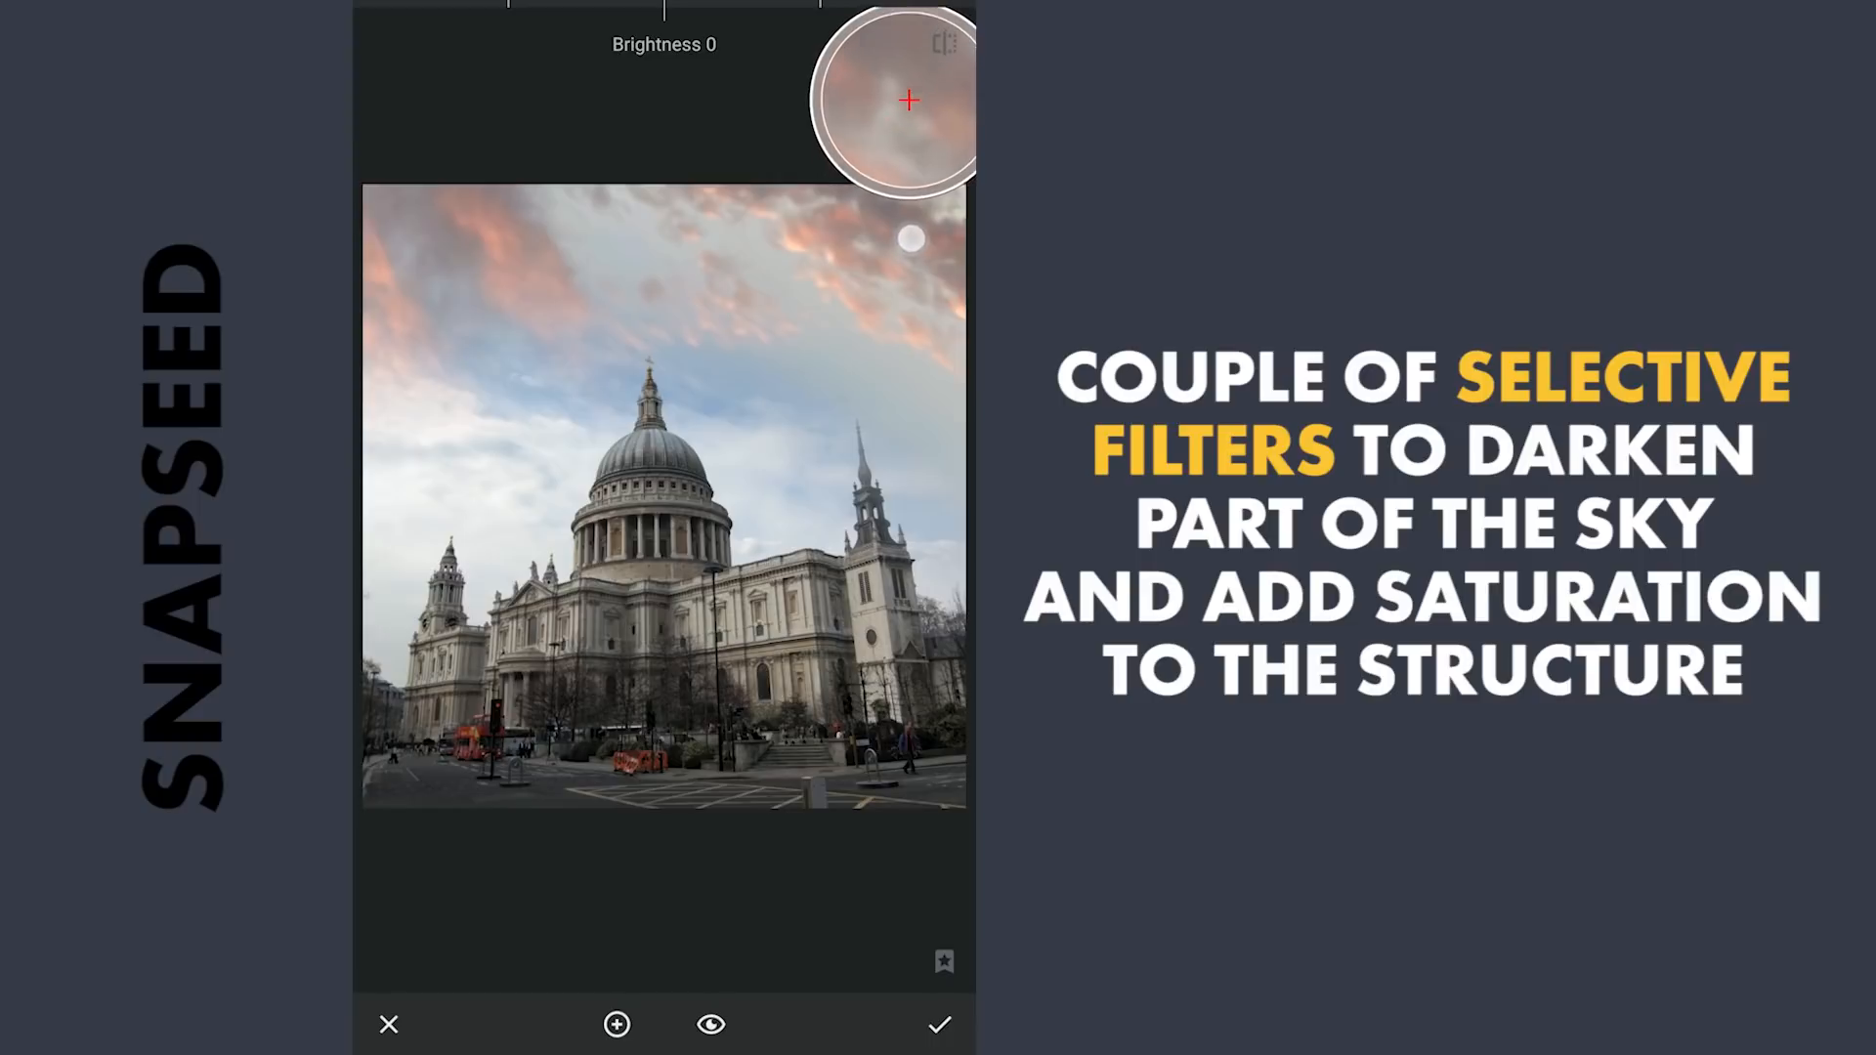
drag(910, 239, 936, 196)
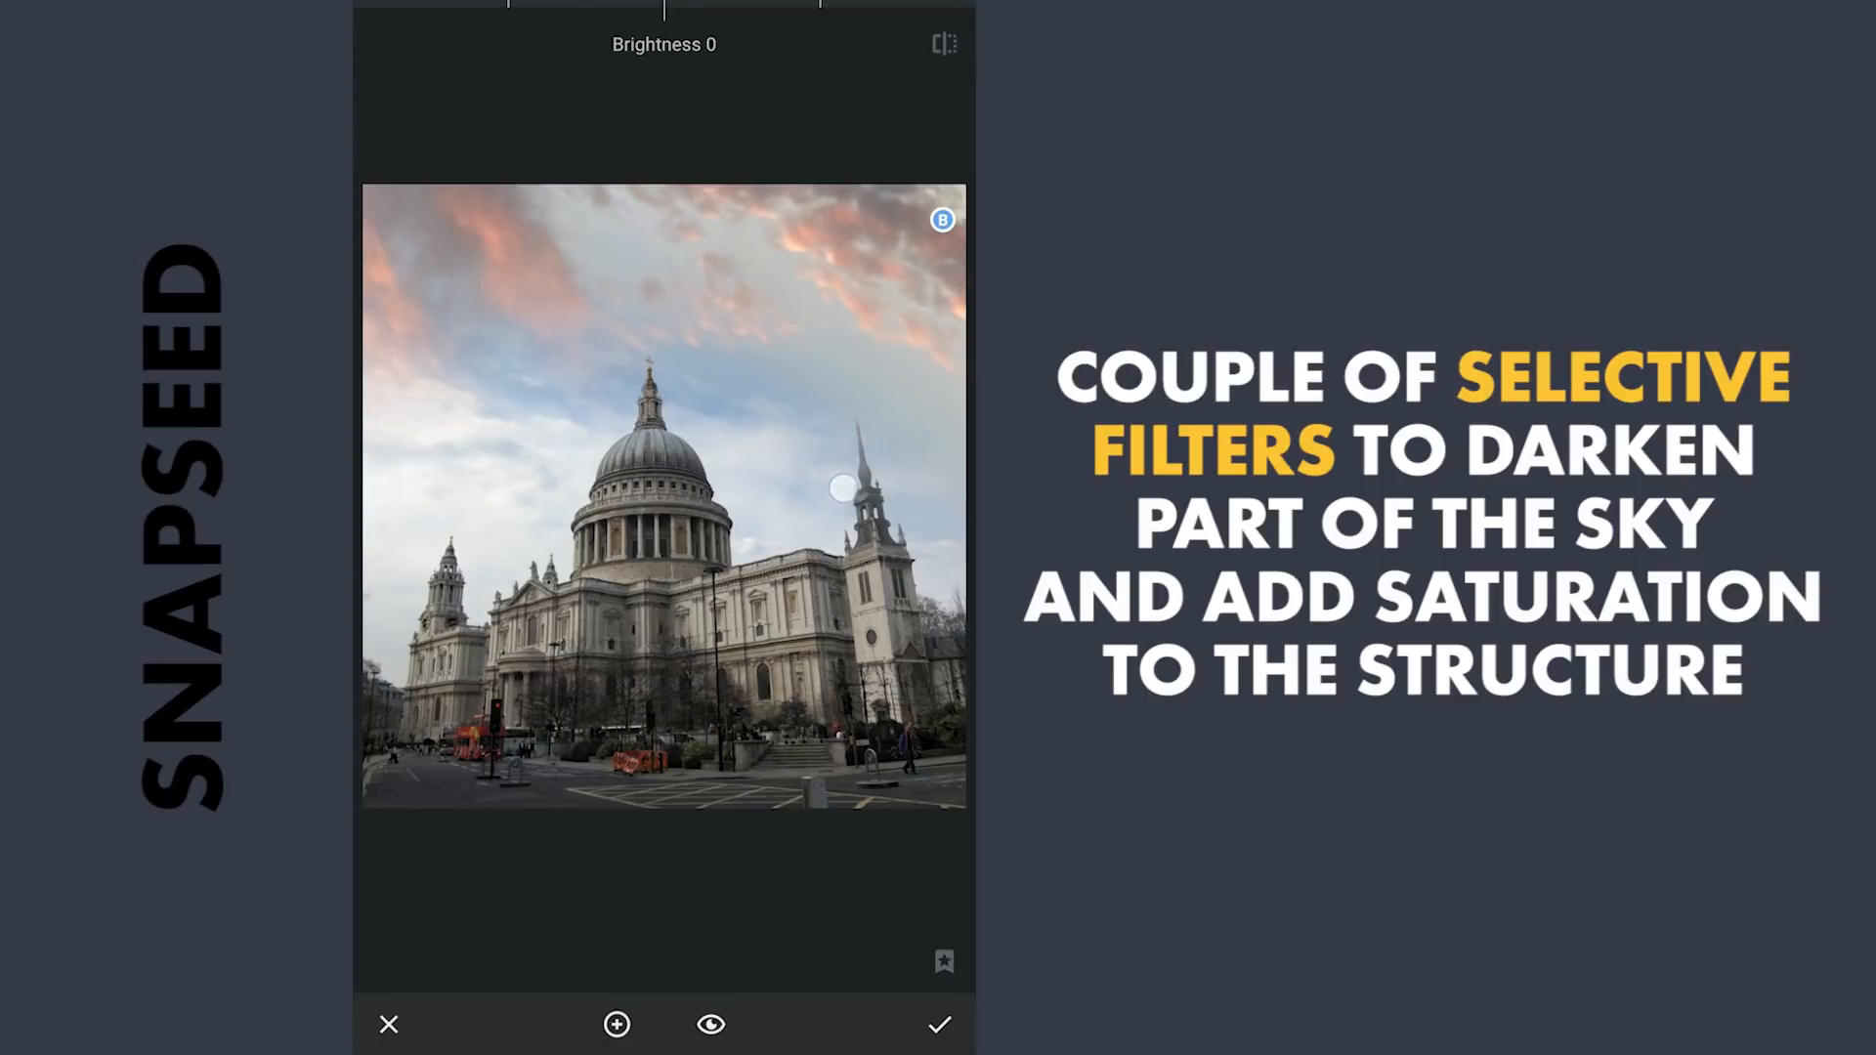
drag(841, 488, 751, 498)
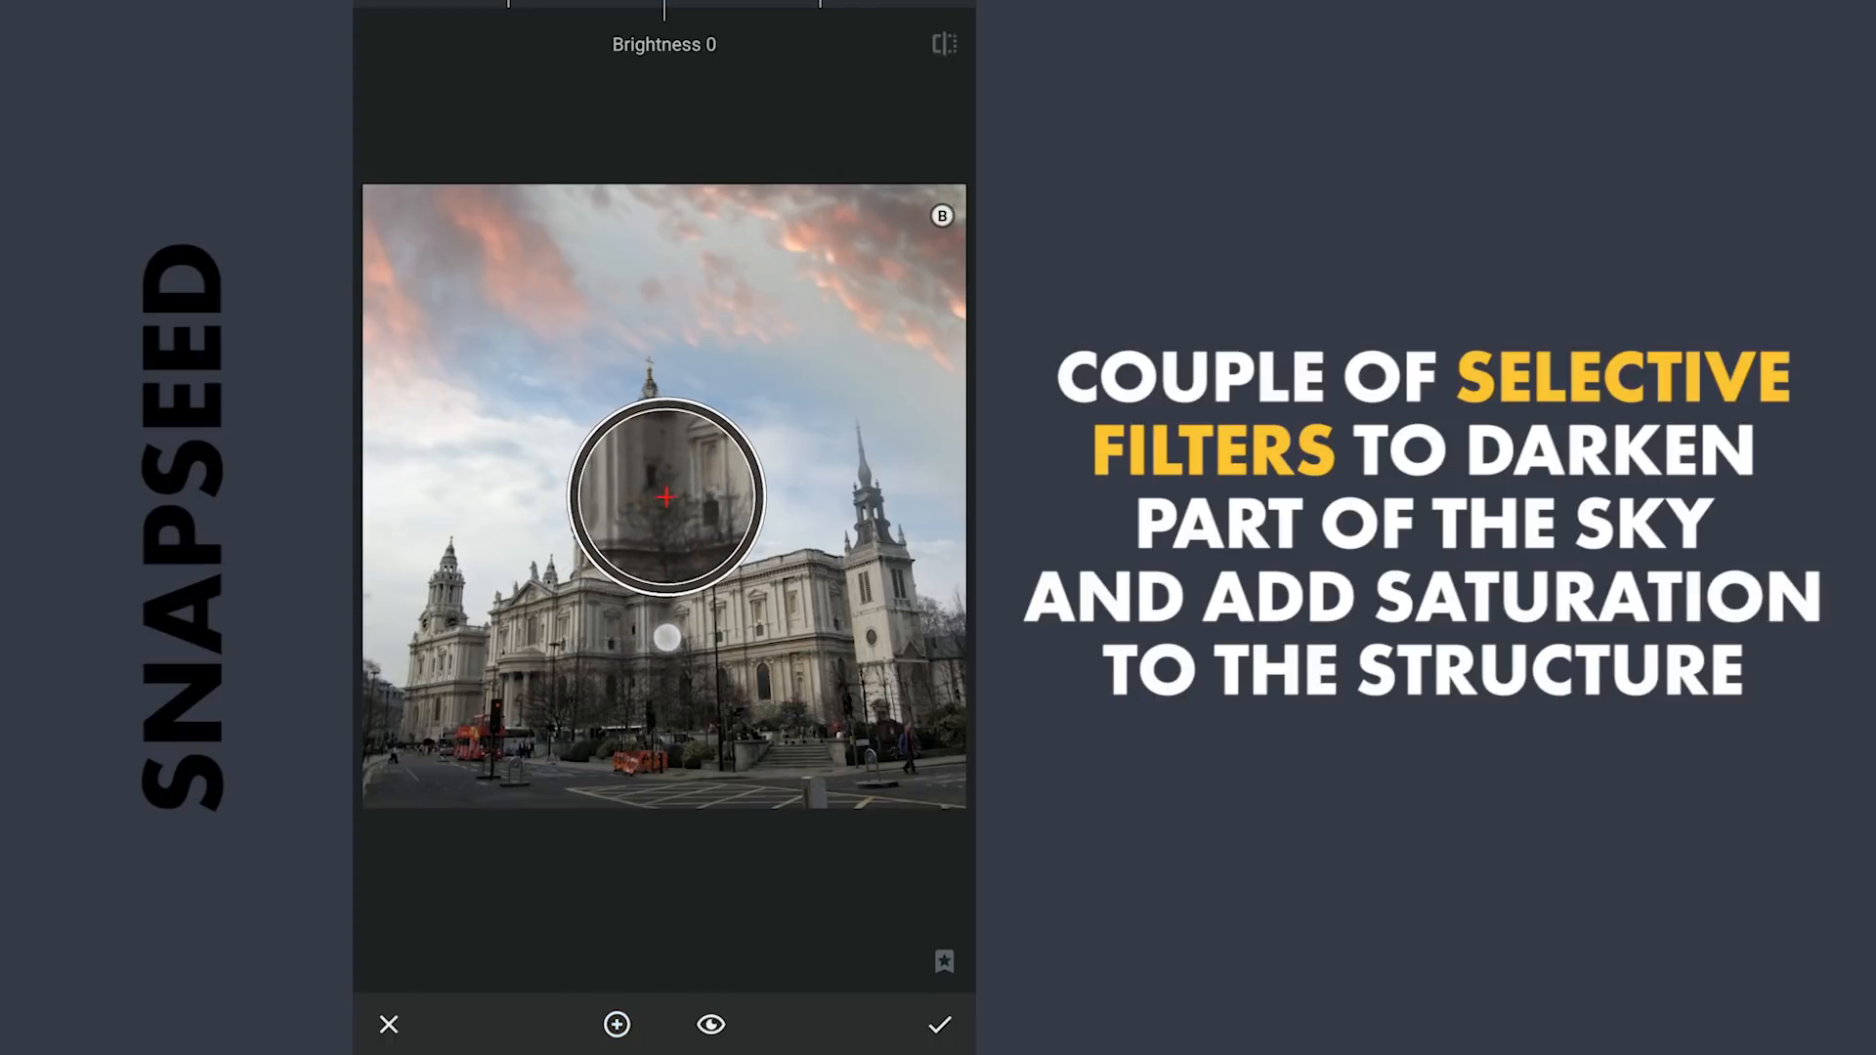
- Add a second point on the cathedral, set Saturation to about +71, and apply
drag(664, 500, 693, 482)
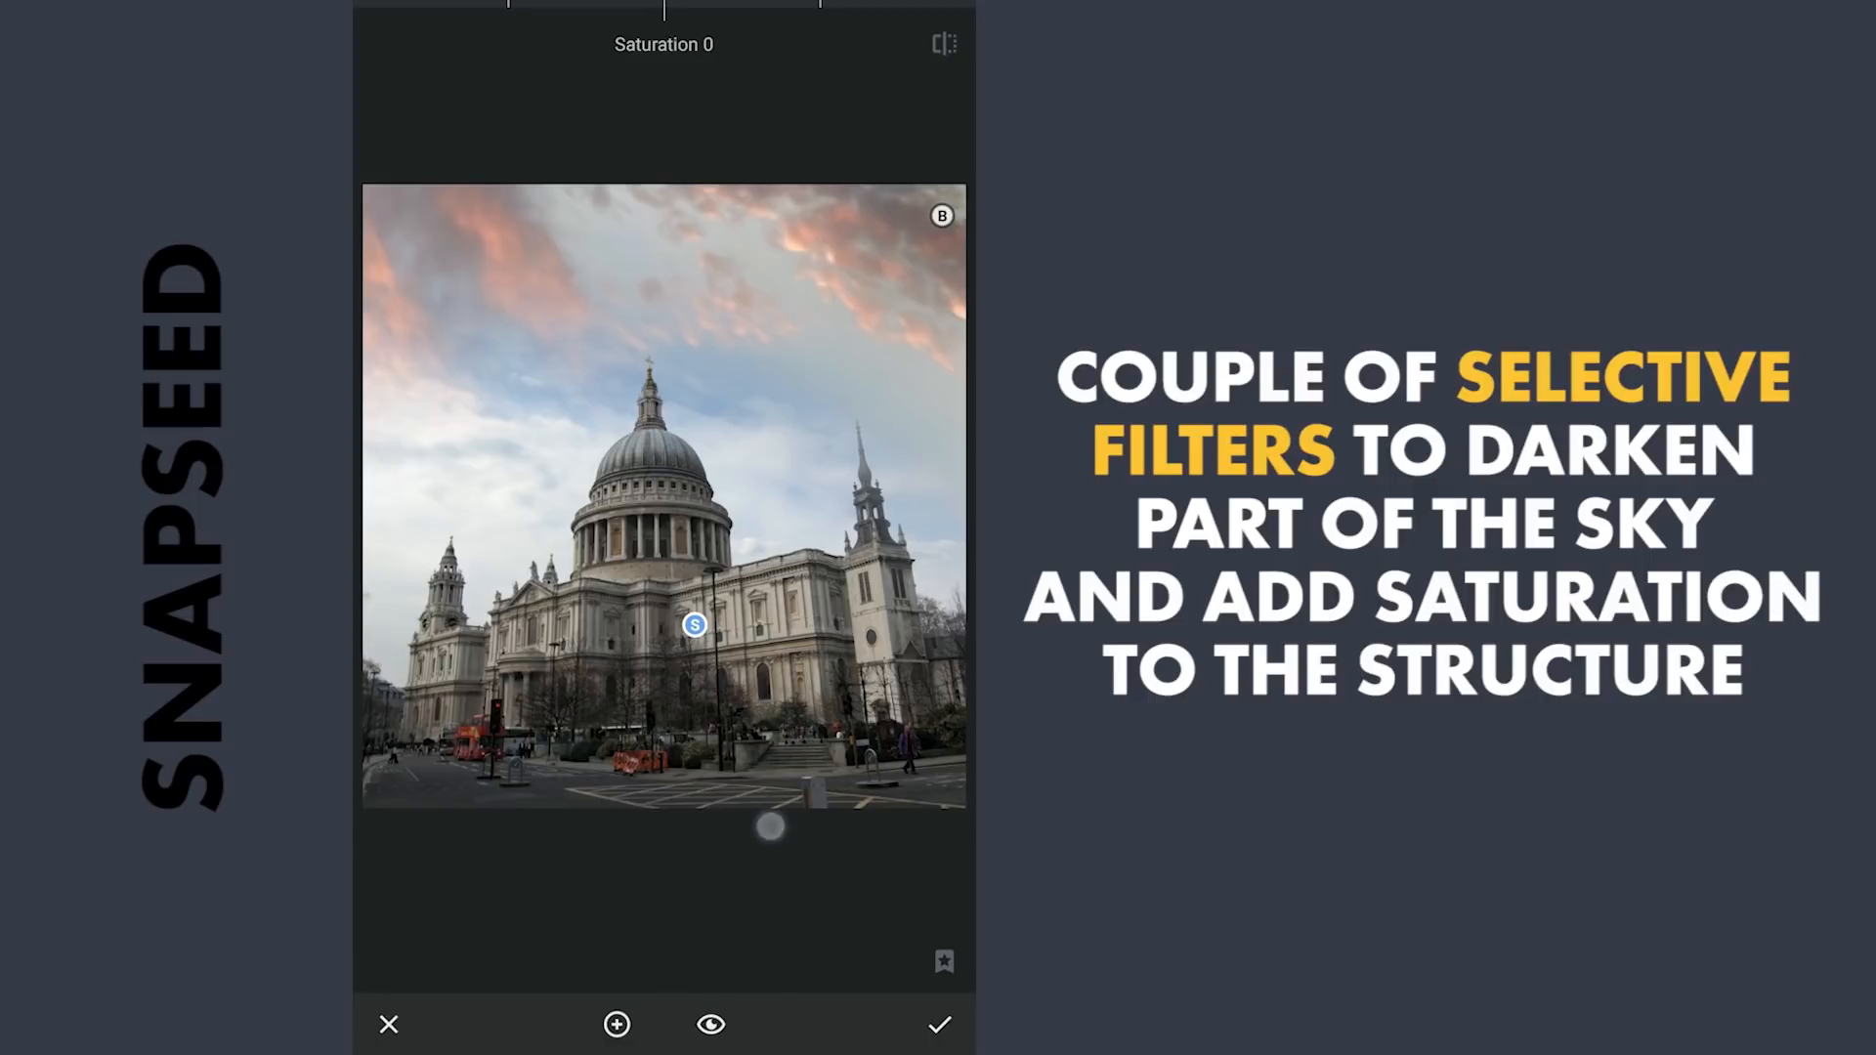
drag(768, 825, 874, 884)
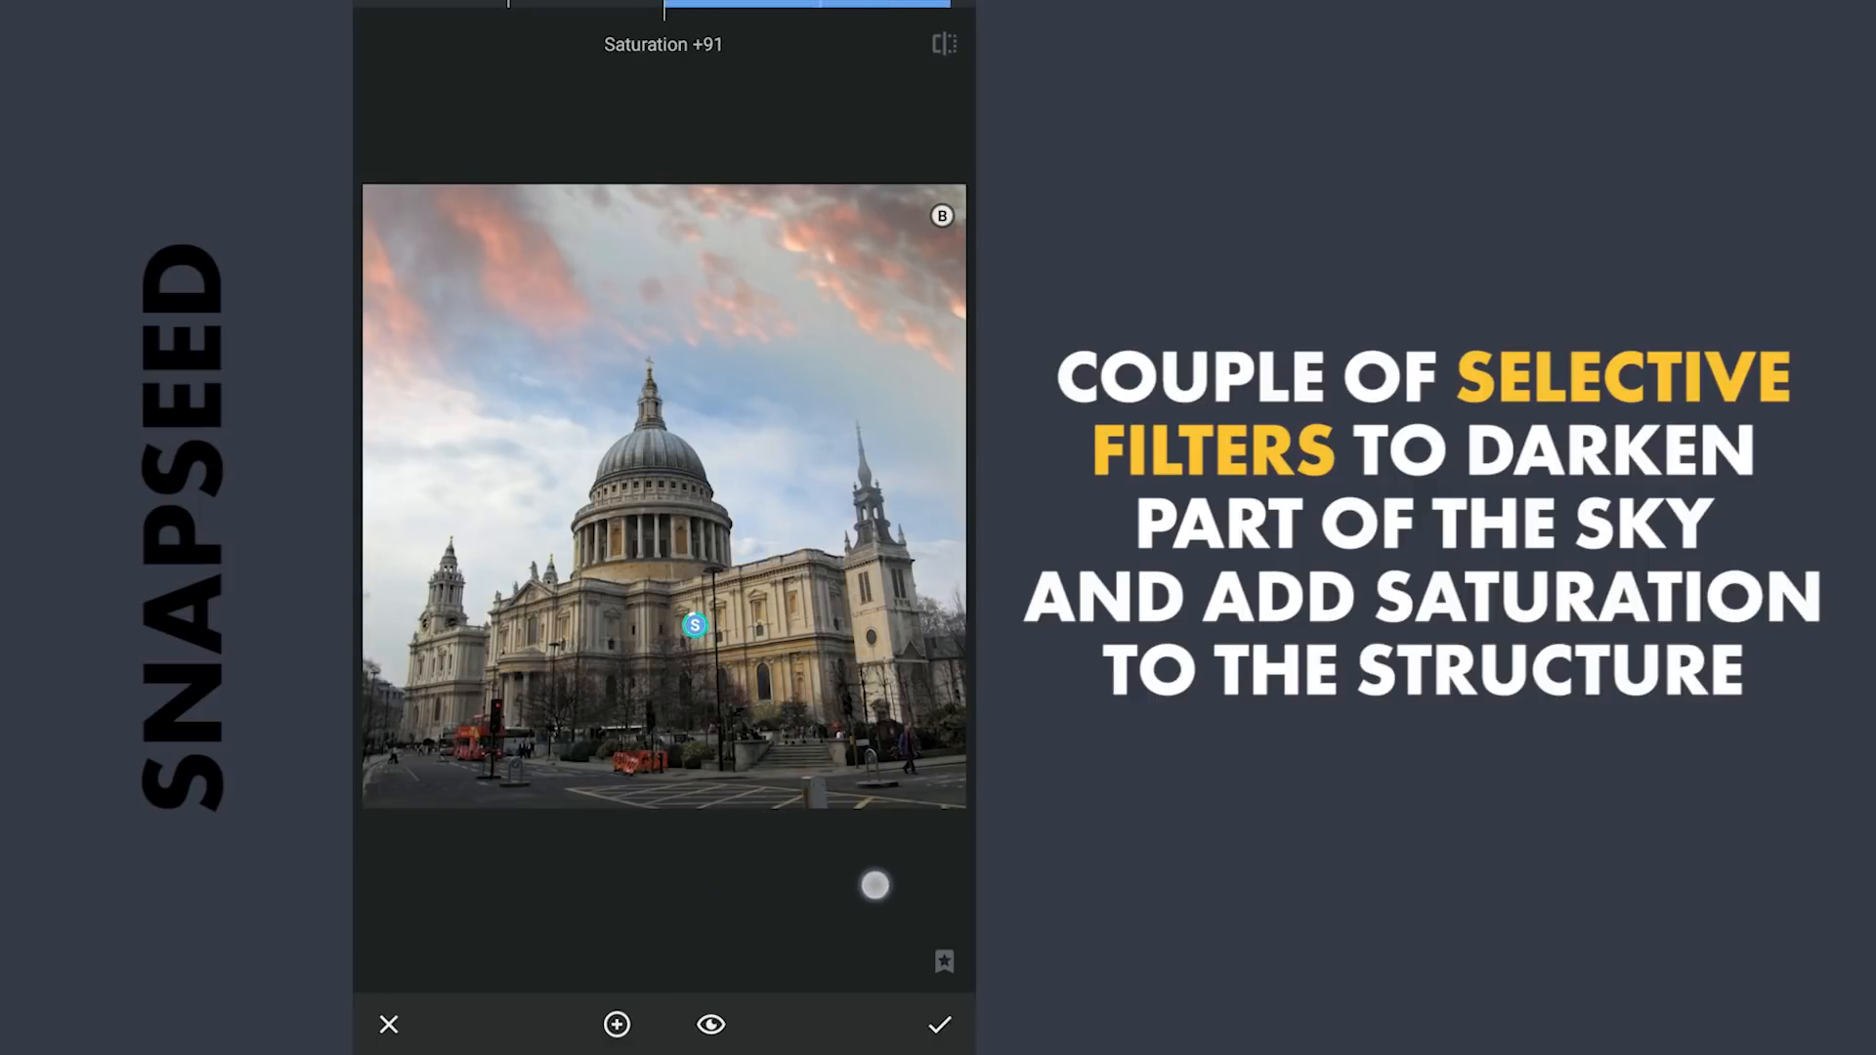
drag(875, 885, 827, 890)
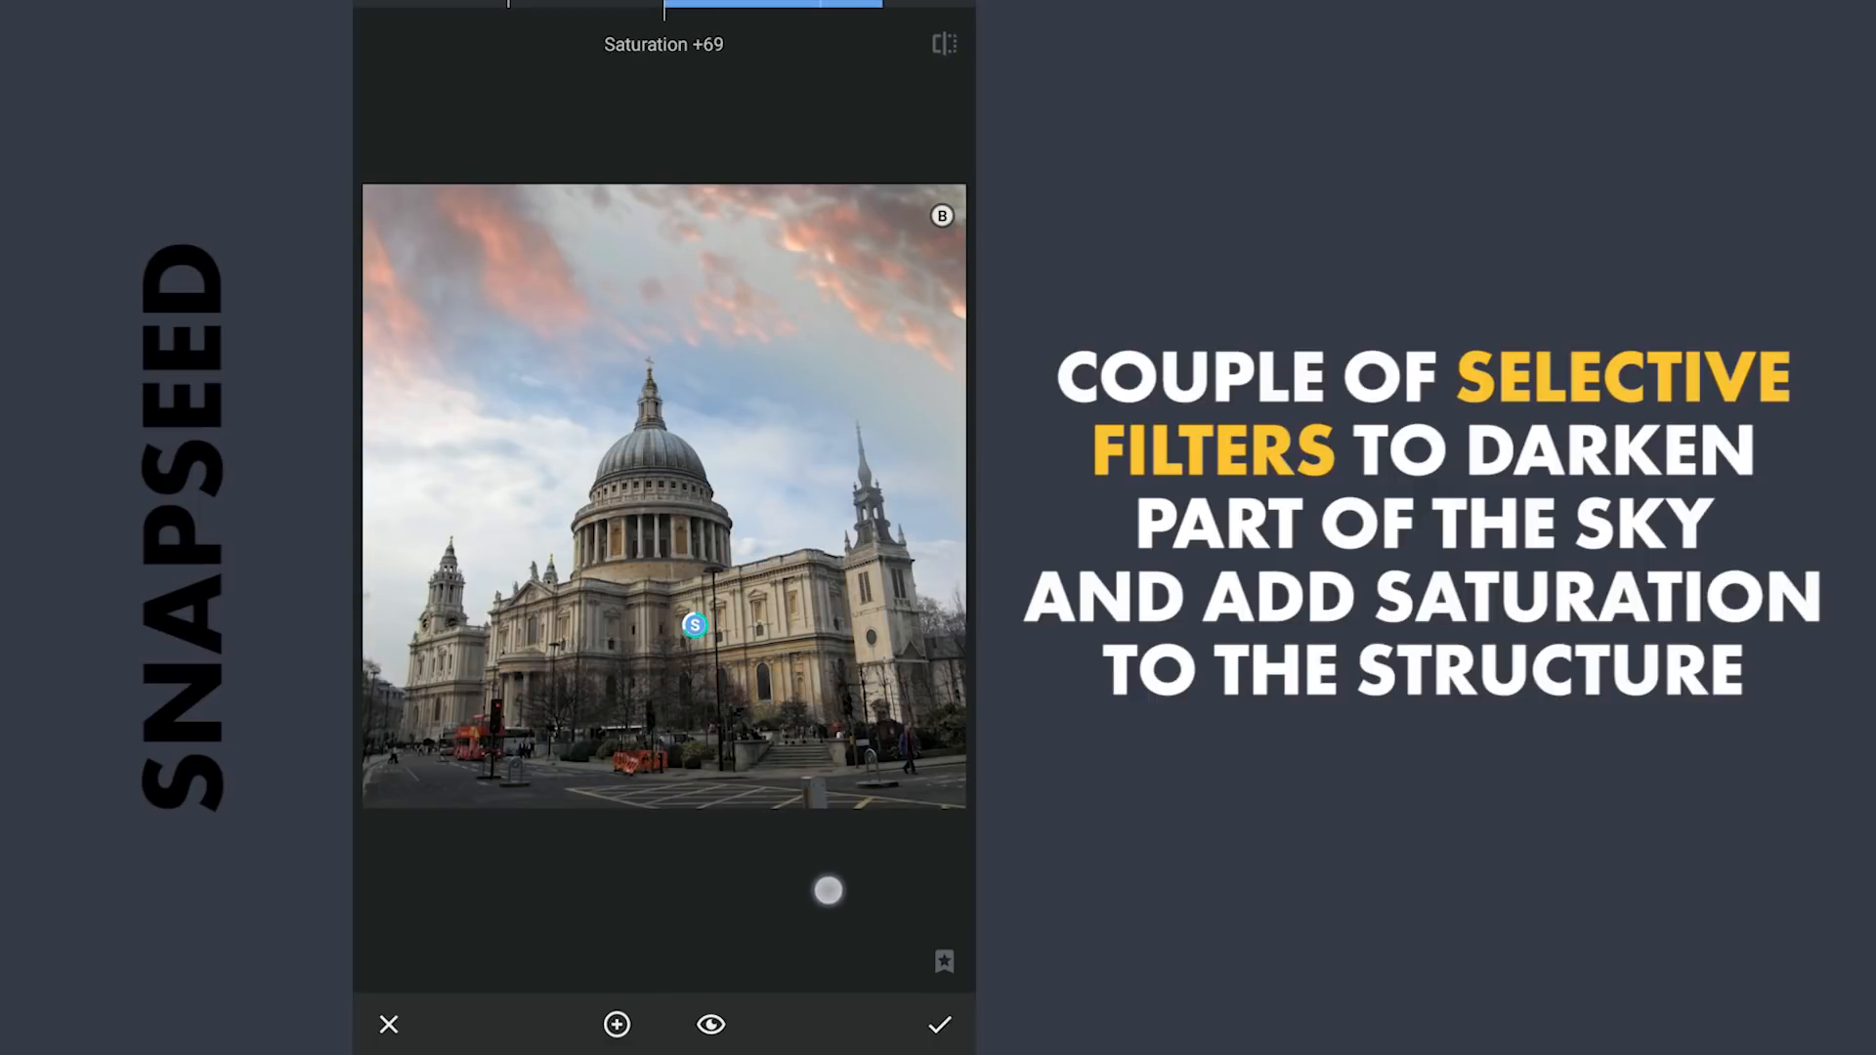
drag(827, 890, 862, 890)
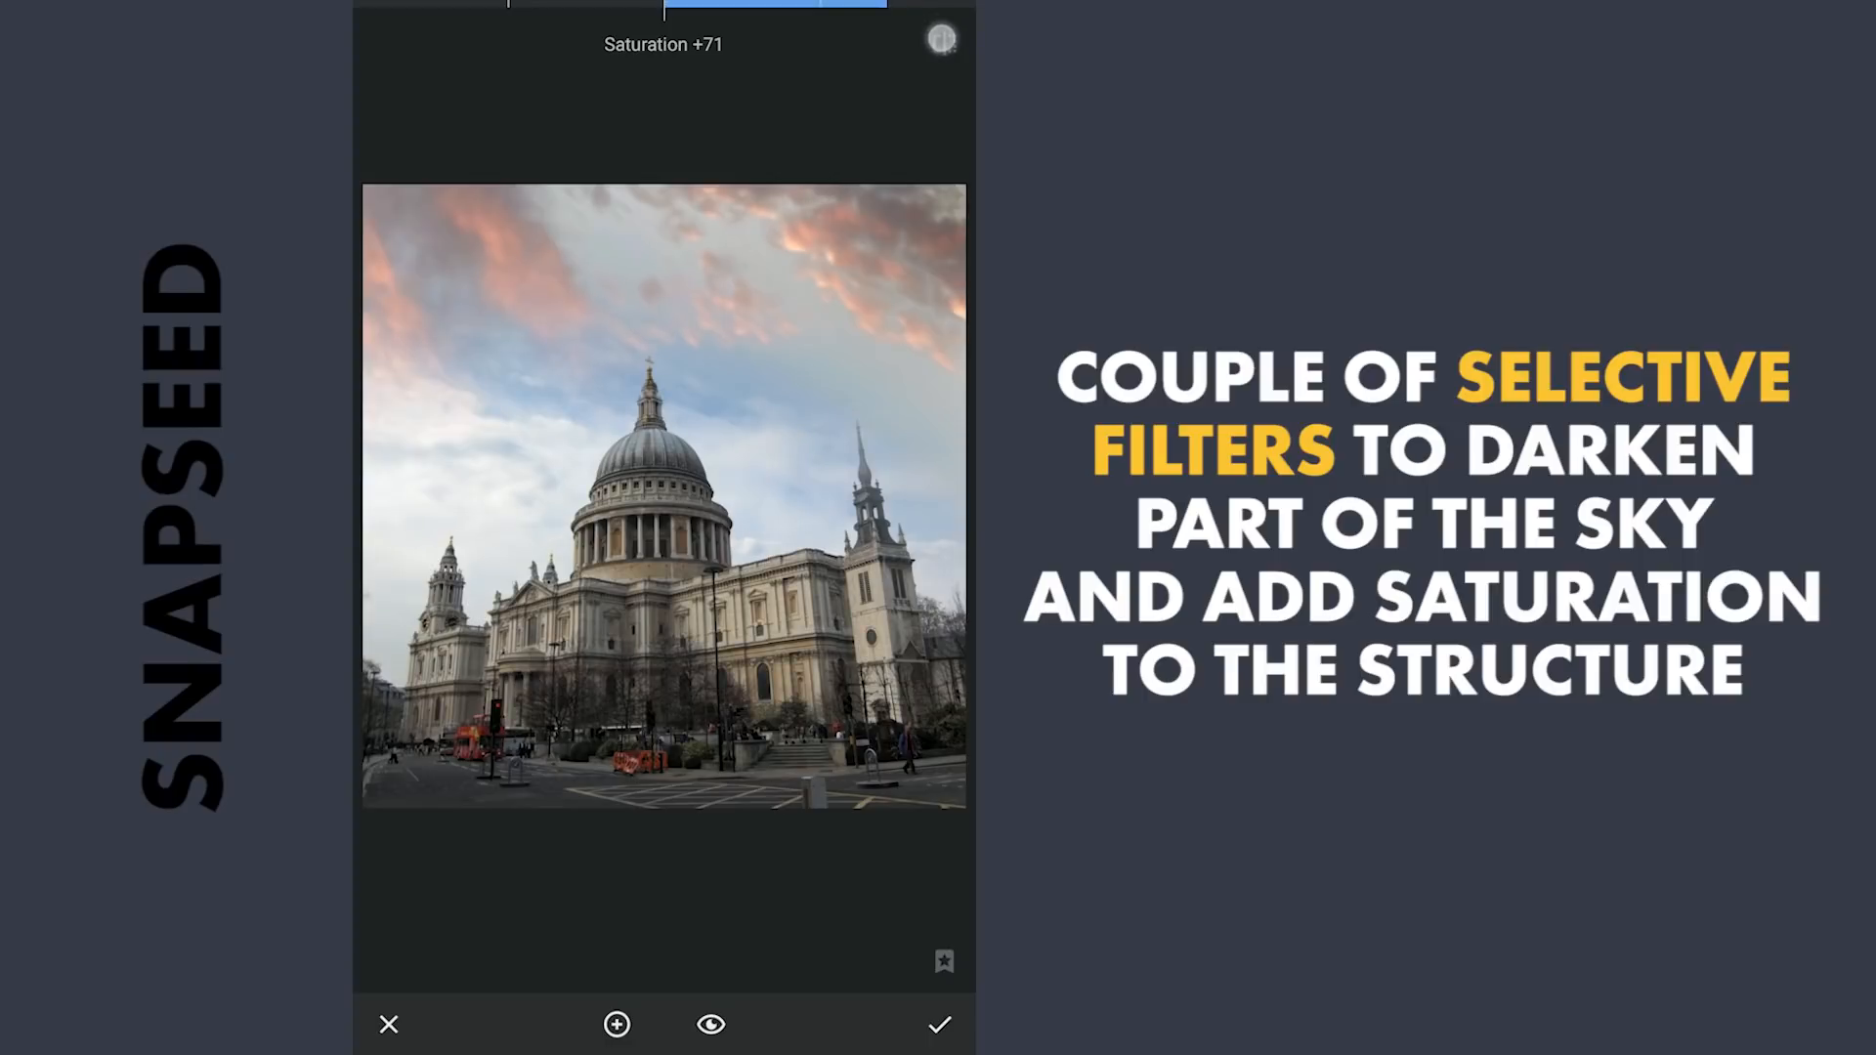
click(939, 1024)
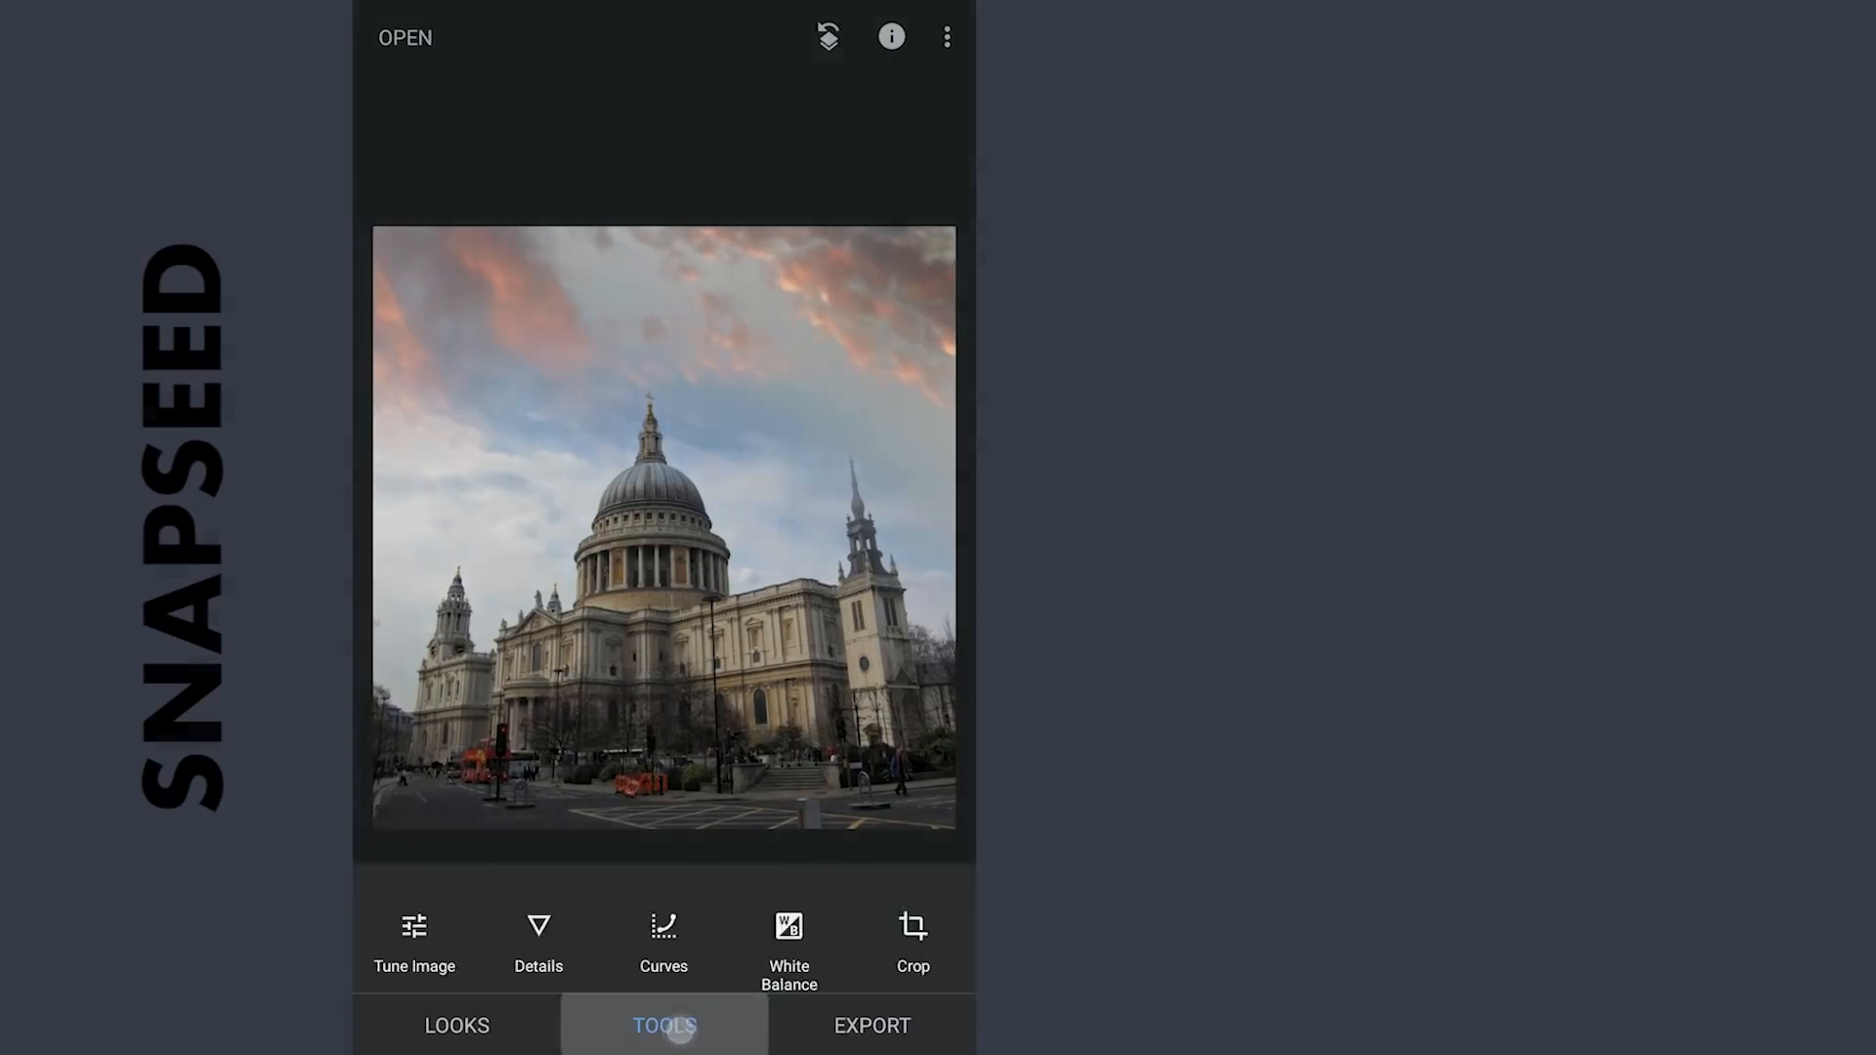
- Pull the RGB curve's highlights and midtones down to darken the photo, then apply
click(664, 944)
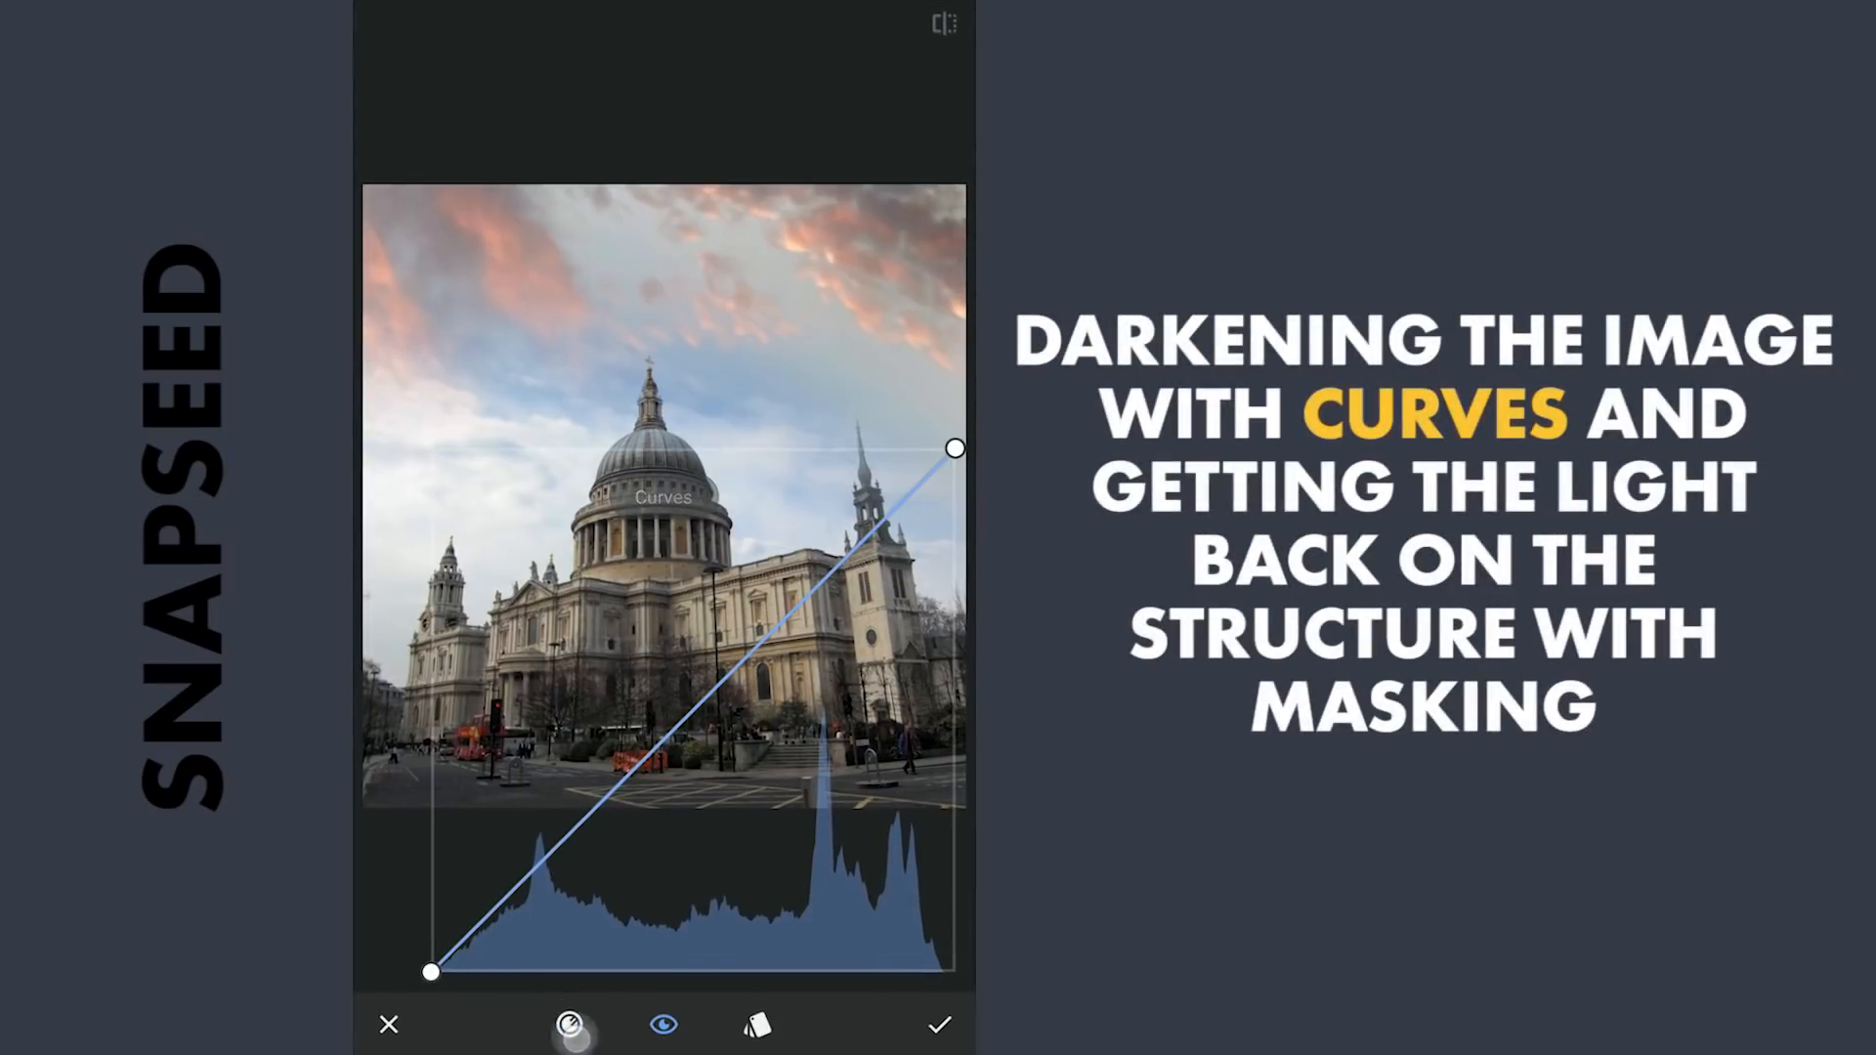
drag(954, 449, 954, 529)
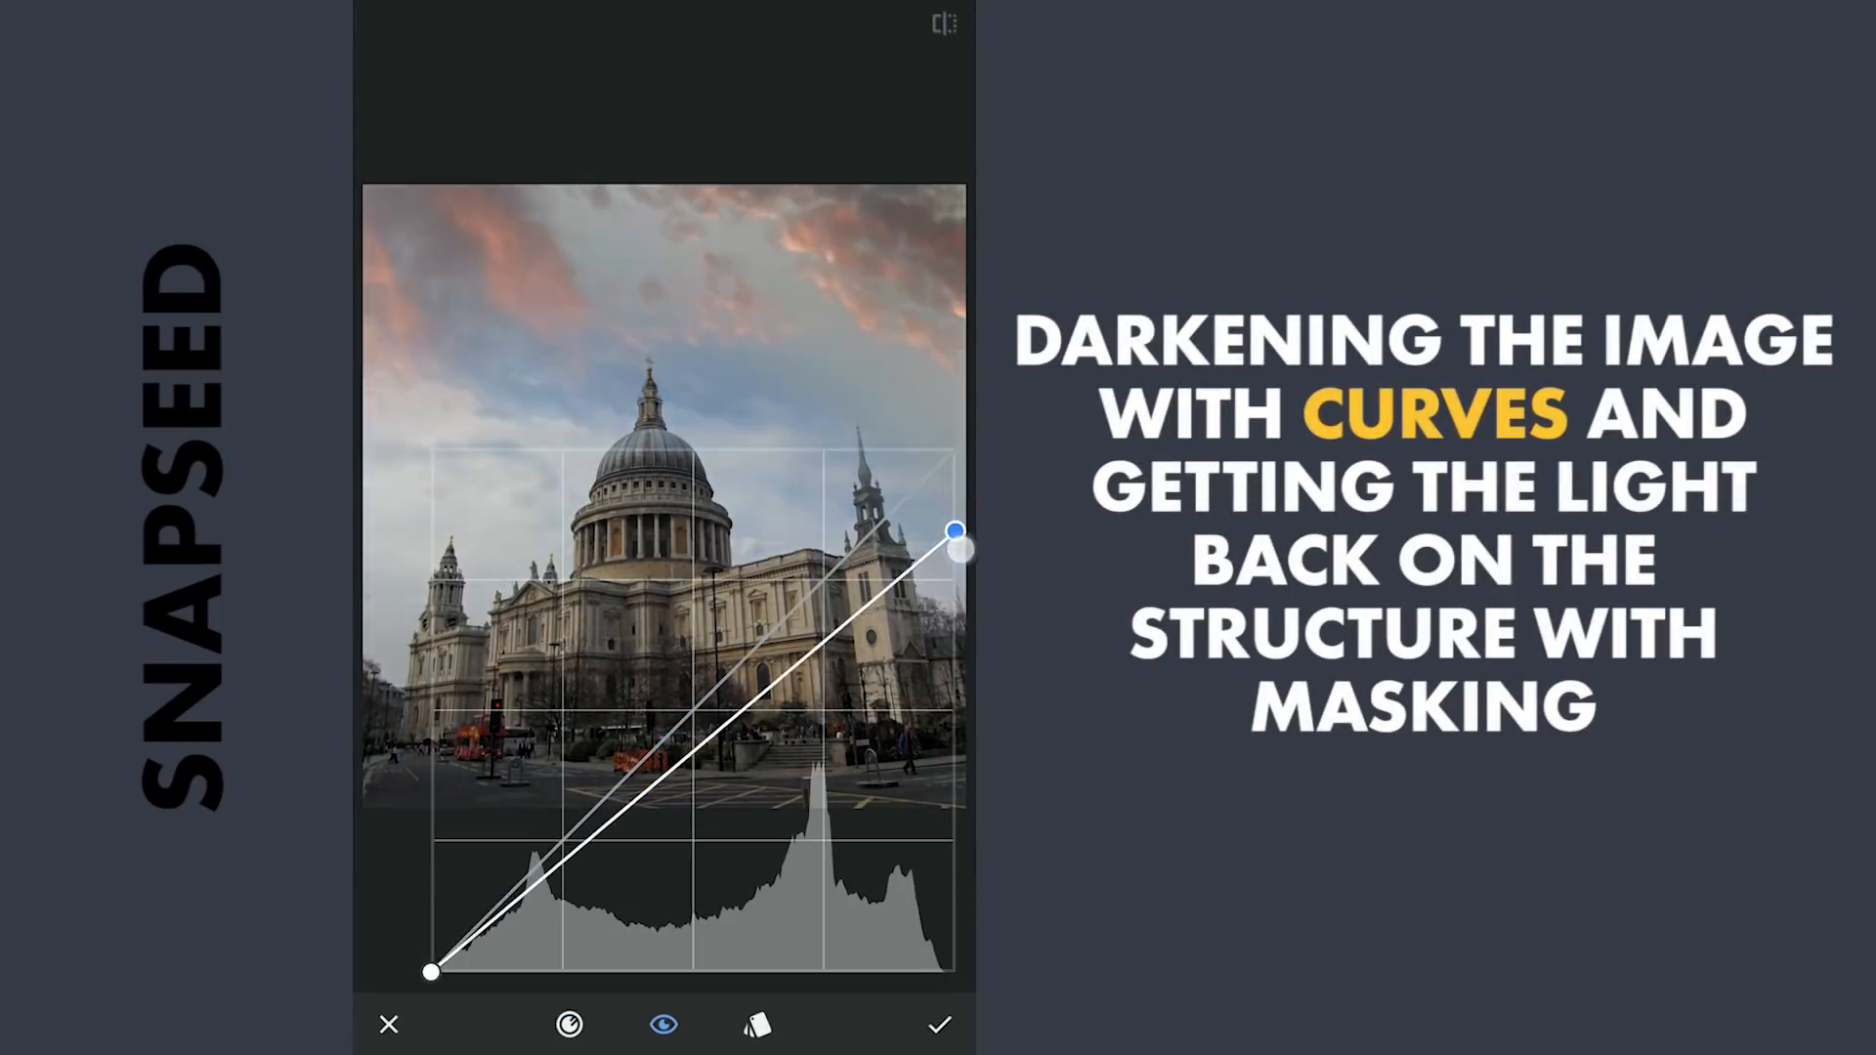
drag(957, 532, 954, 769)
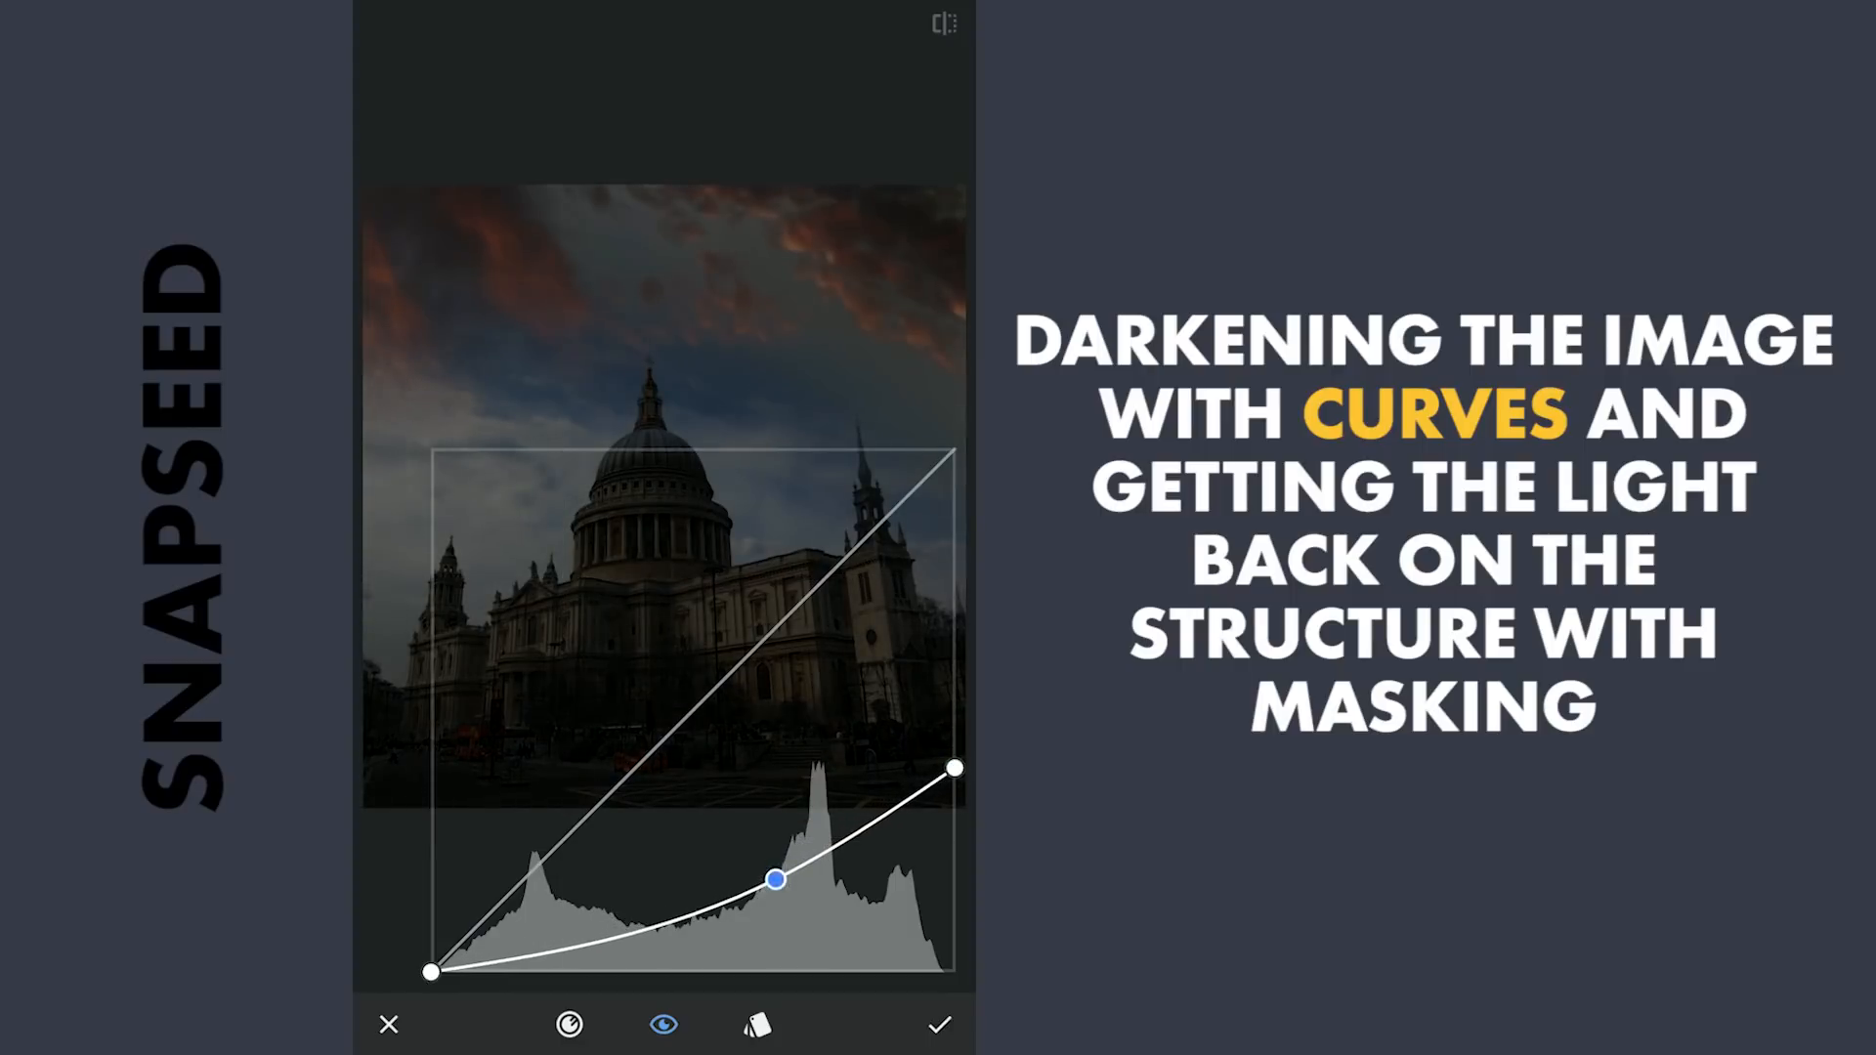
drag(955, 768, 949, 789)
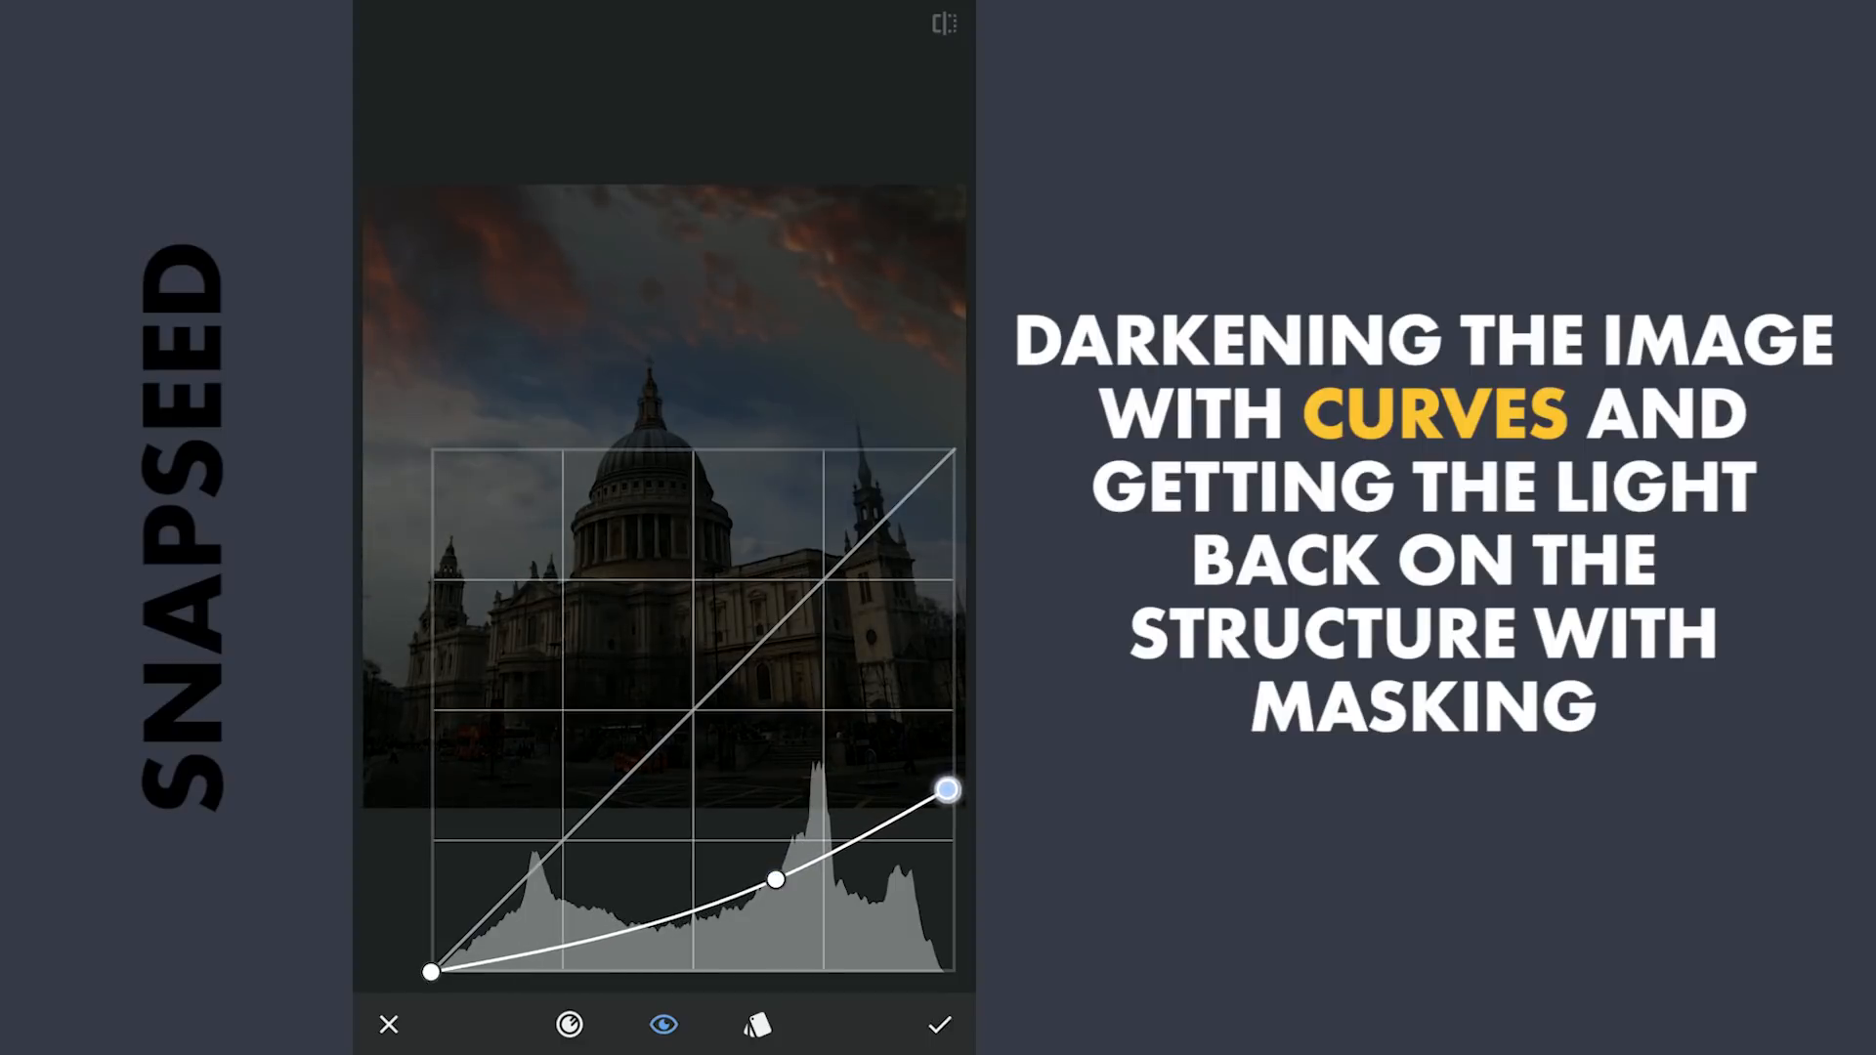
drag(948, 789, 939, 799)
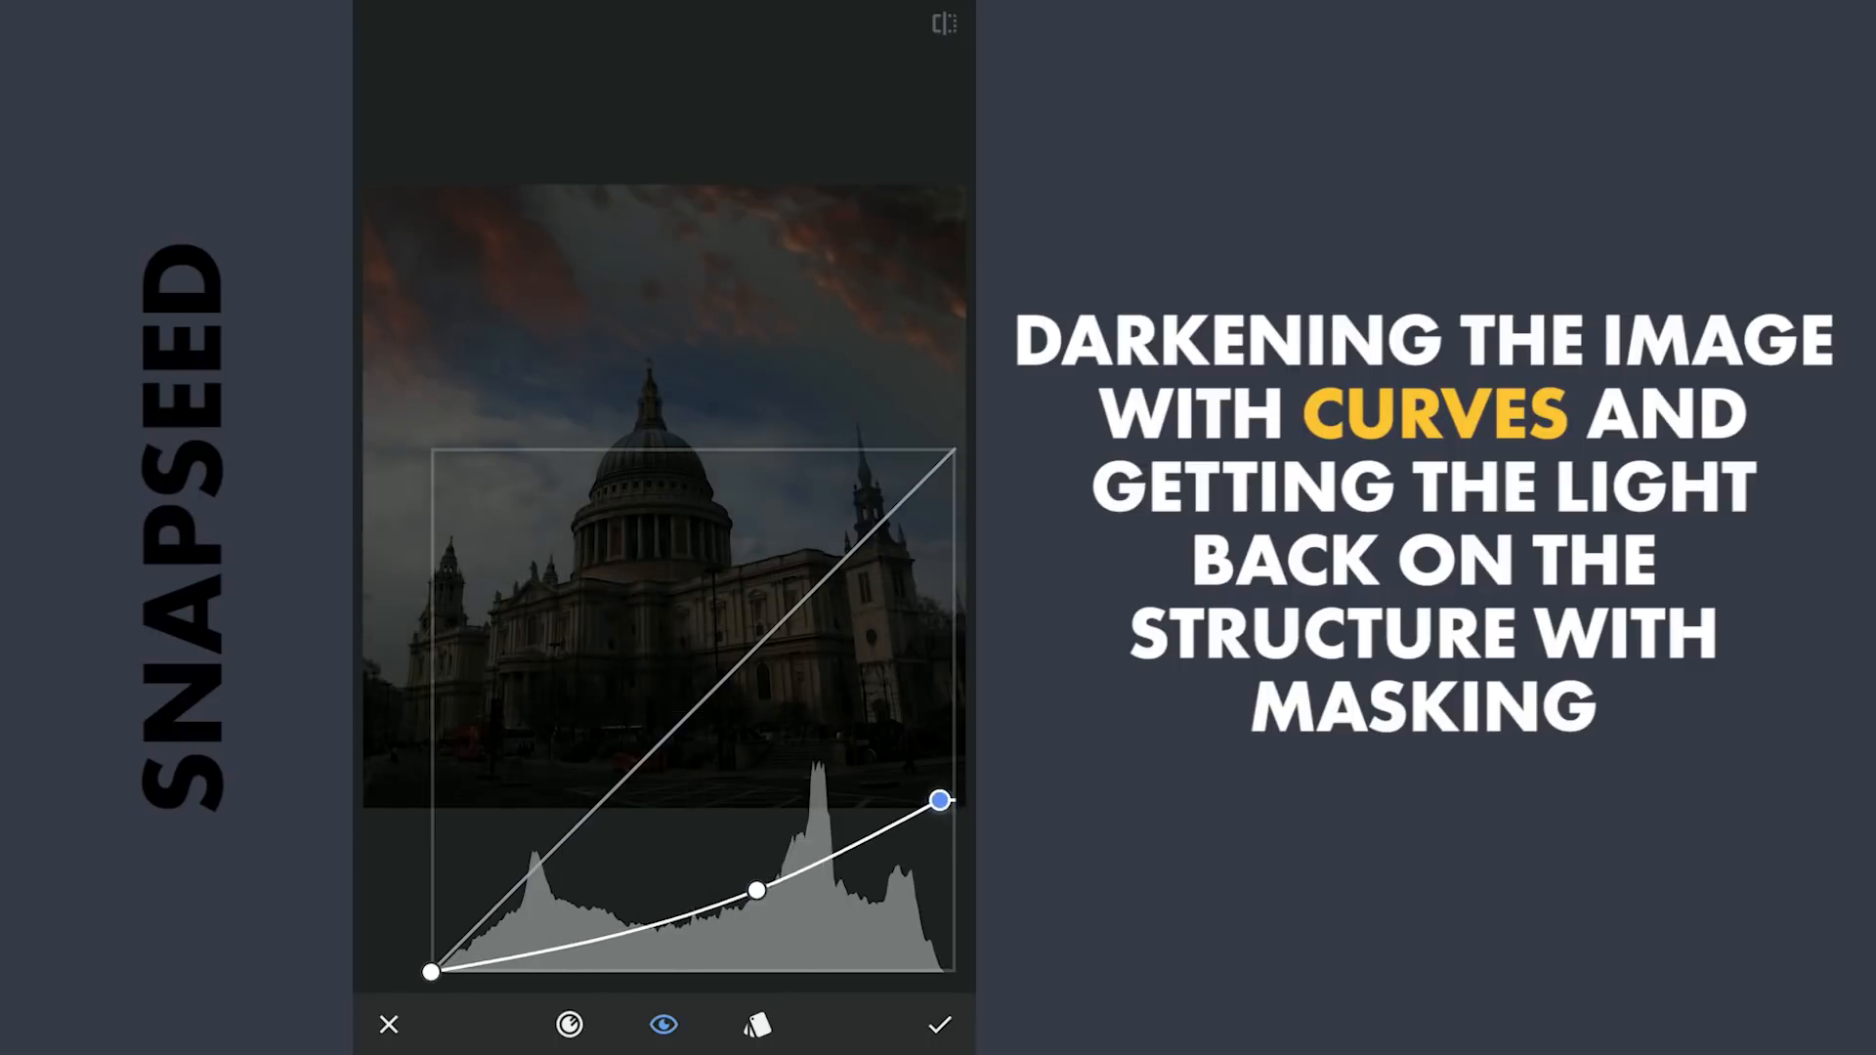
click(938, 1024)
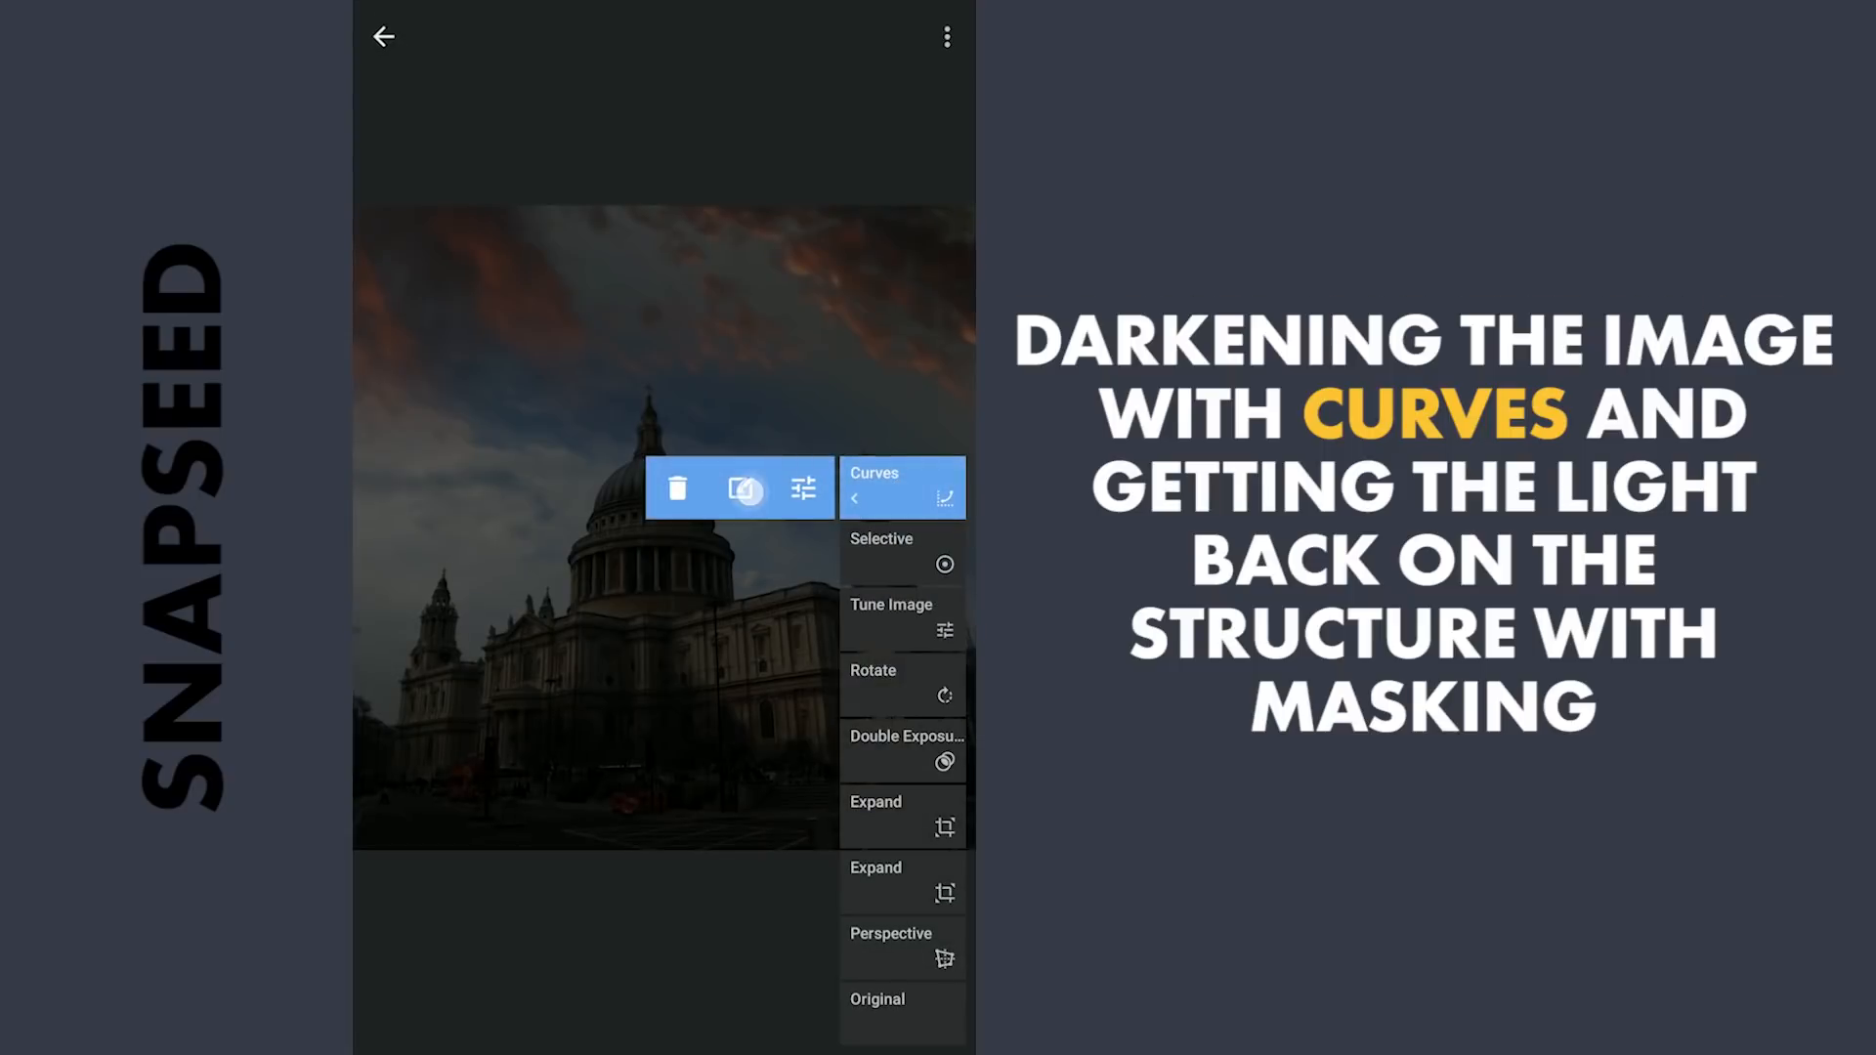
- Invert the Curves mask and paint it across the cathedral at strength 50
click(901, 487)
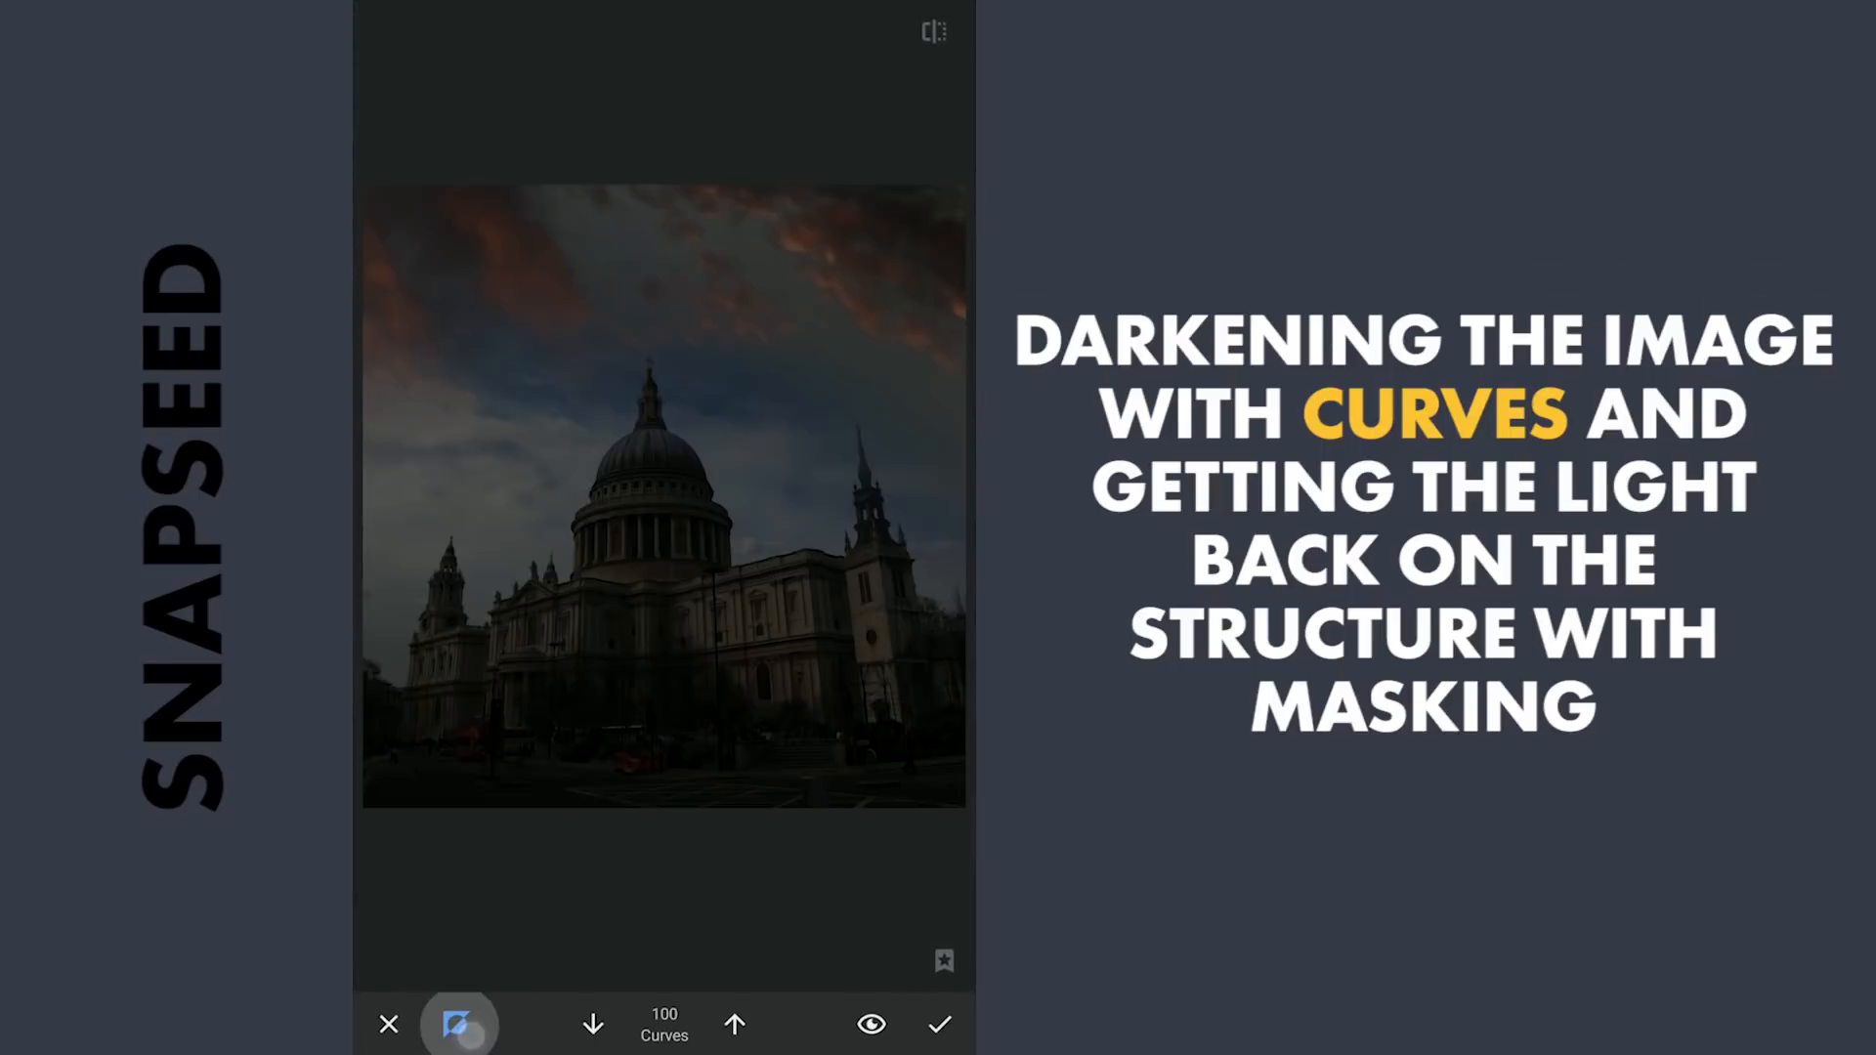
click(767, 646)
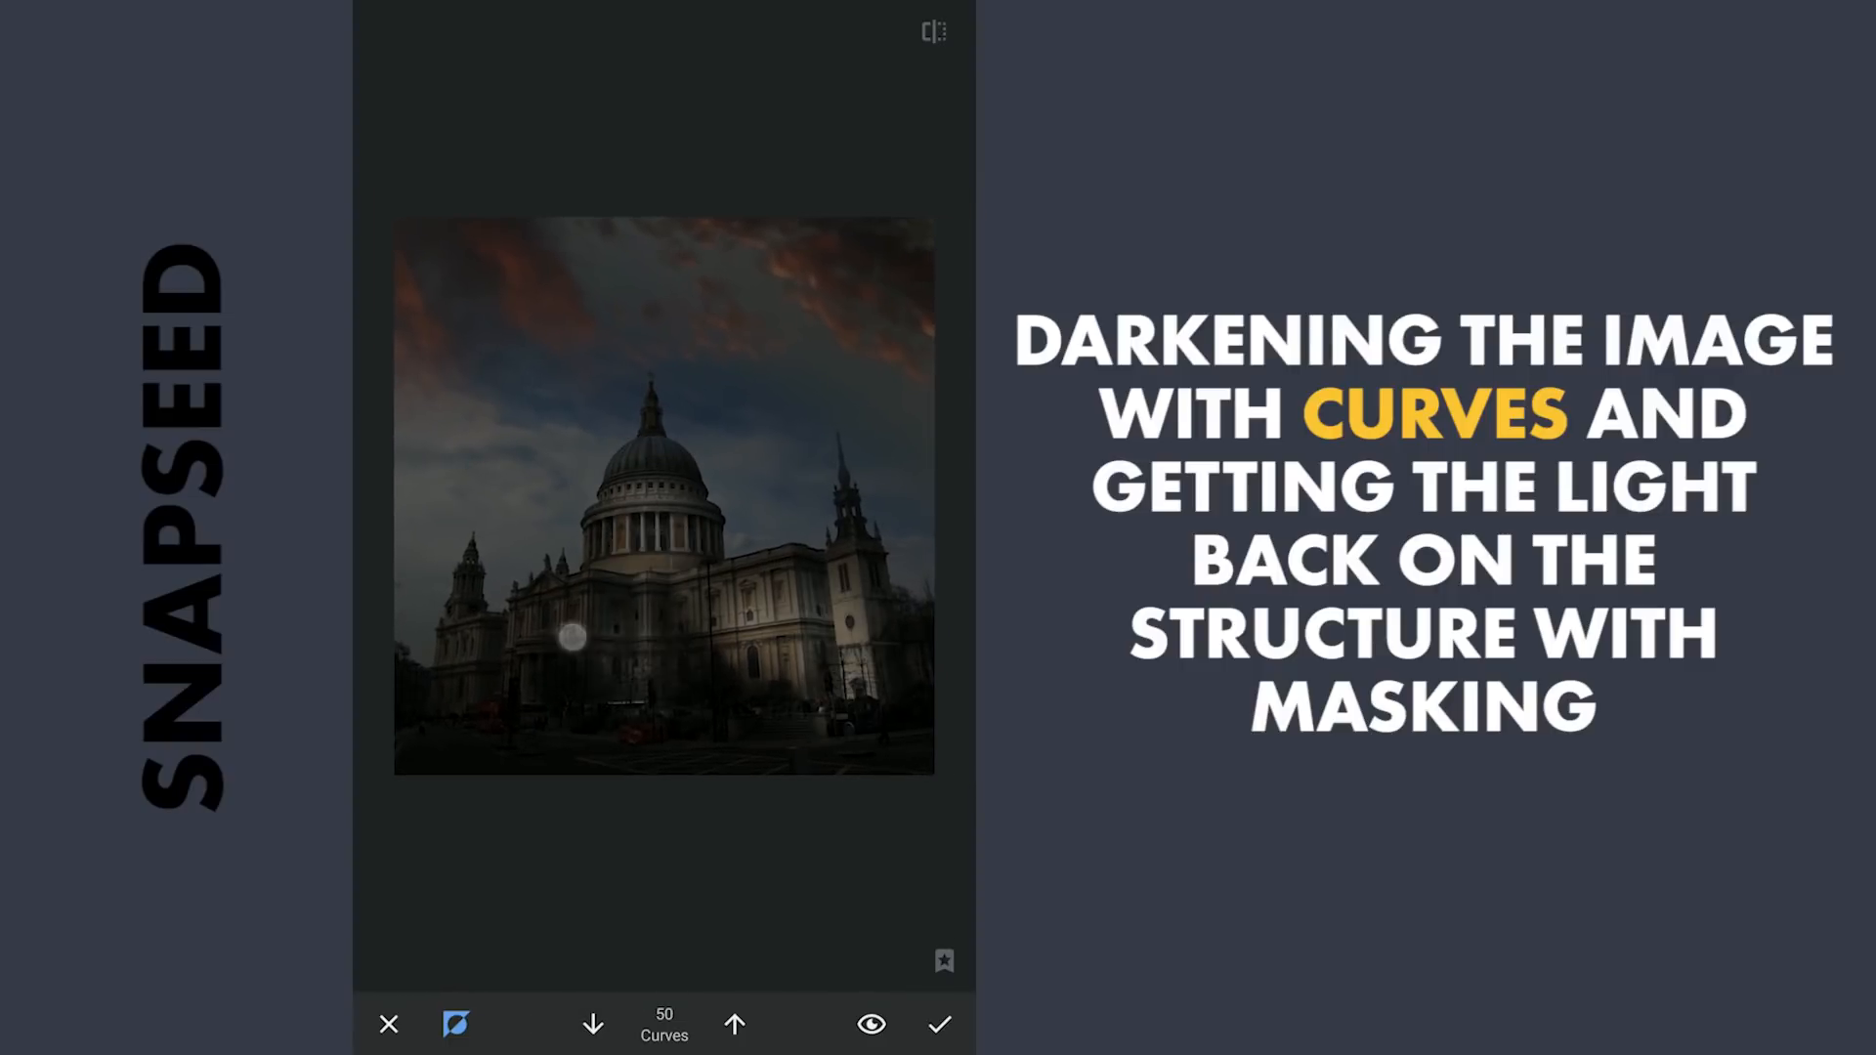
click(735, 1024)
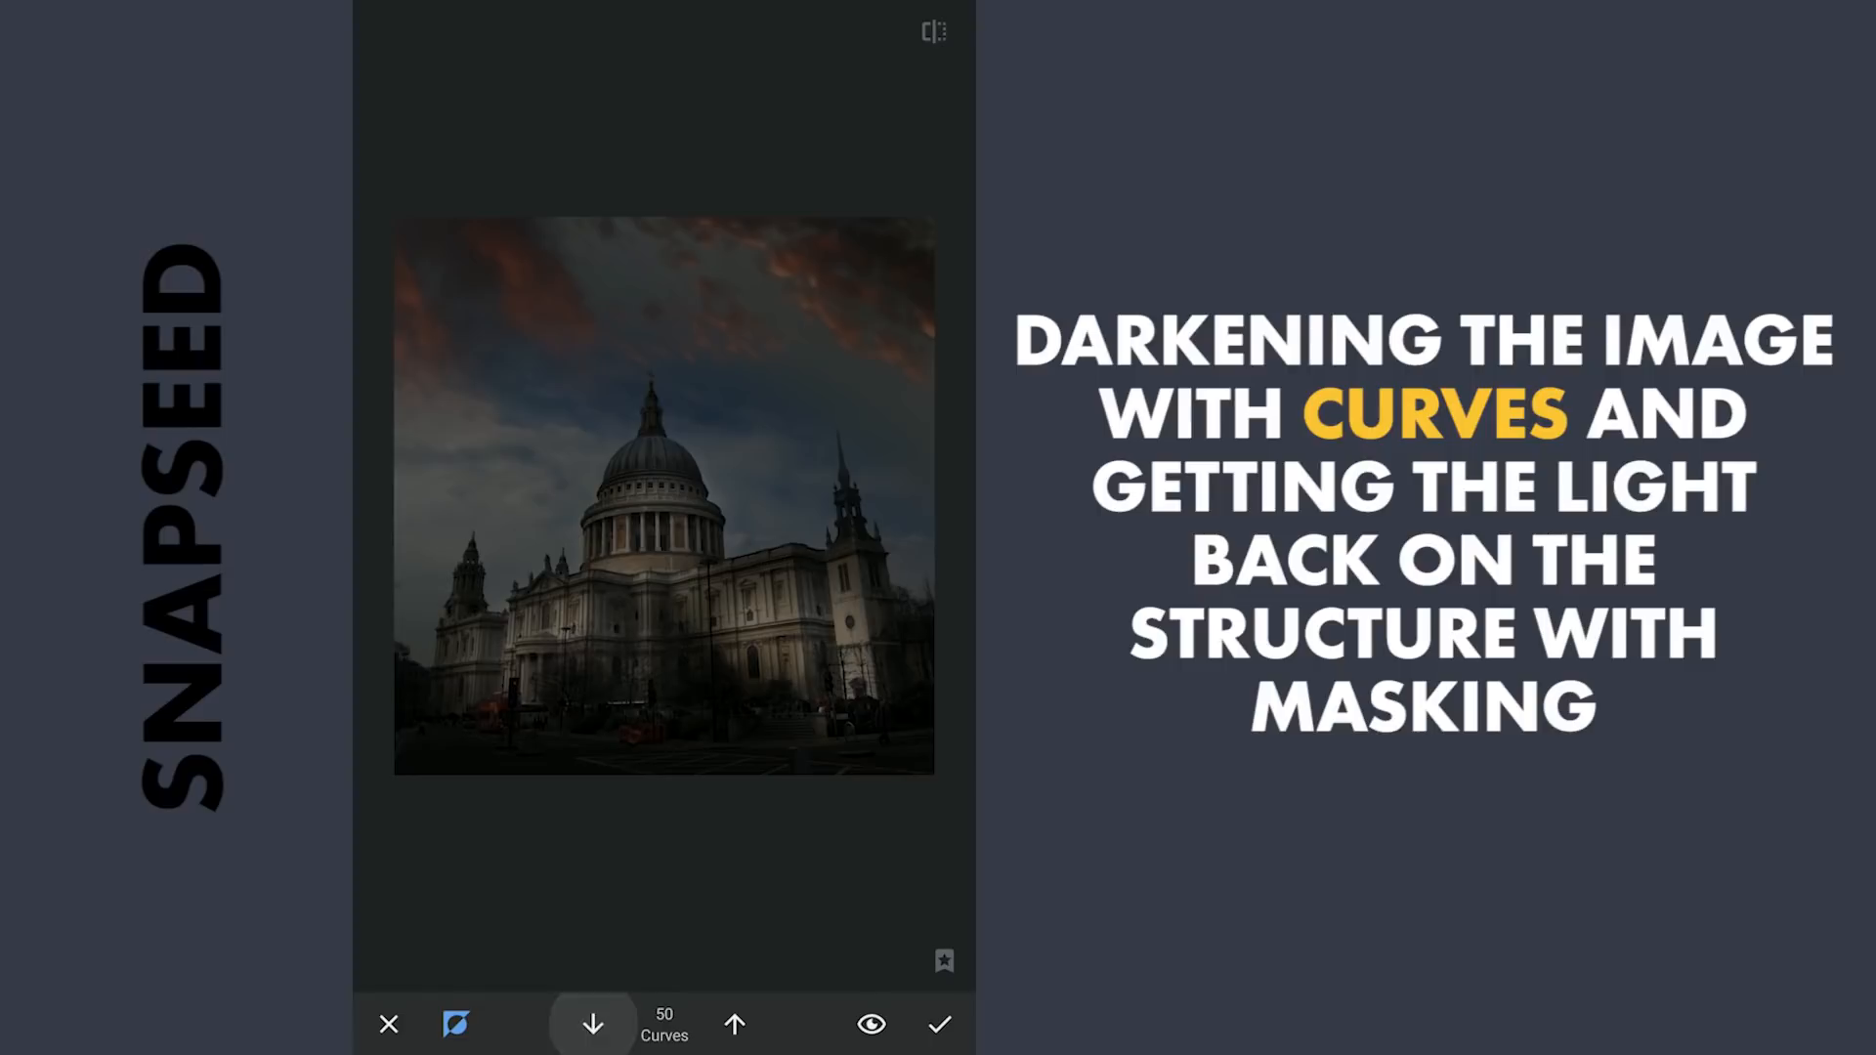
click(511, 812)
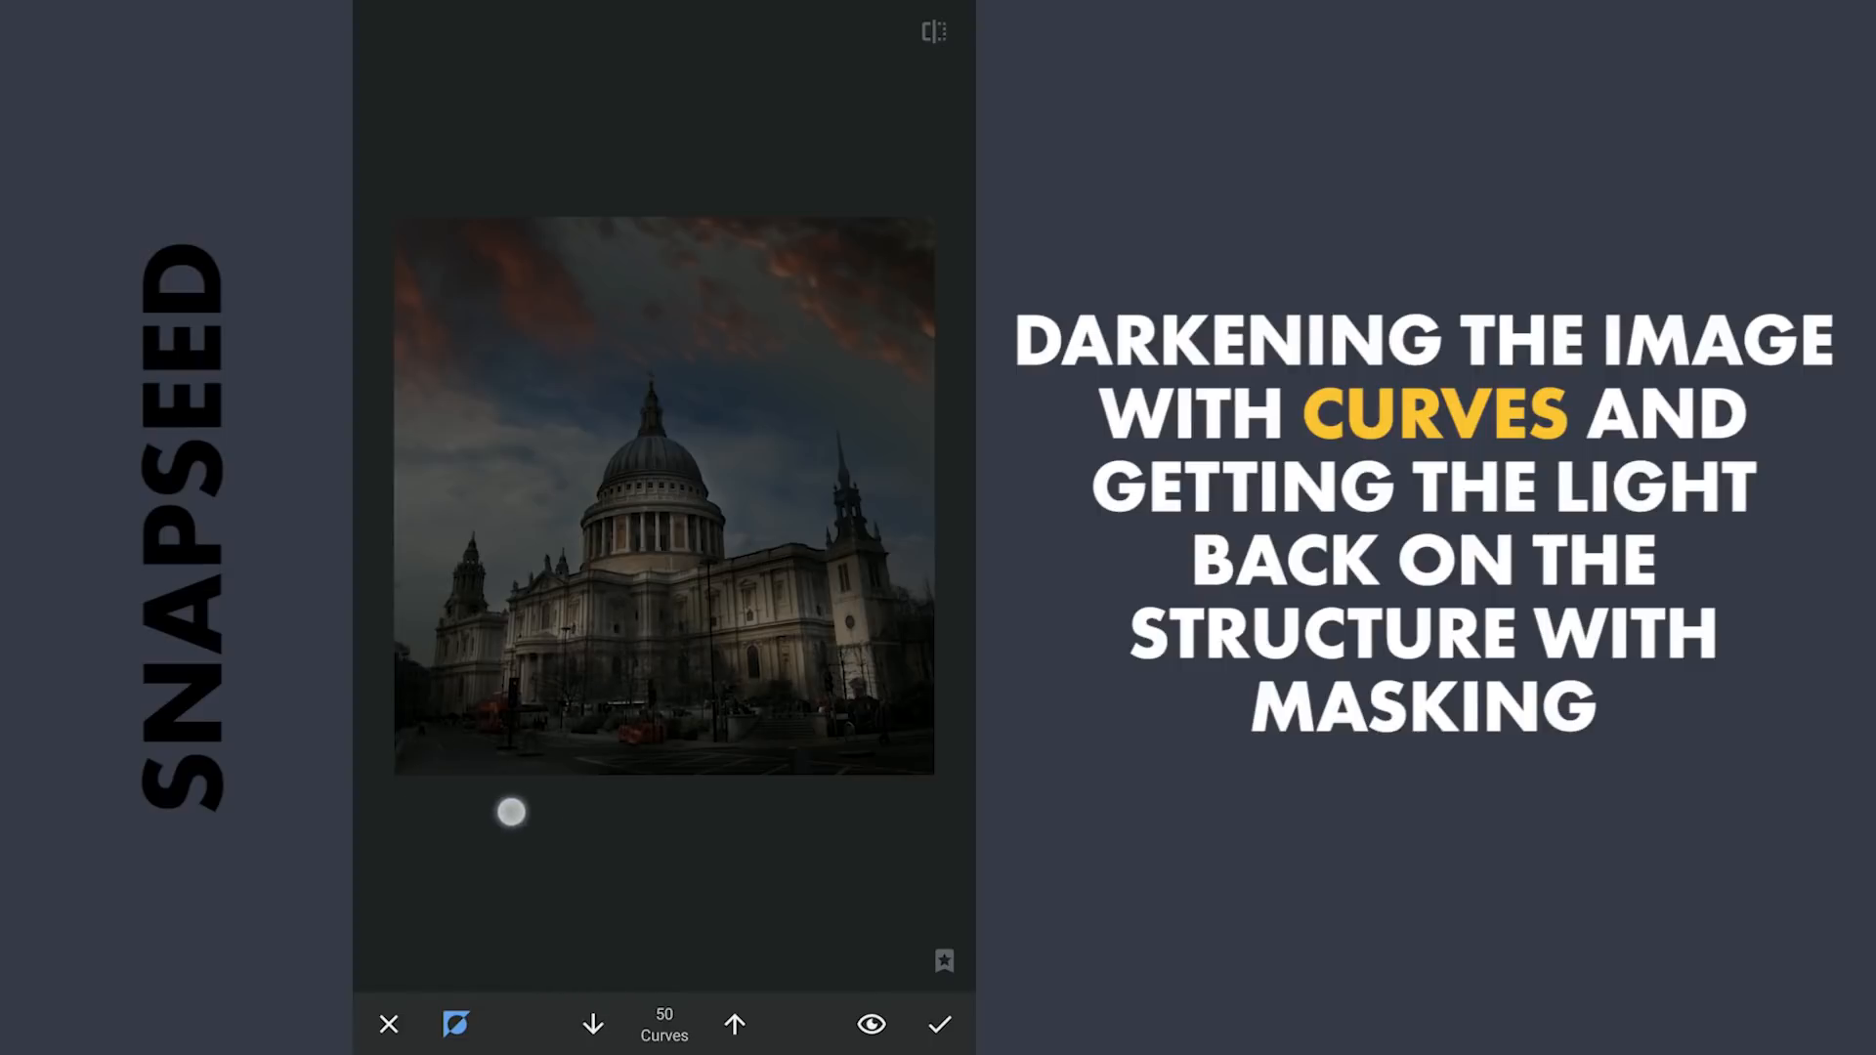
drag(511, 812, 880, 824)
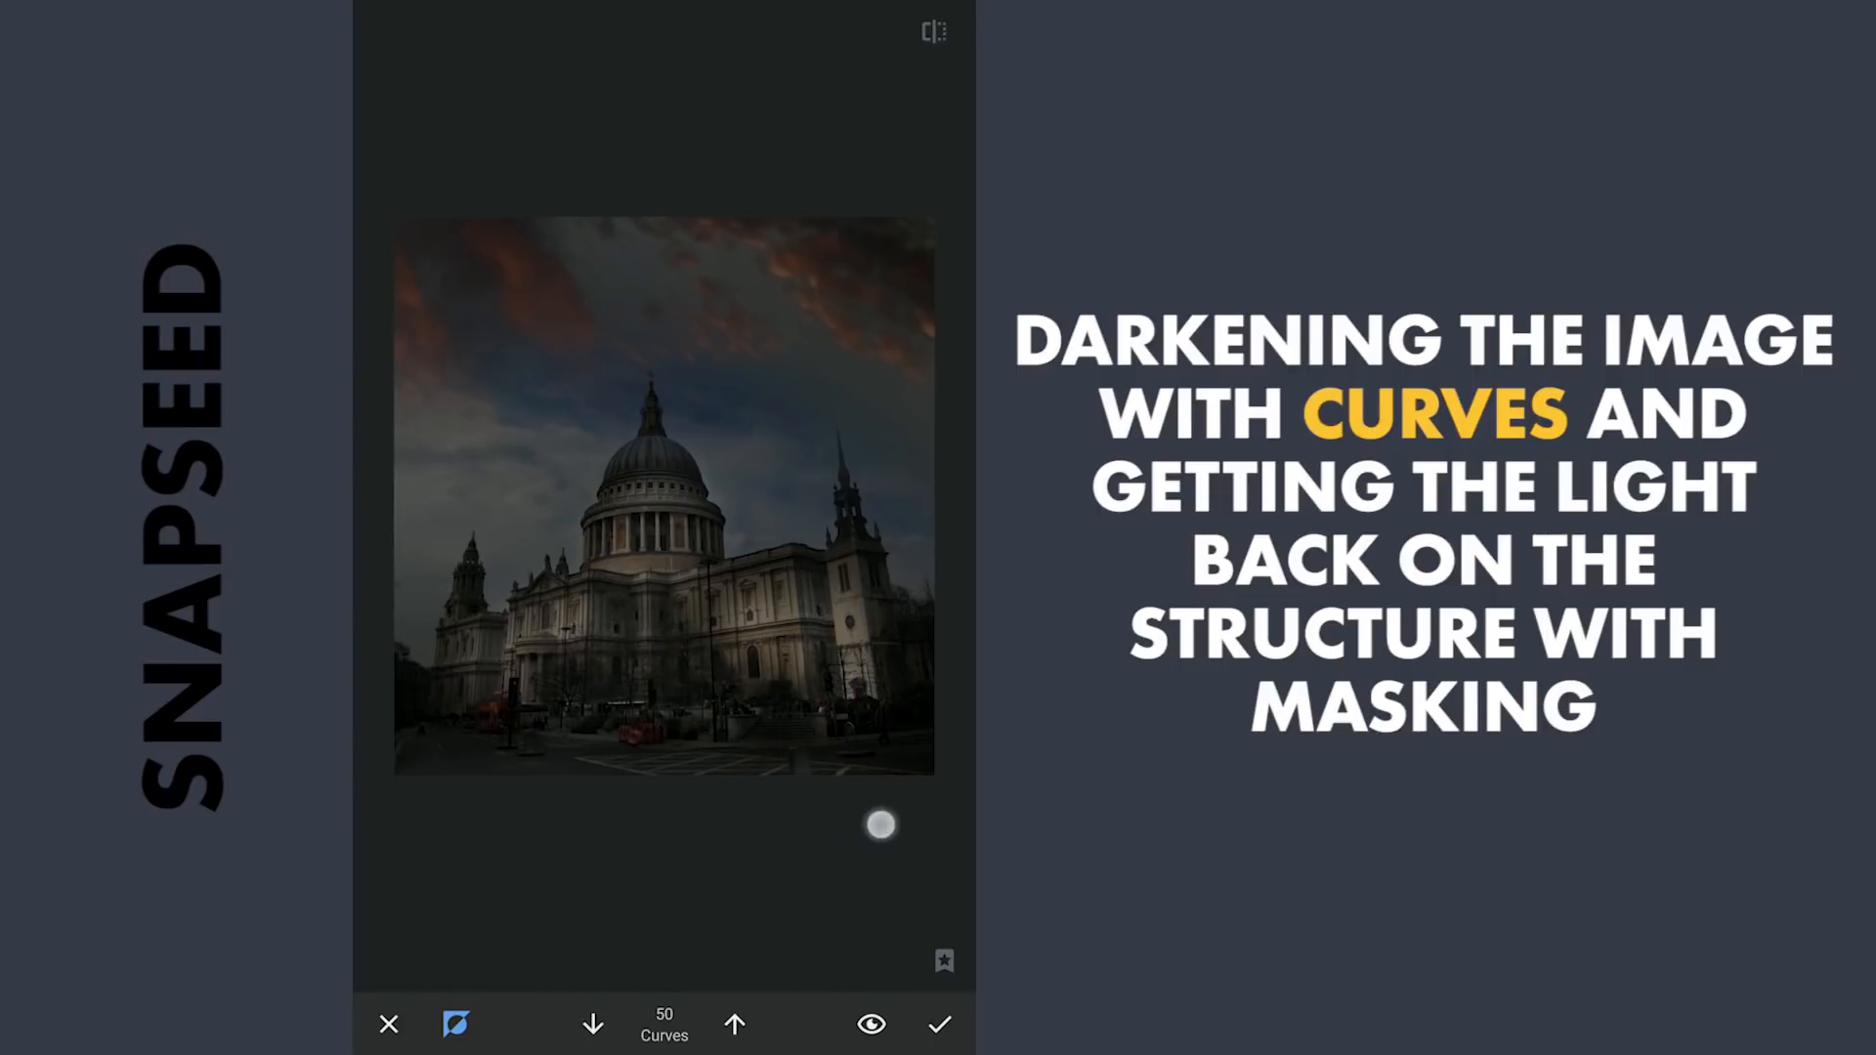
drag(881, 825, 564, 841)
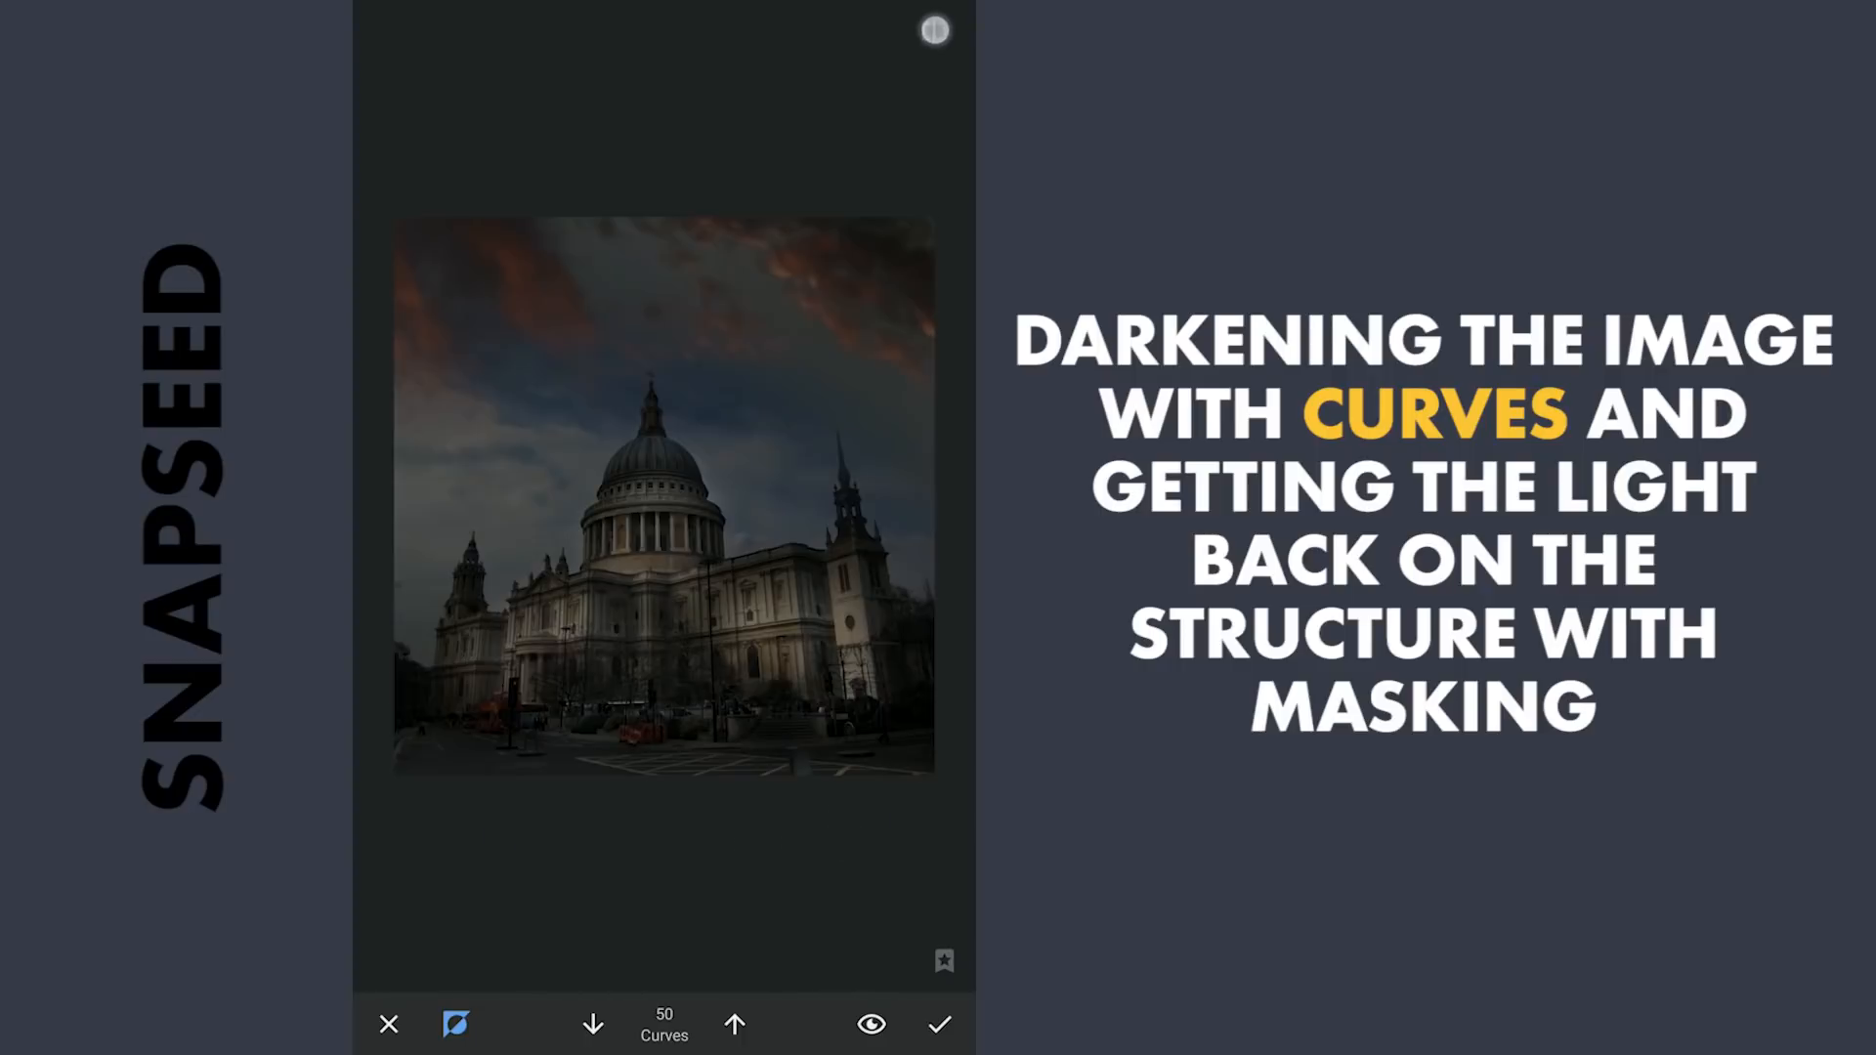
click(873, 1024)
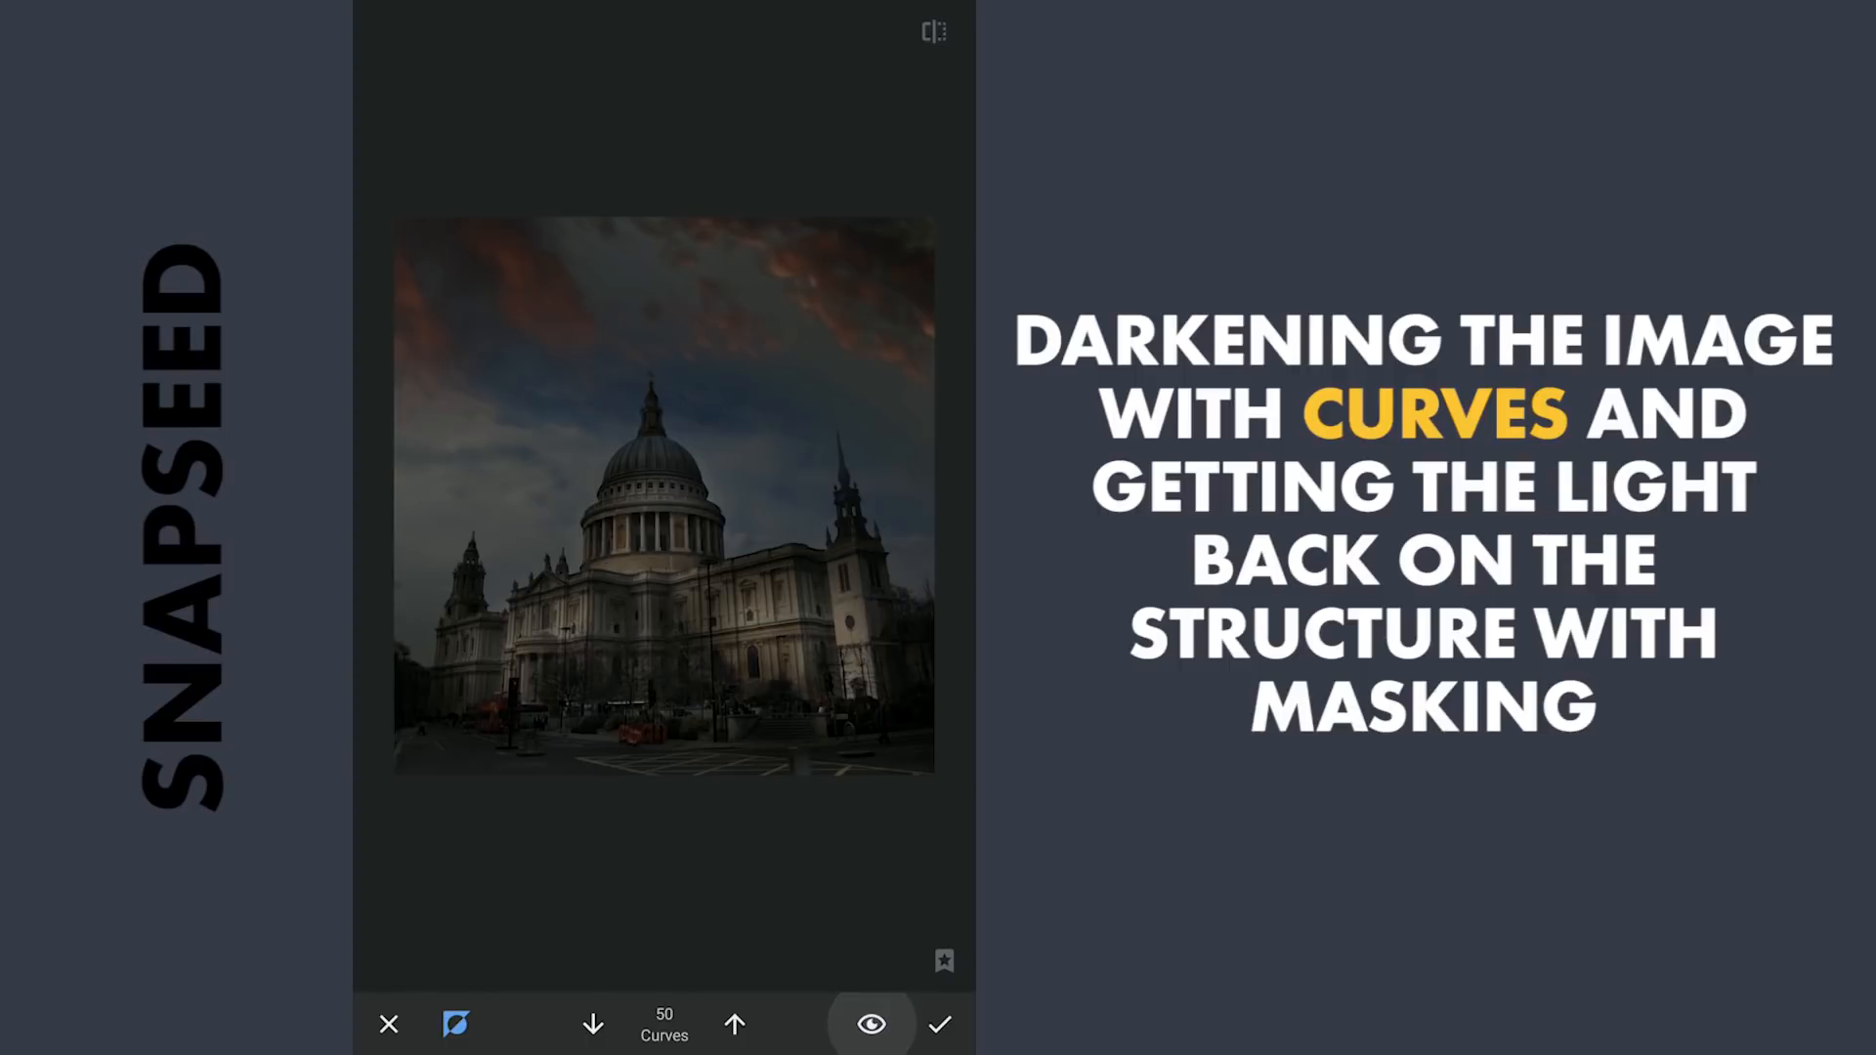
click(939, 1023)
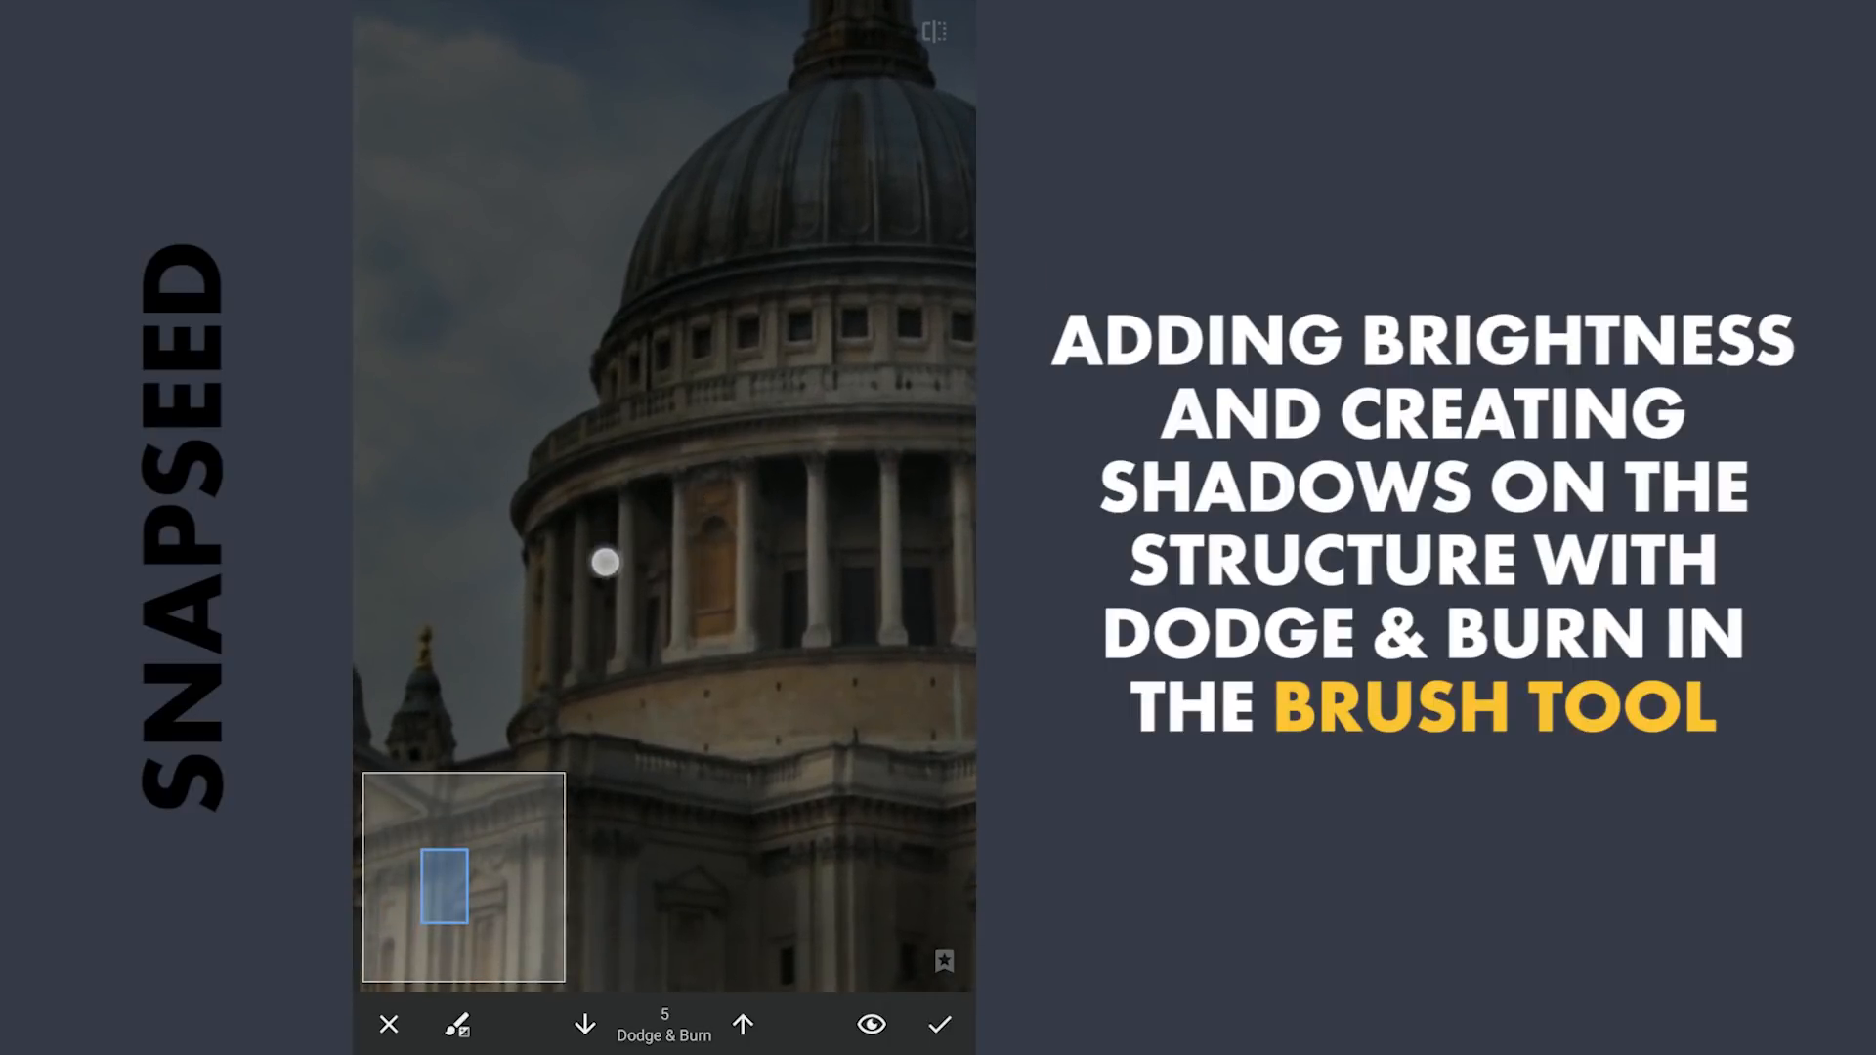
- Dodge the dome's columns, drum and upper surface, the main facade and western tower
drag(604, 563, 596, 646)
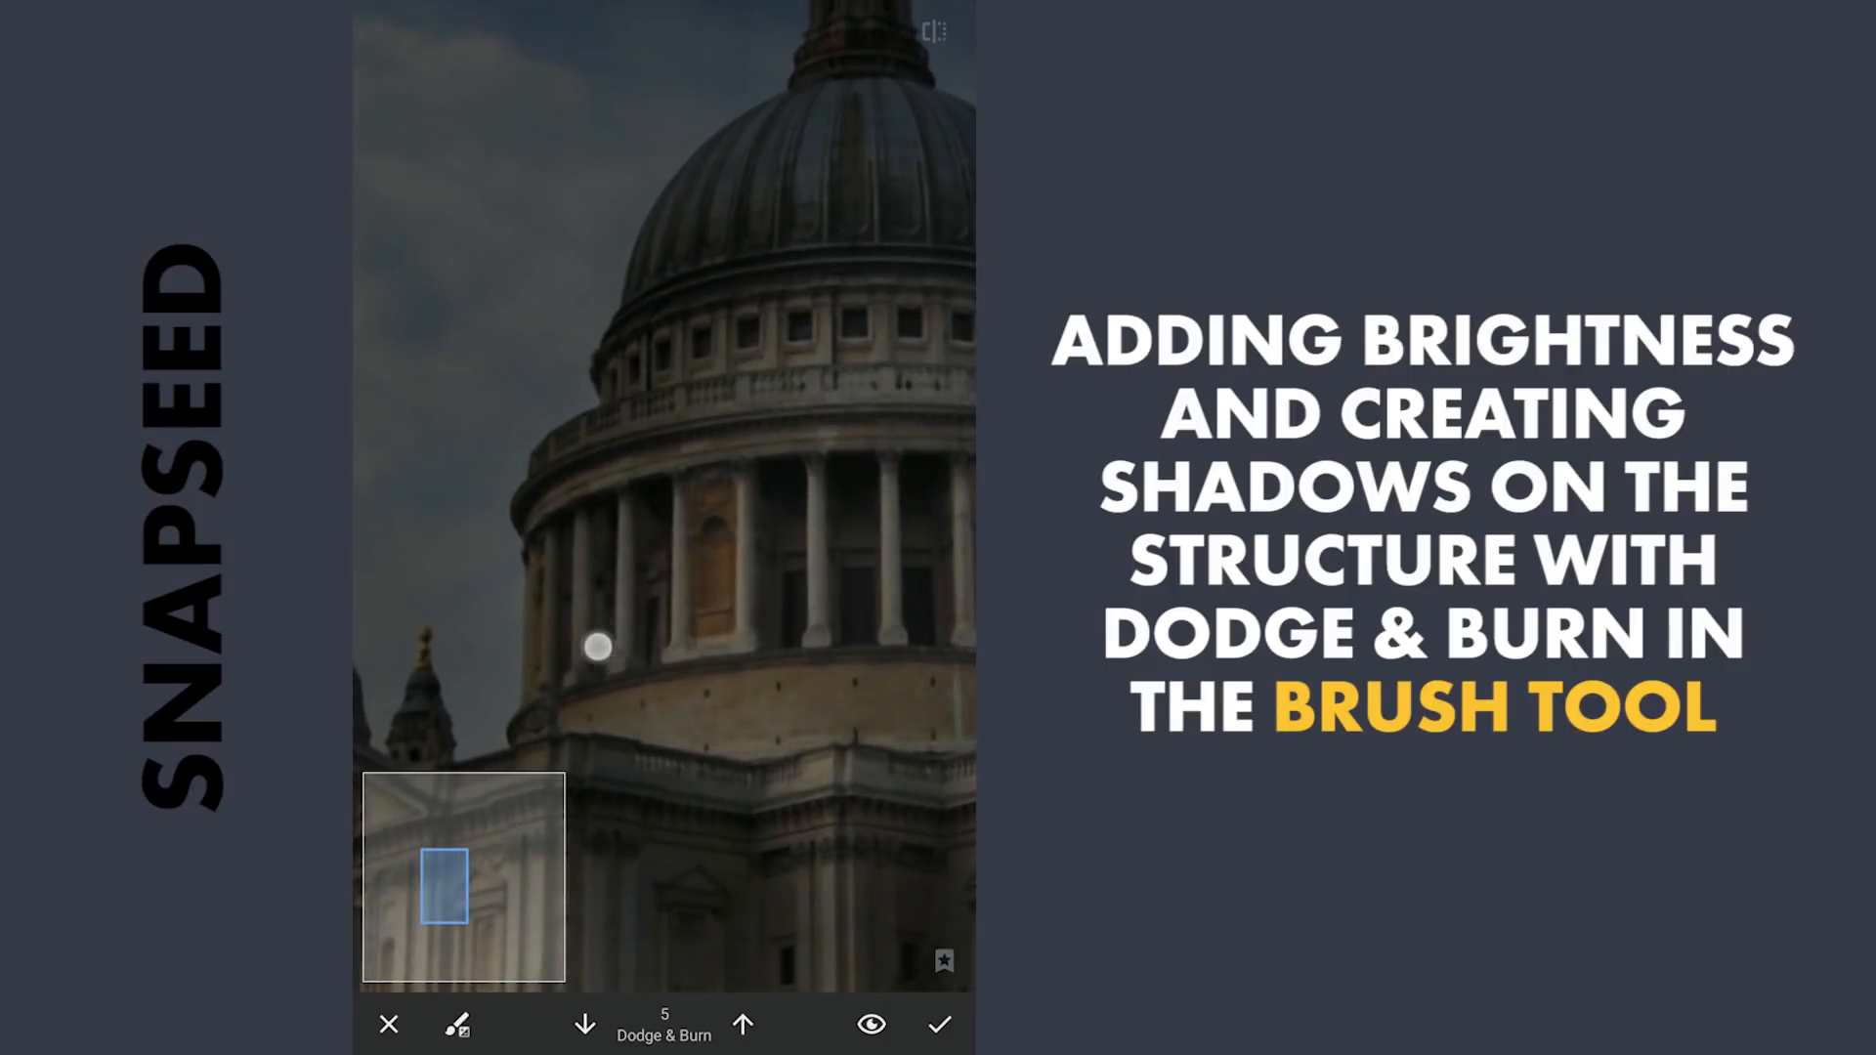
drag(597, 646, 618, 437)
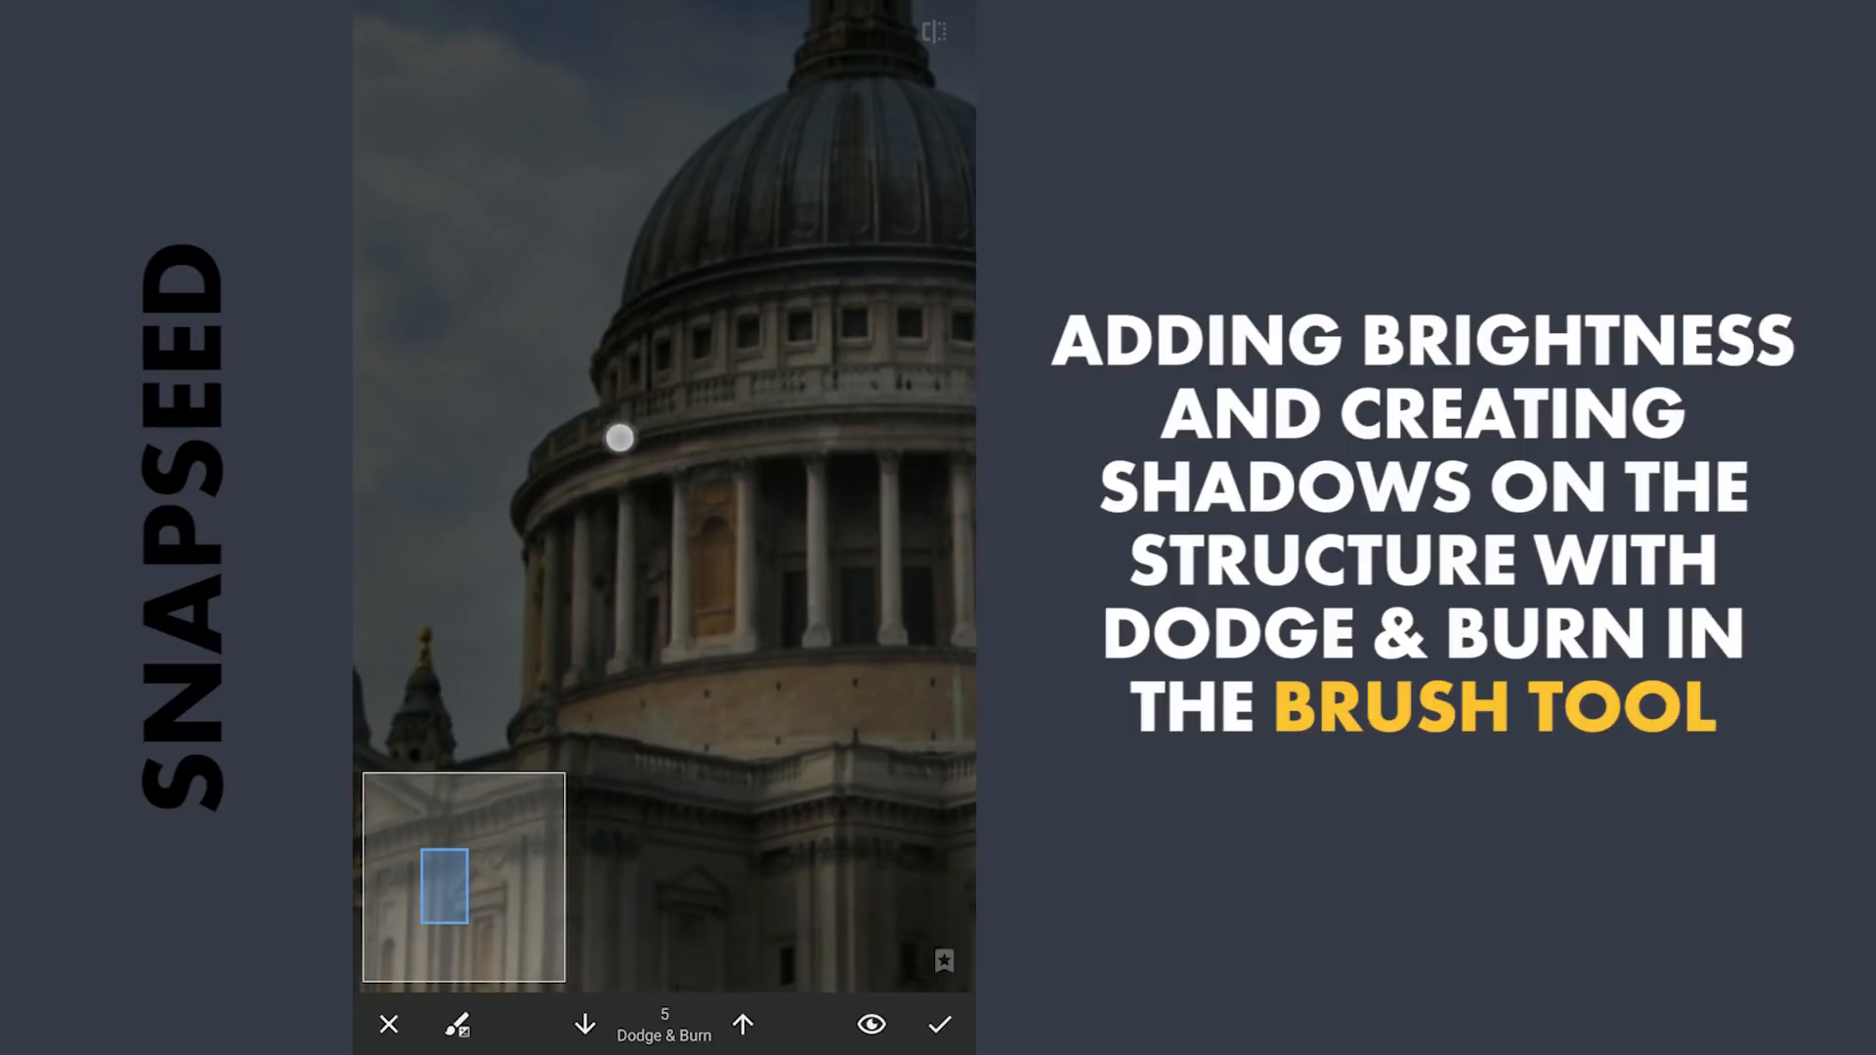
drag(620, 437, 870, 161)
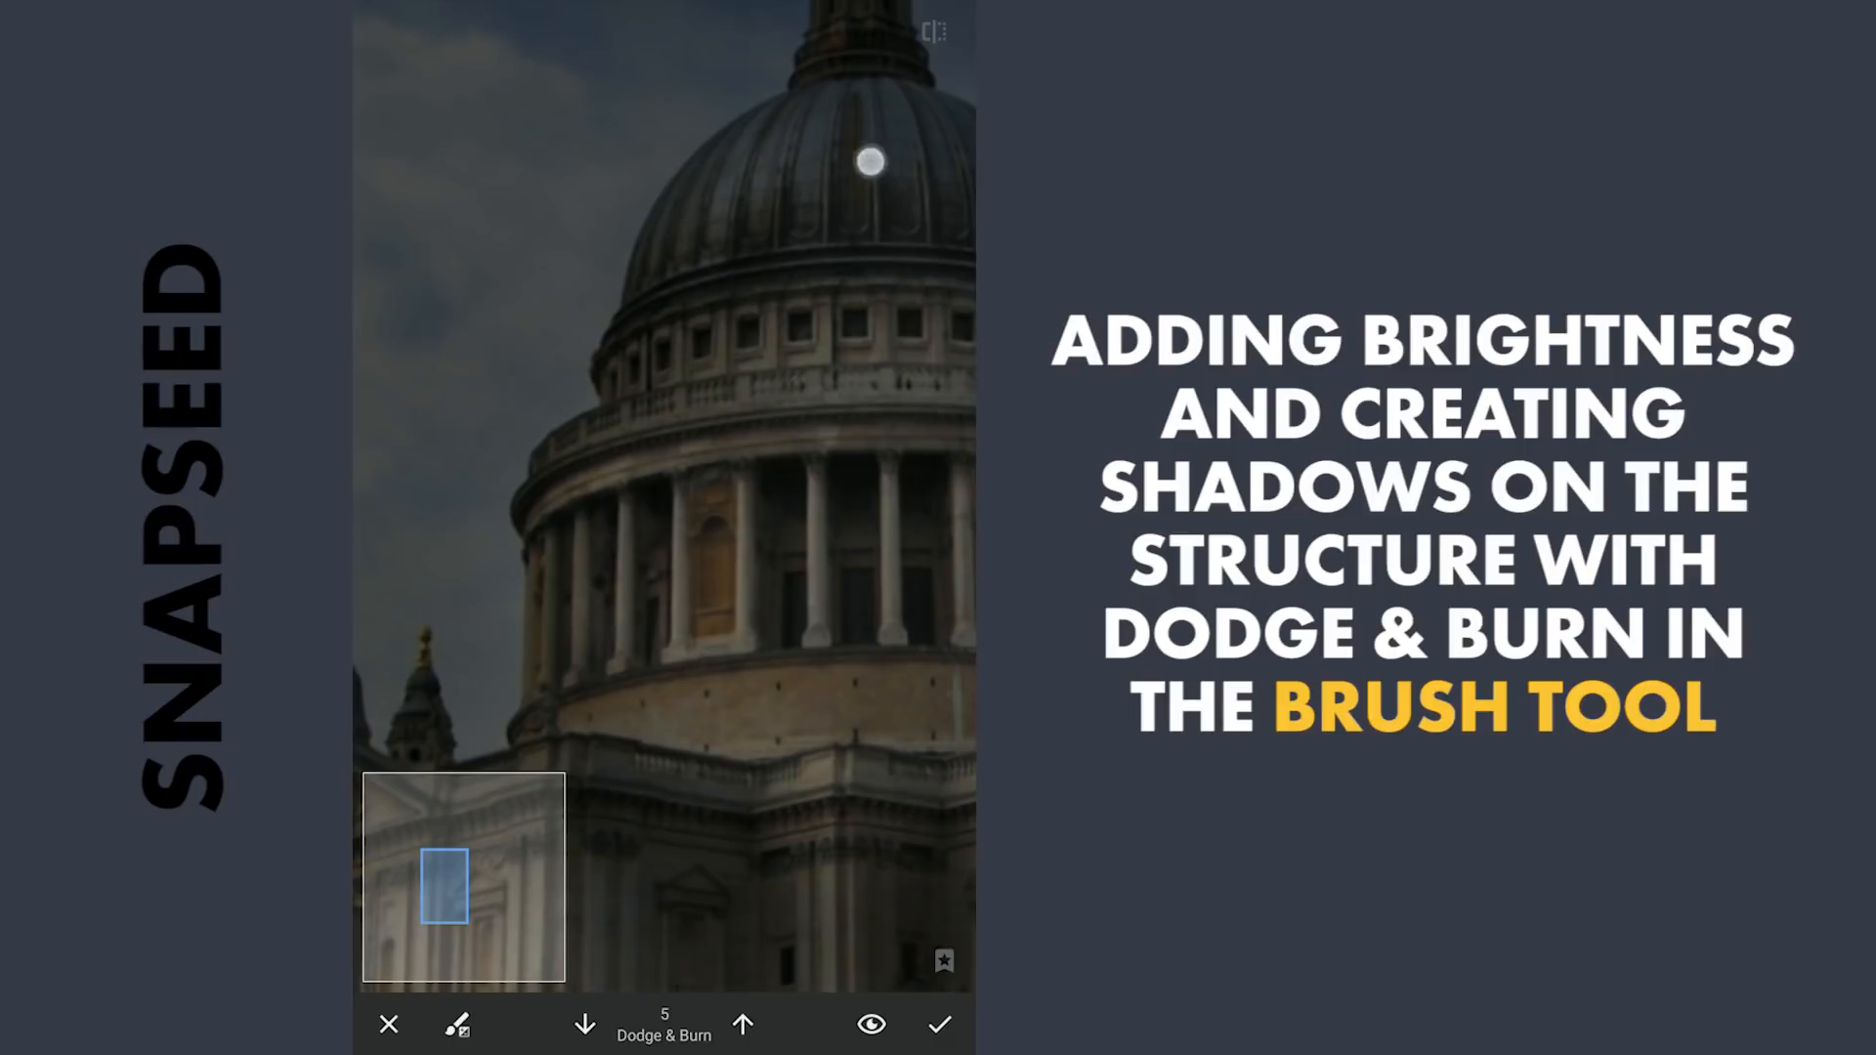
drag(869, 161, 801, 249)
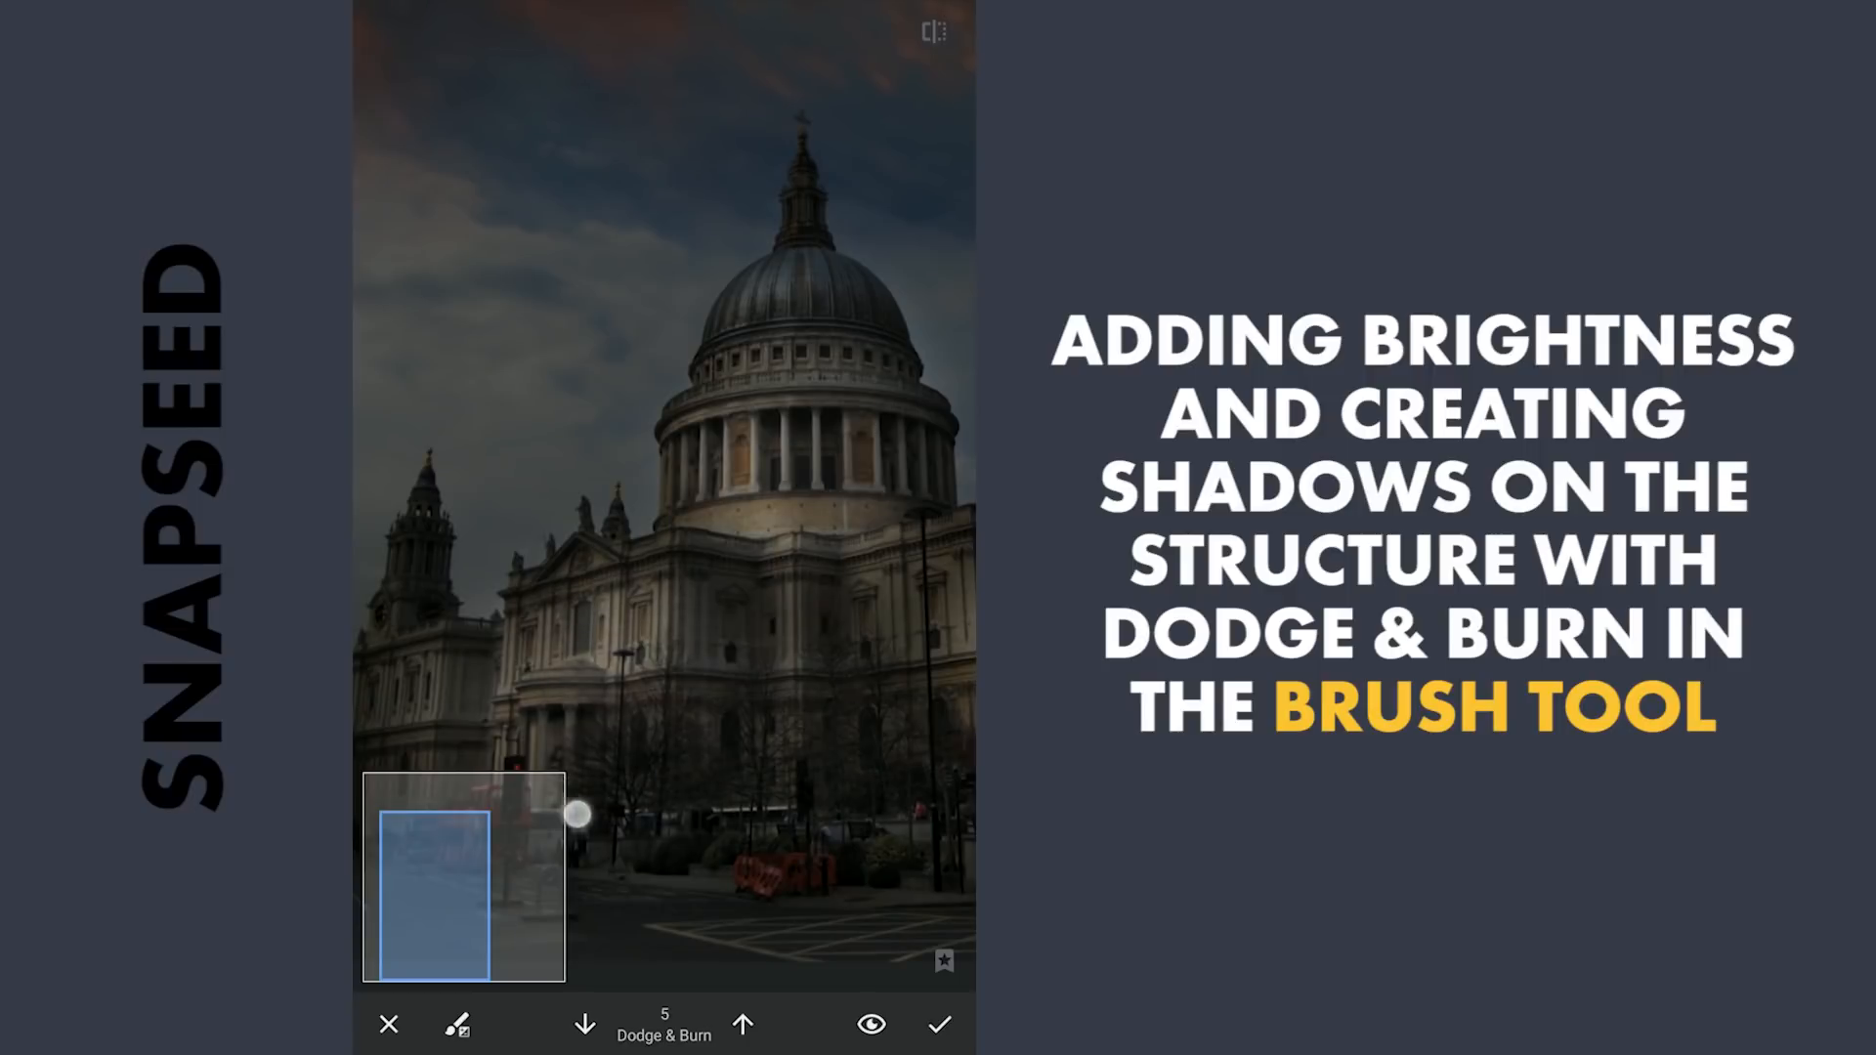
drag(574, 815, 661, 709)
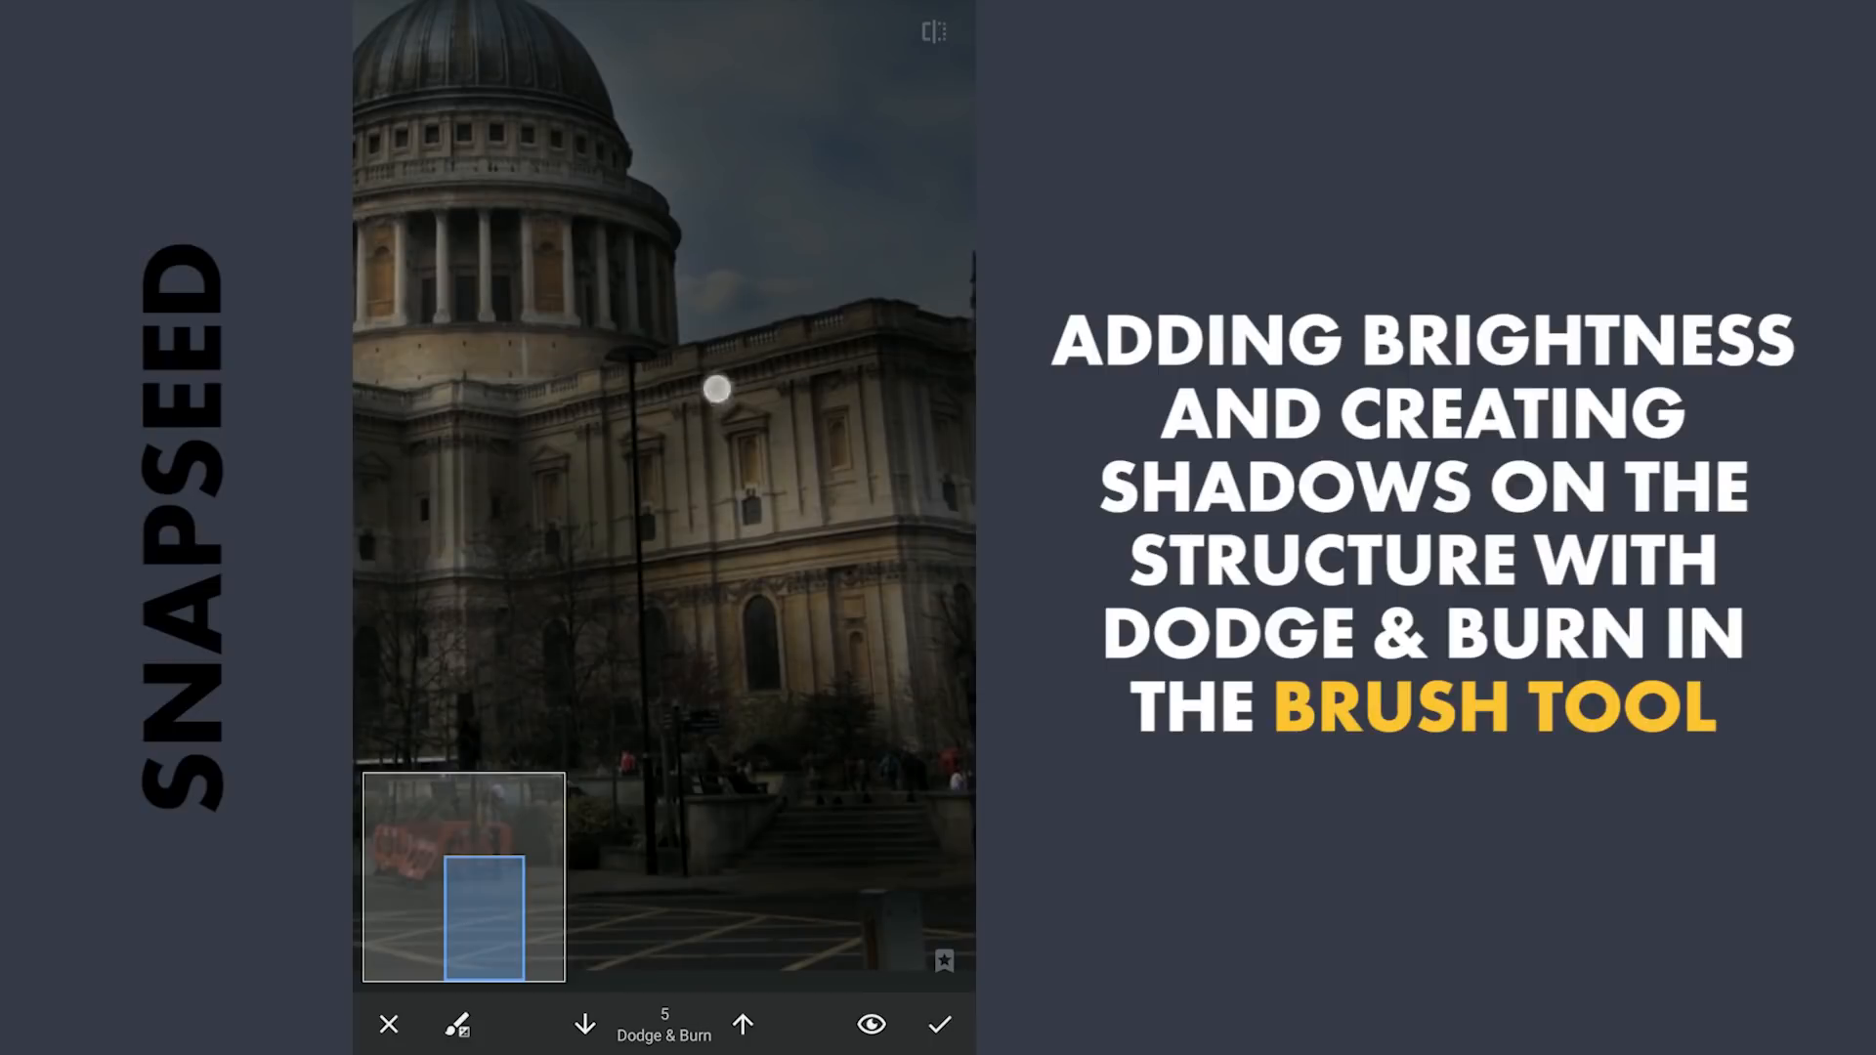
drag(715, 387, 630, 471)
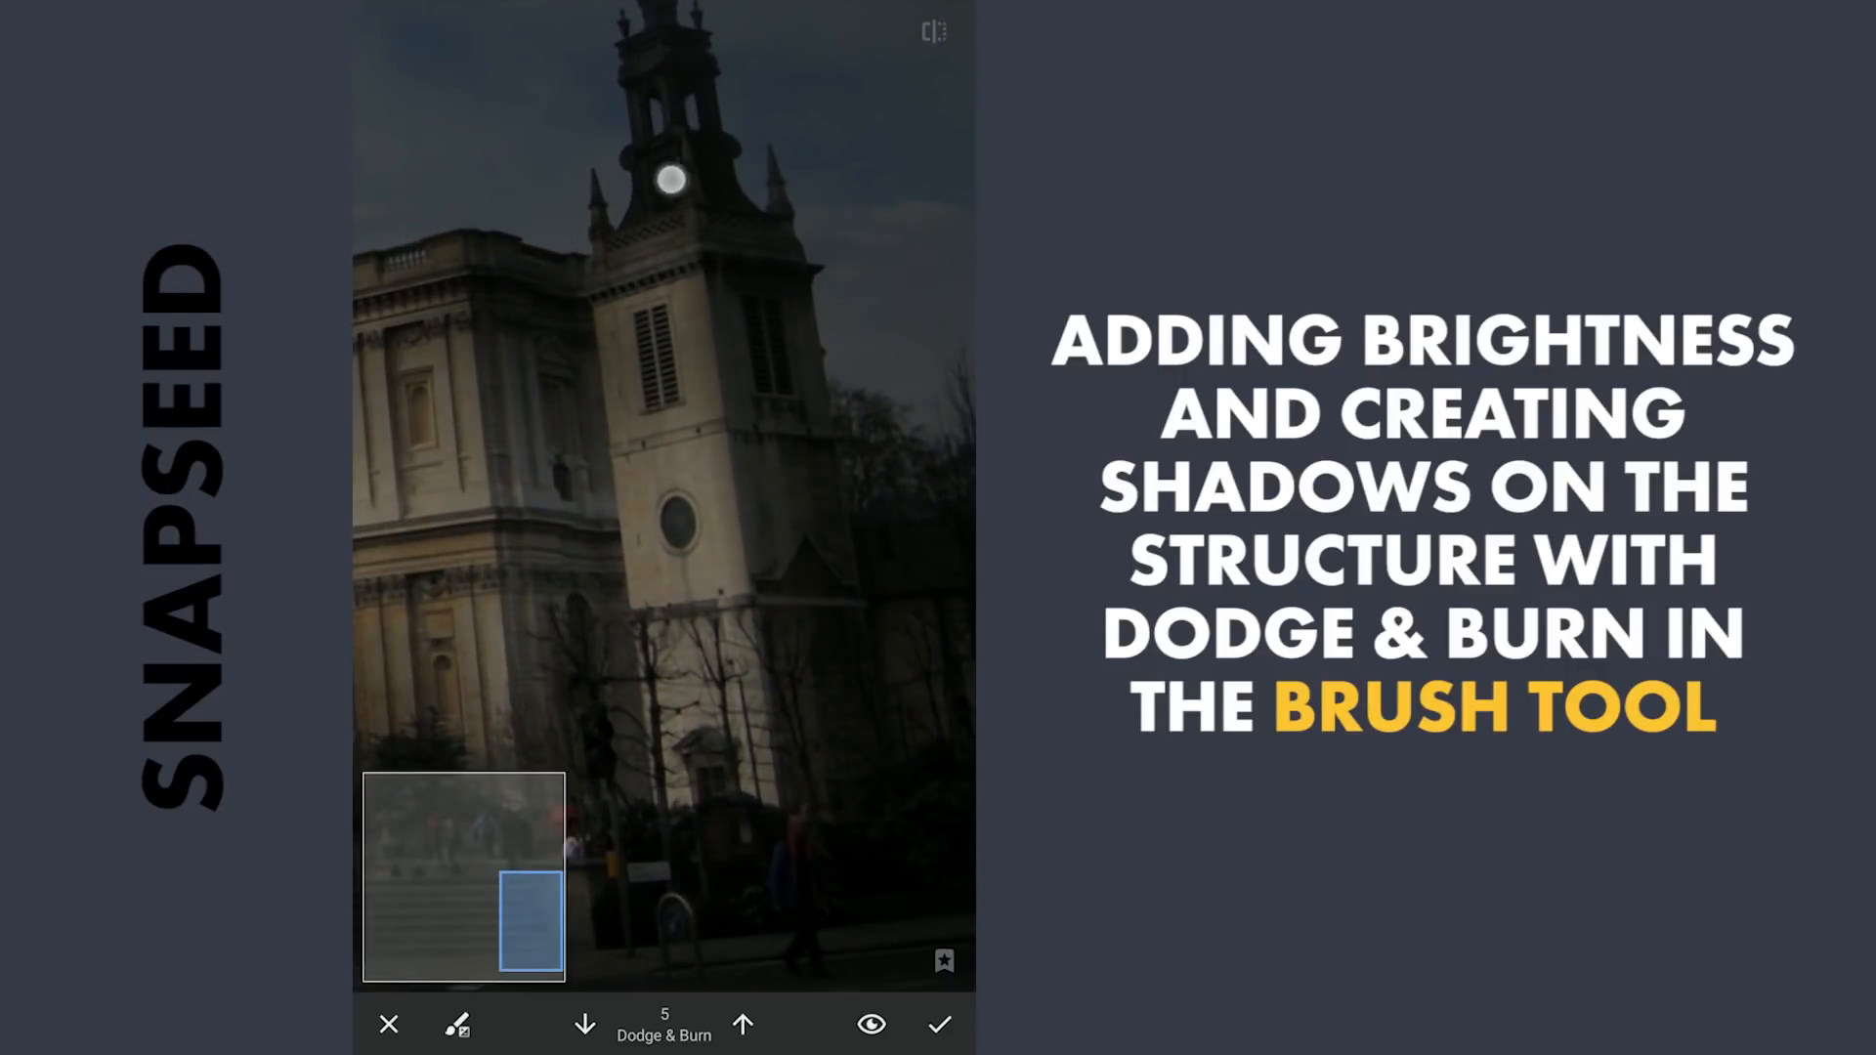
drag(670, 179, 652, 756)
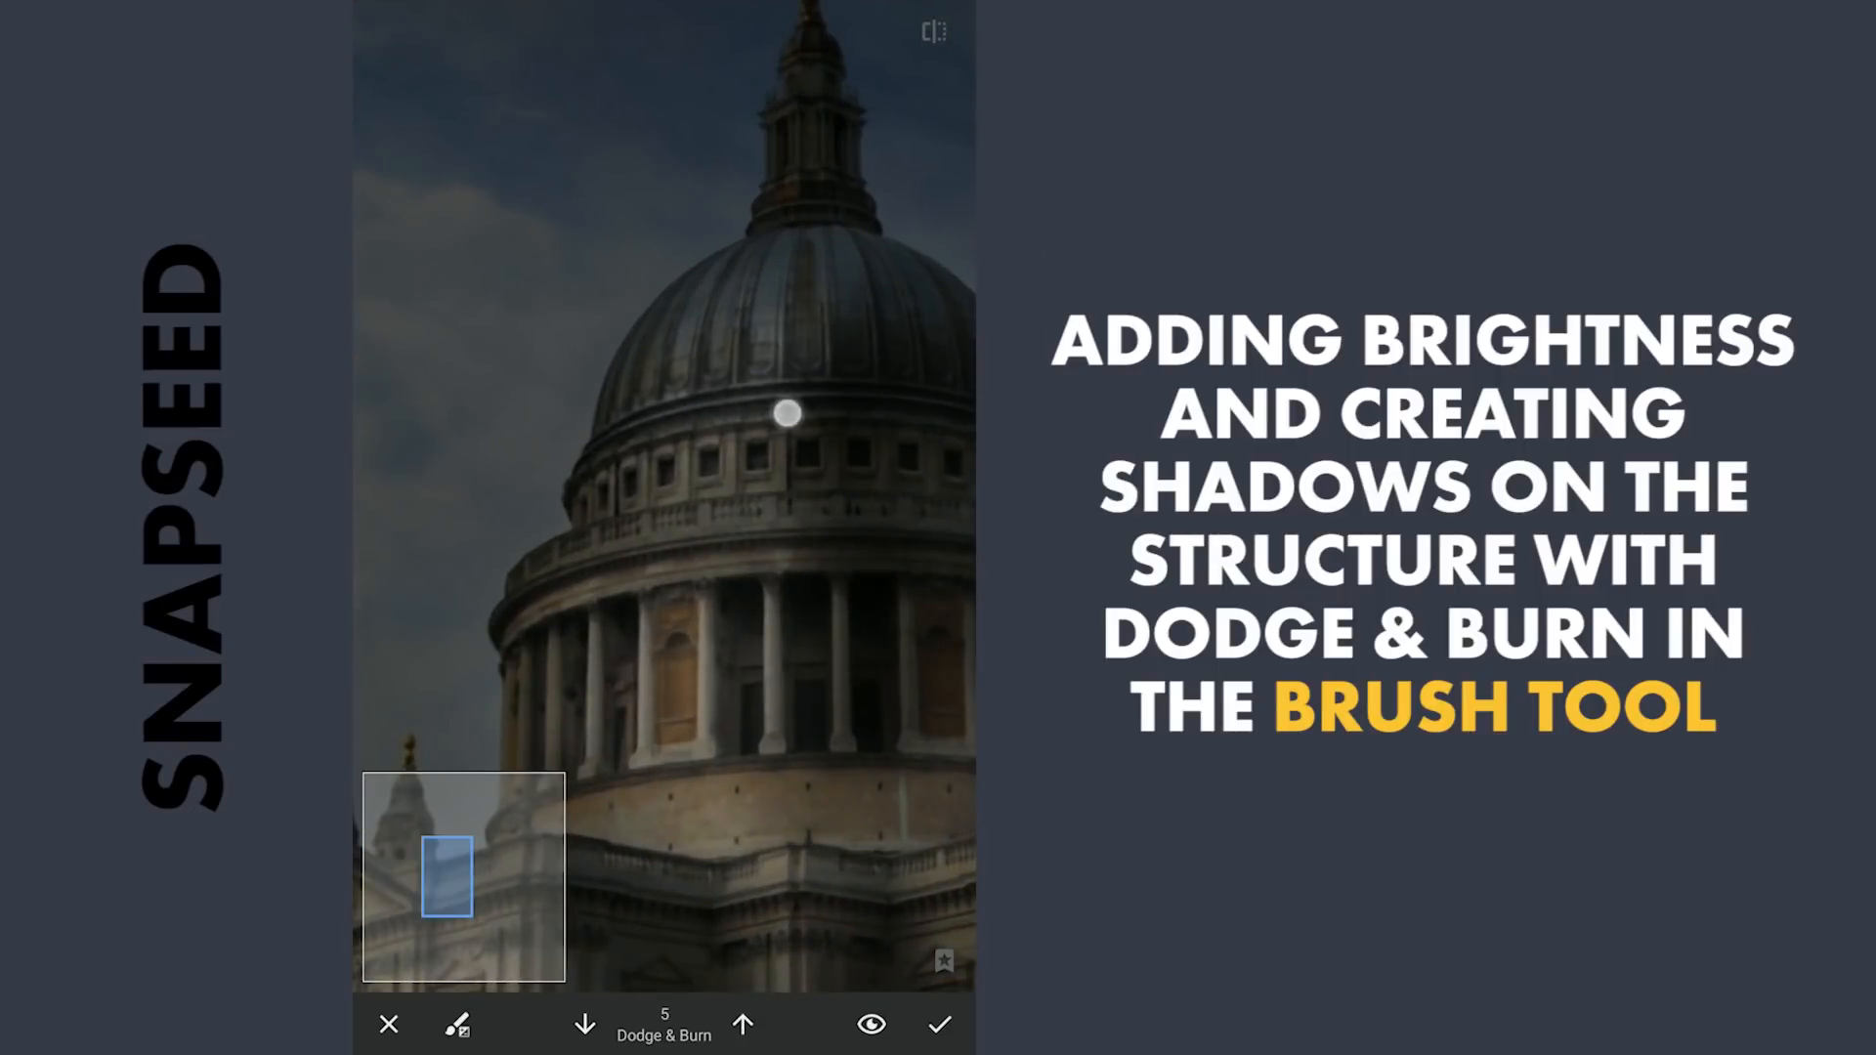
- Brighten the dome's upper drum, the lantern and its columns
drag(787, 413, 798, 517)
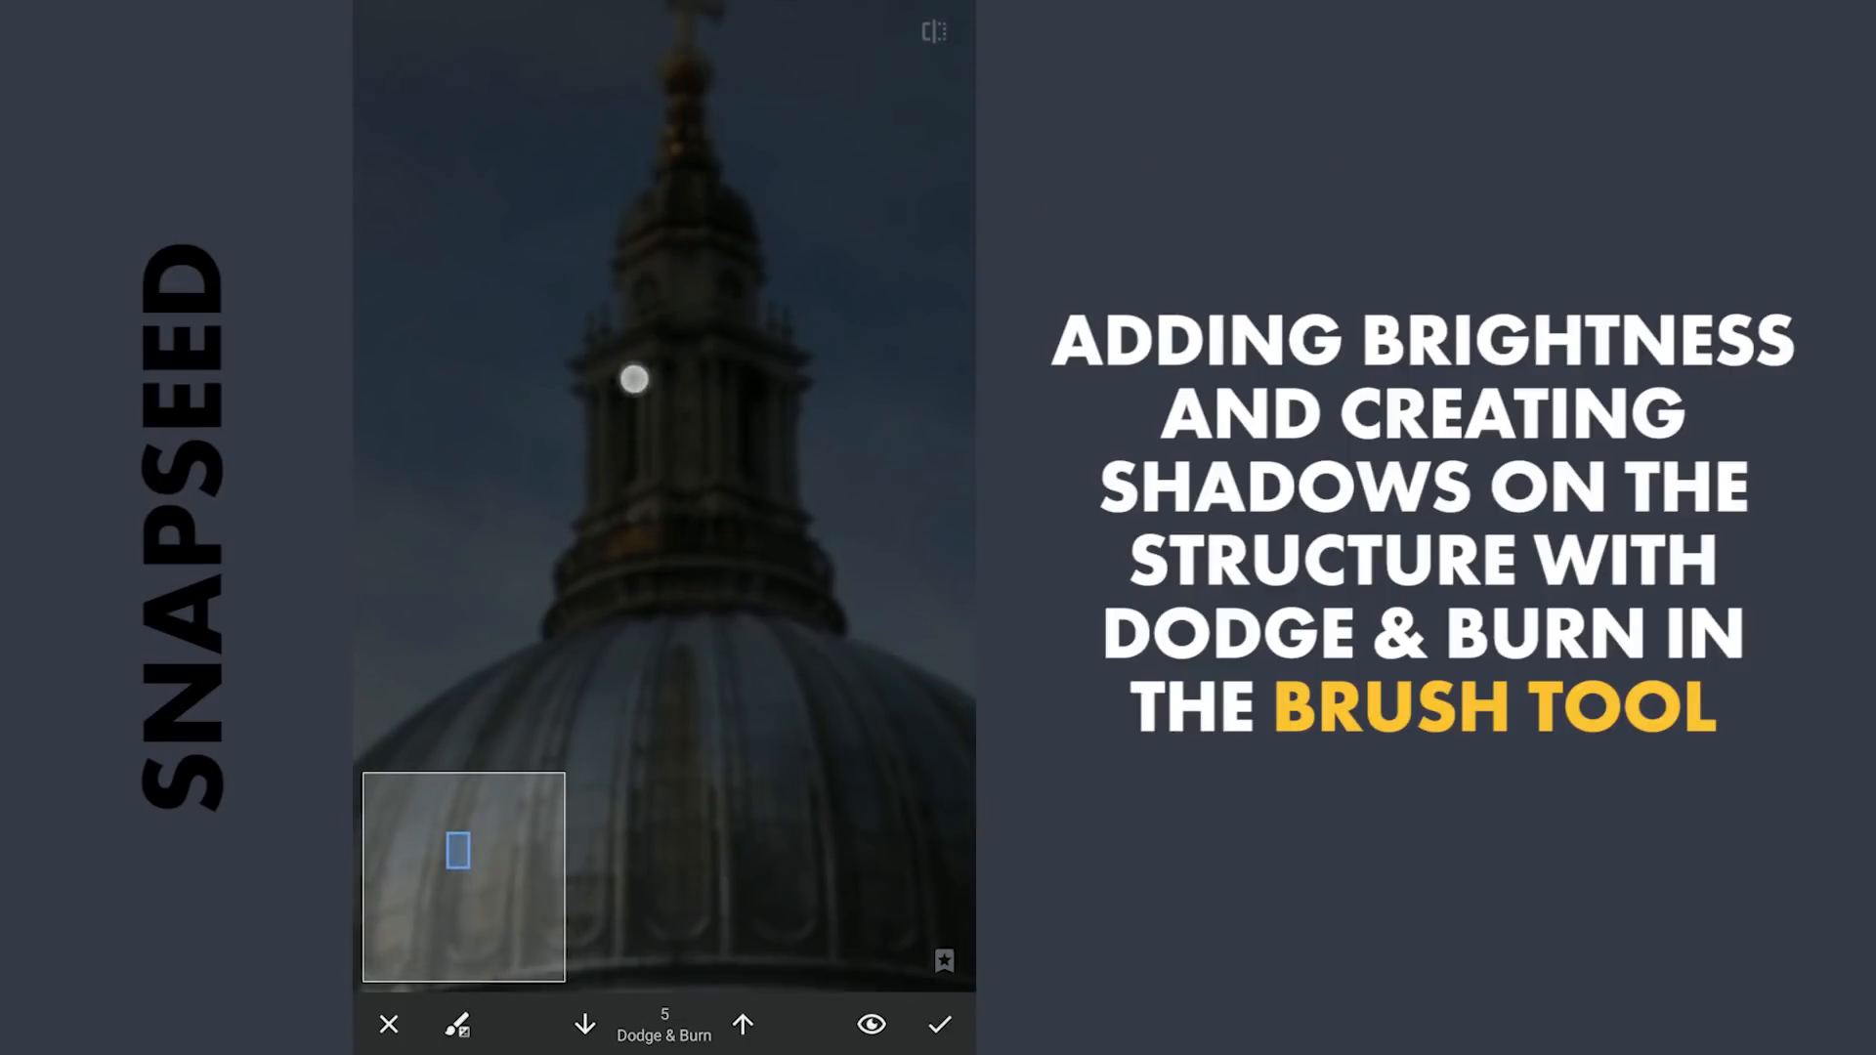
drag(634, 379, 649, 291)
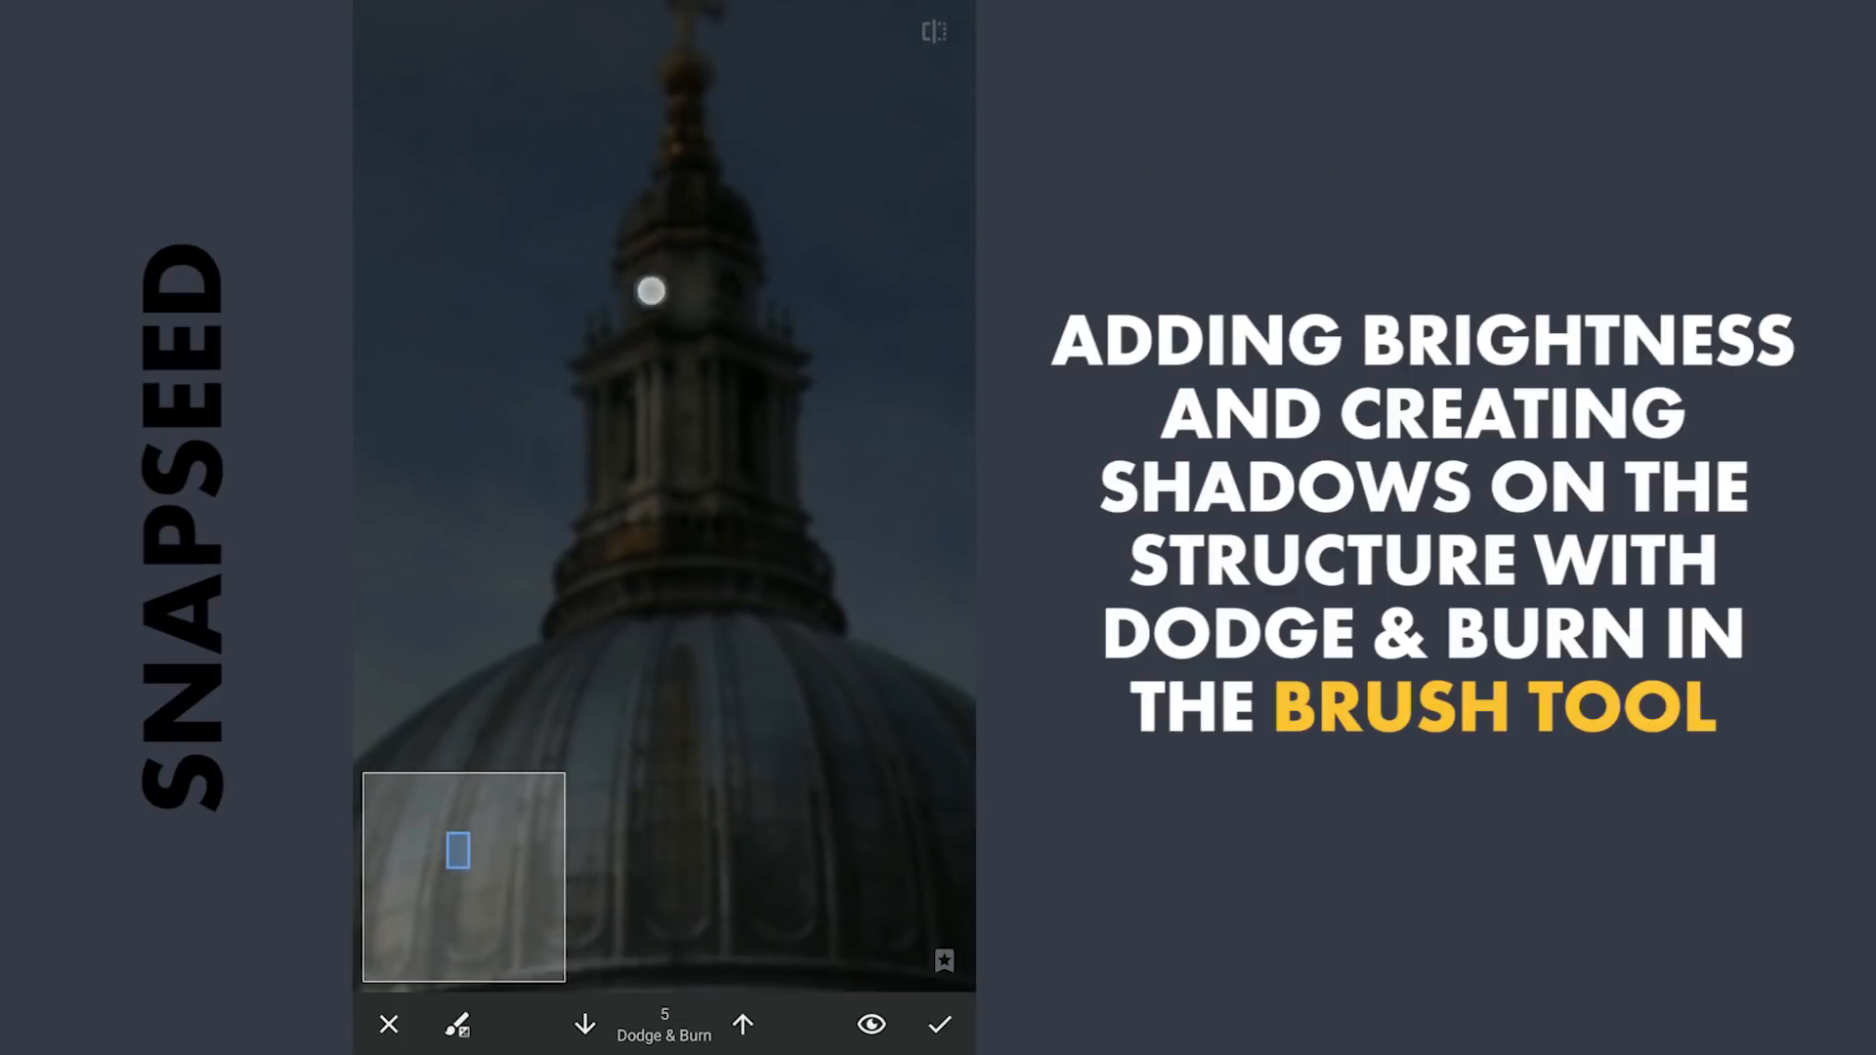
drag(650, 289, 560, 612)
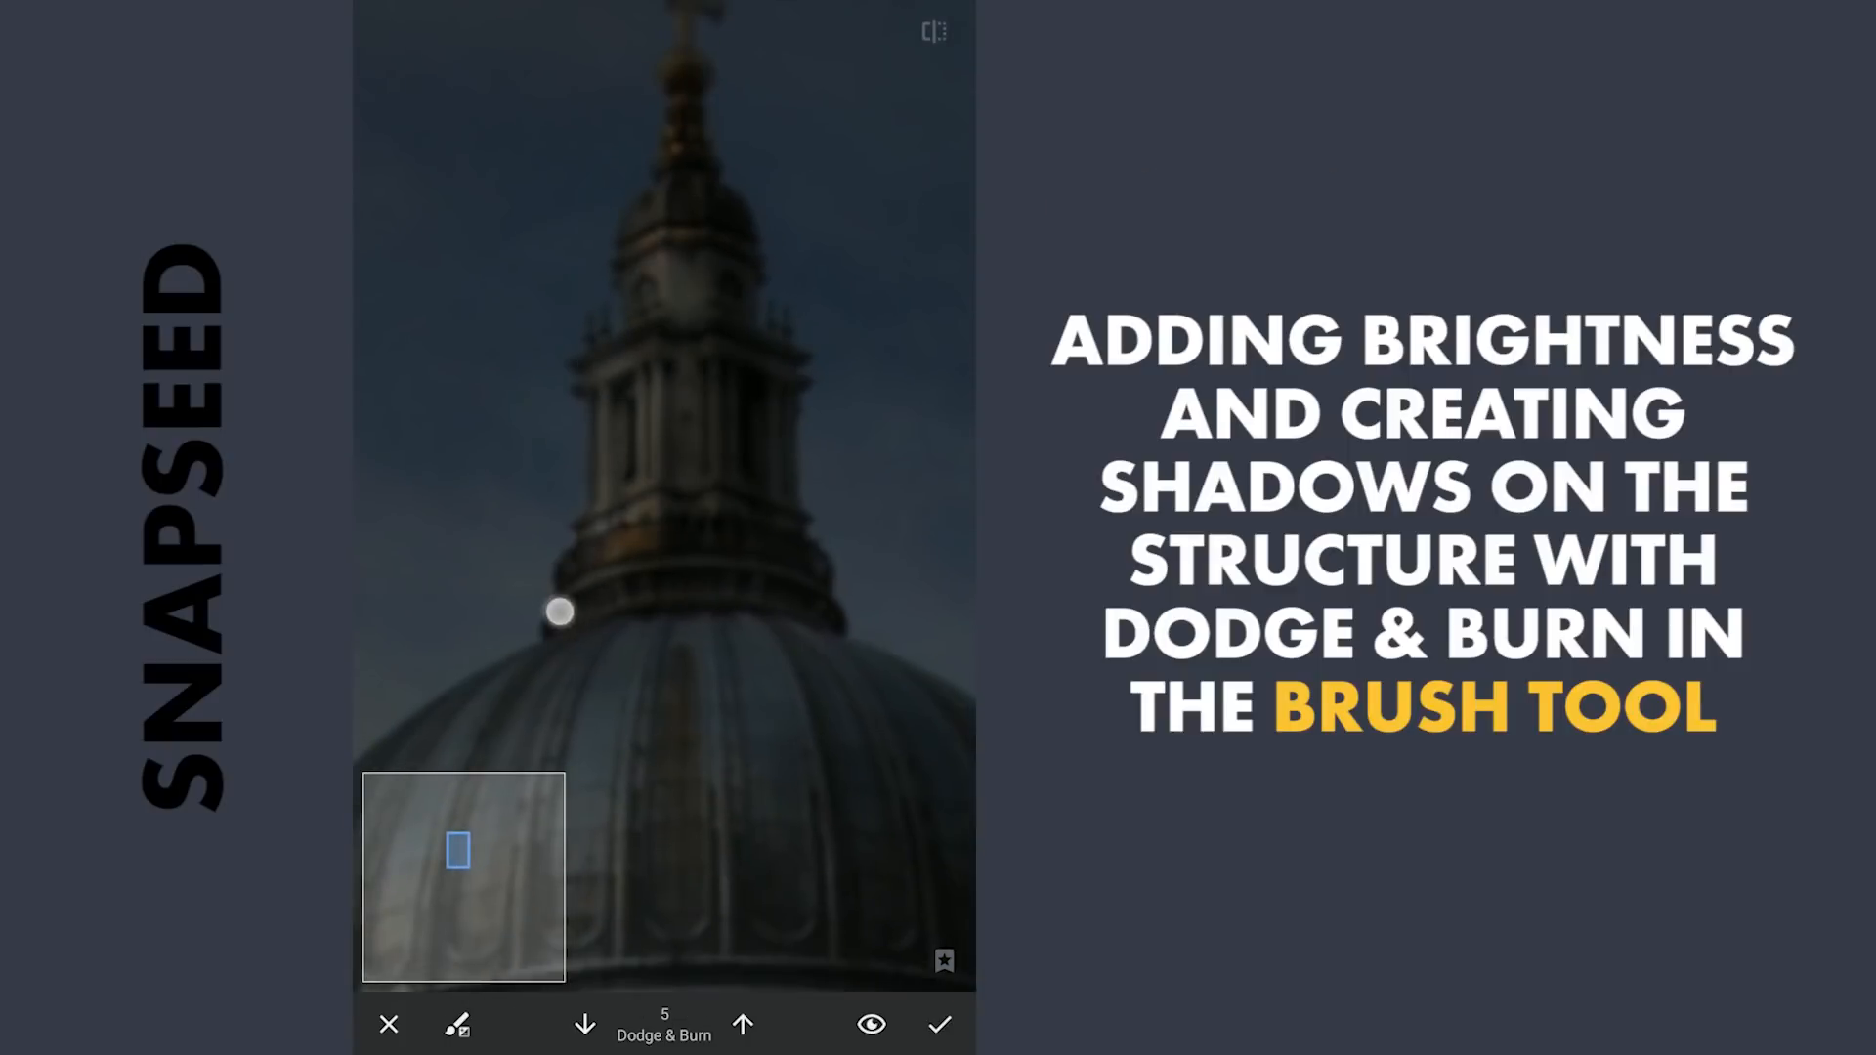
drag(560, 613, 684, 114)
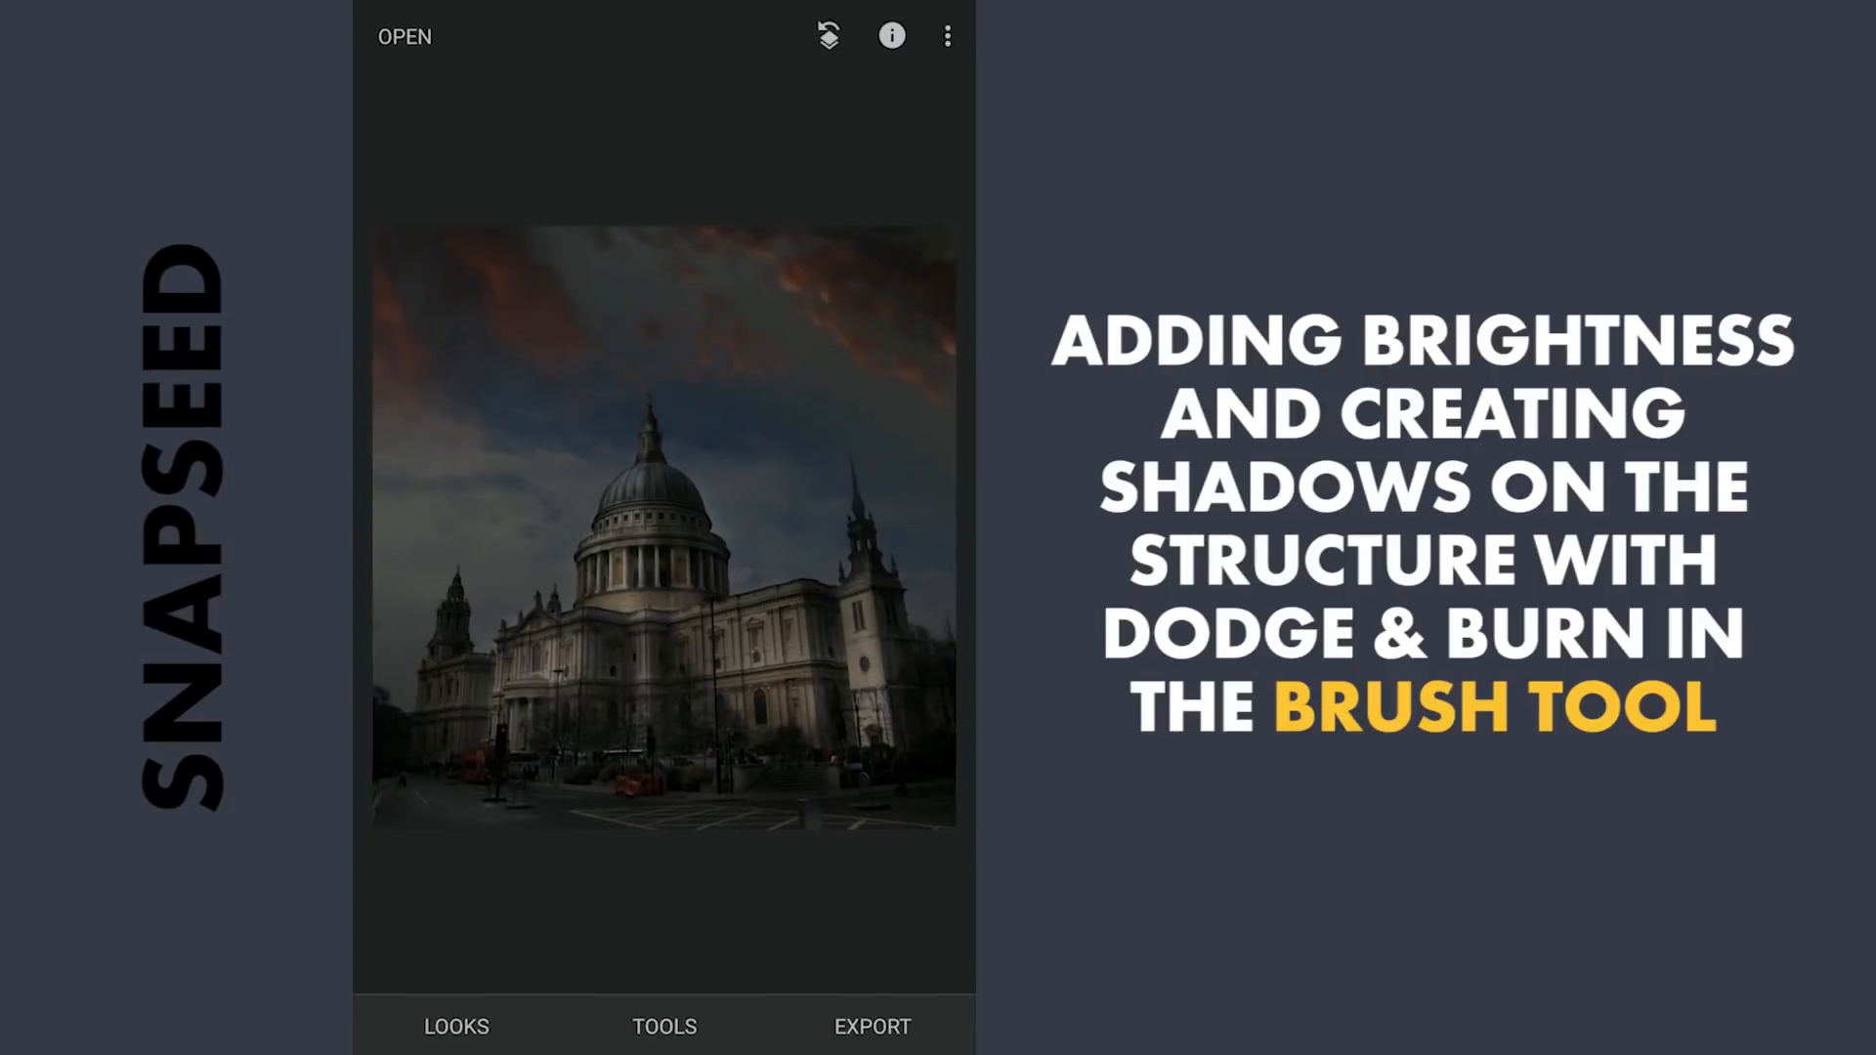
- Add a Curves adjustment that lifts the dark end to brighten the photo
click(664, 1025)
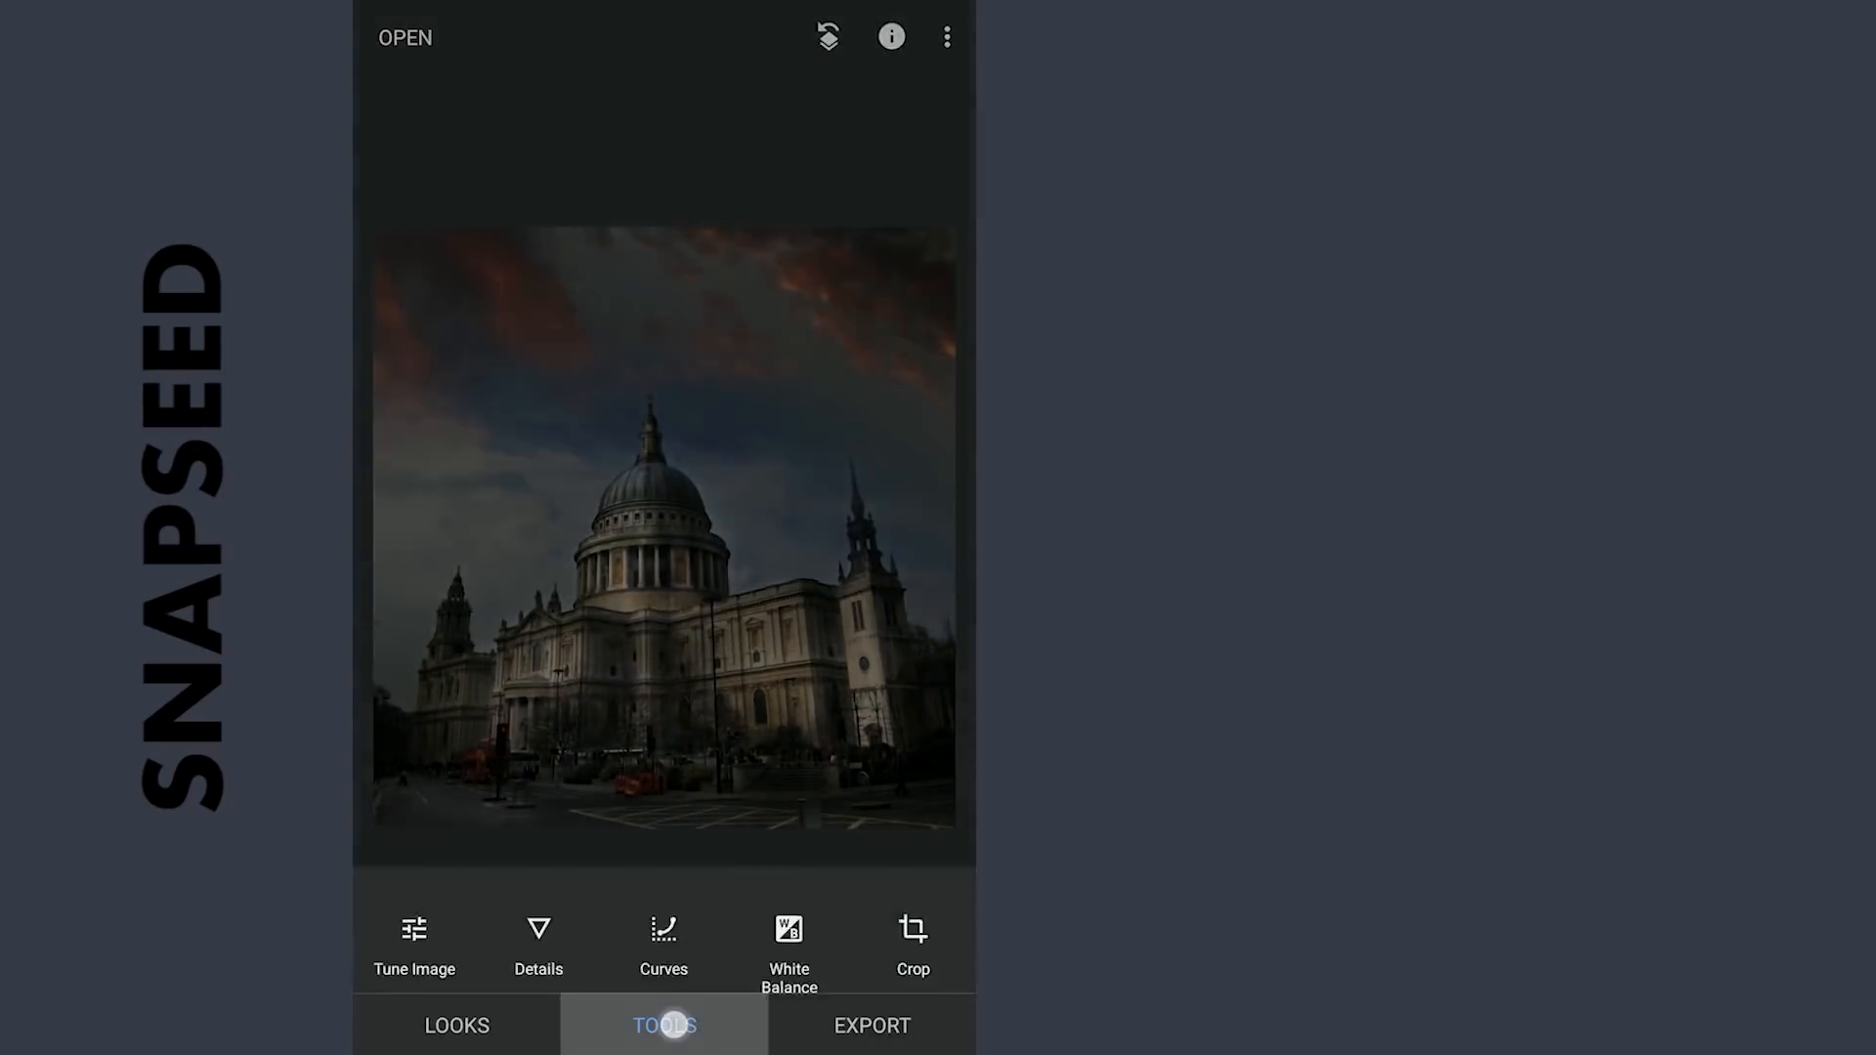
click(664, 942)
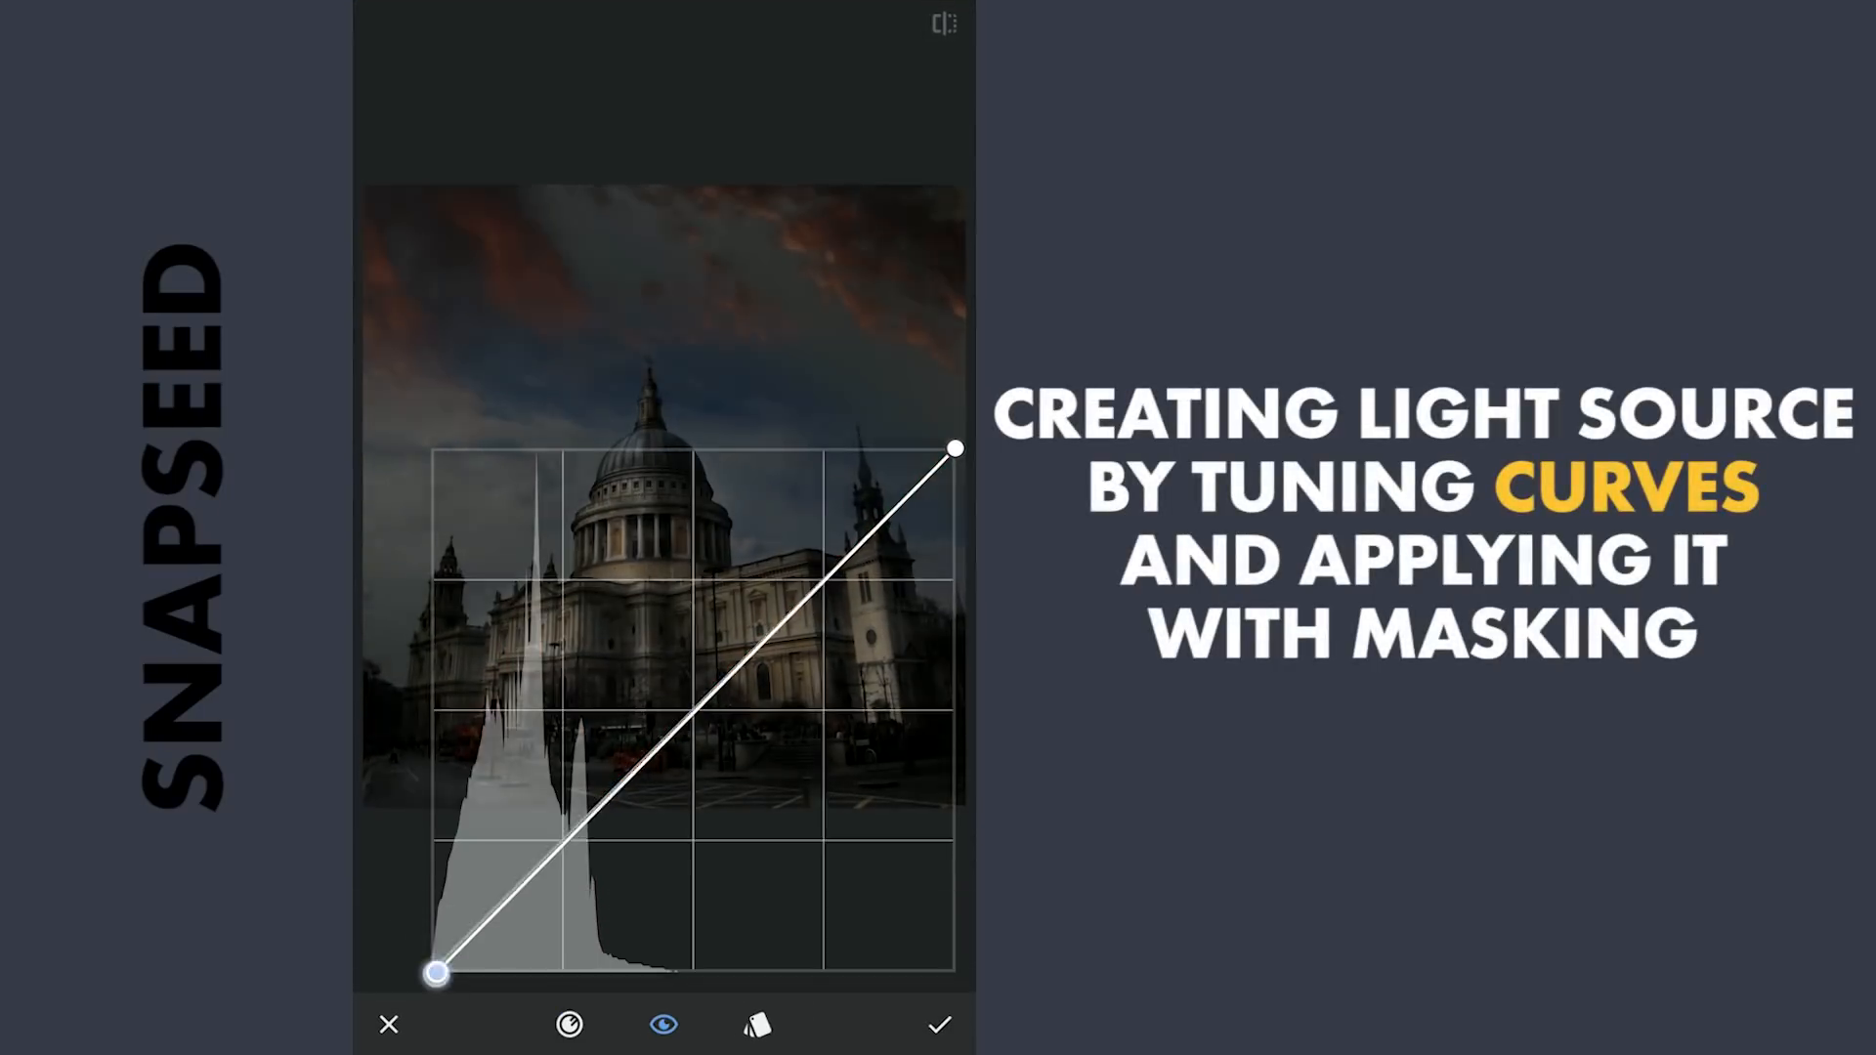
drag(436, 971, 427, 760)
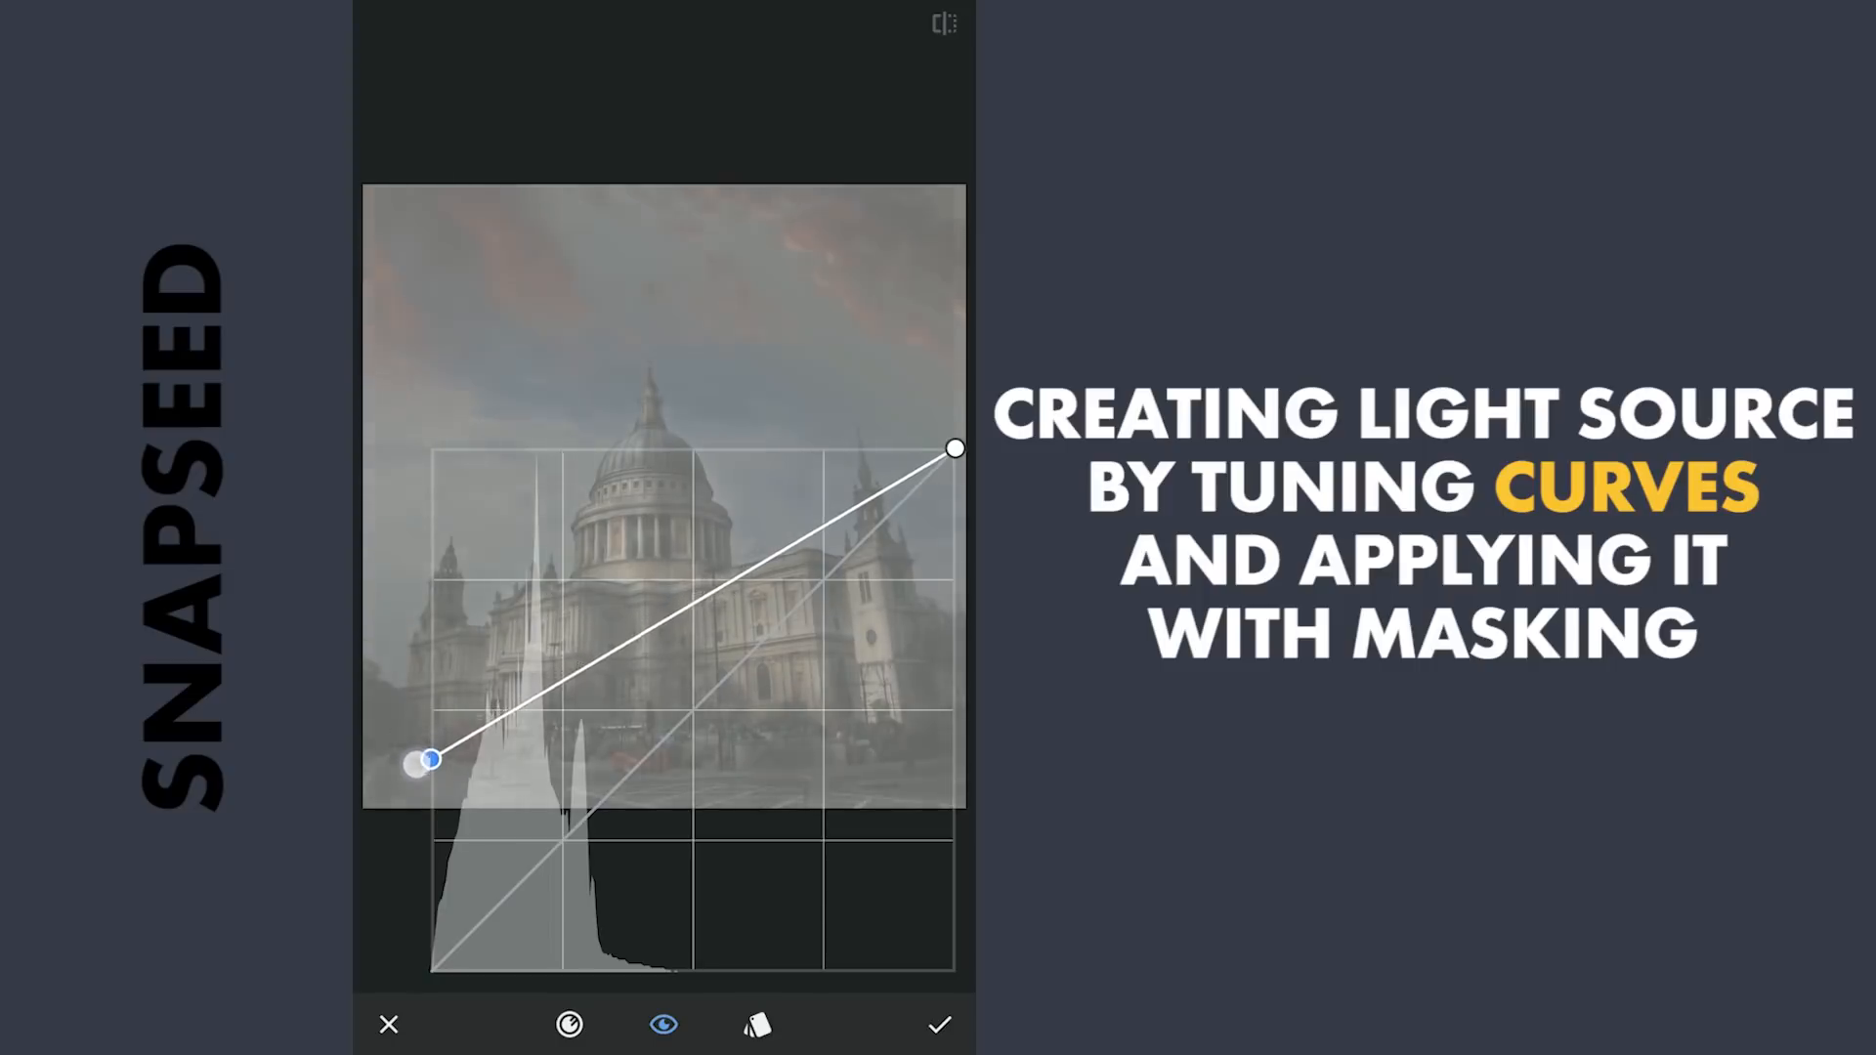
click(939, 1025)
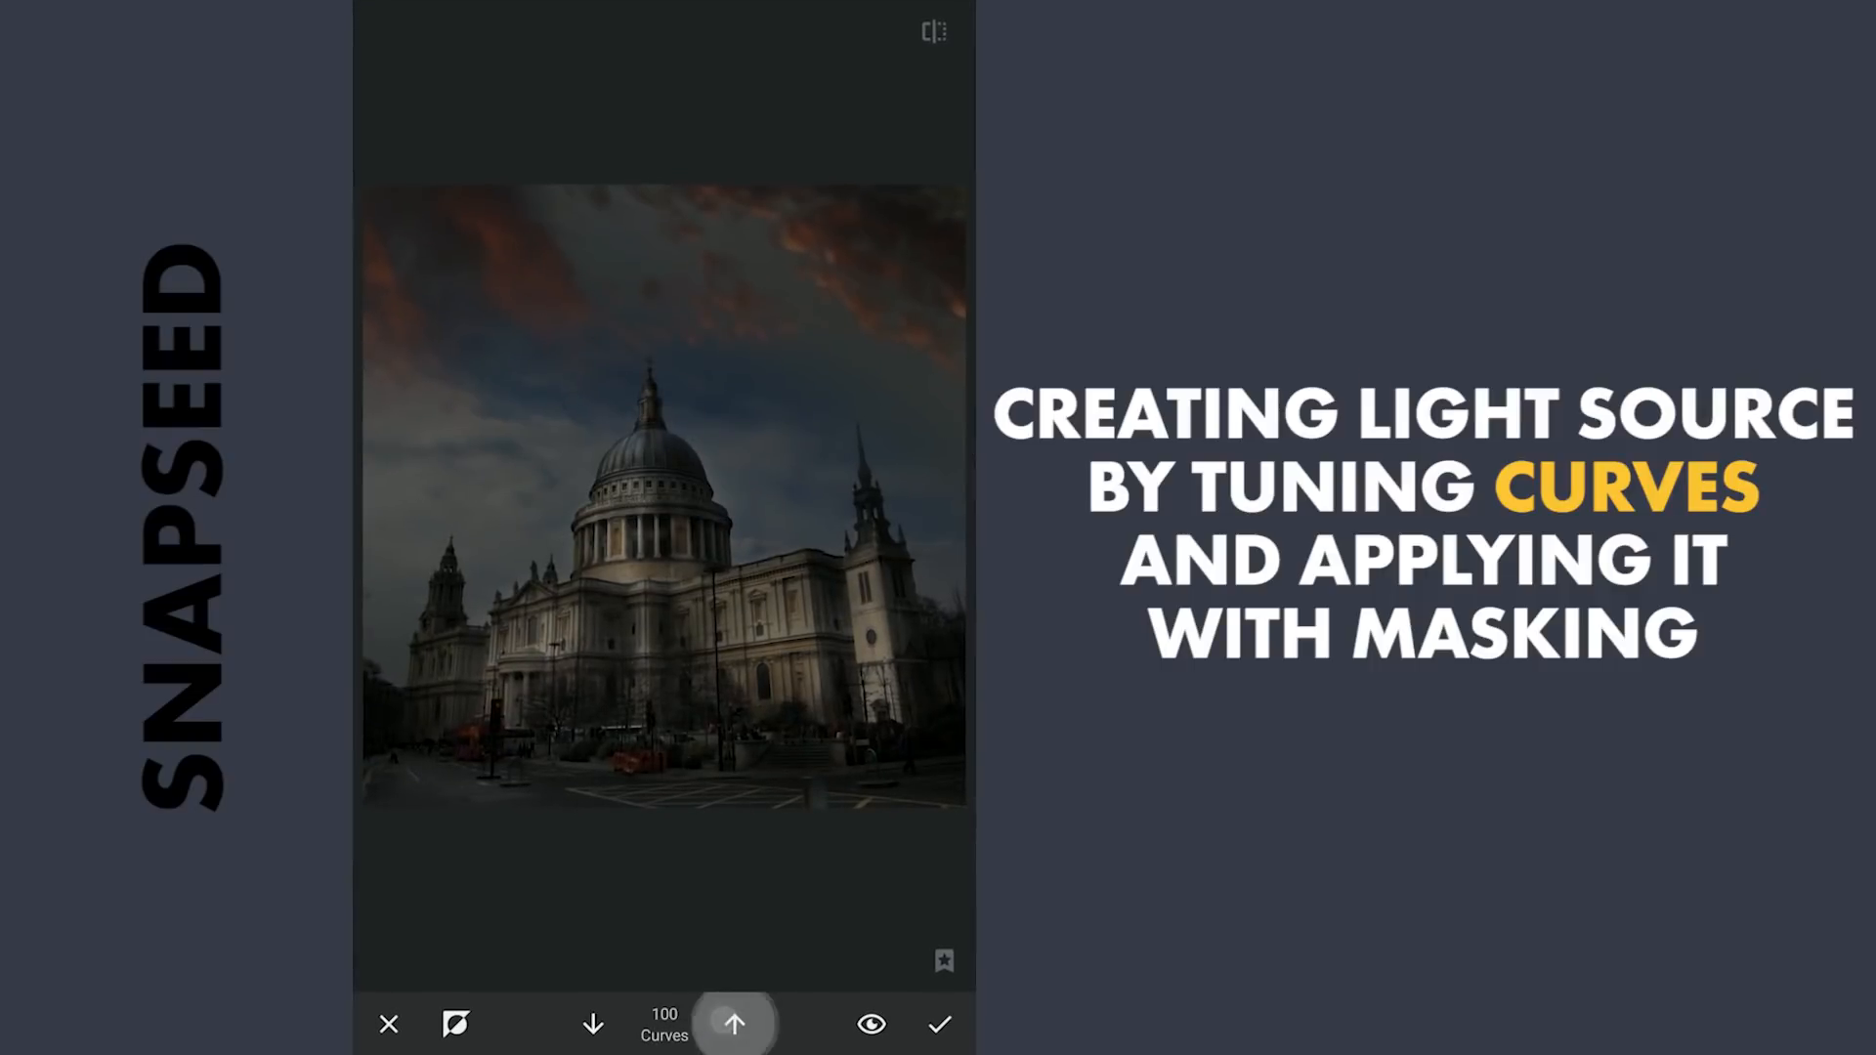
- Brush the brightening Curves onto the left sky at strength 50 as a light source
click(733, 1024)
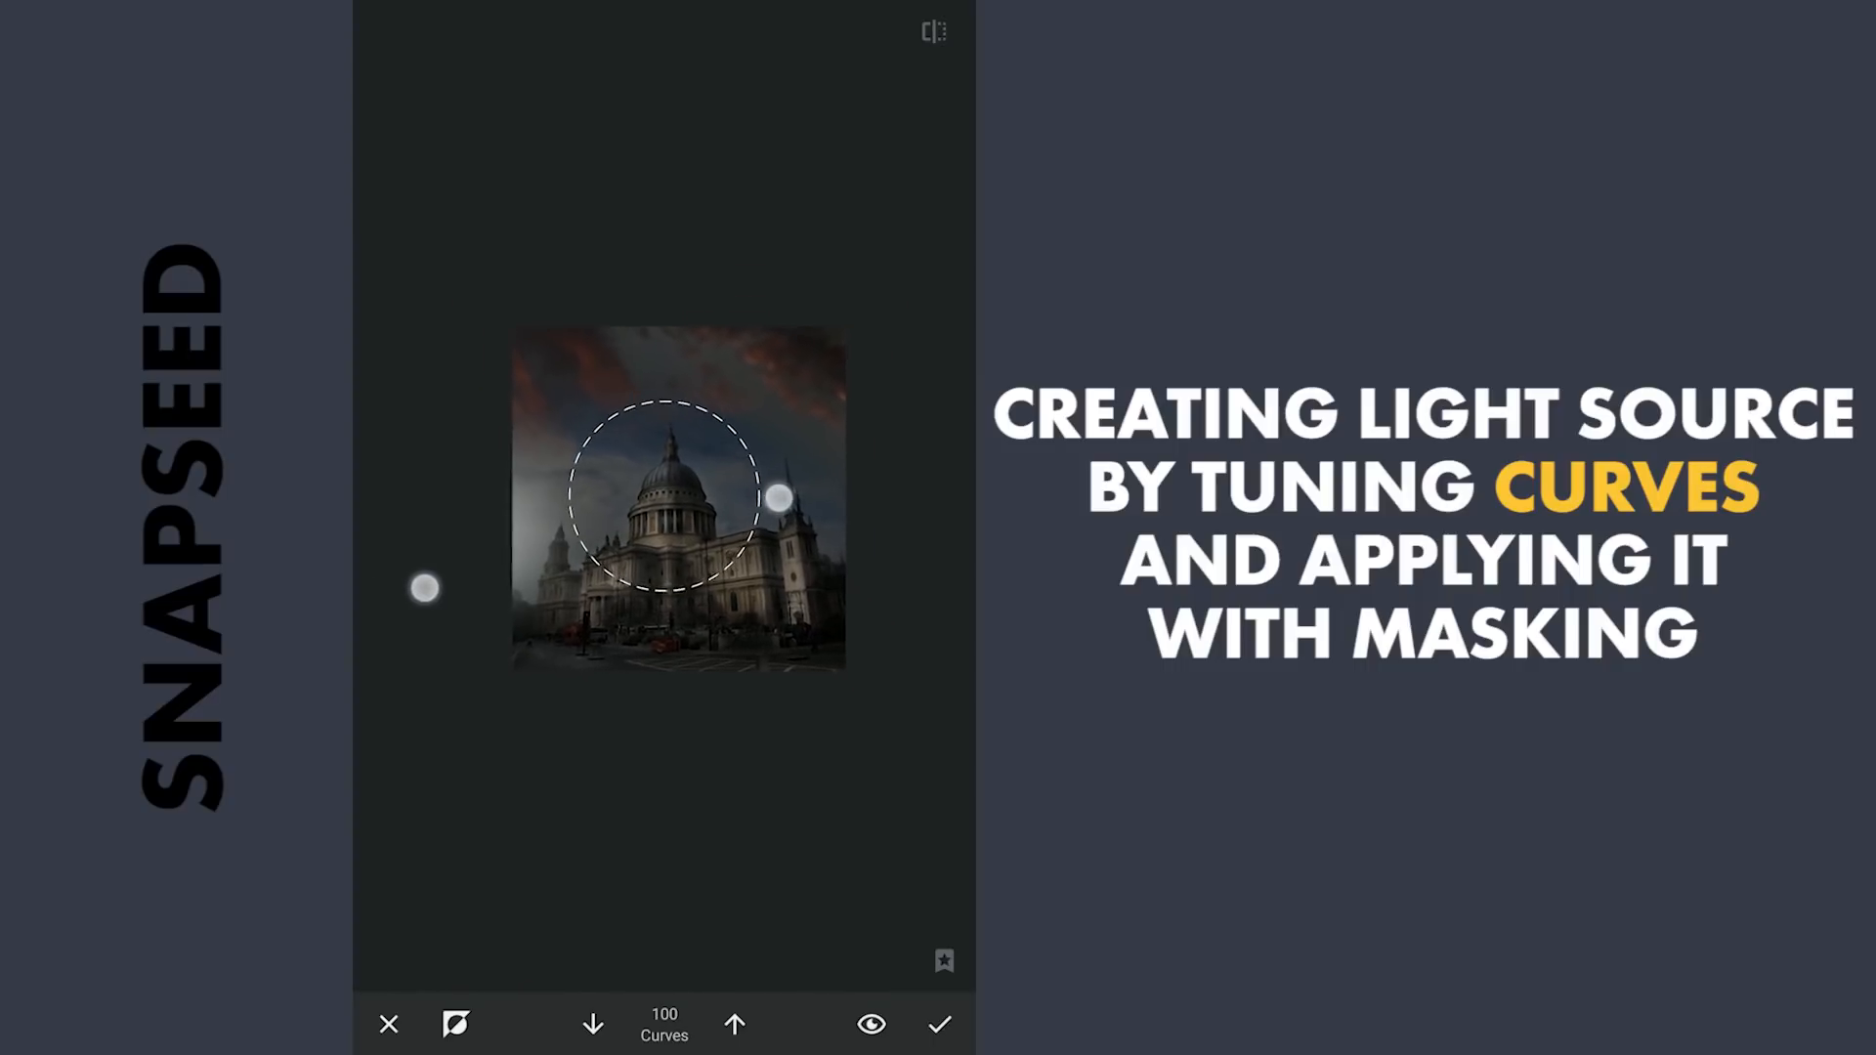
click(591, 1024)
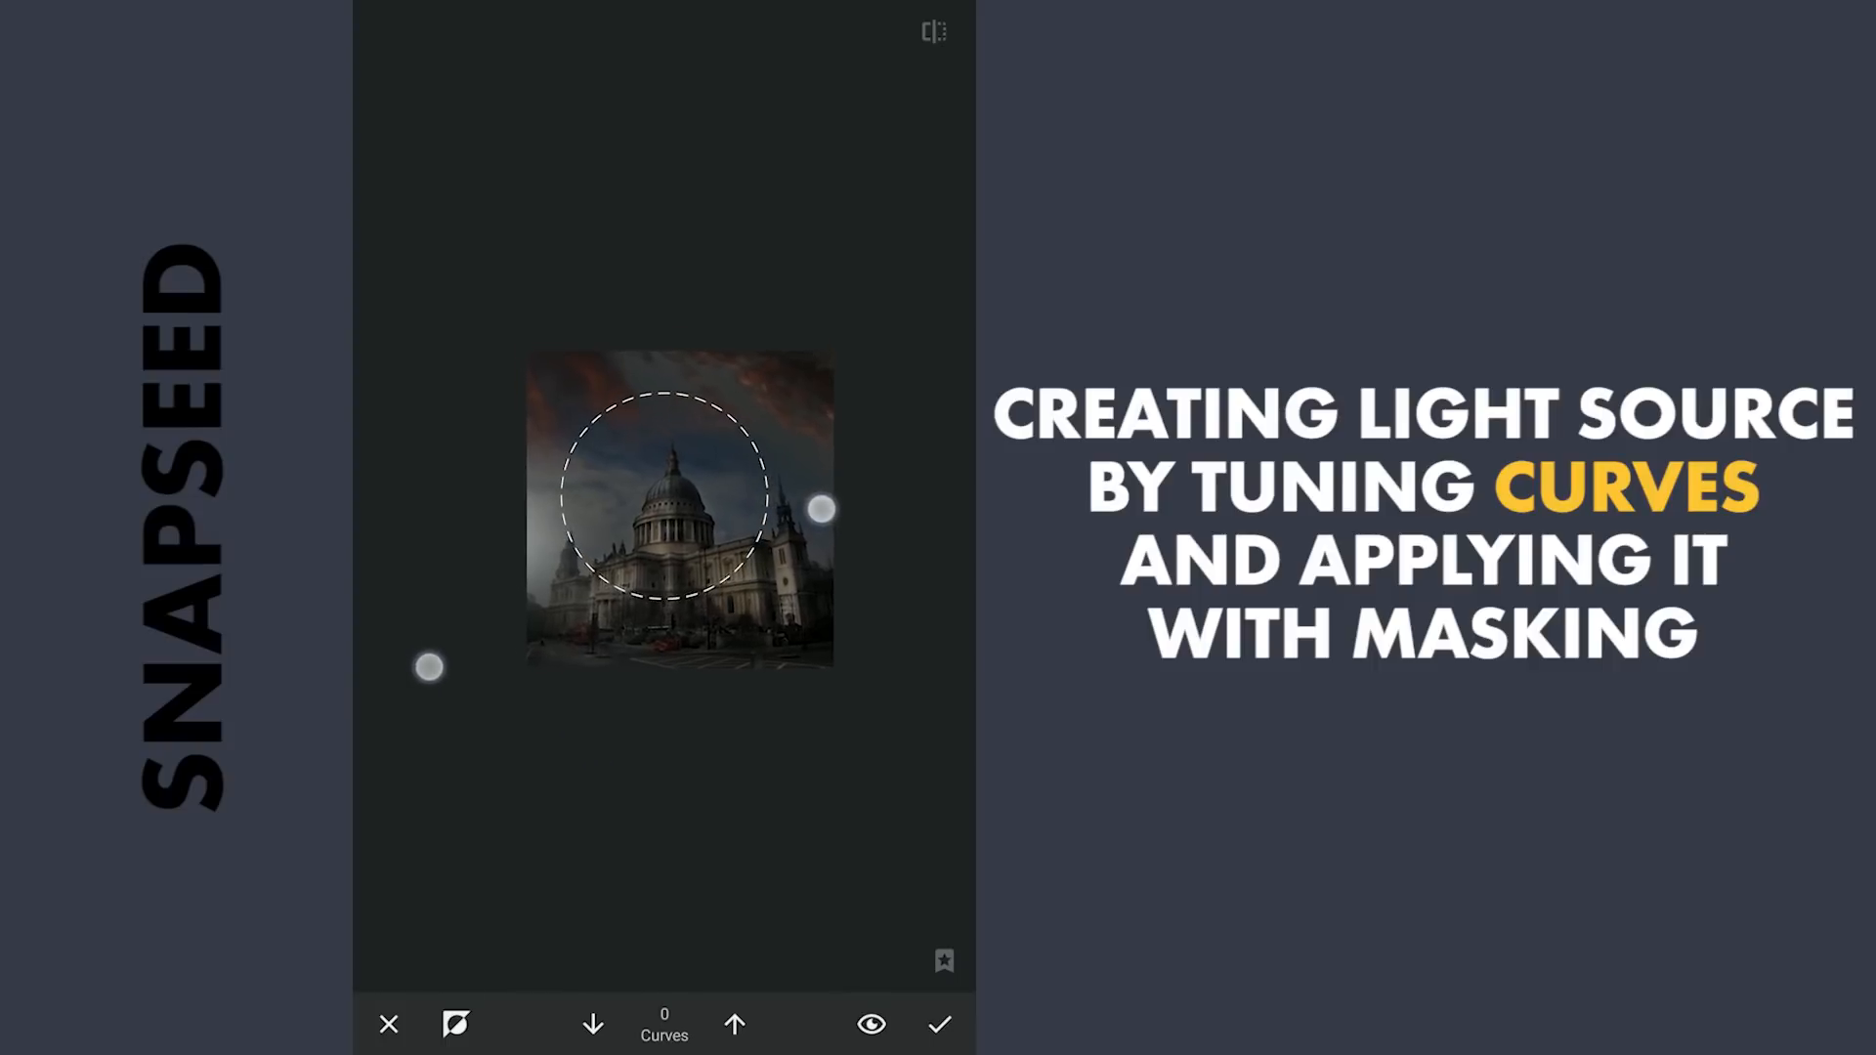
click(735, 1024)
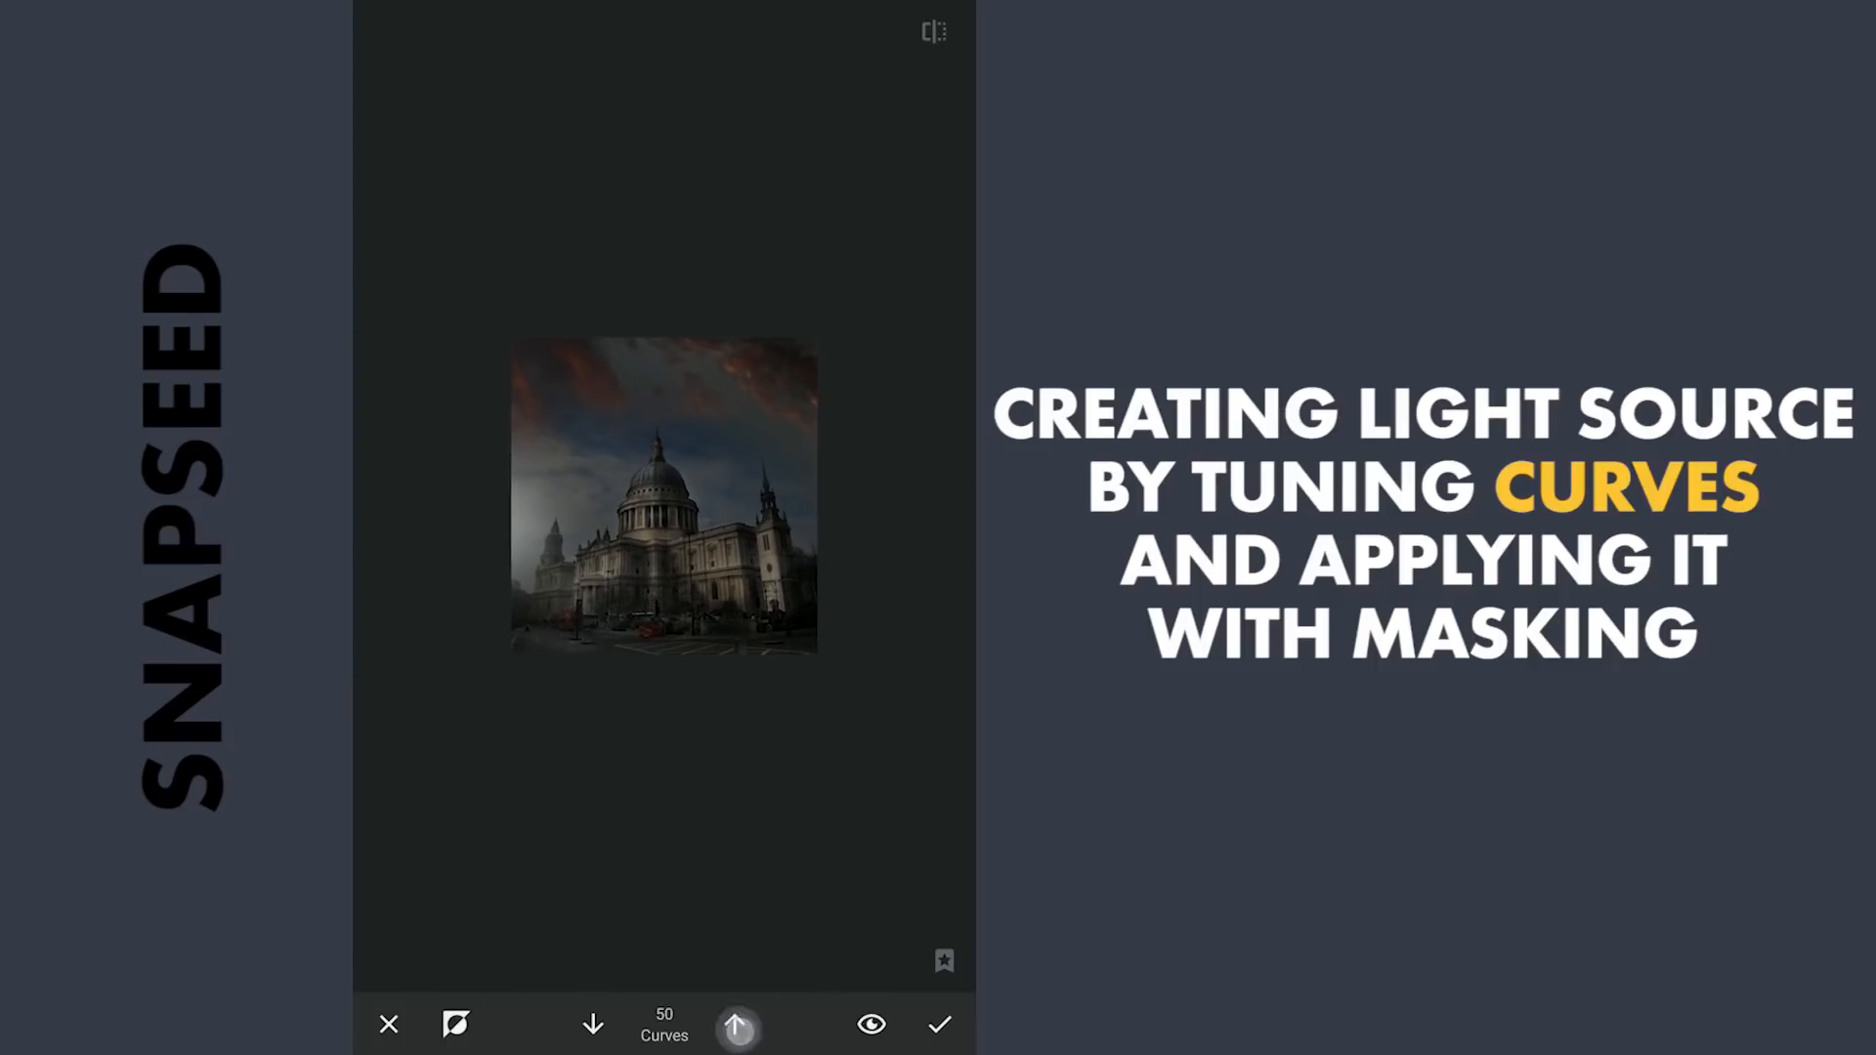
click(735, 1024)
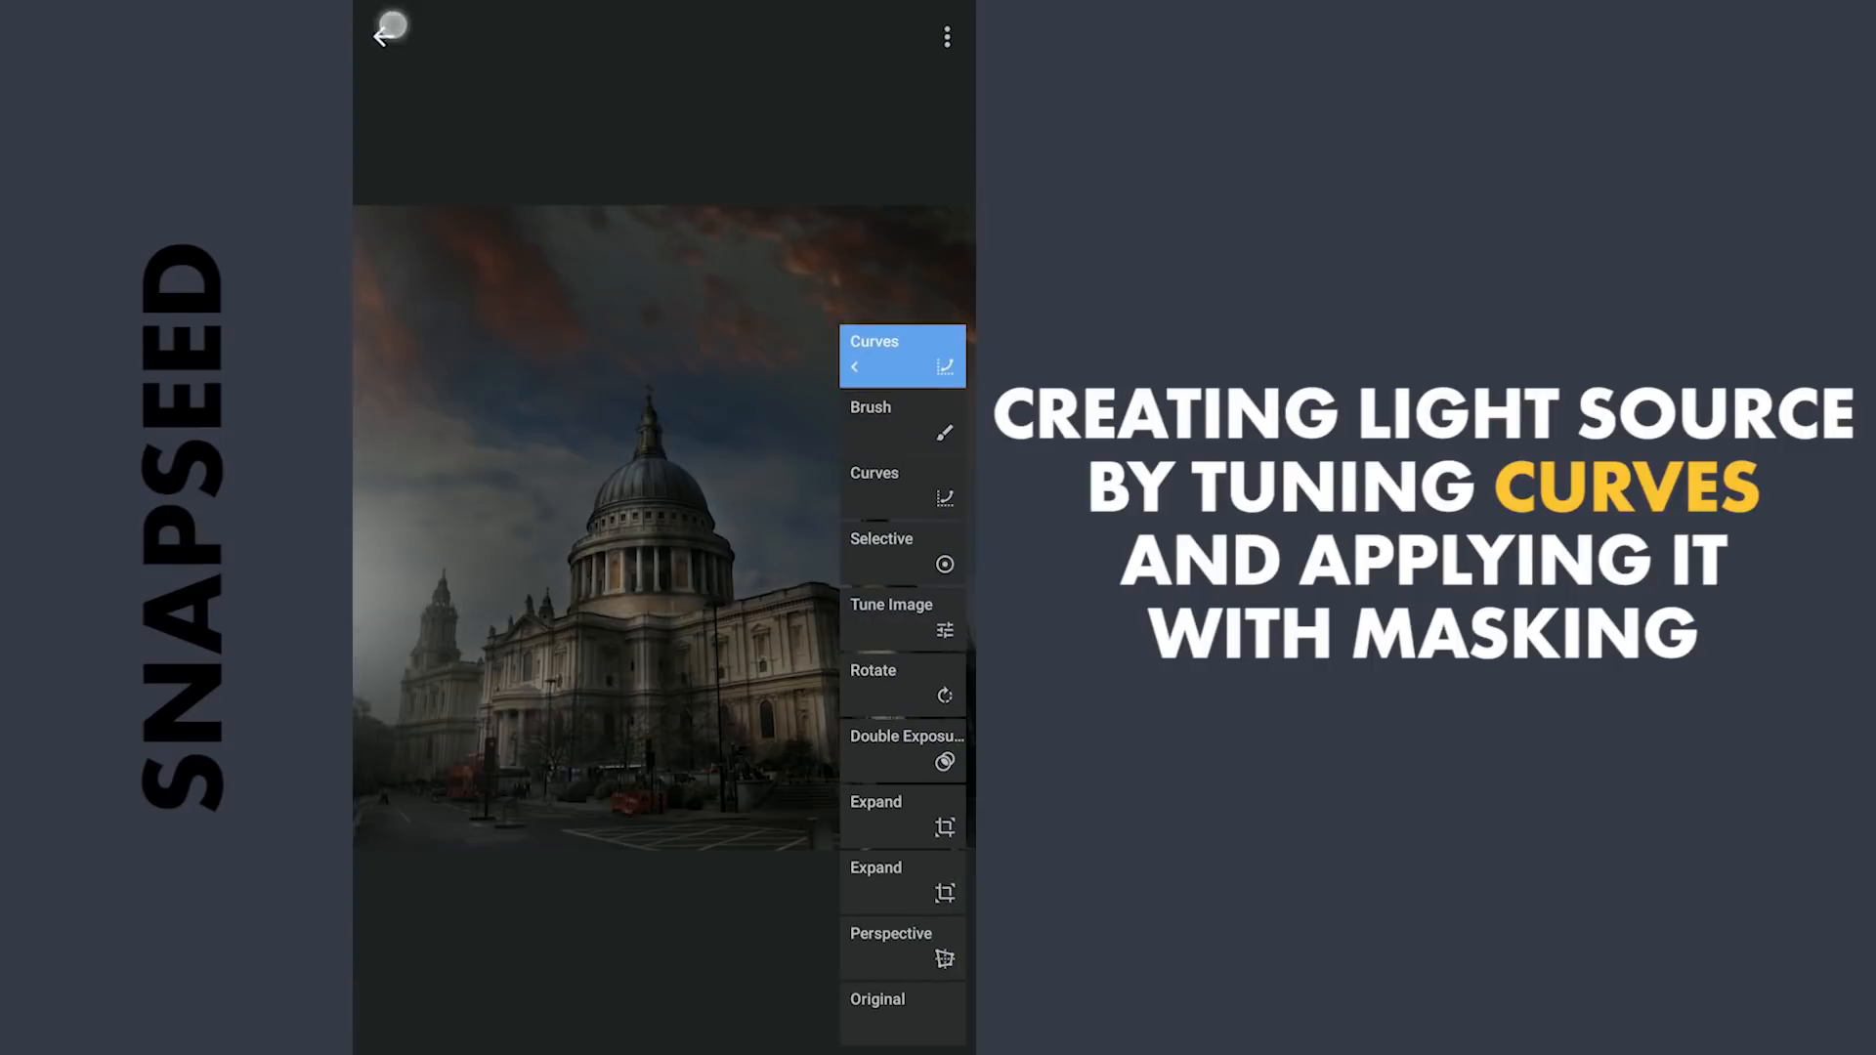
- Add two Selective brightness points to lighten parts of the sky and building
click(385, 33)
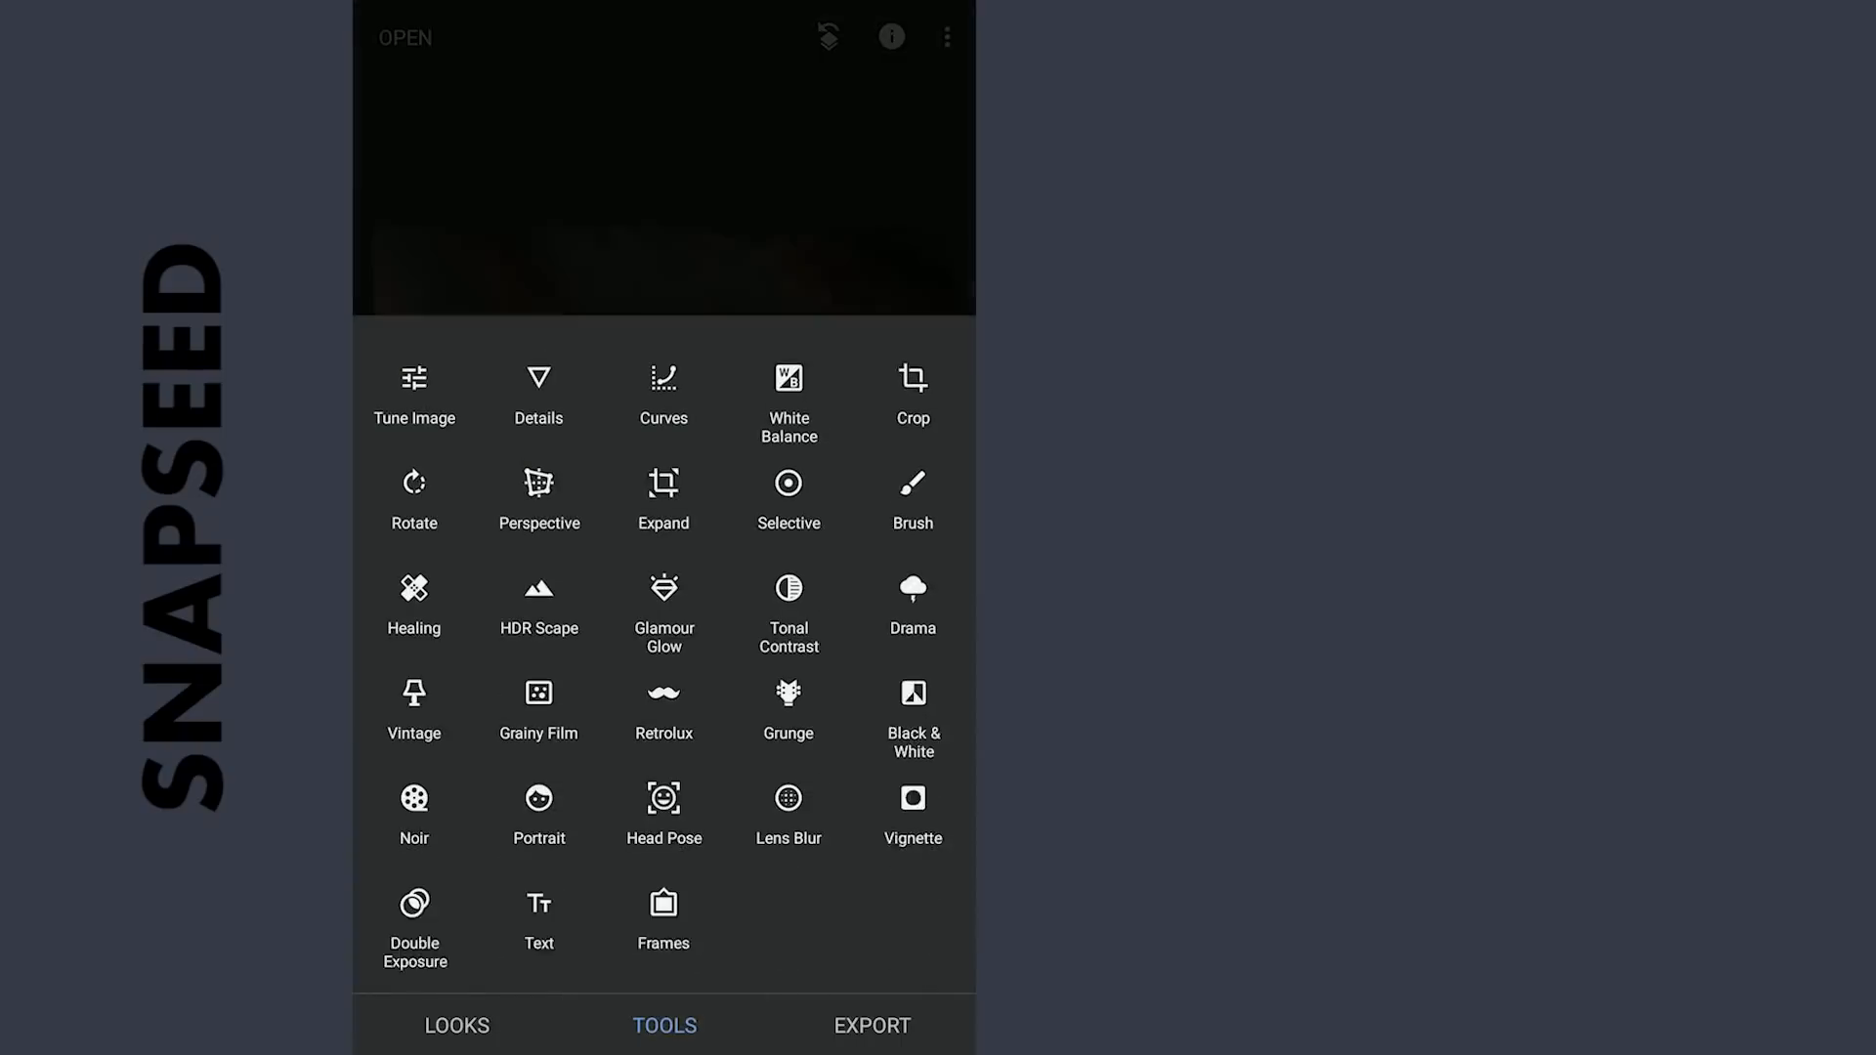
click(789, 500)
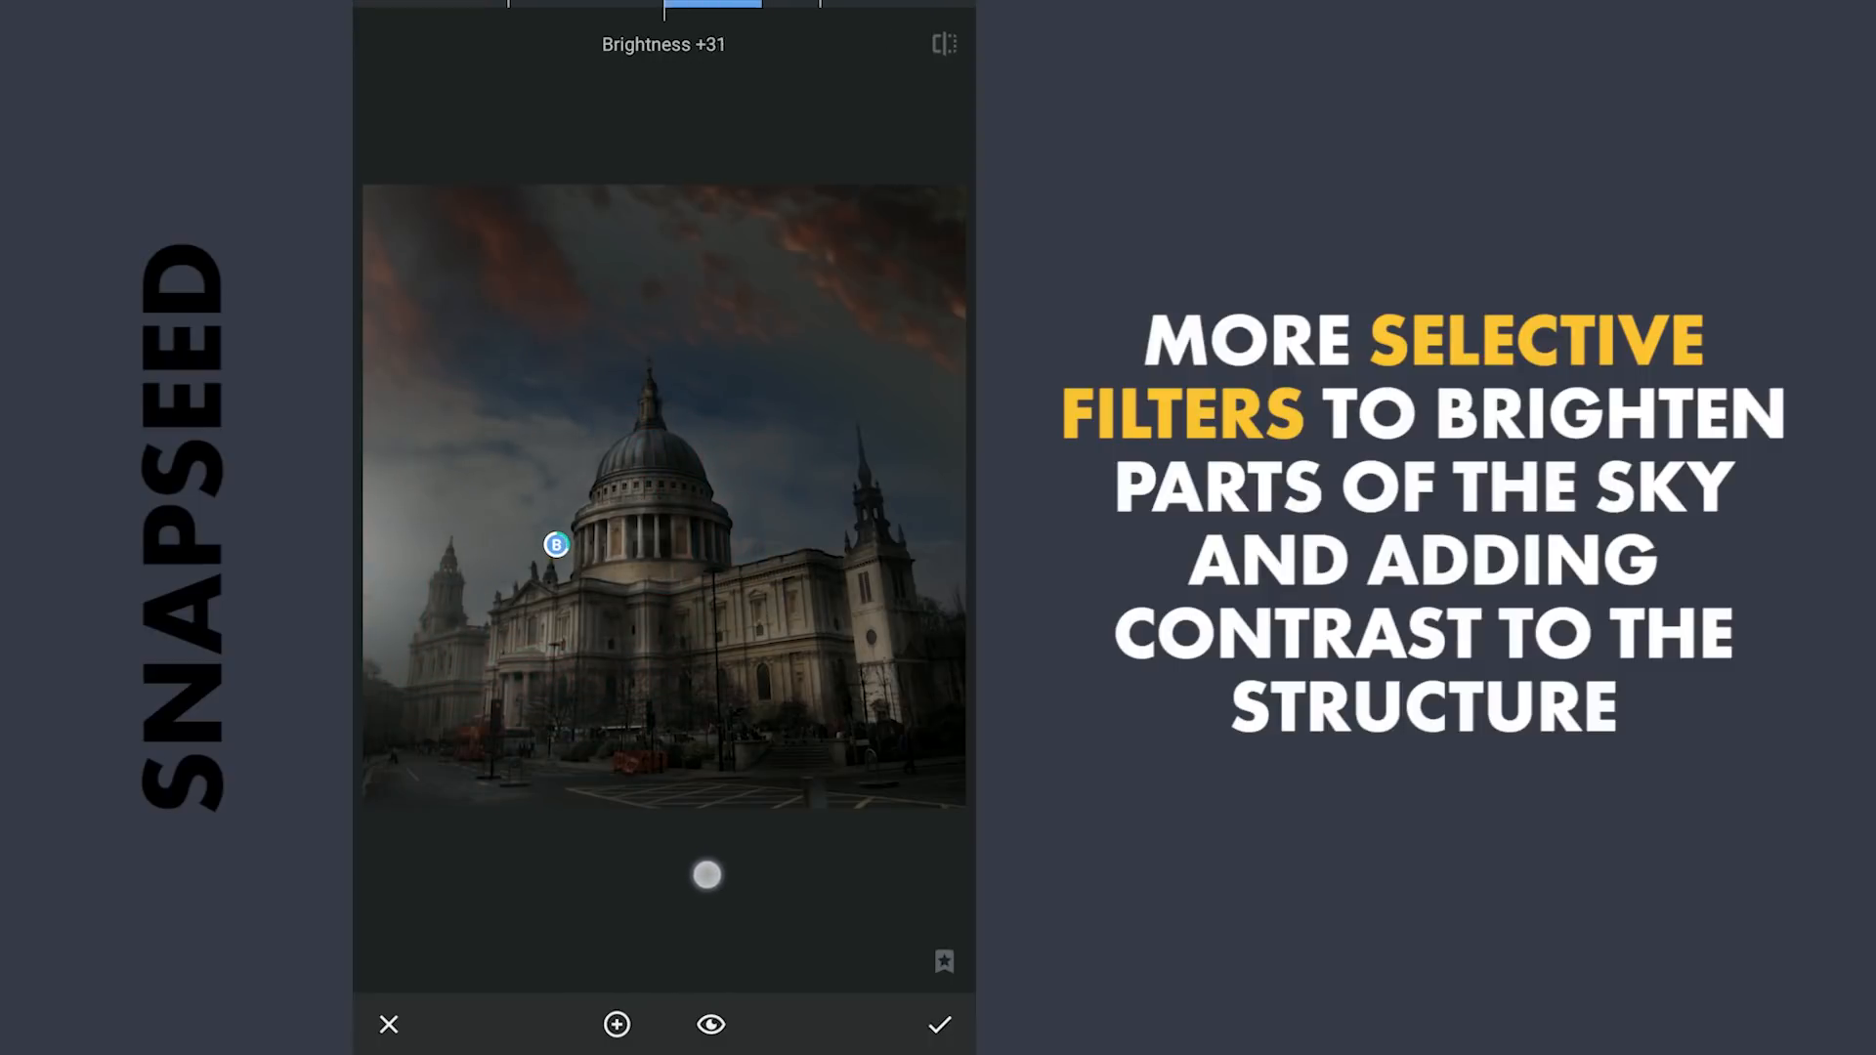
drag(706, 874, 697, 881)
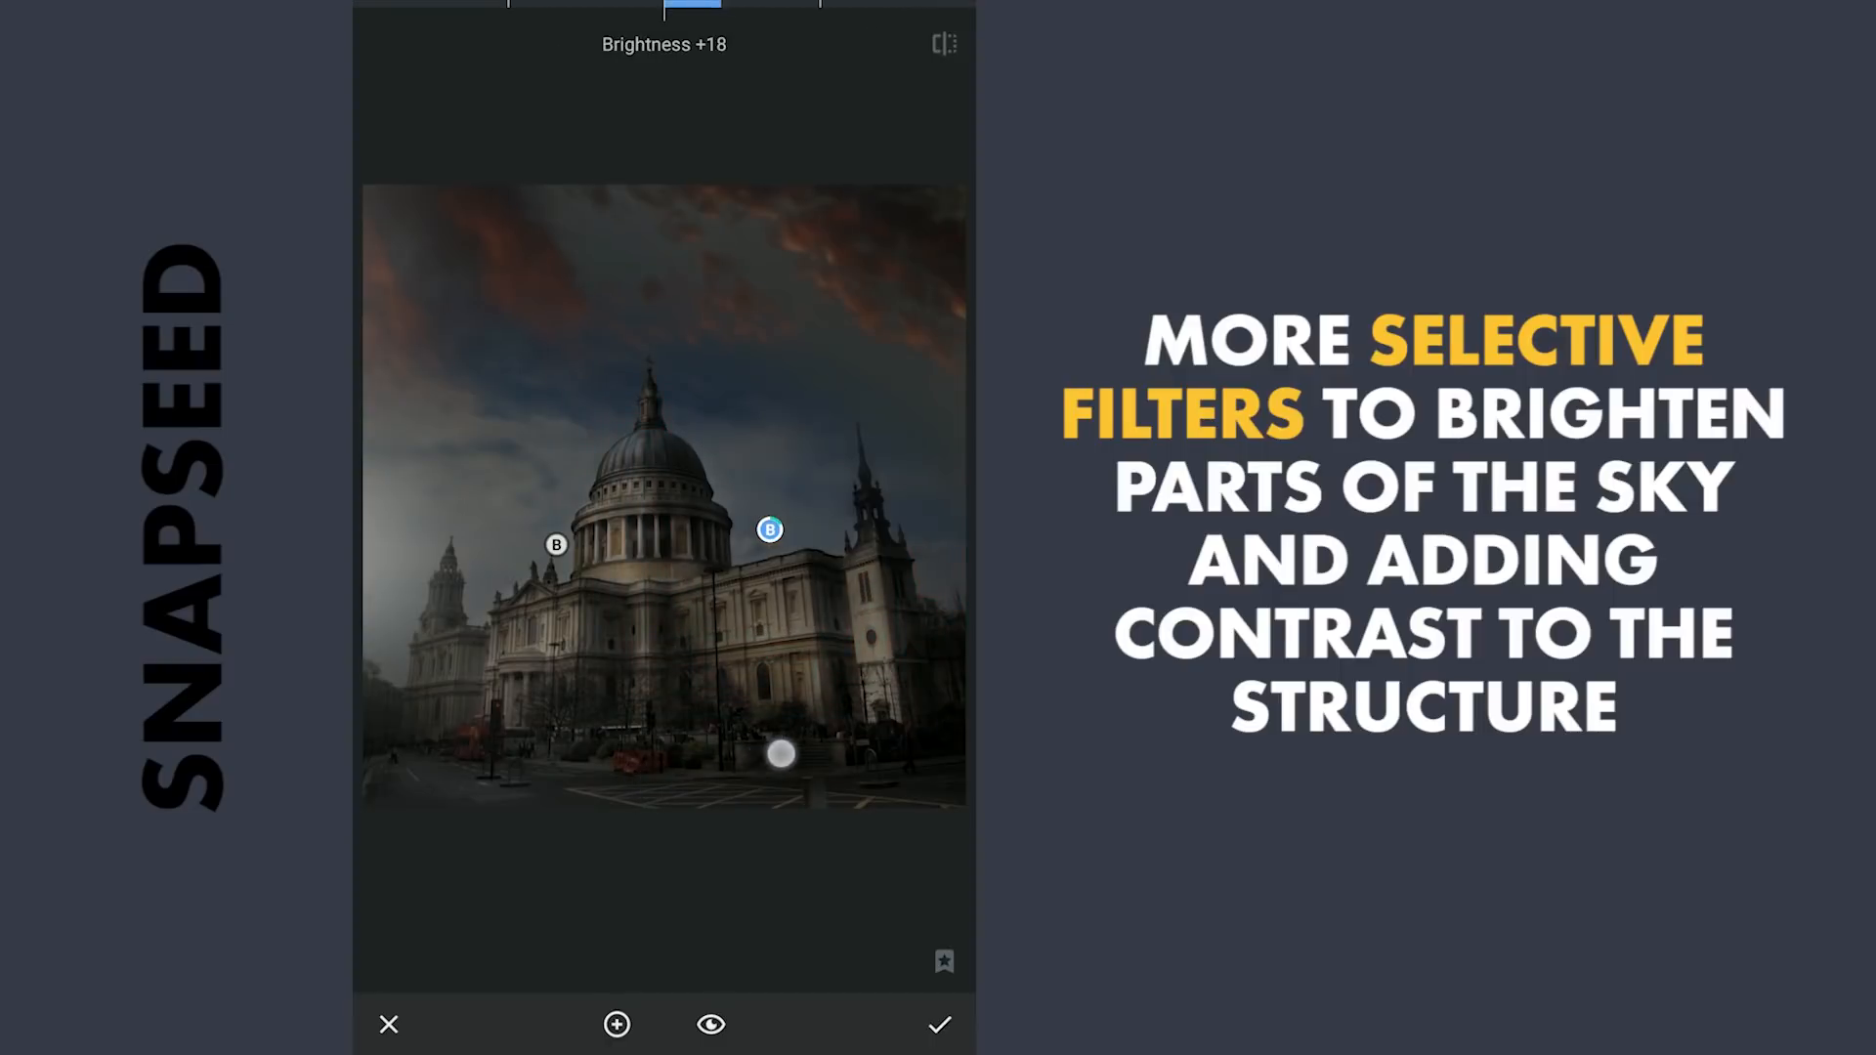
drag(778, 753, 821, 761)
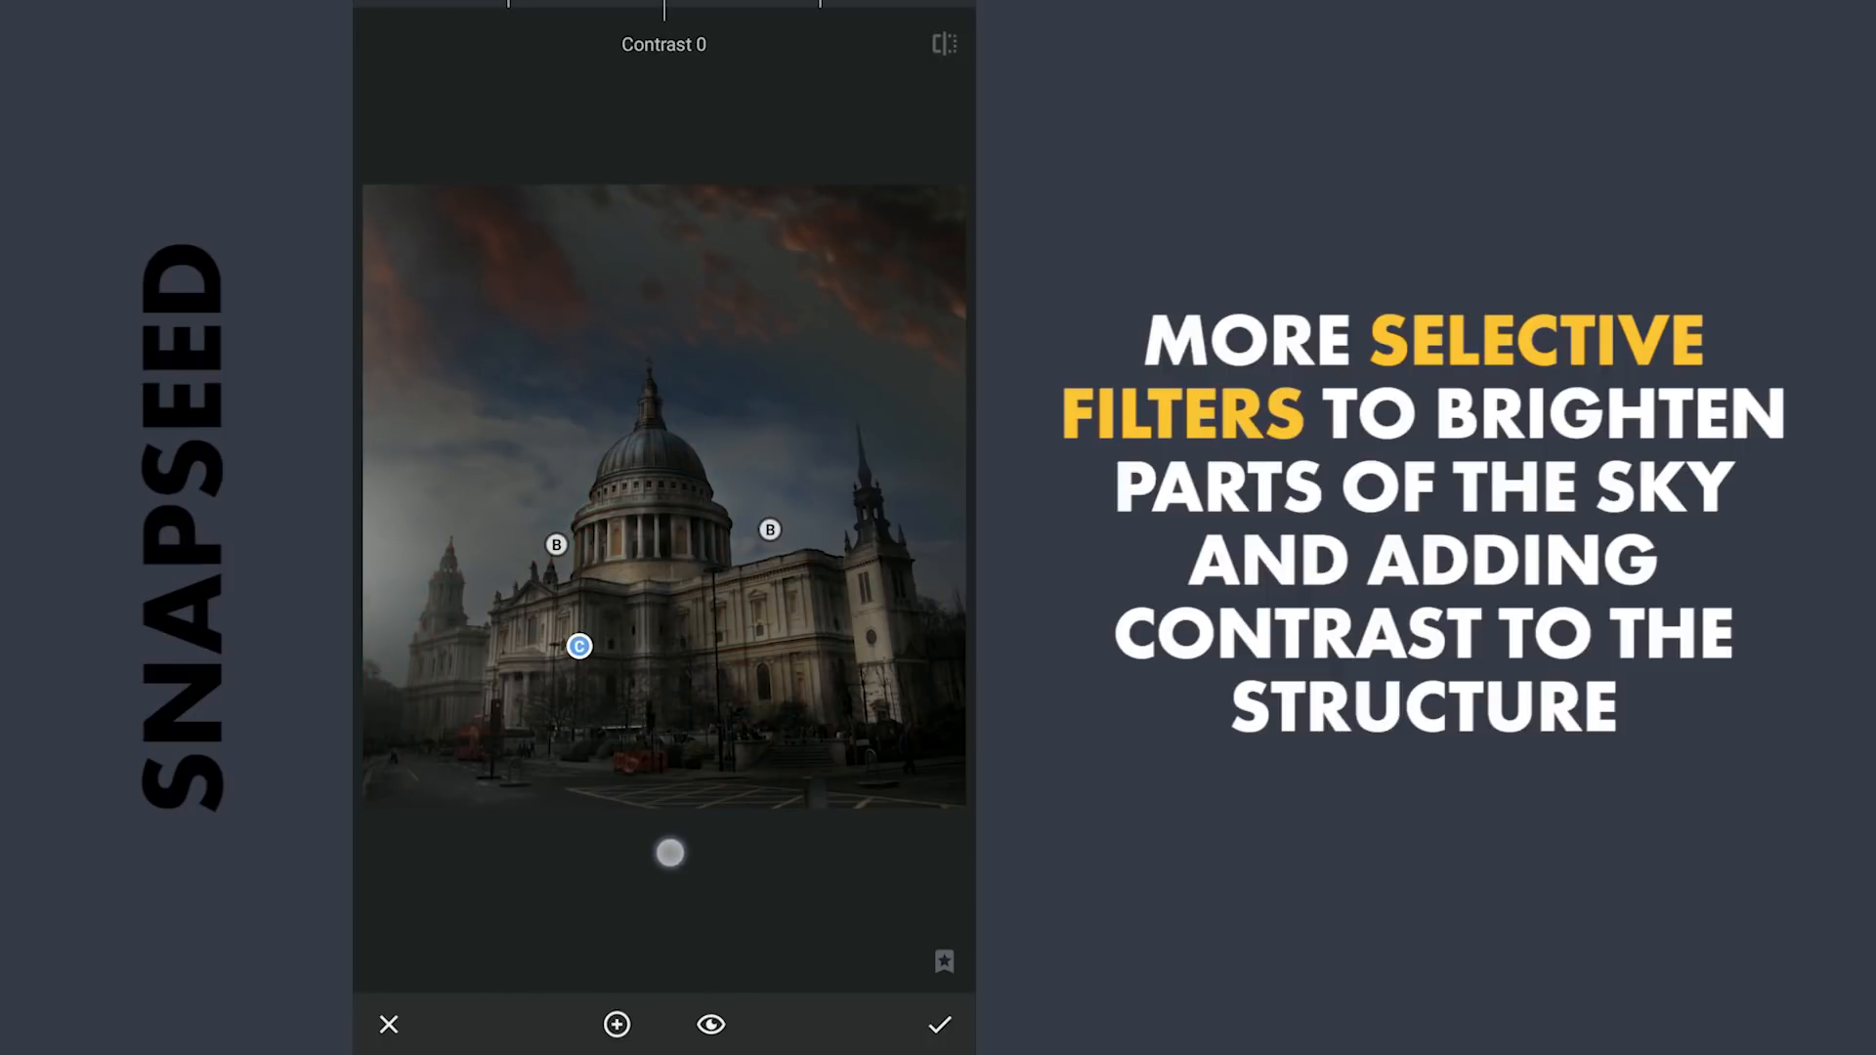
- Add a Selective contrast point on the cathedral, apply, and open its Stacks Brush
drag(670, 853, 803, 894)
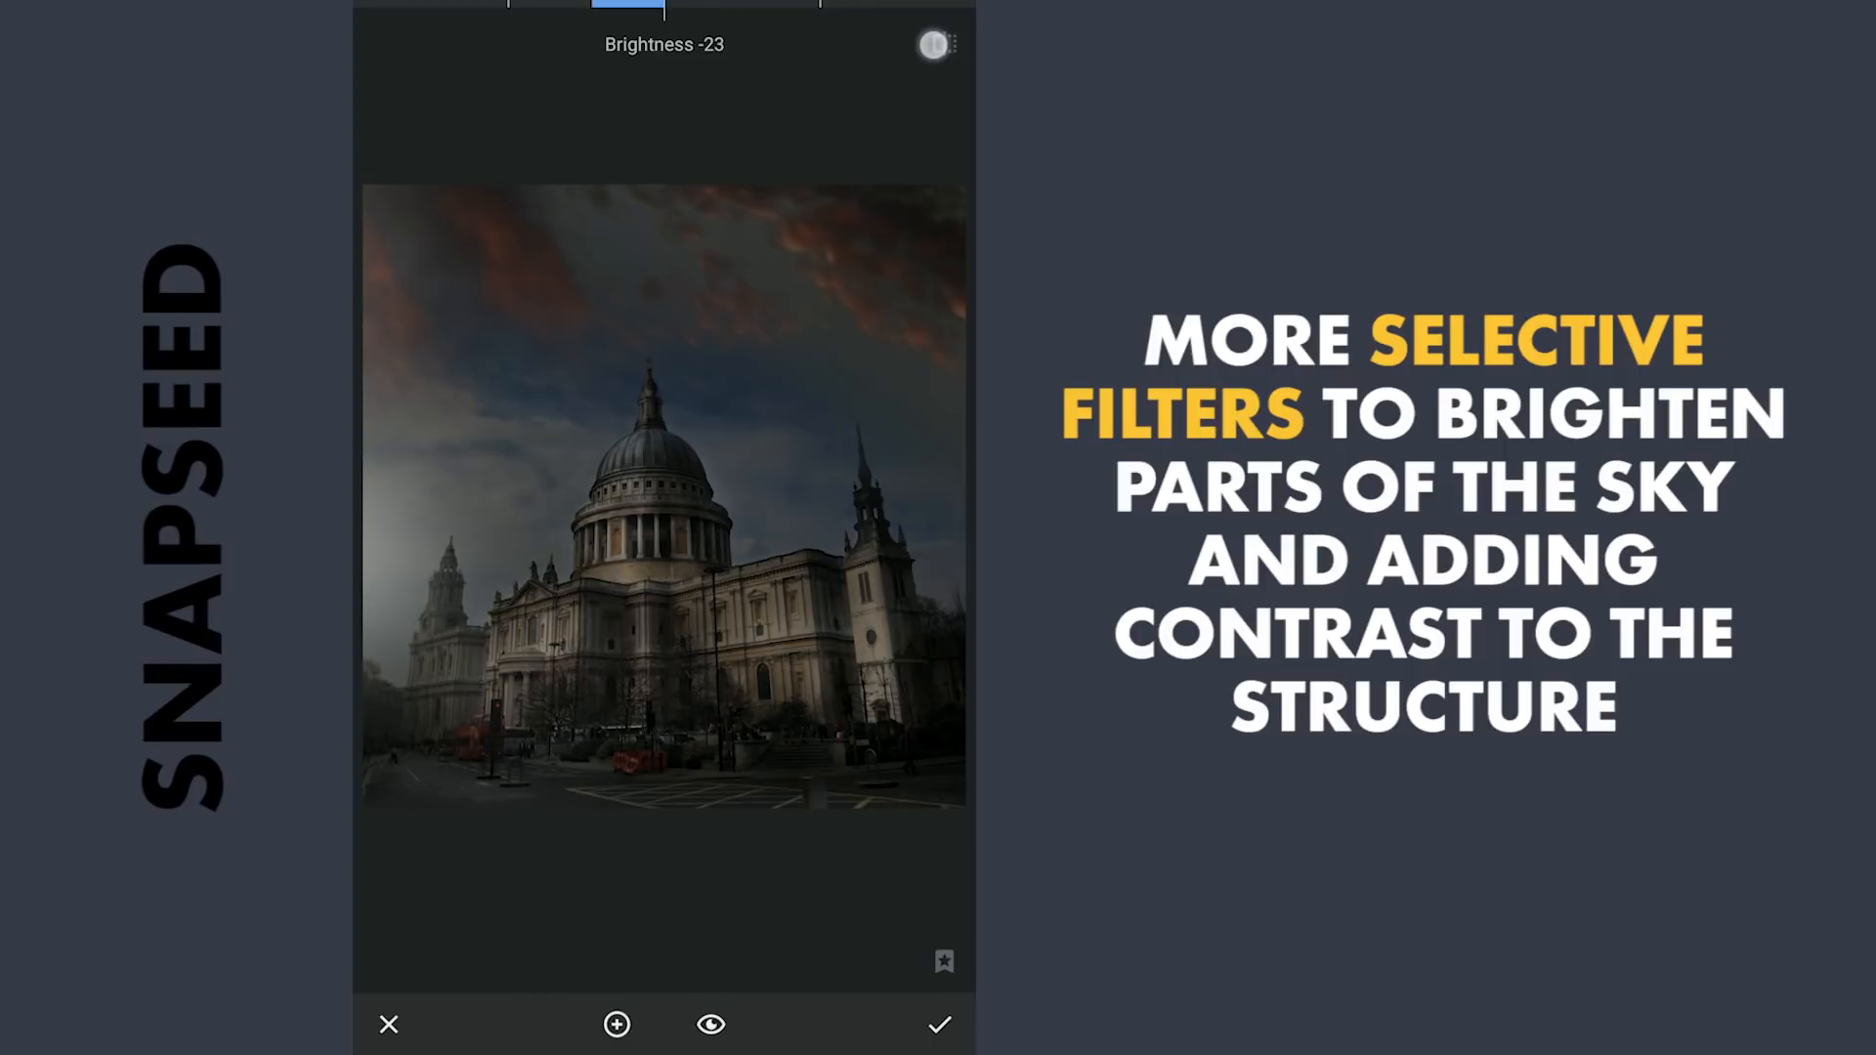
click(936, 44)
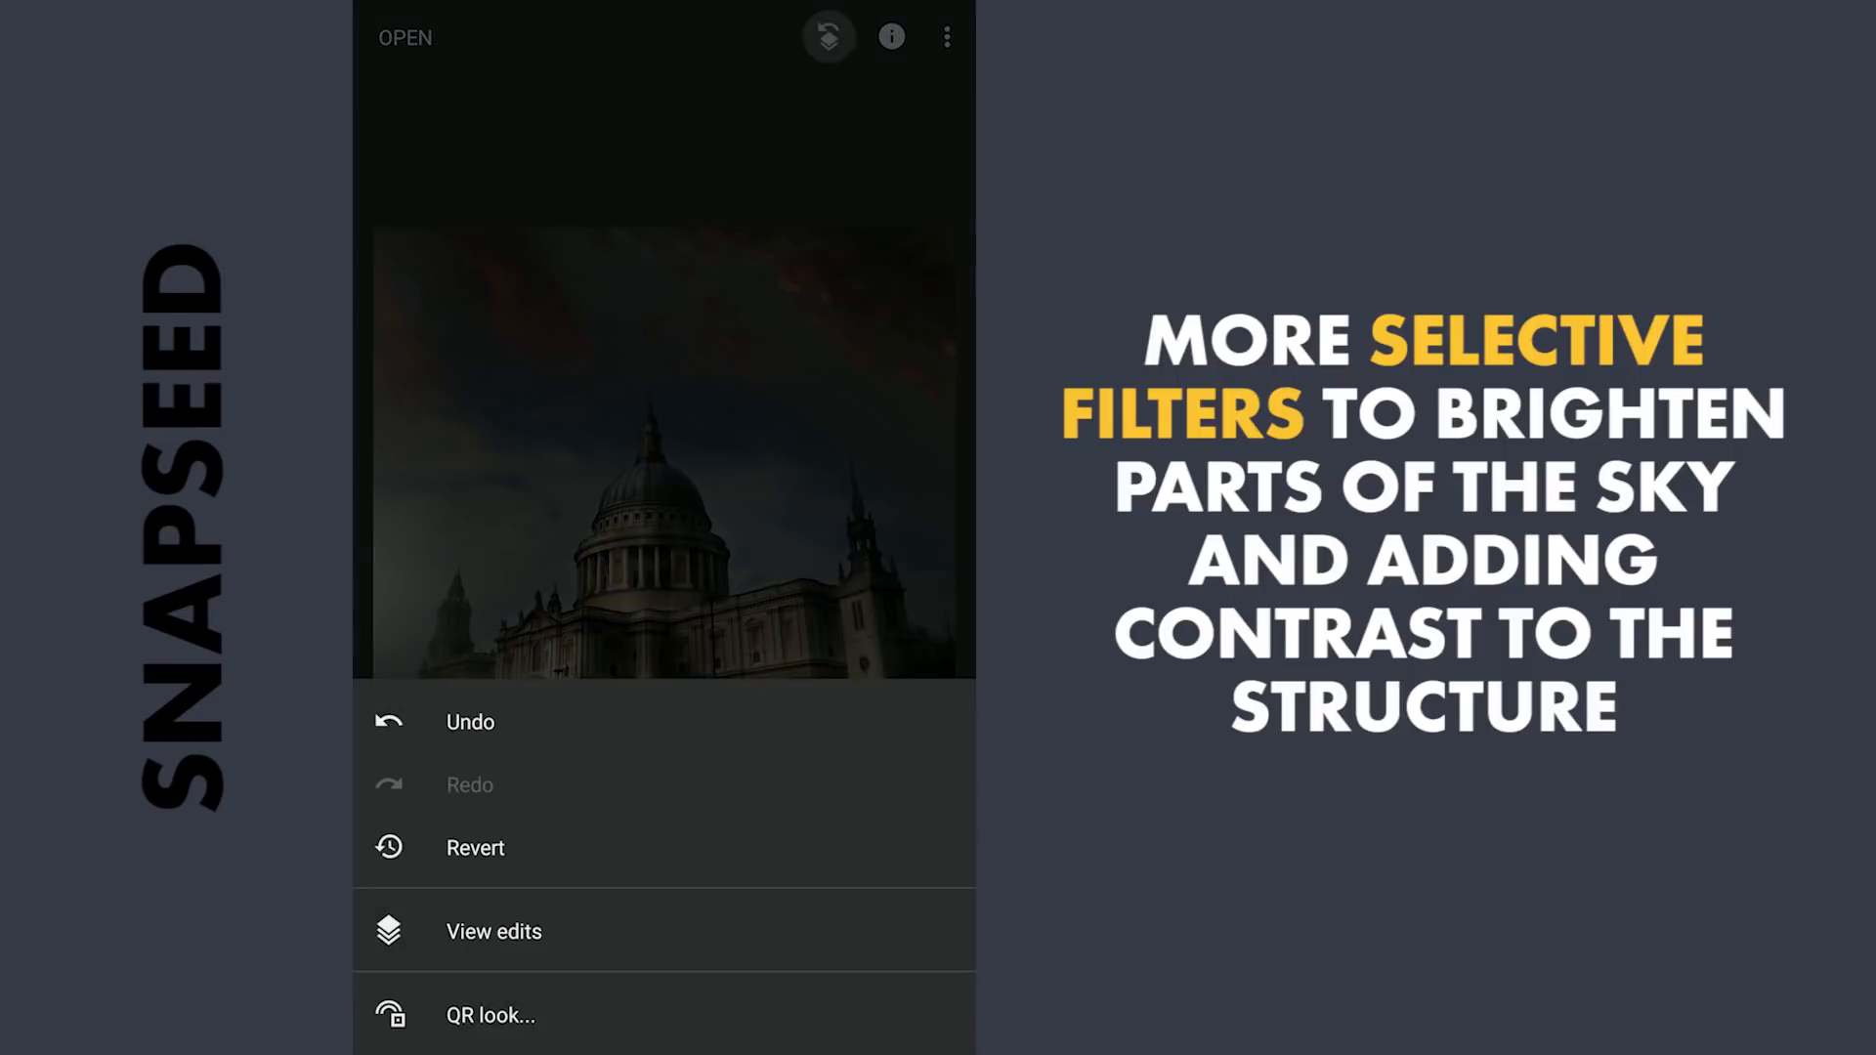
click(492, 931)
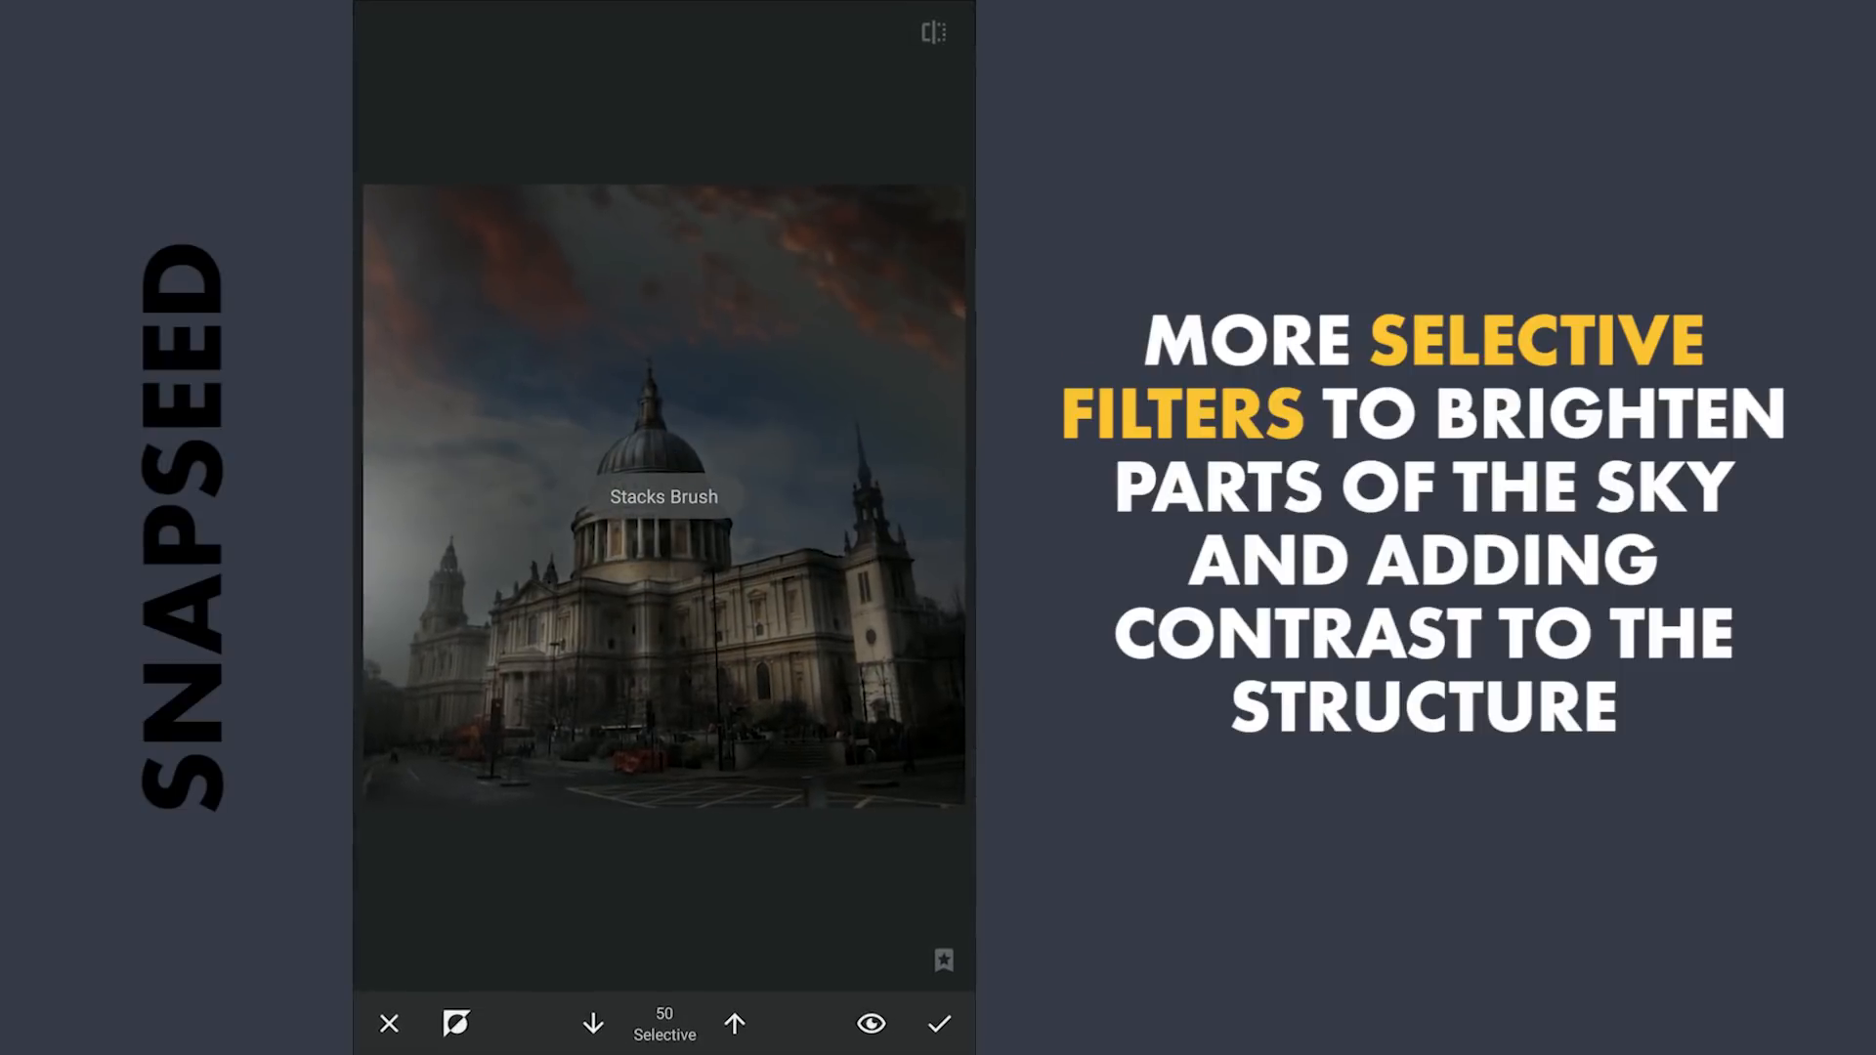
click(593, 1024)
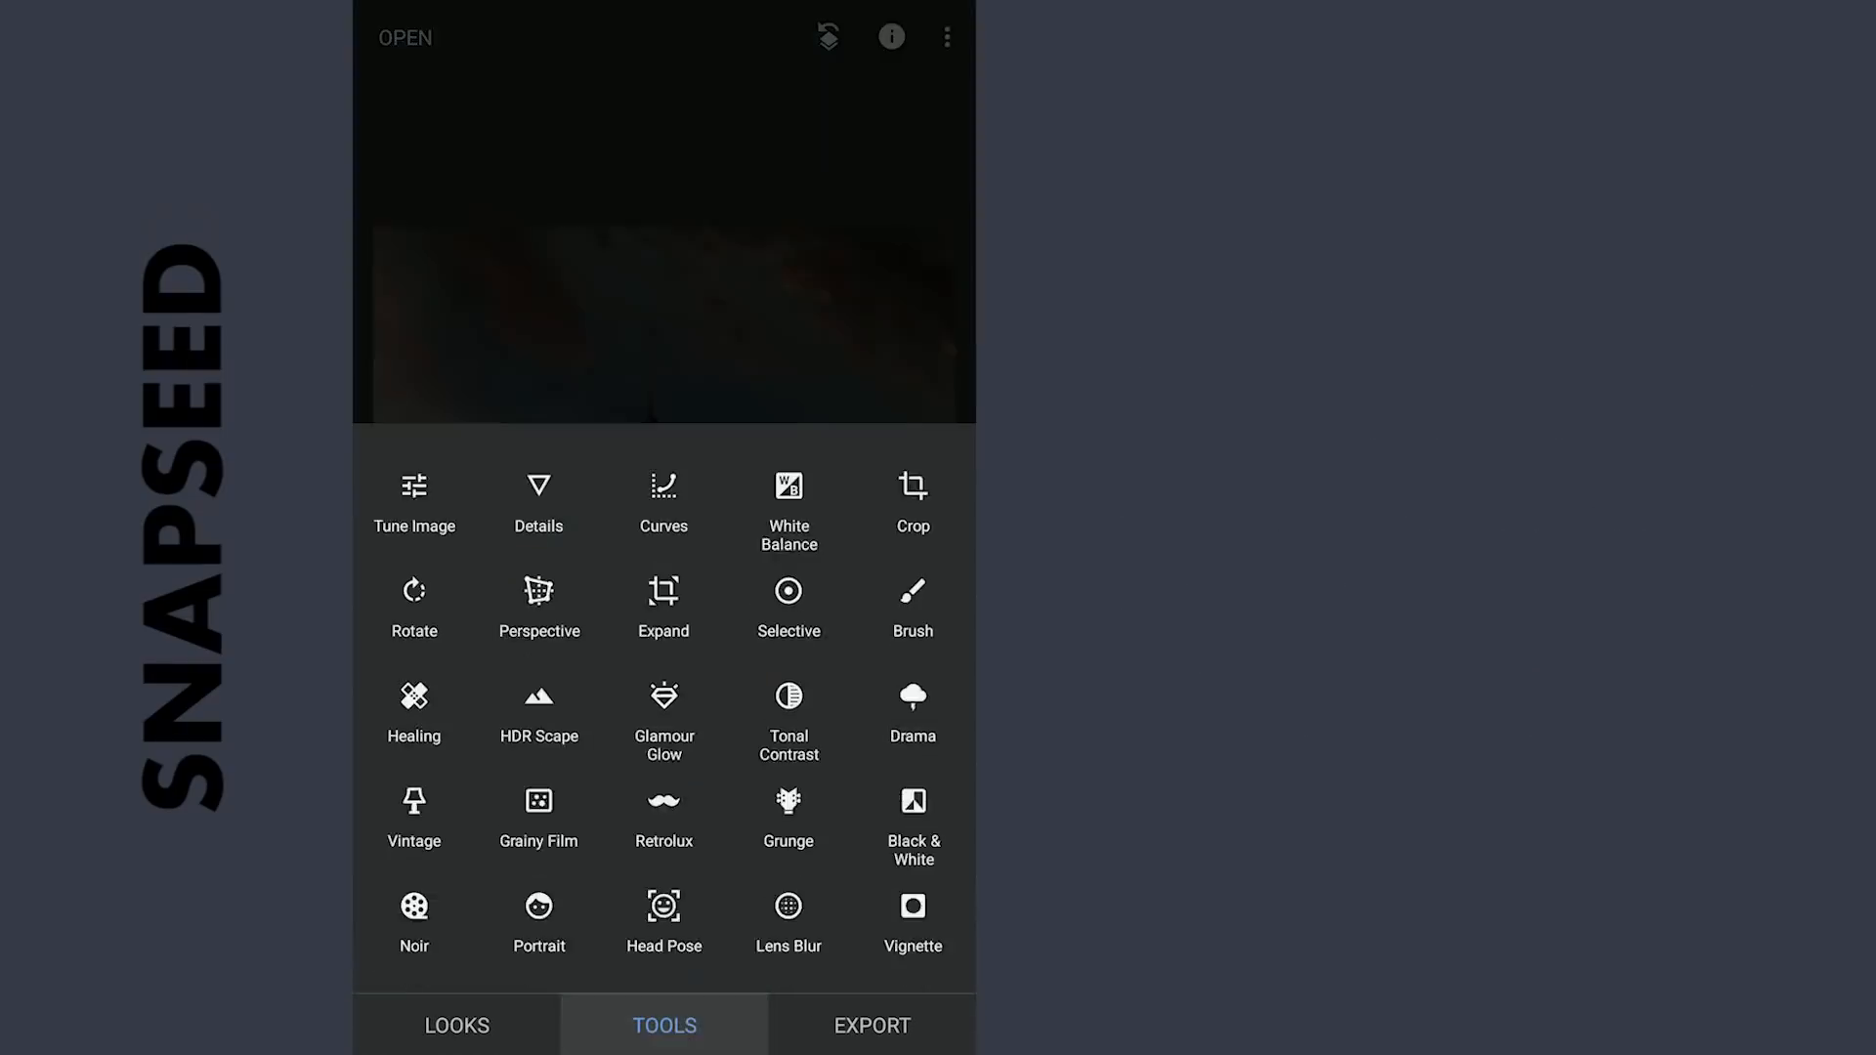
- Open Curves and drag one curve point to warm the cathedral photo's tones
click(662, 496)
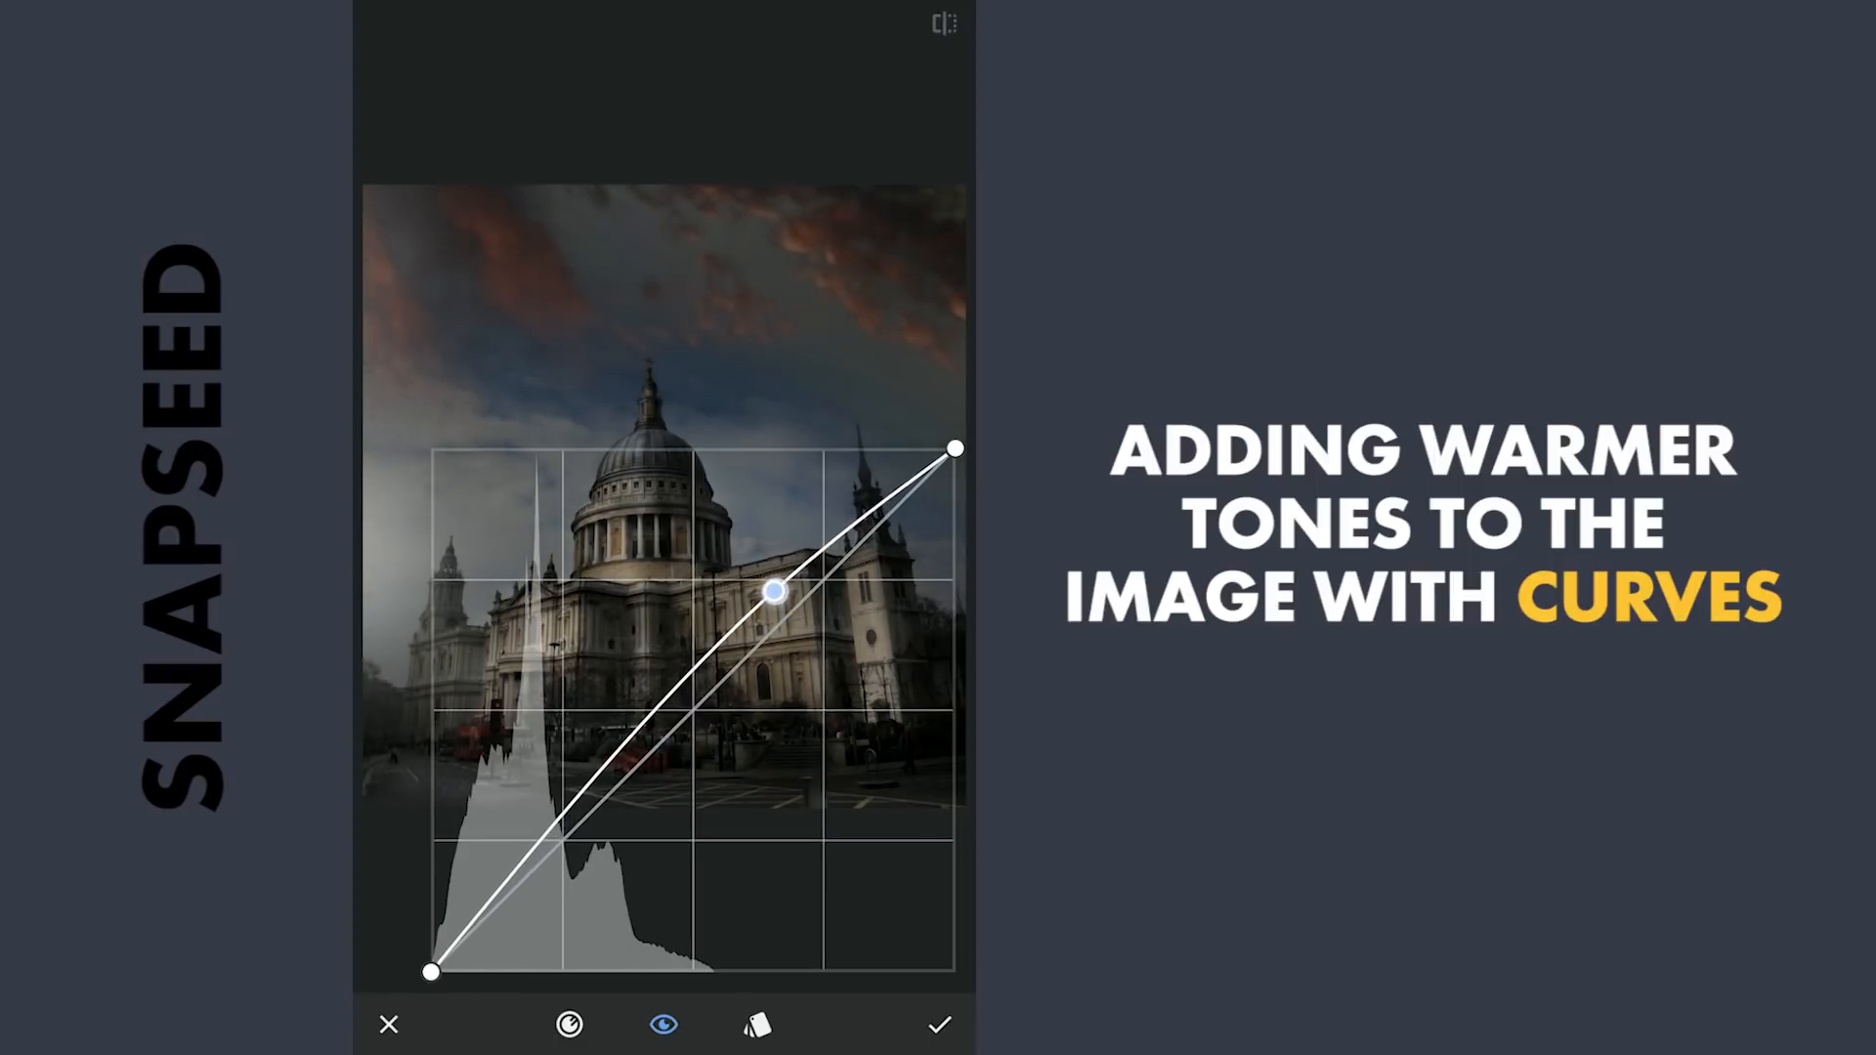
drag(775, 592, 811, 564)
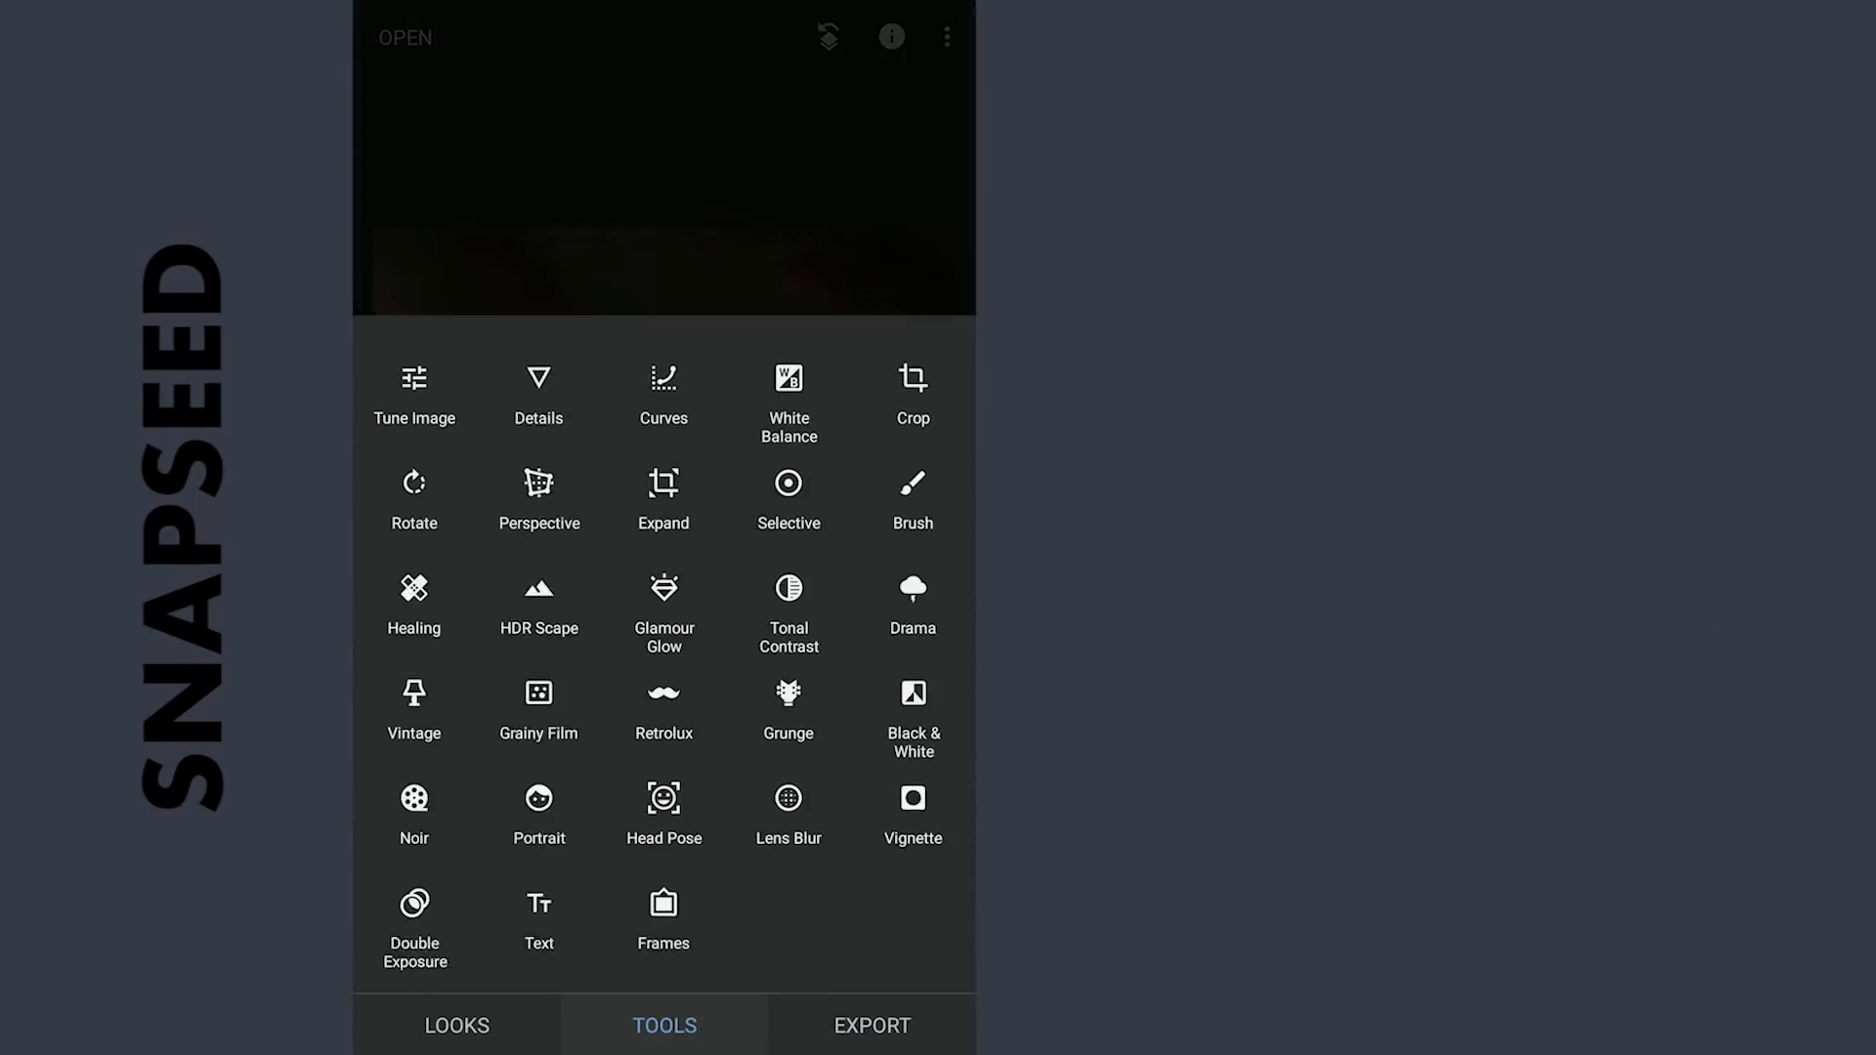
- Raise Tune Image Brightness to +55
click(412, 395)
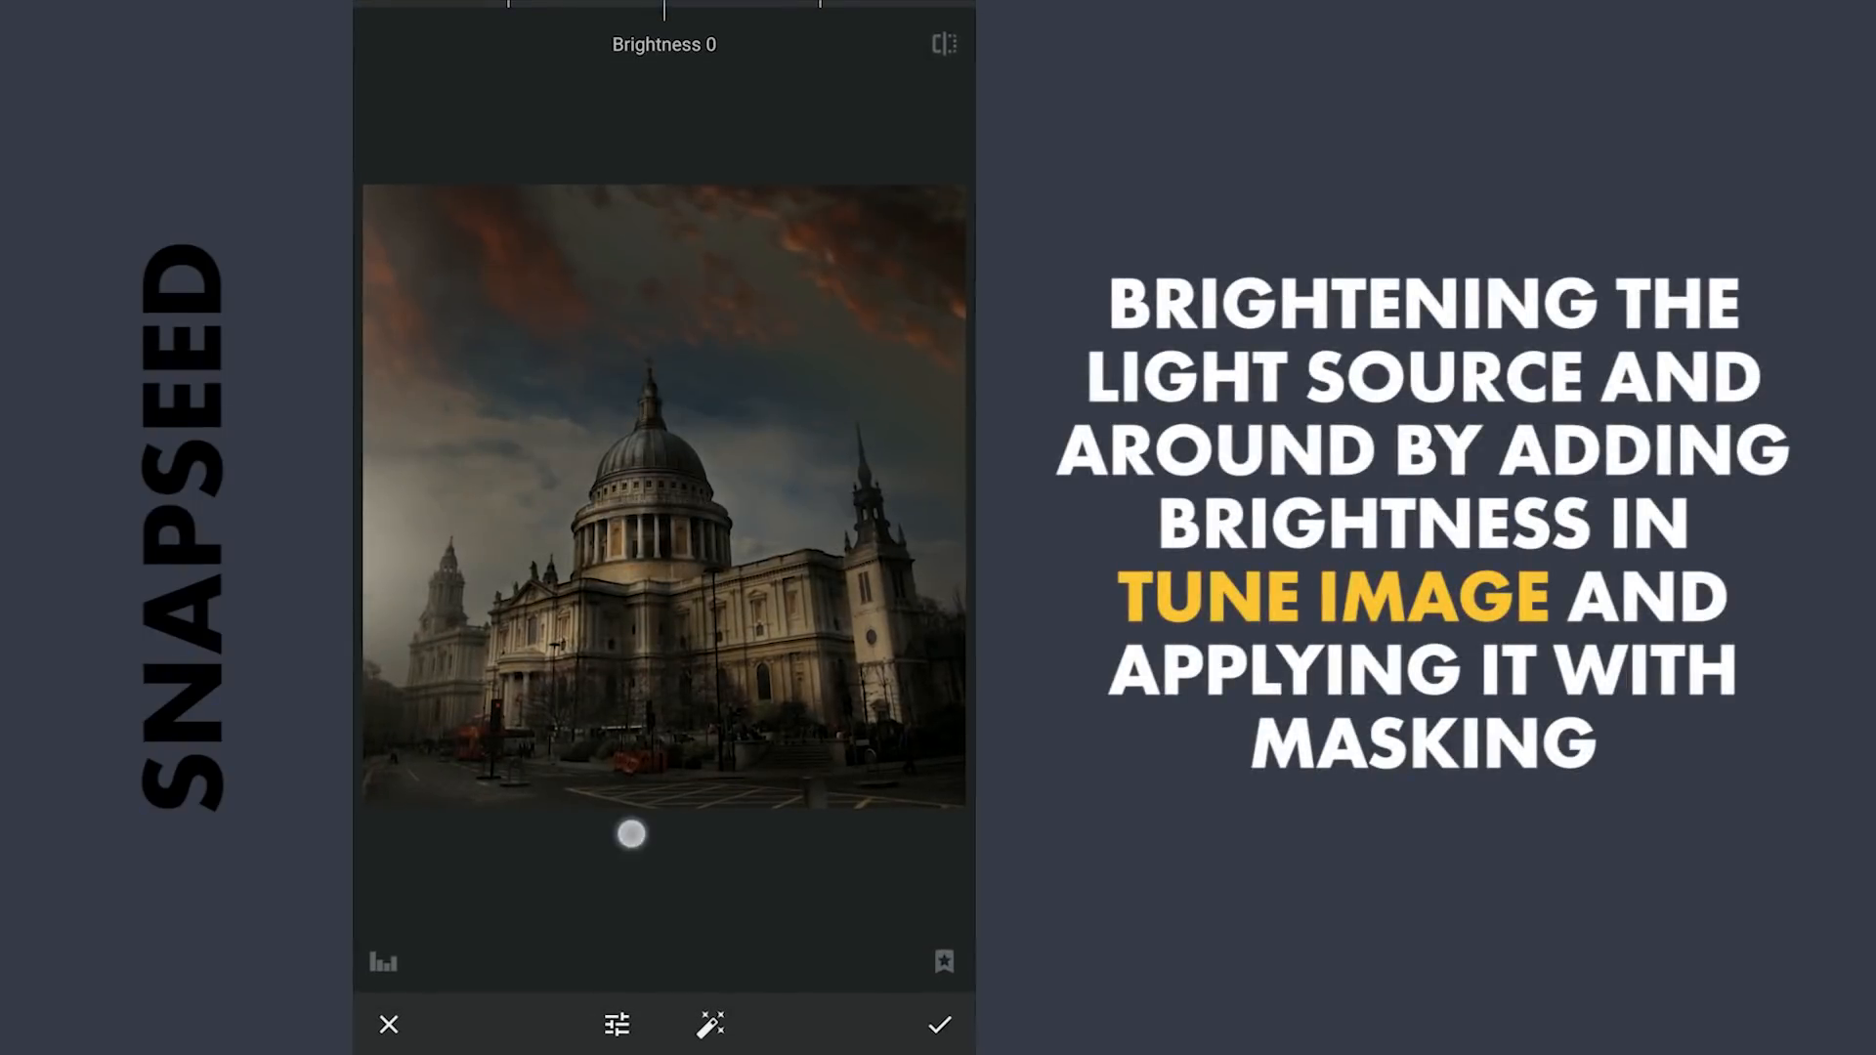
drag(630, 833, 769, 826)
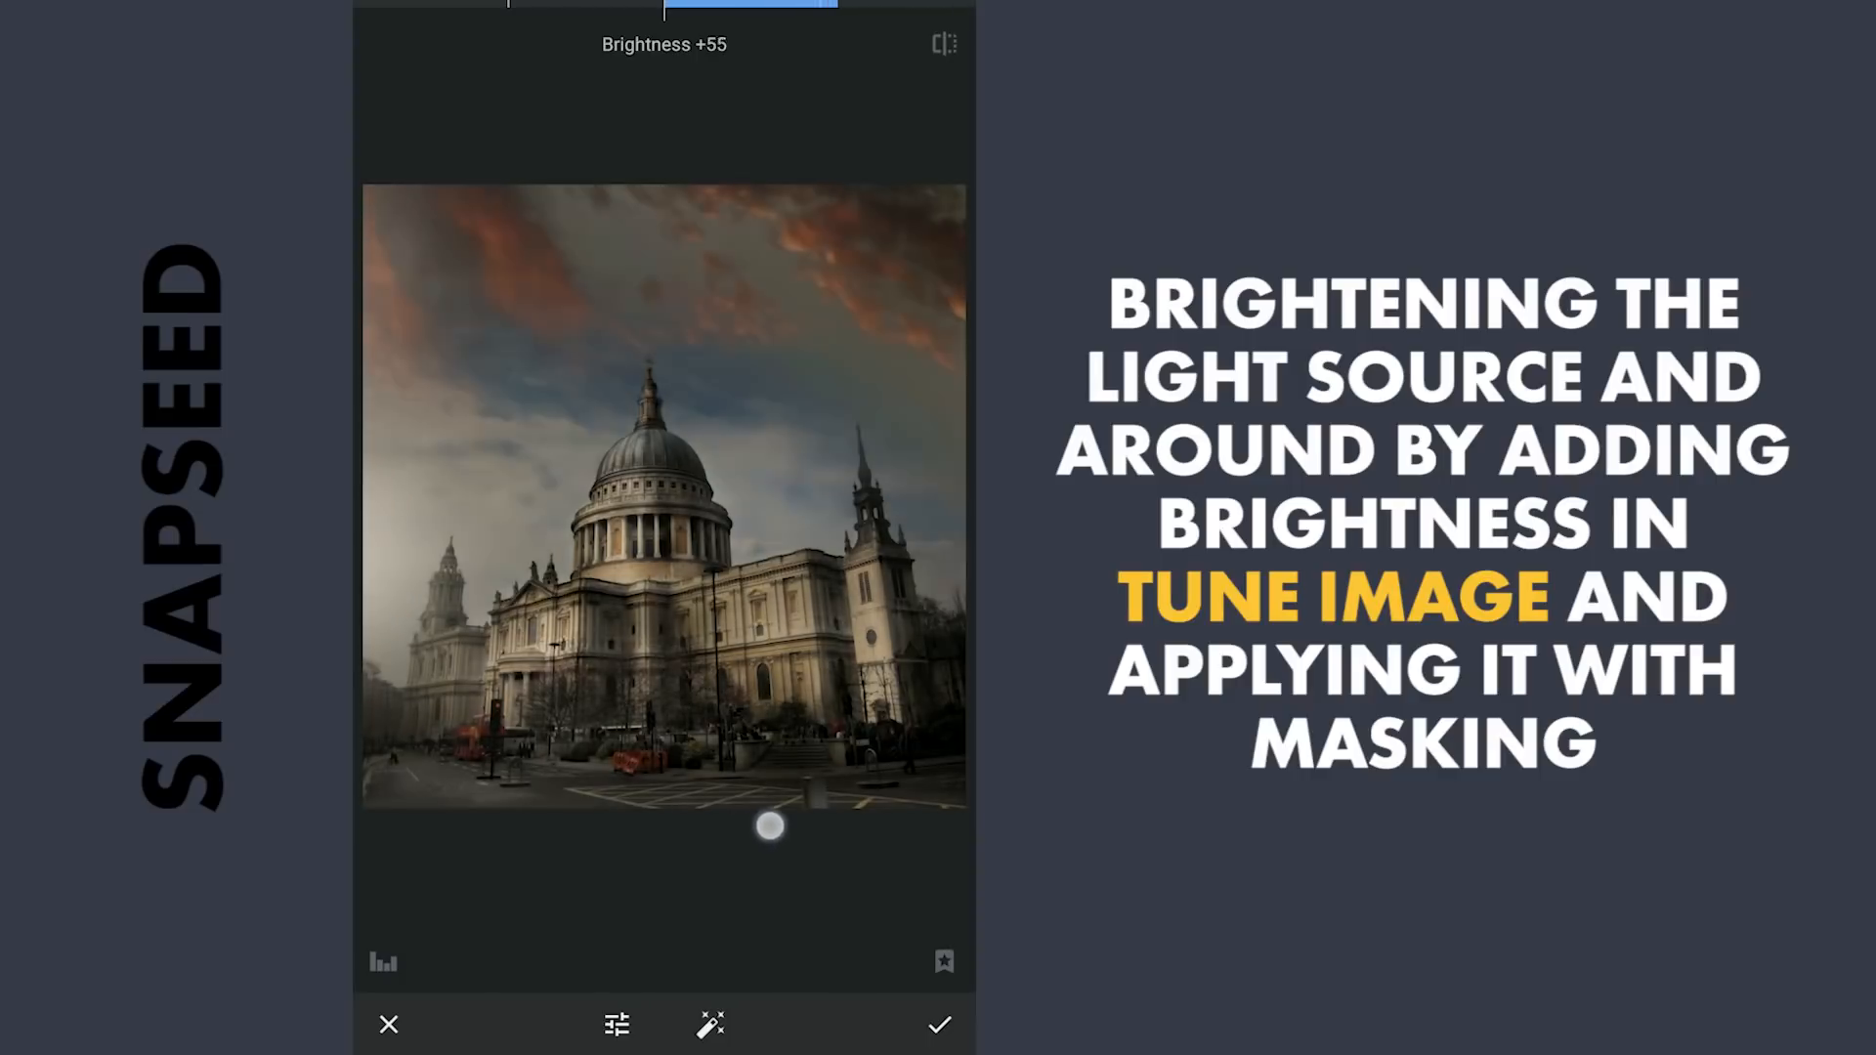
drag(768, 826, 937, 833)
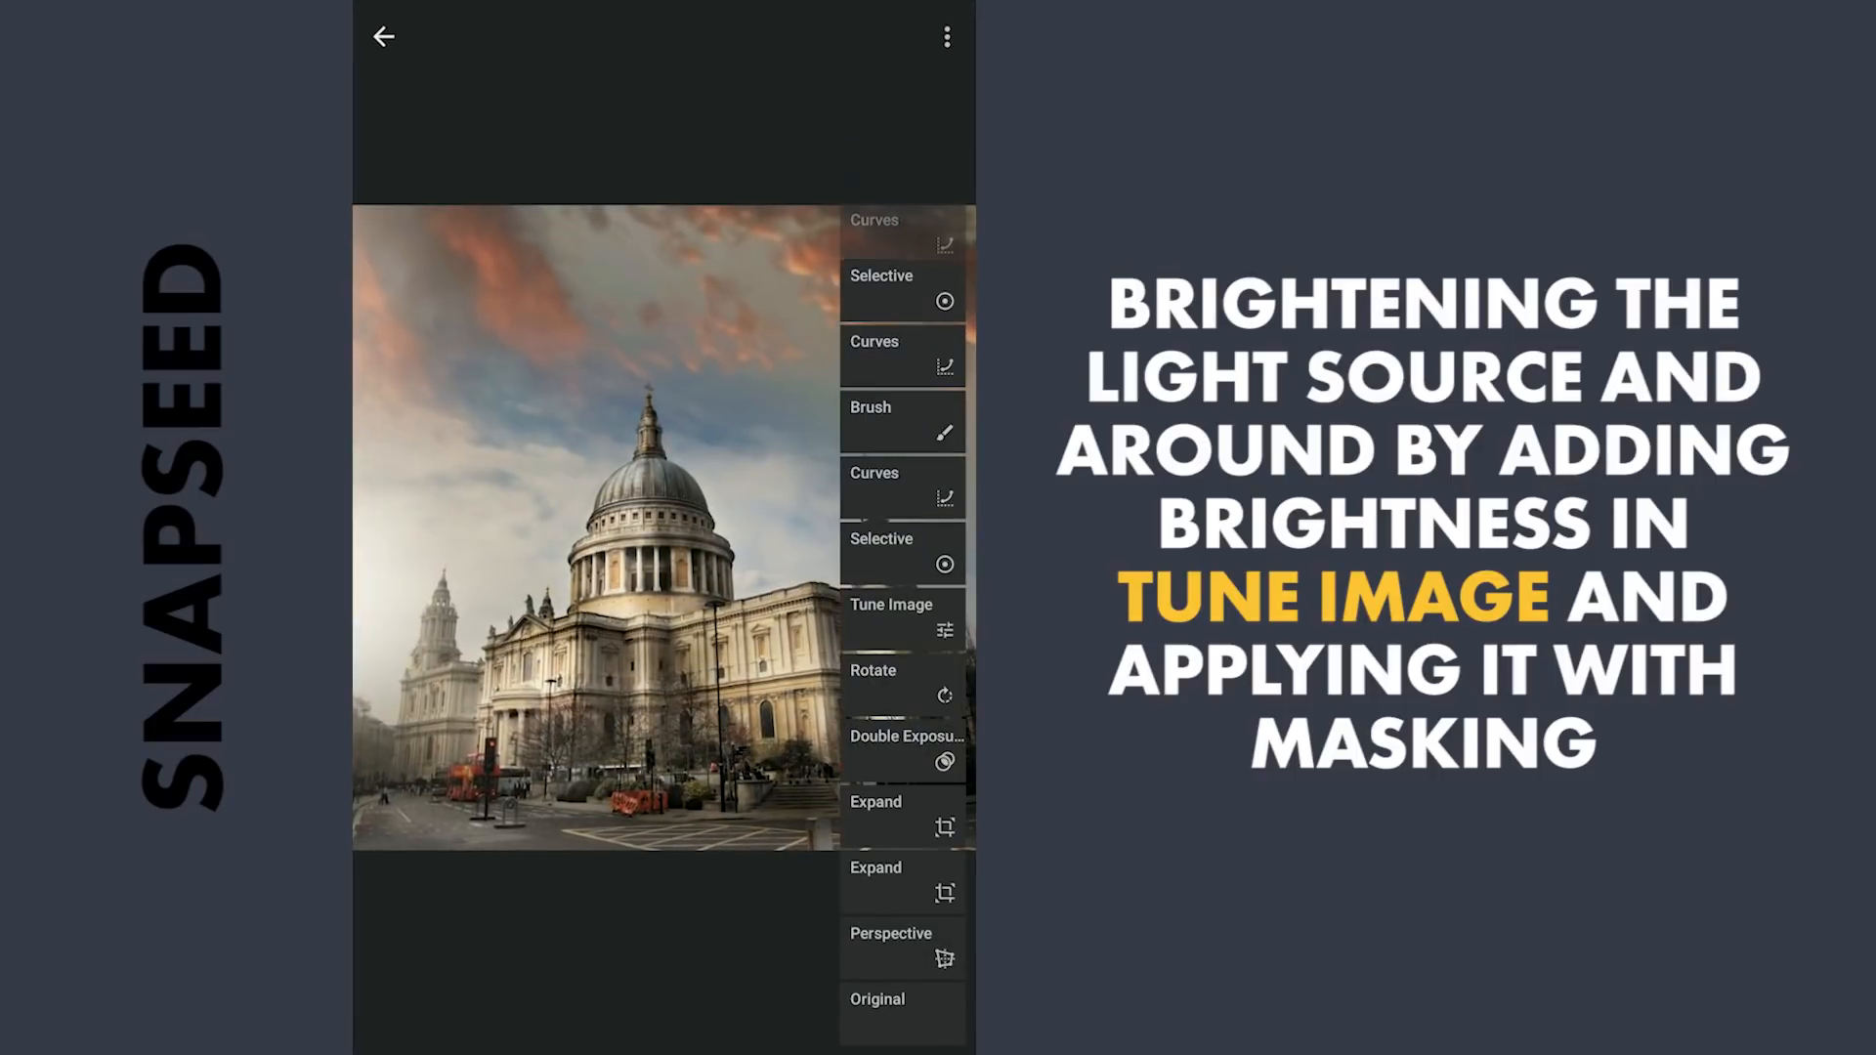
- Paint the brightness onto the left light source with the Tune Image brush at 100
click(890, 617)
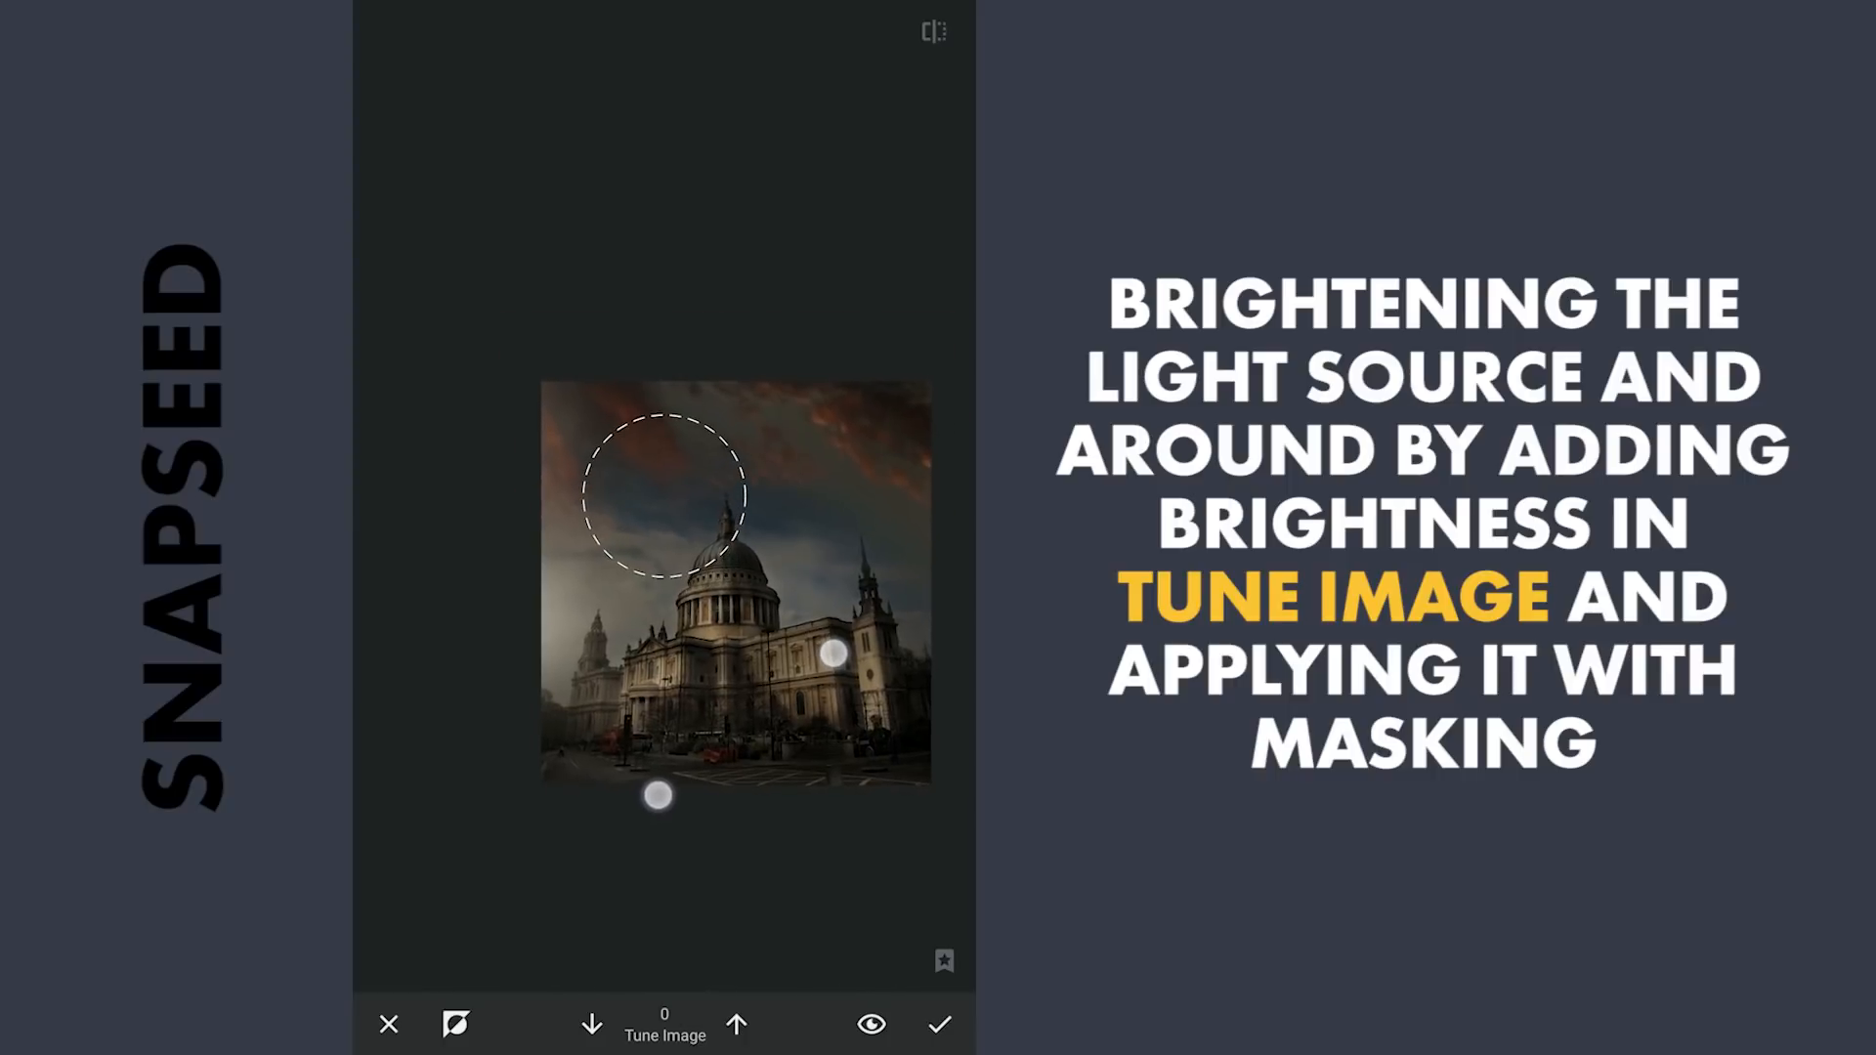
click(737, 1025)
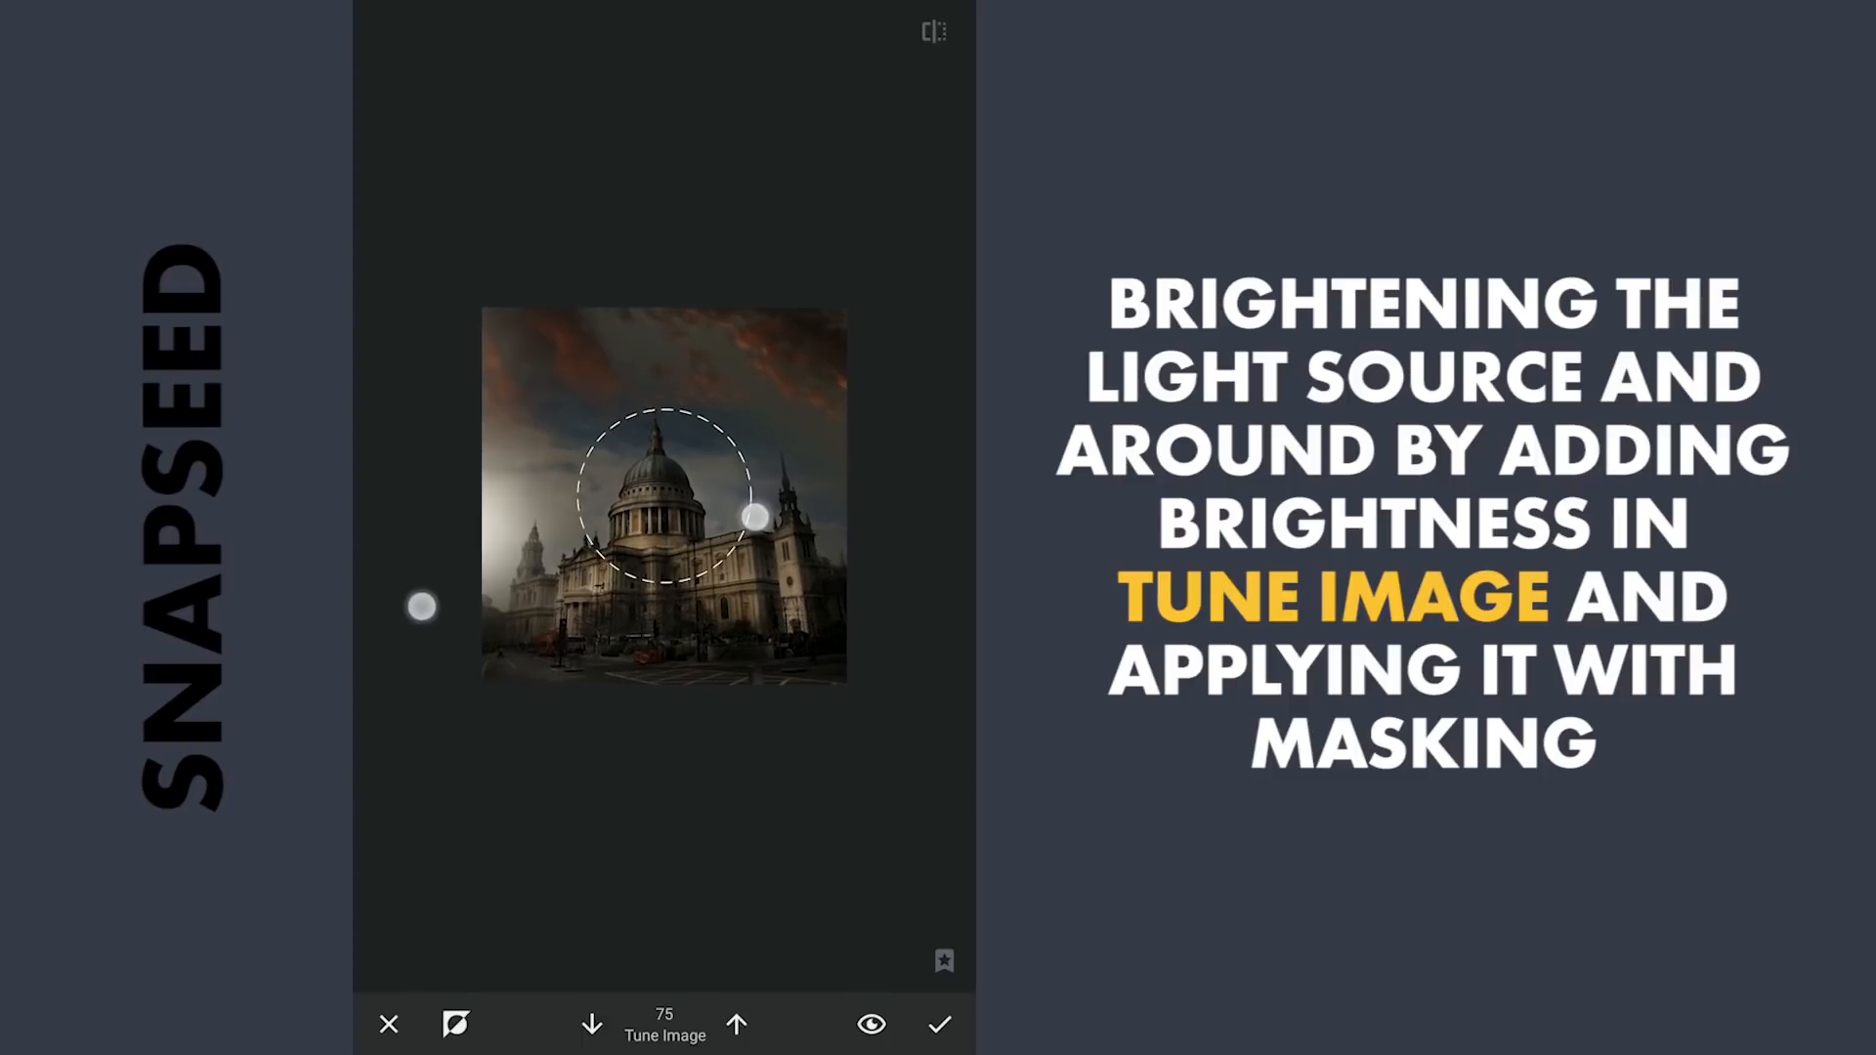
click(587, 1024)
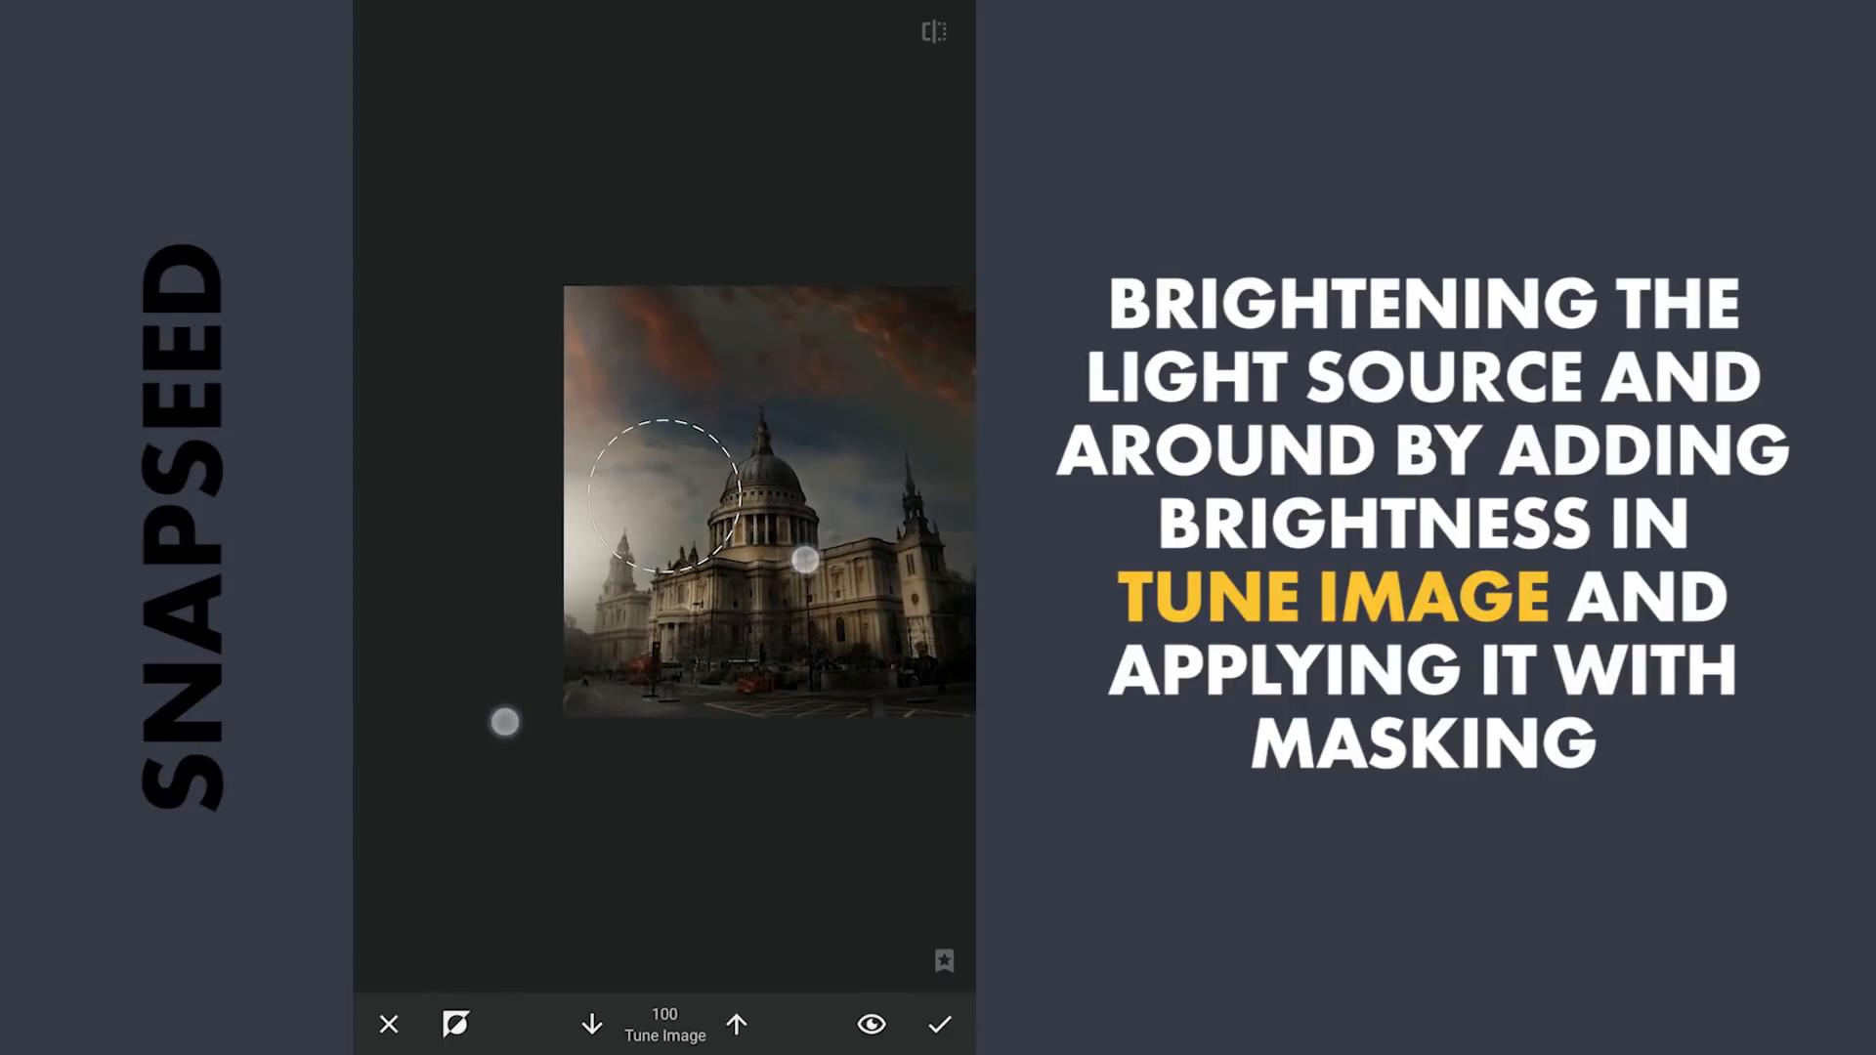
click(940, 1024)
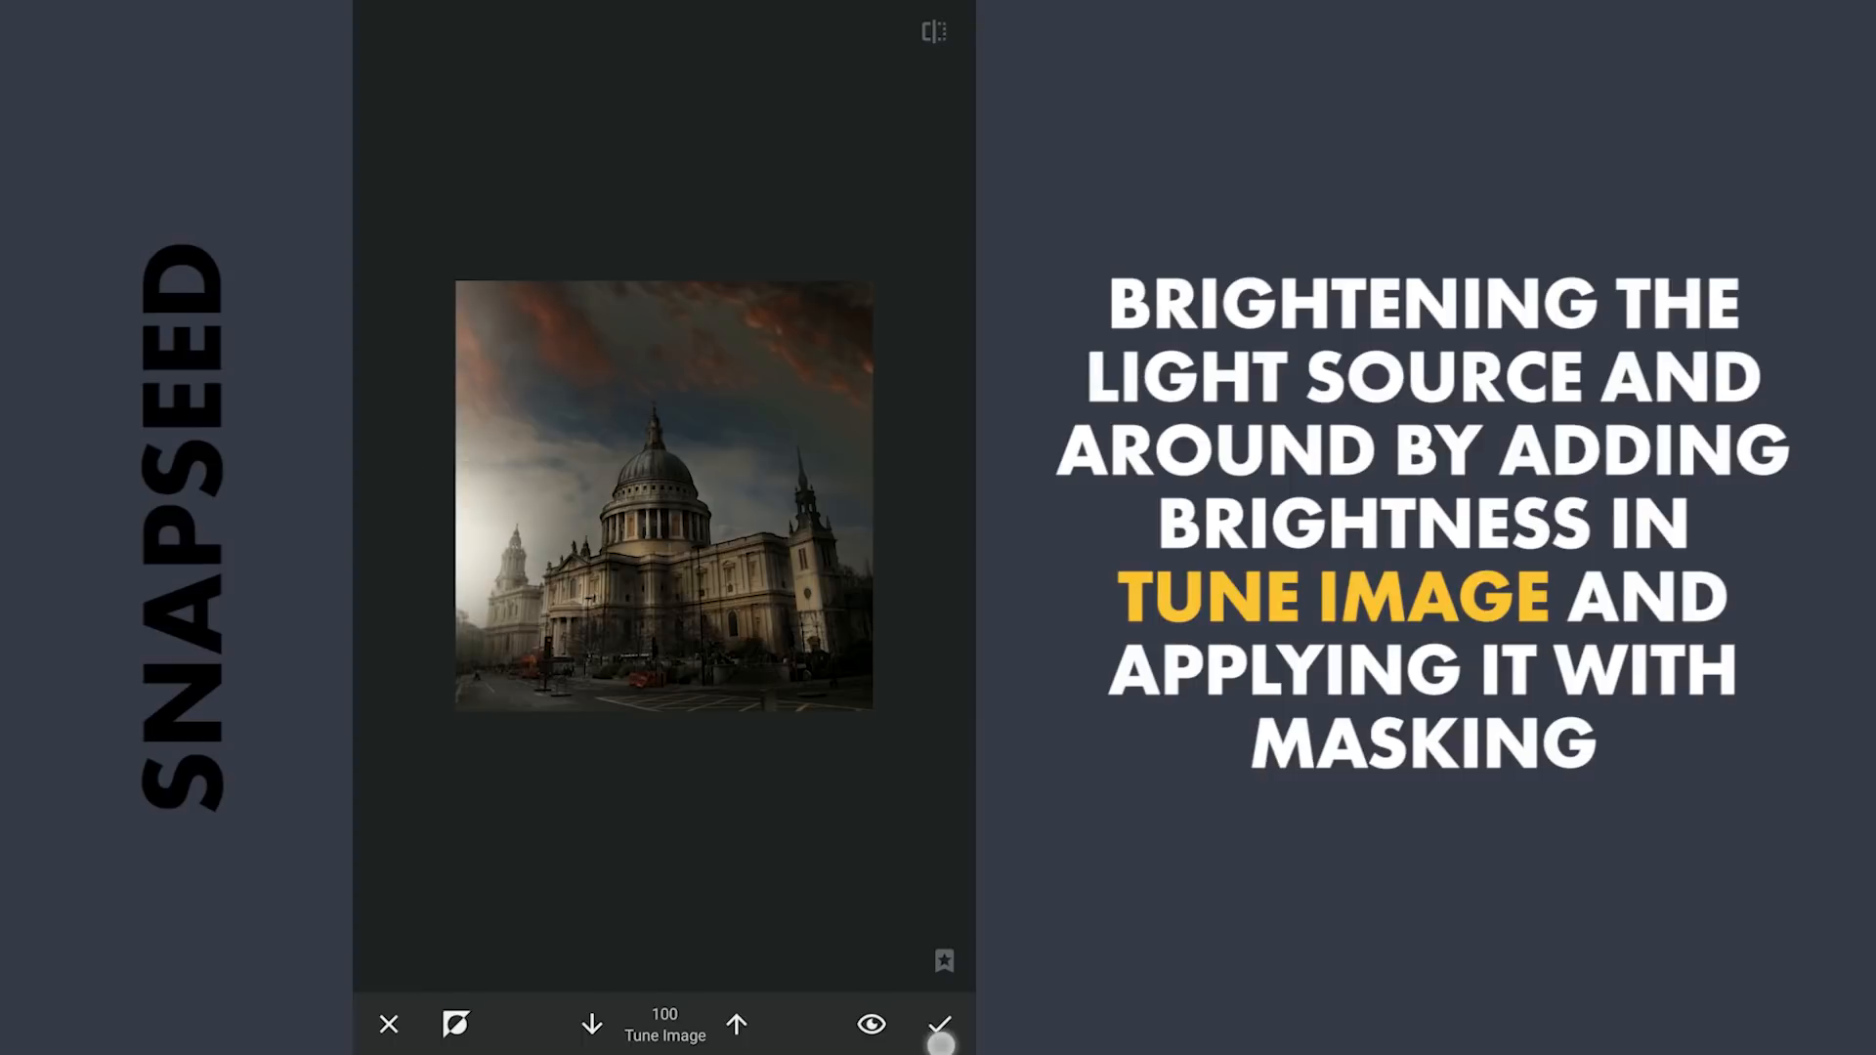
click(940, 1023)
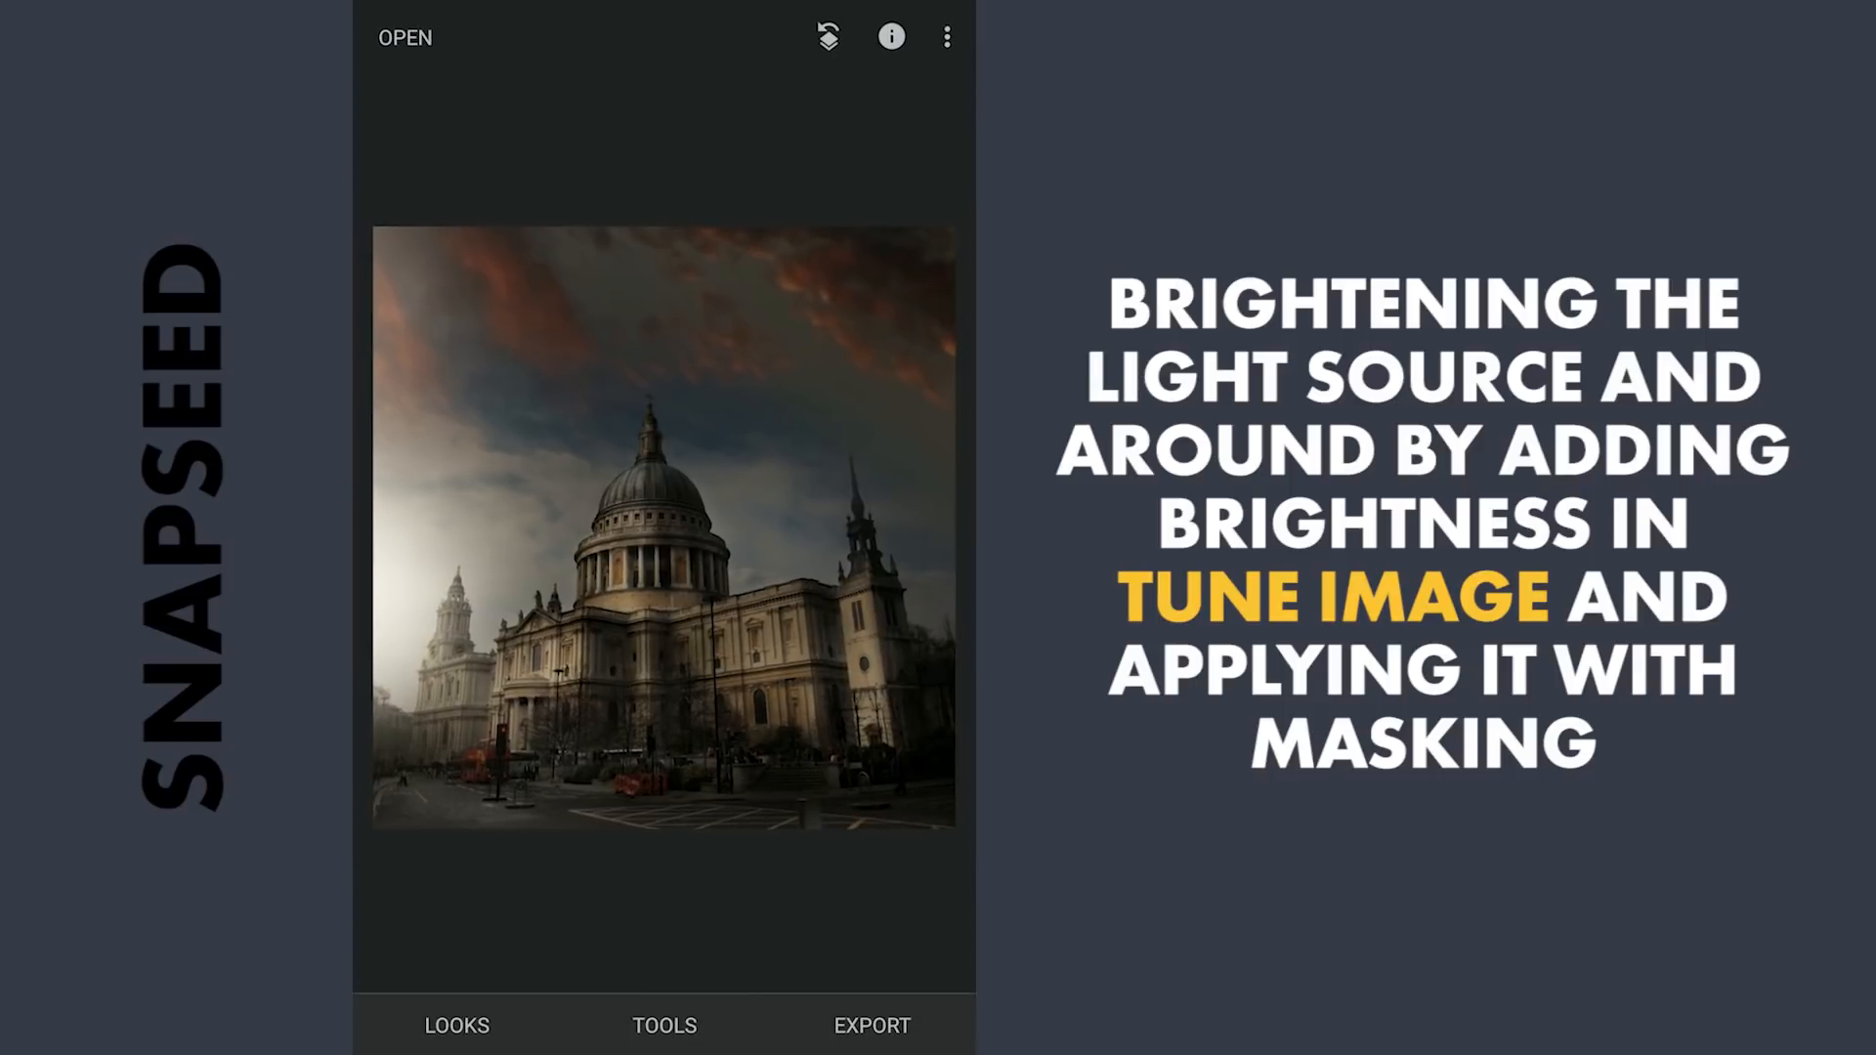
- Erase the extra brightness from unwanted areas with the brush at 0
click(665, 1024)
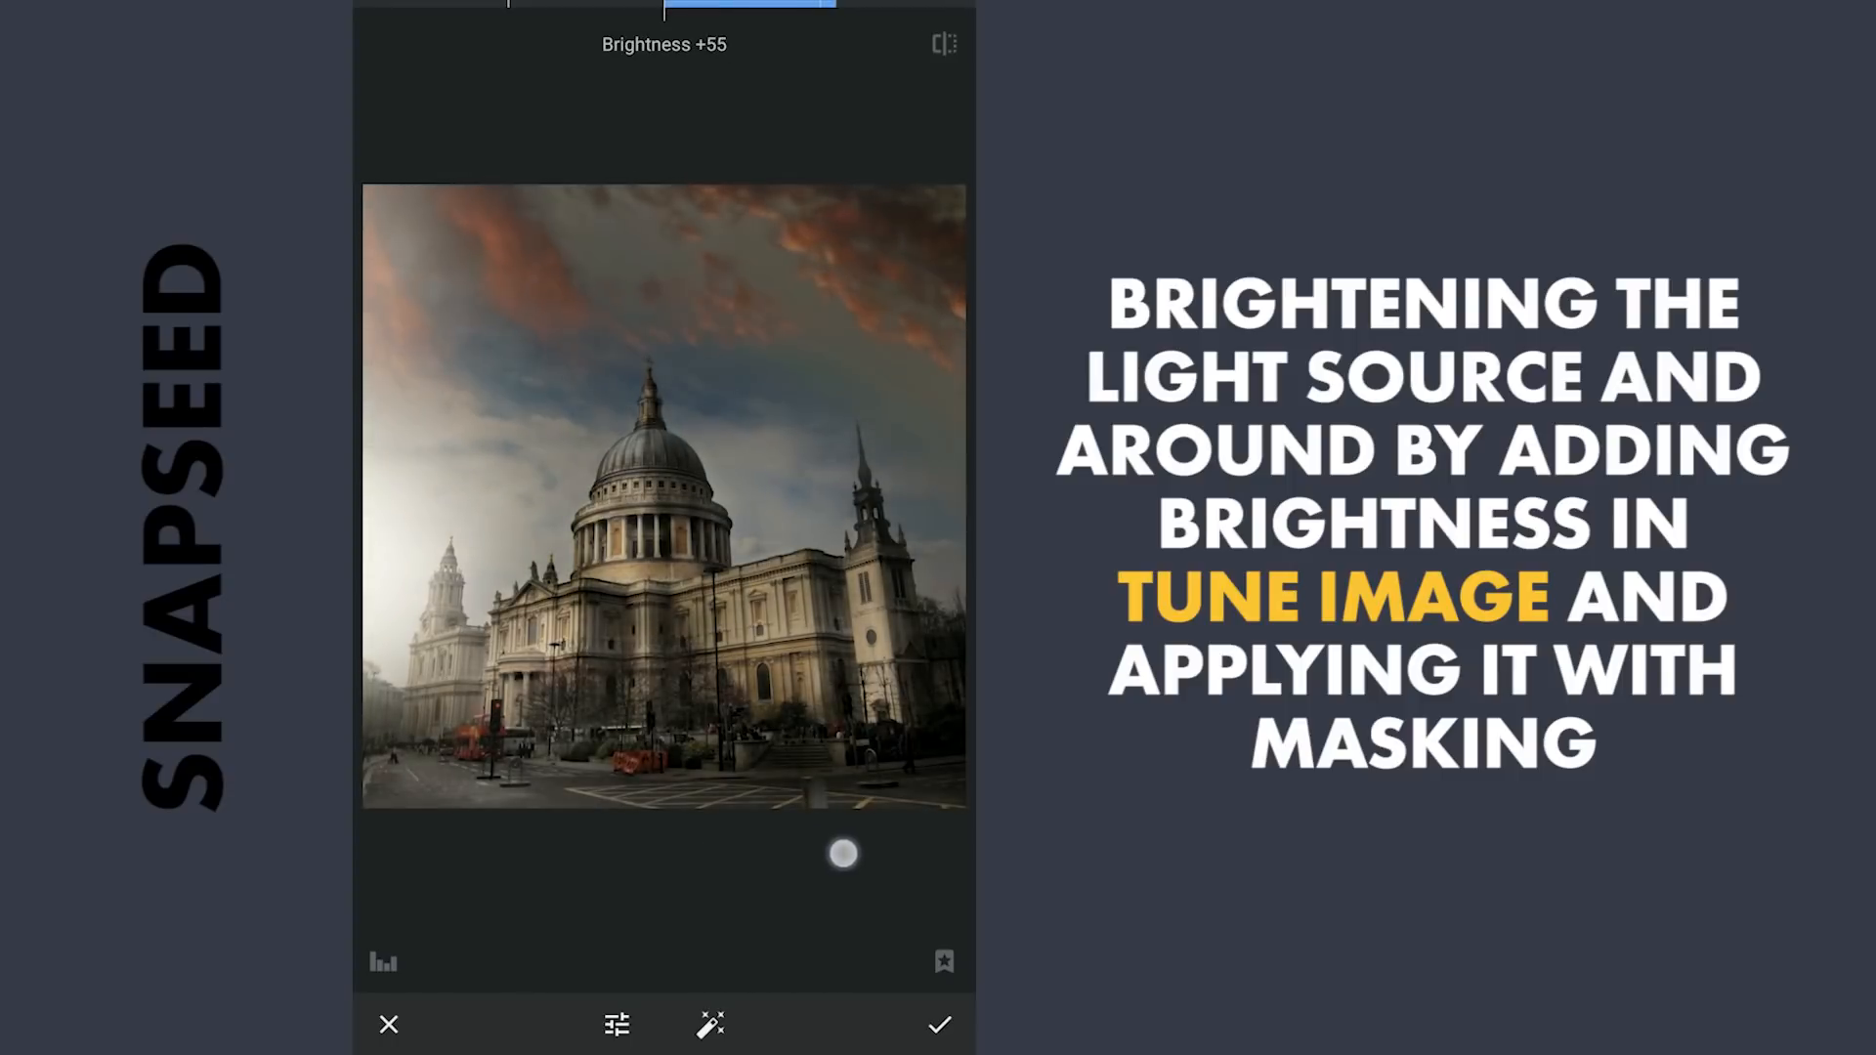
click(939, 1025)
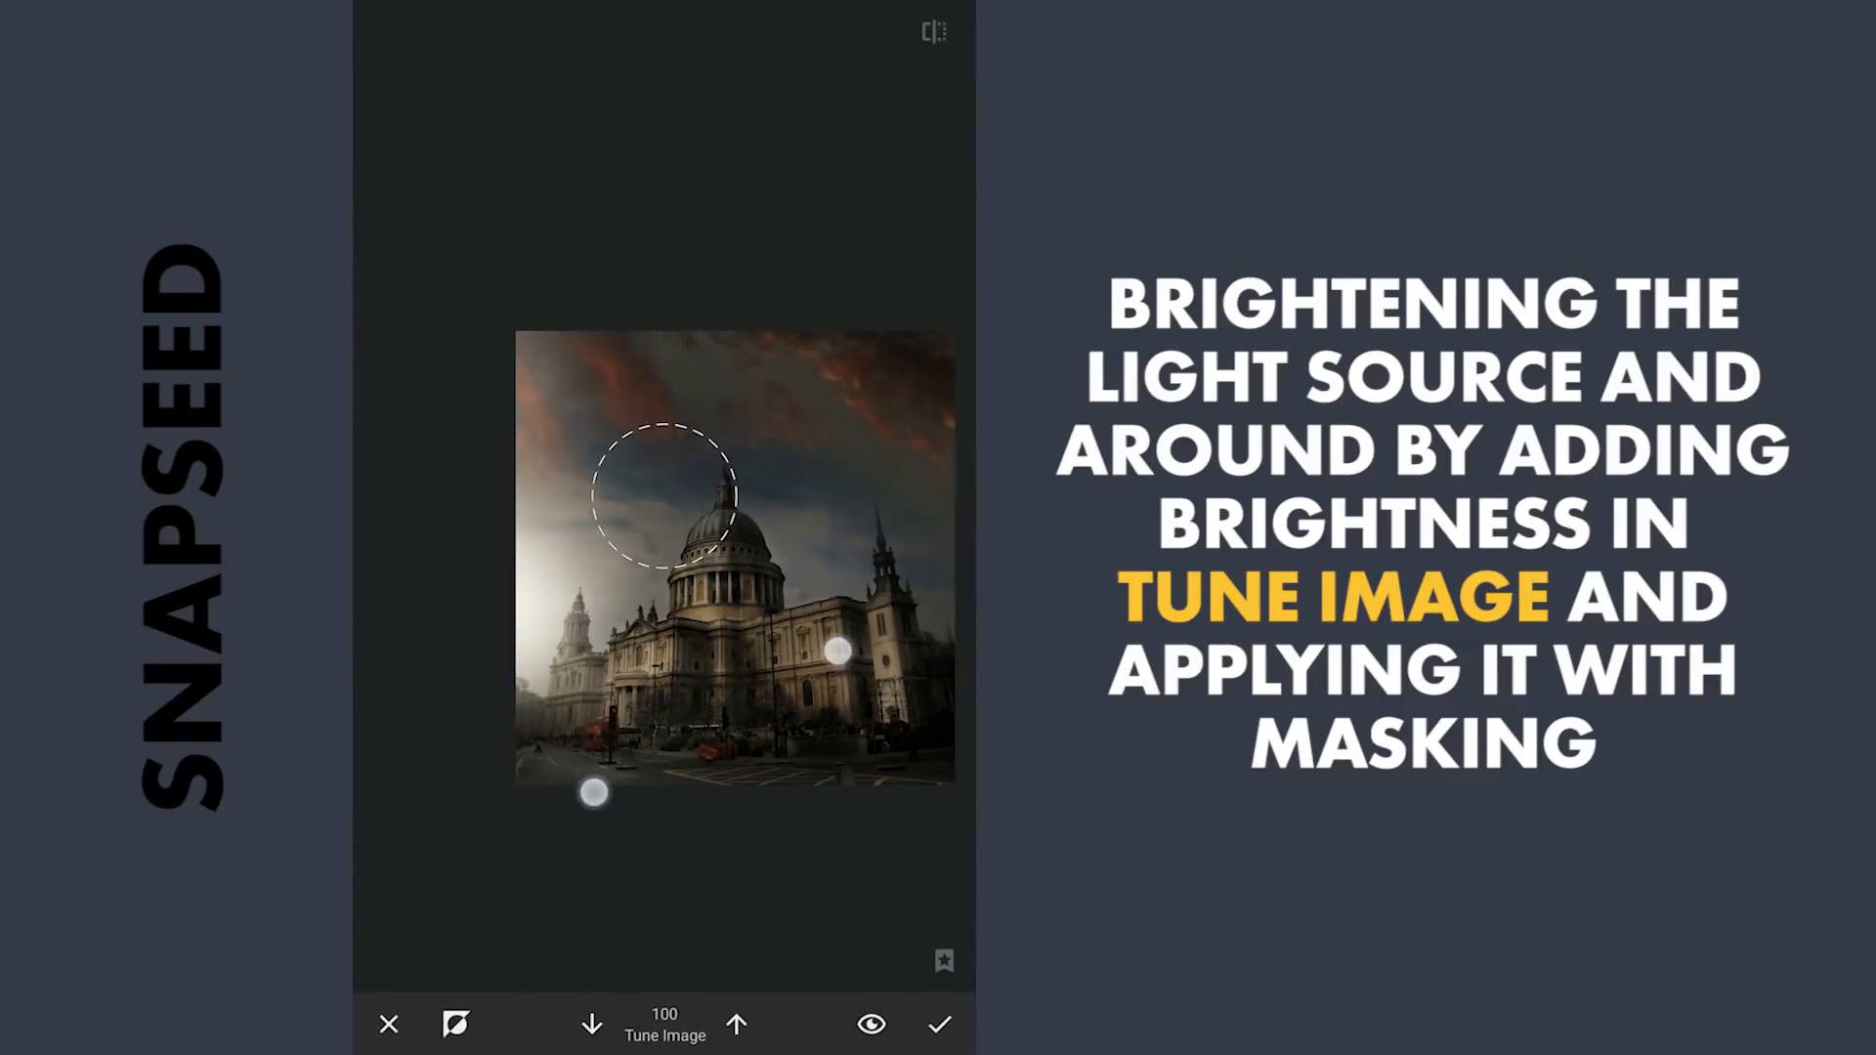
click(736, 1024)
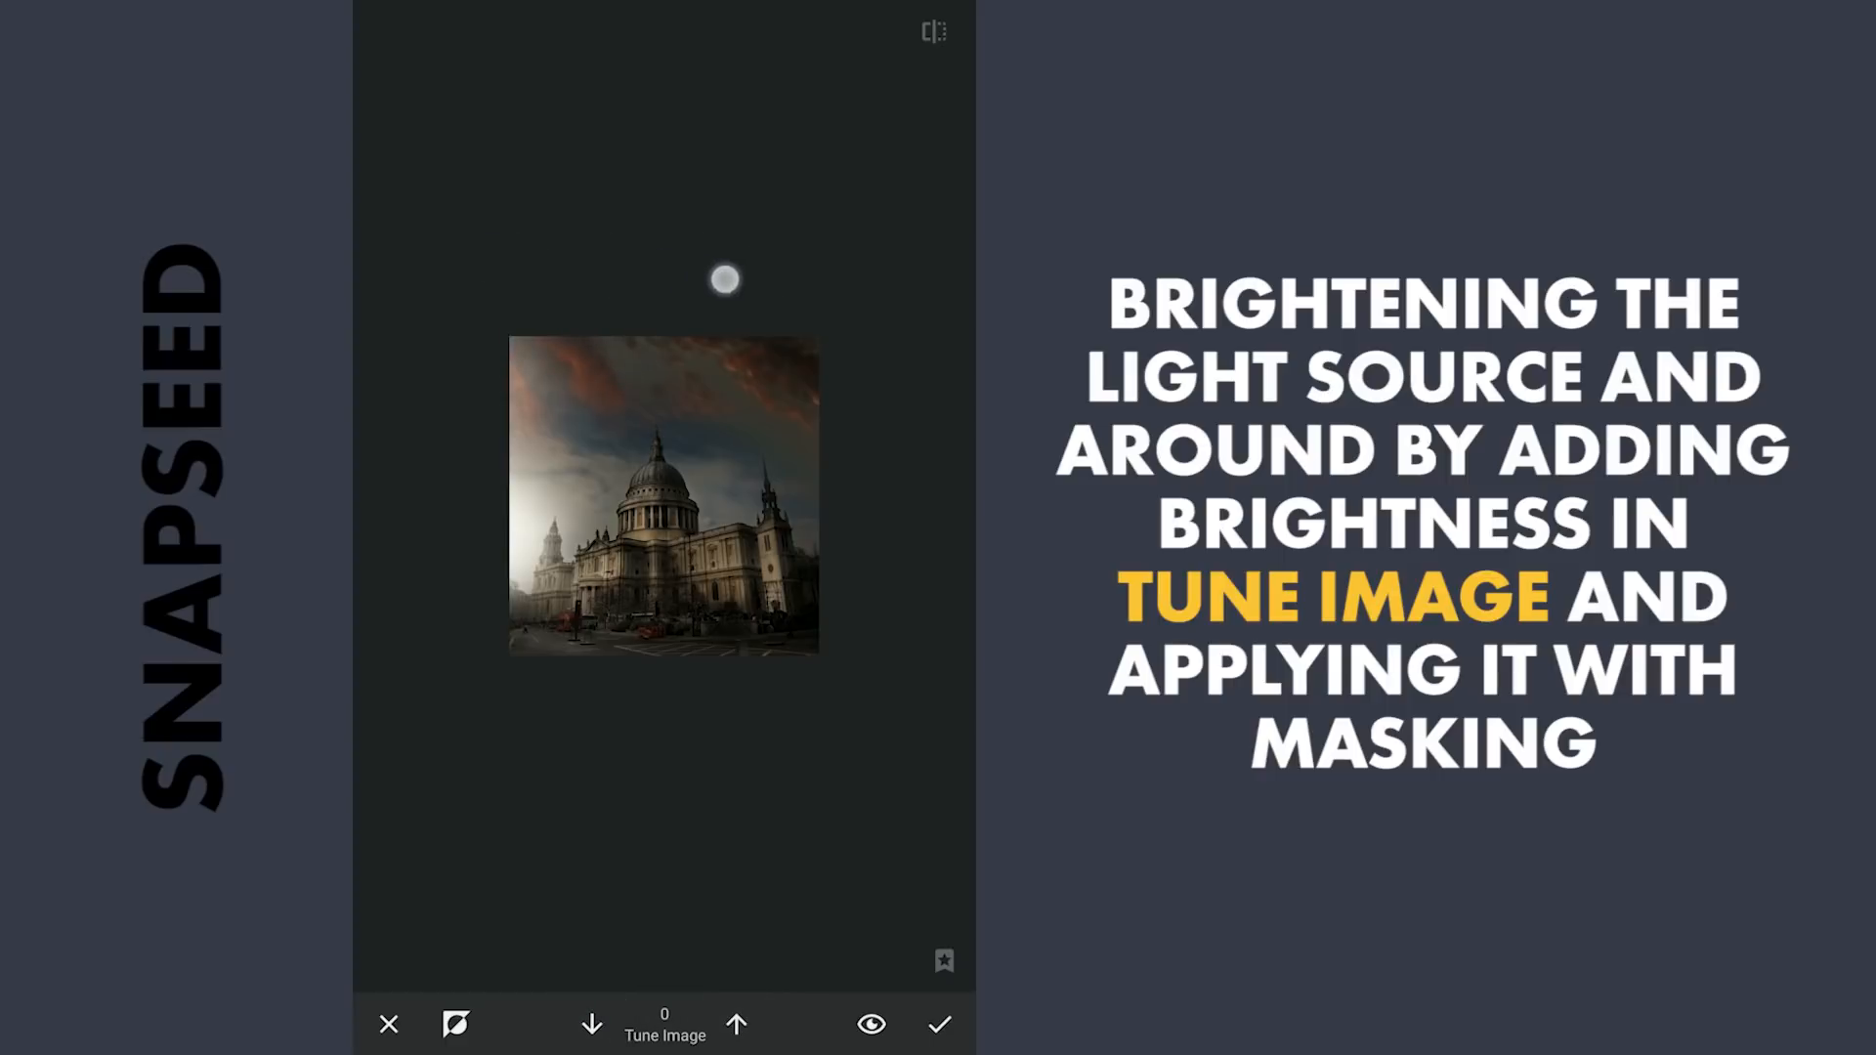
drag(724, 281, 768, 298)
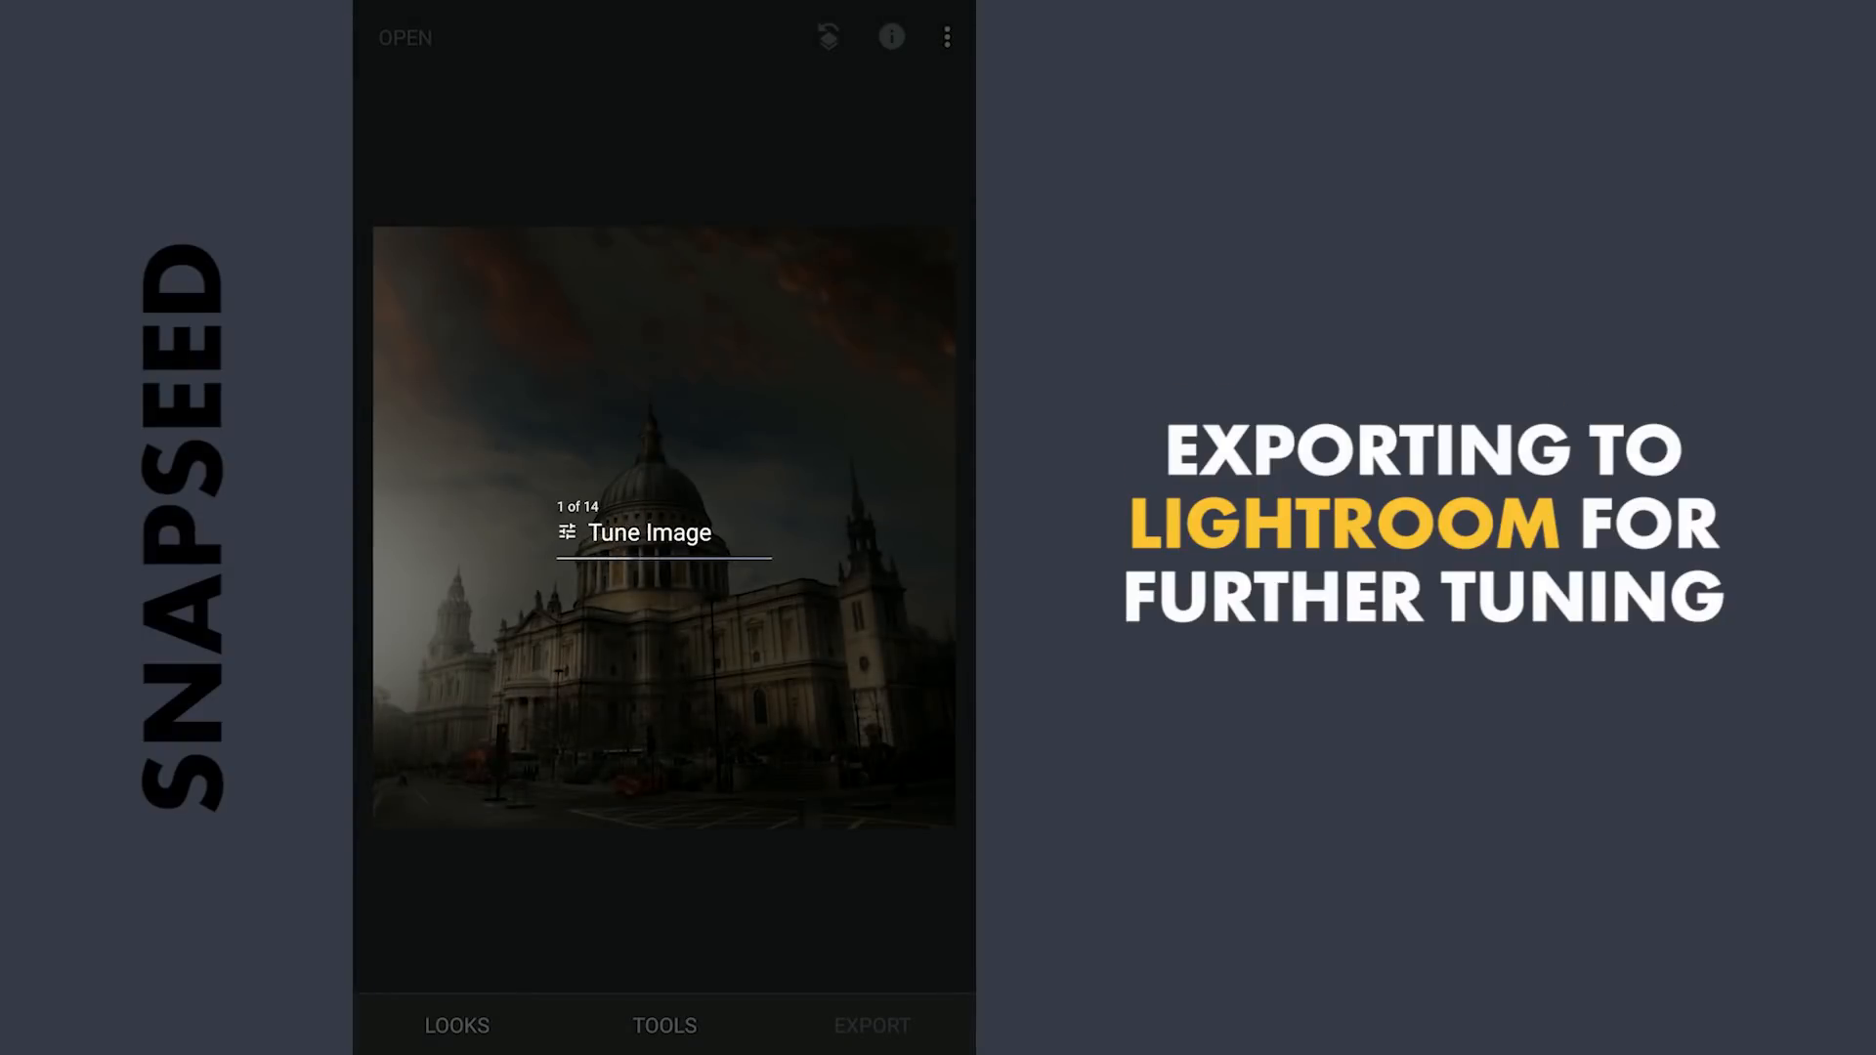
- Send the photo to Lightroom Mobile and raise Light > Whites to about +52
click(870, 1024)
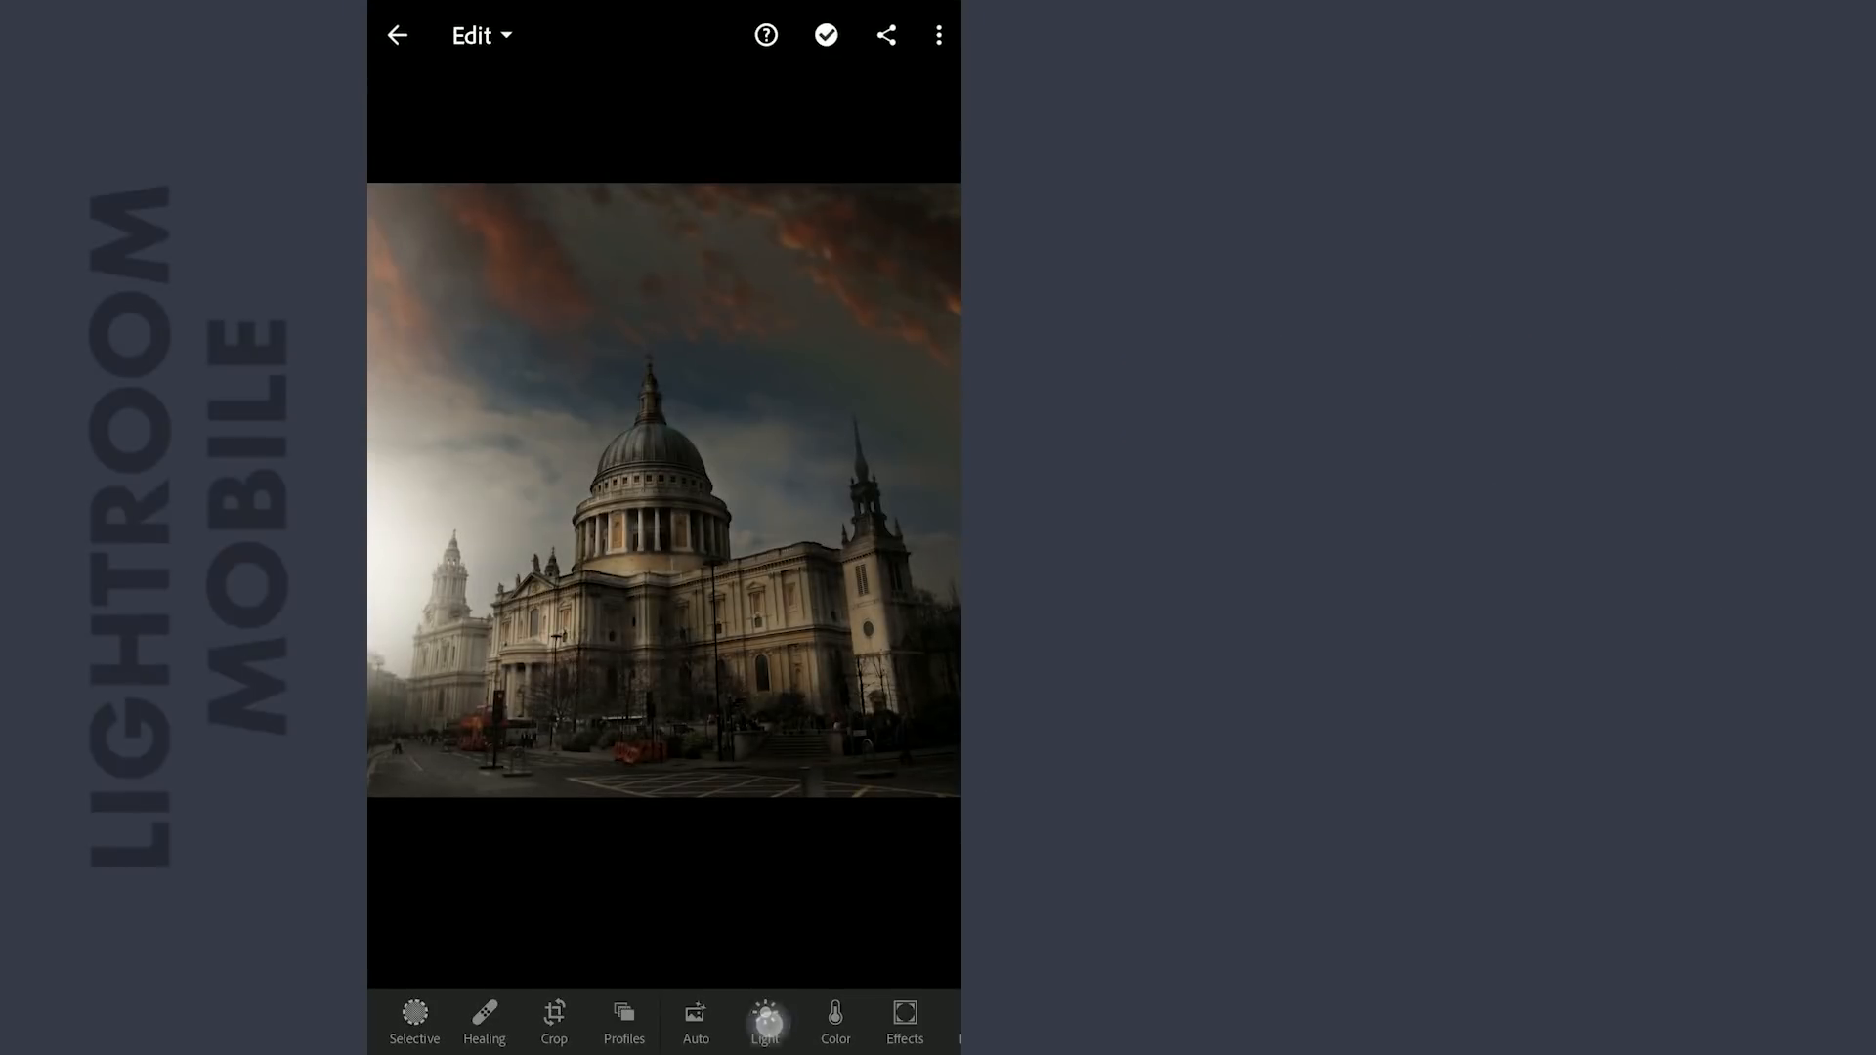
click(764, 1021)
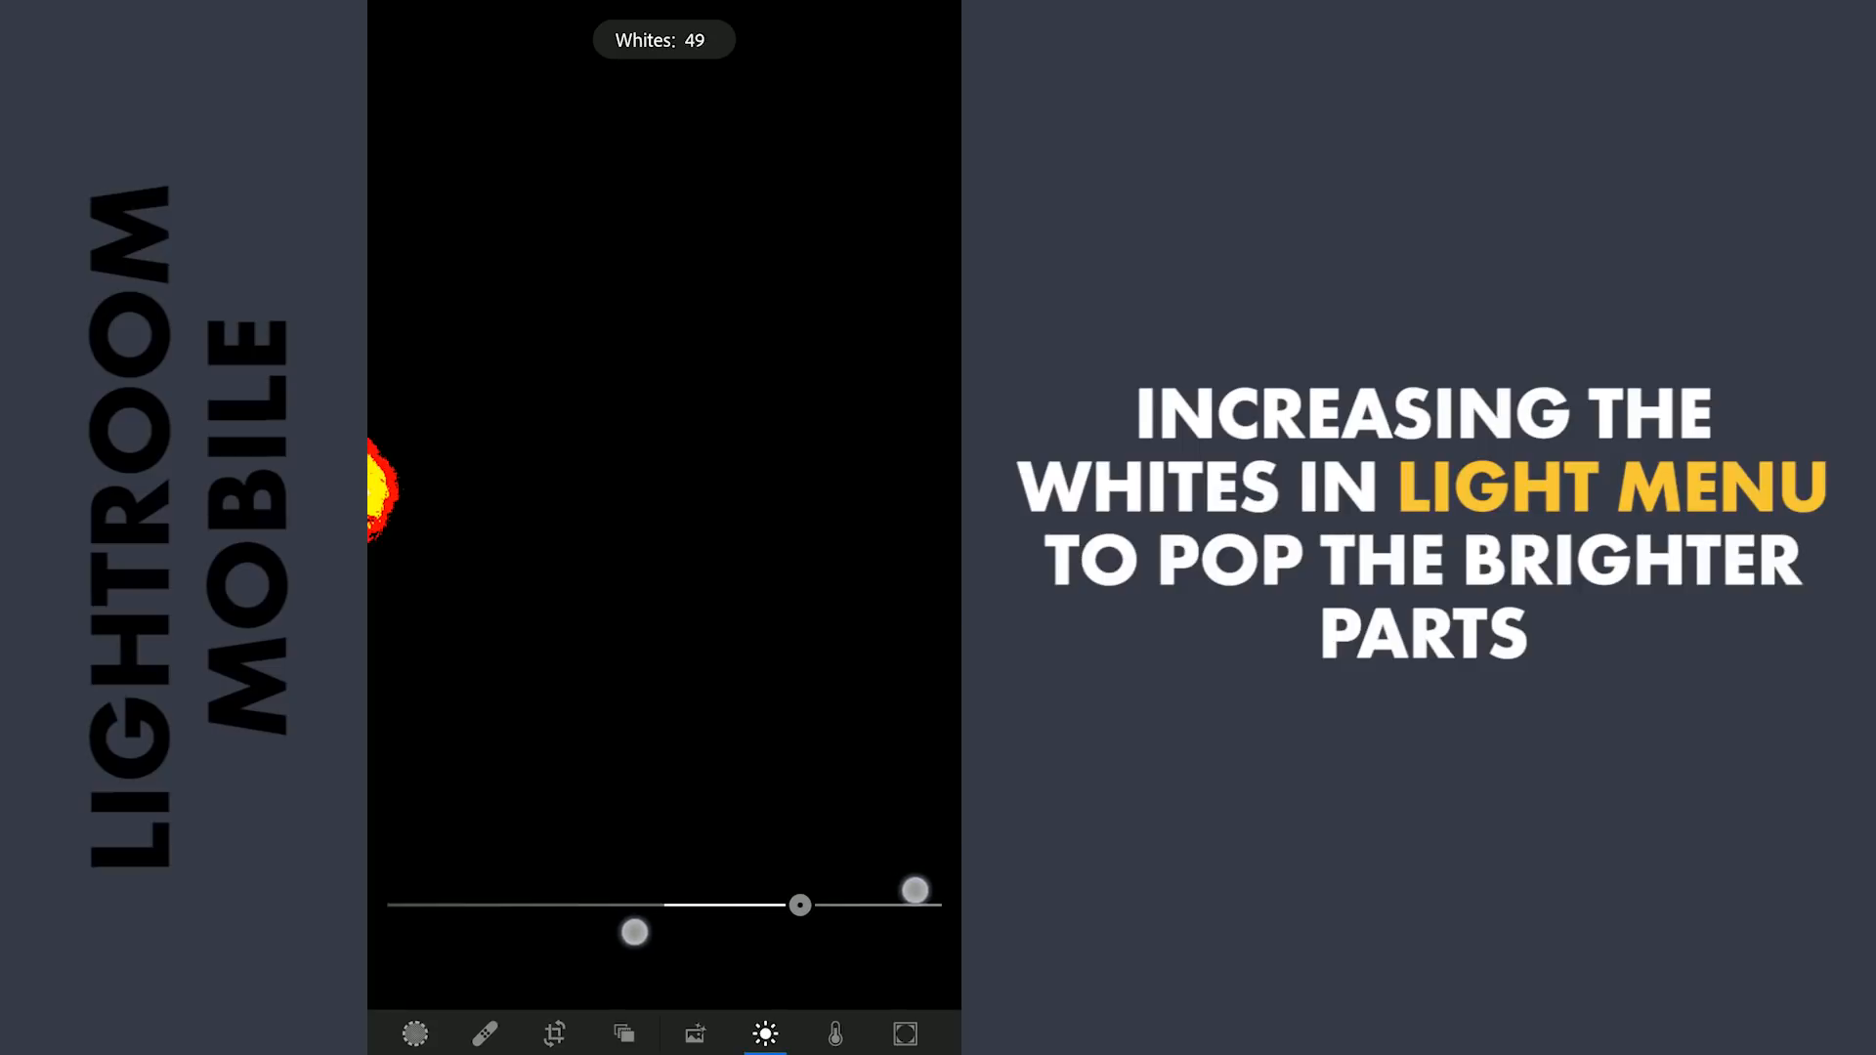
drag(915, 890, 846, 900)
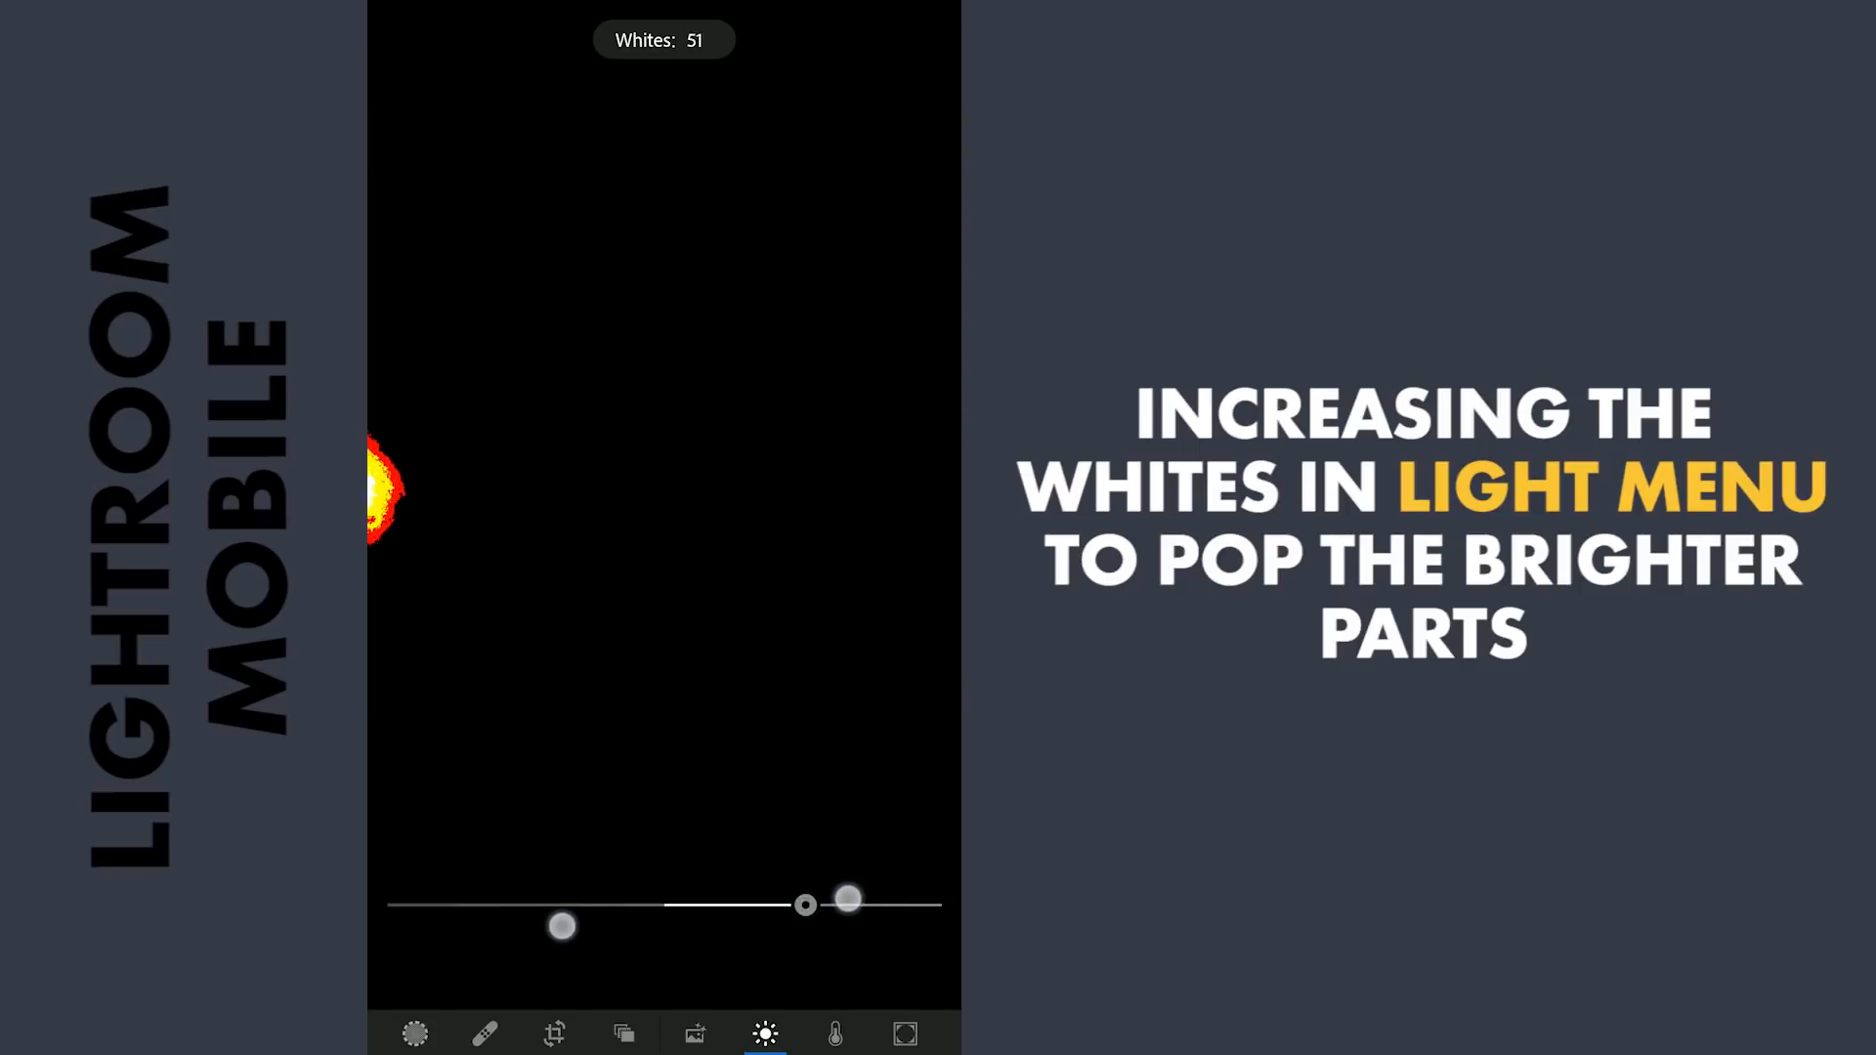
drag(847, 899, 858, 891)
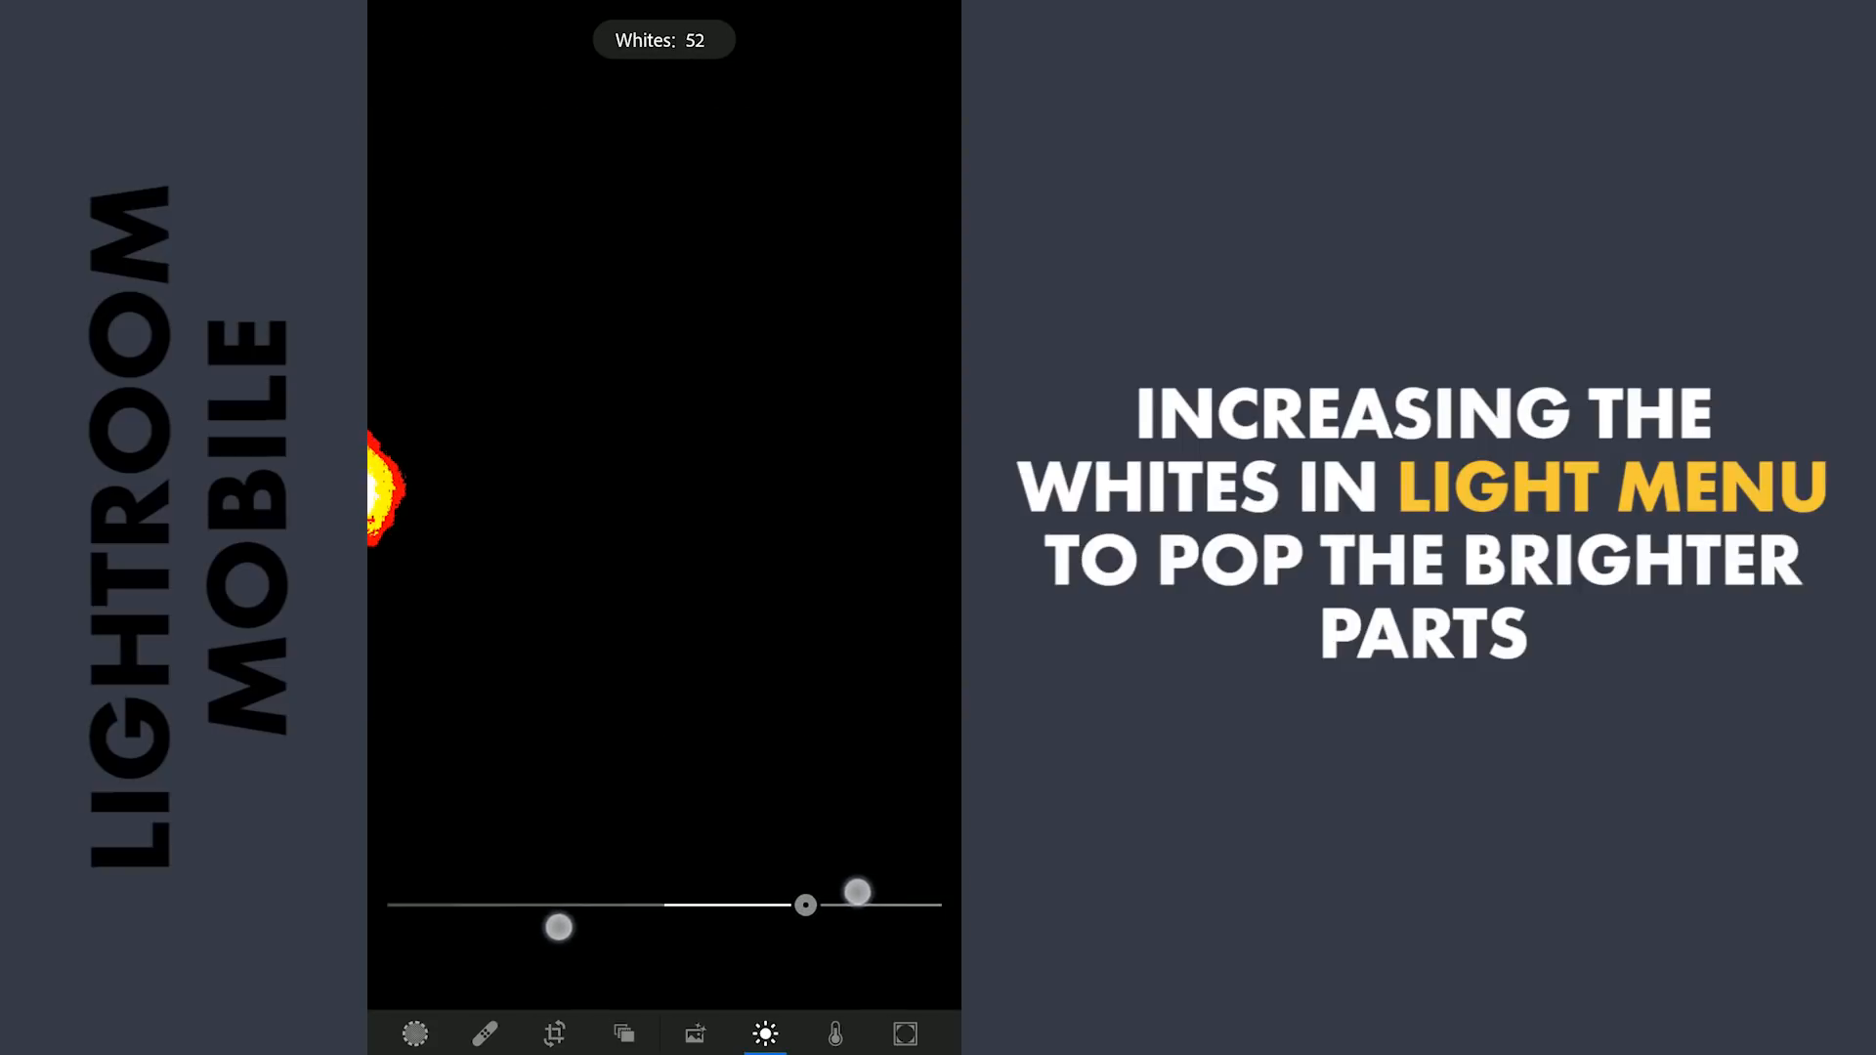
click(904, 1034)
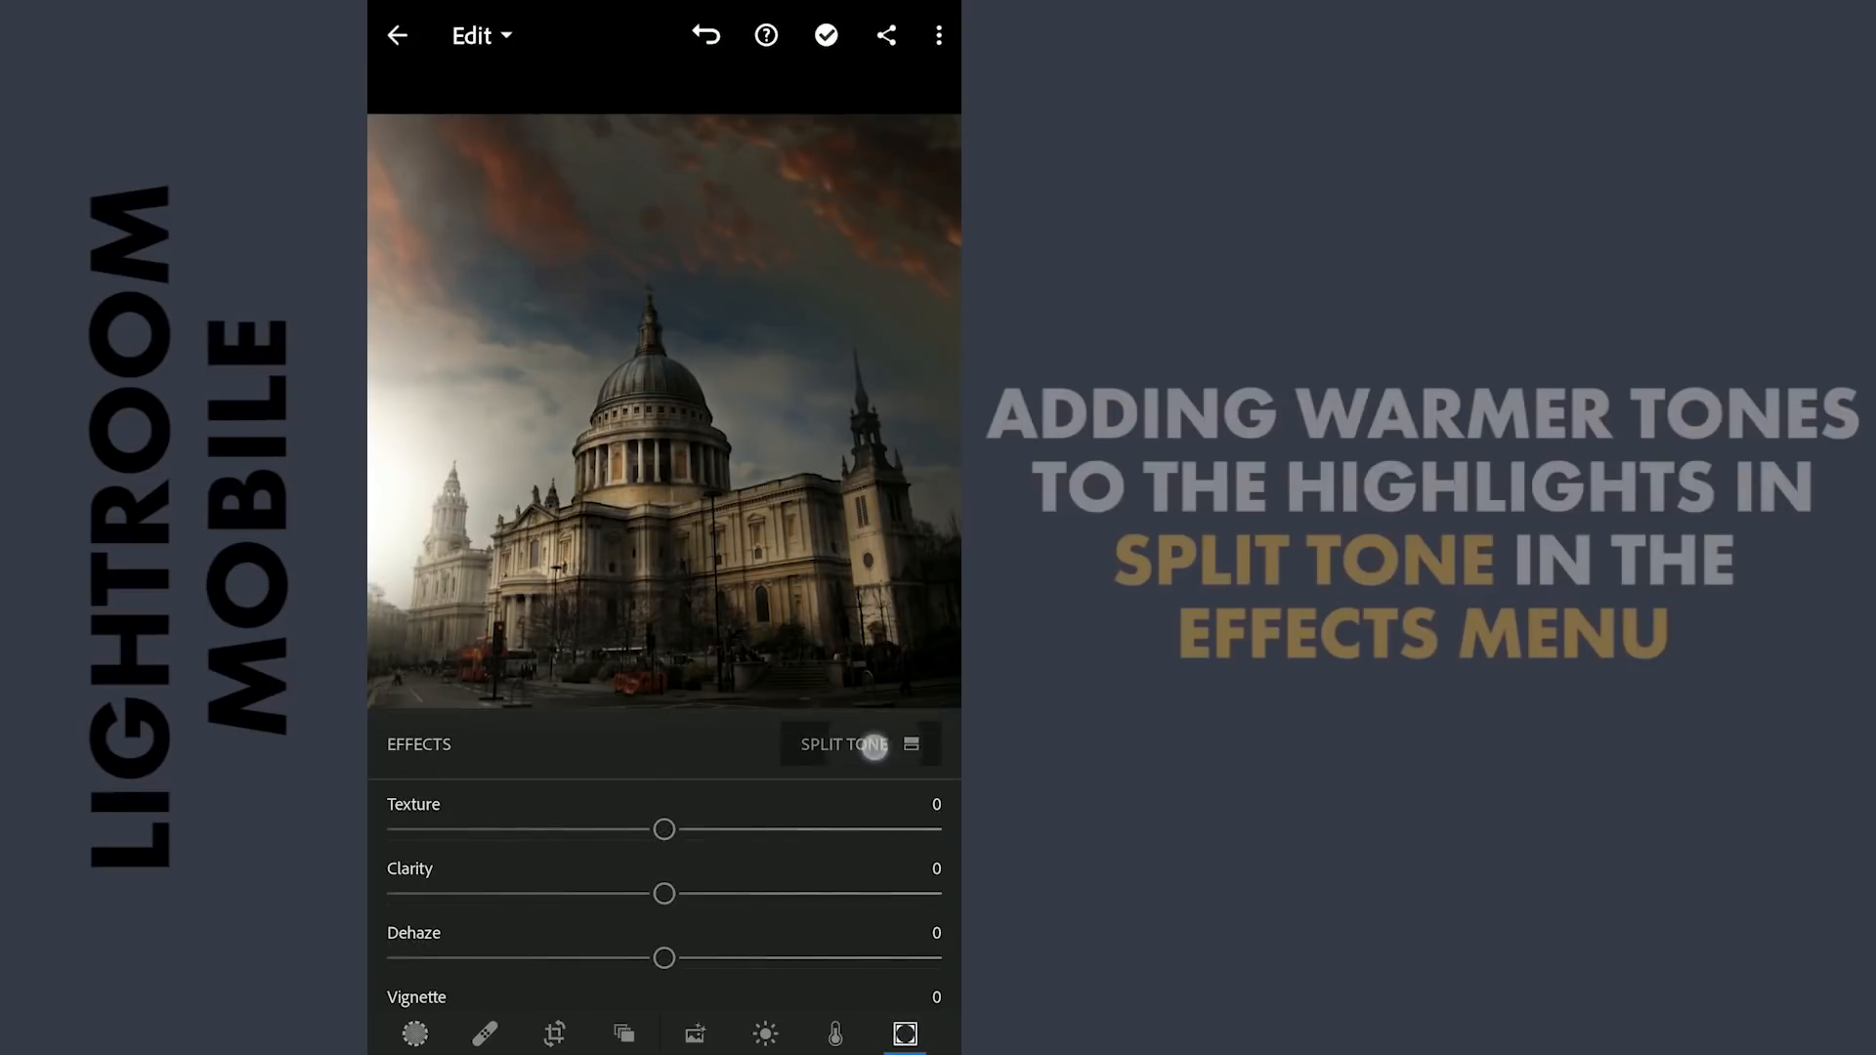
- Set Split Tone highlights to H:36 S:27 and shadows to H:231 S:30
click(843, 743)
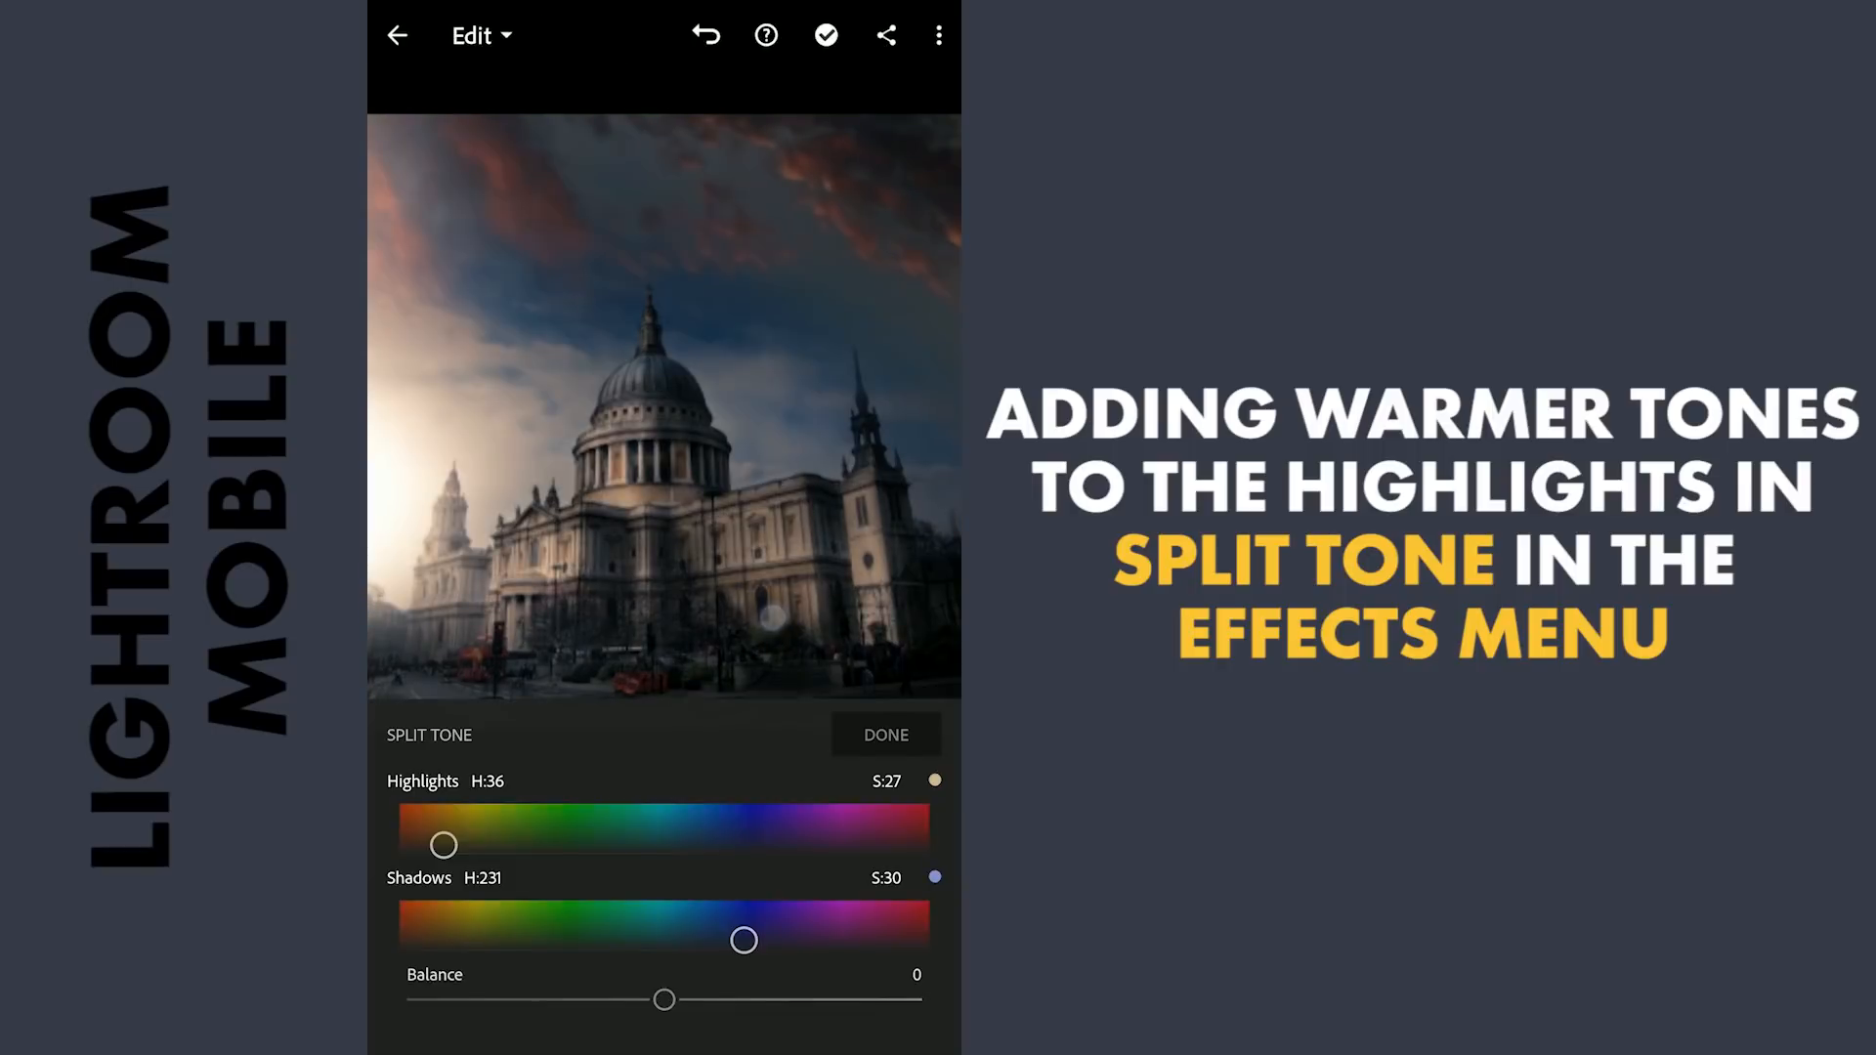
click(833, 1033)
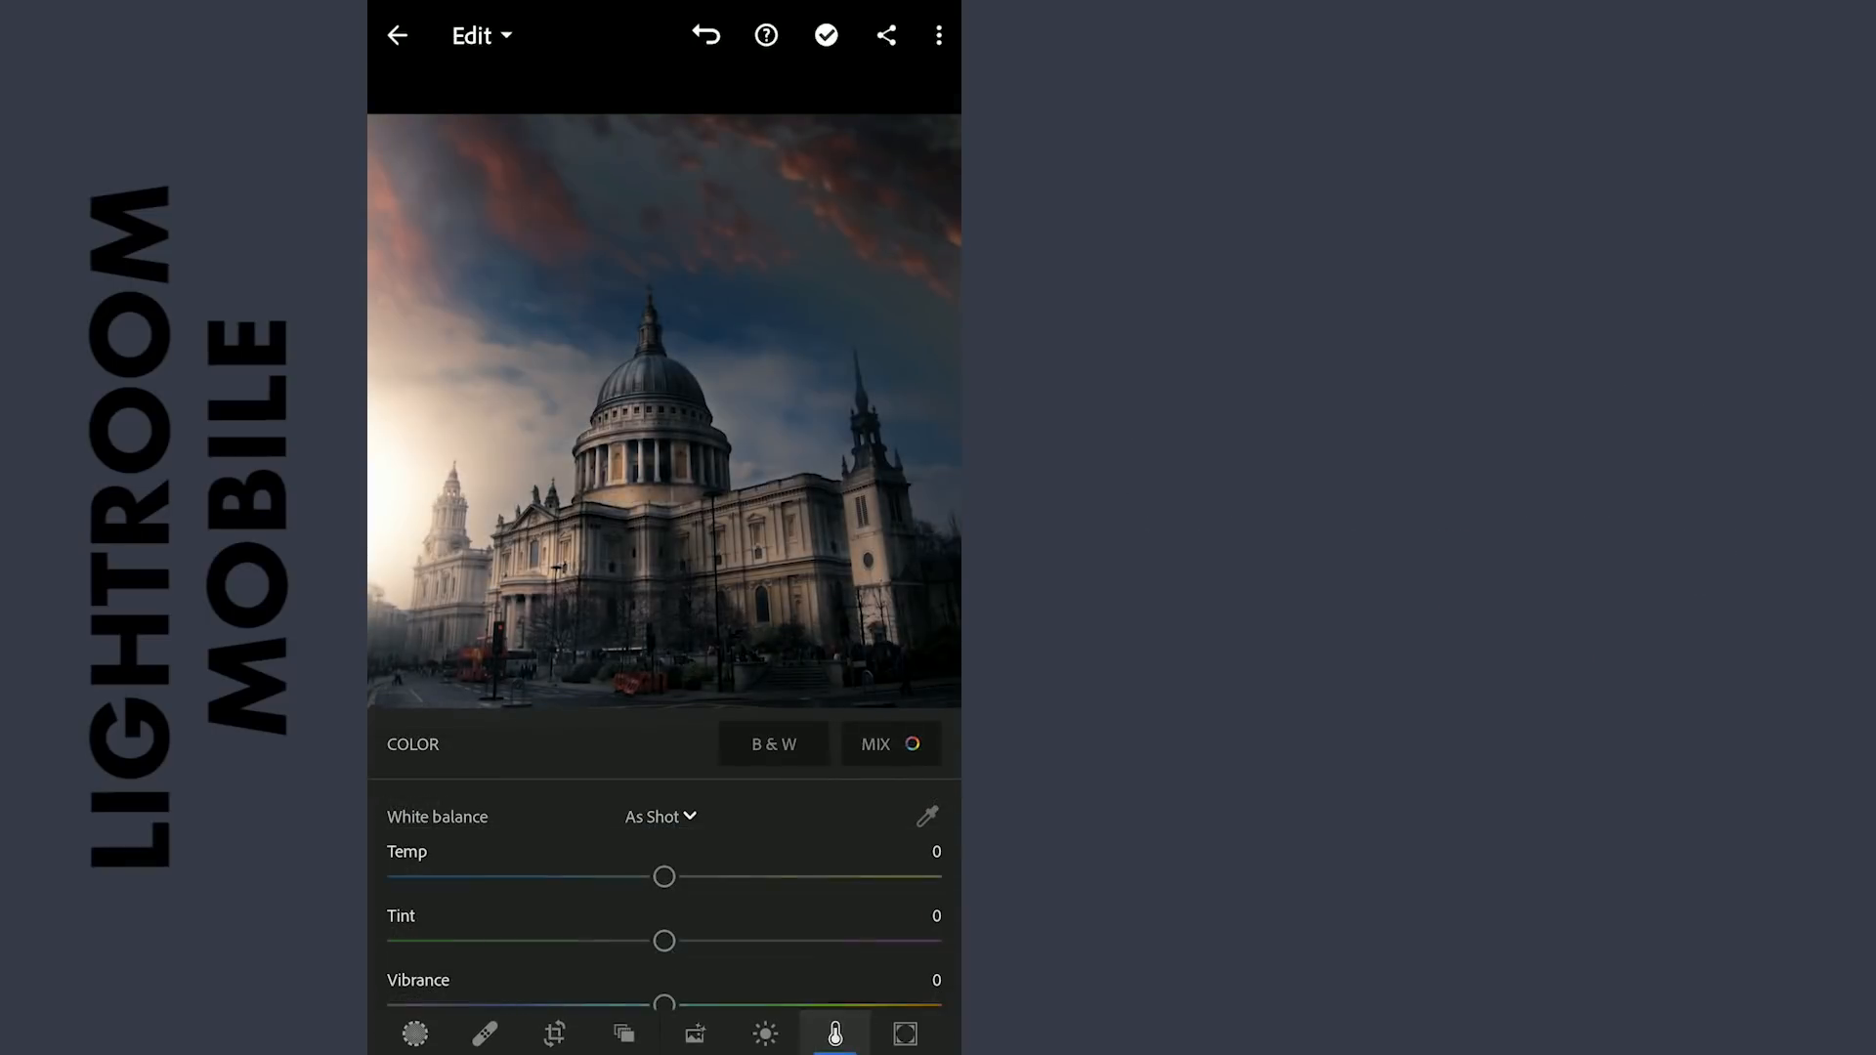
- In Color Mix, darken the blues and shift their hue
click(890, 742)
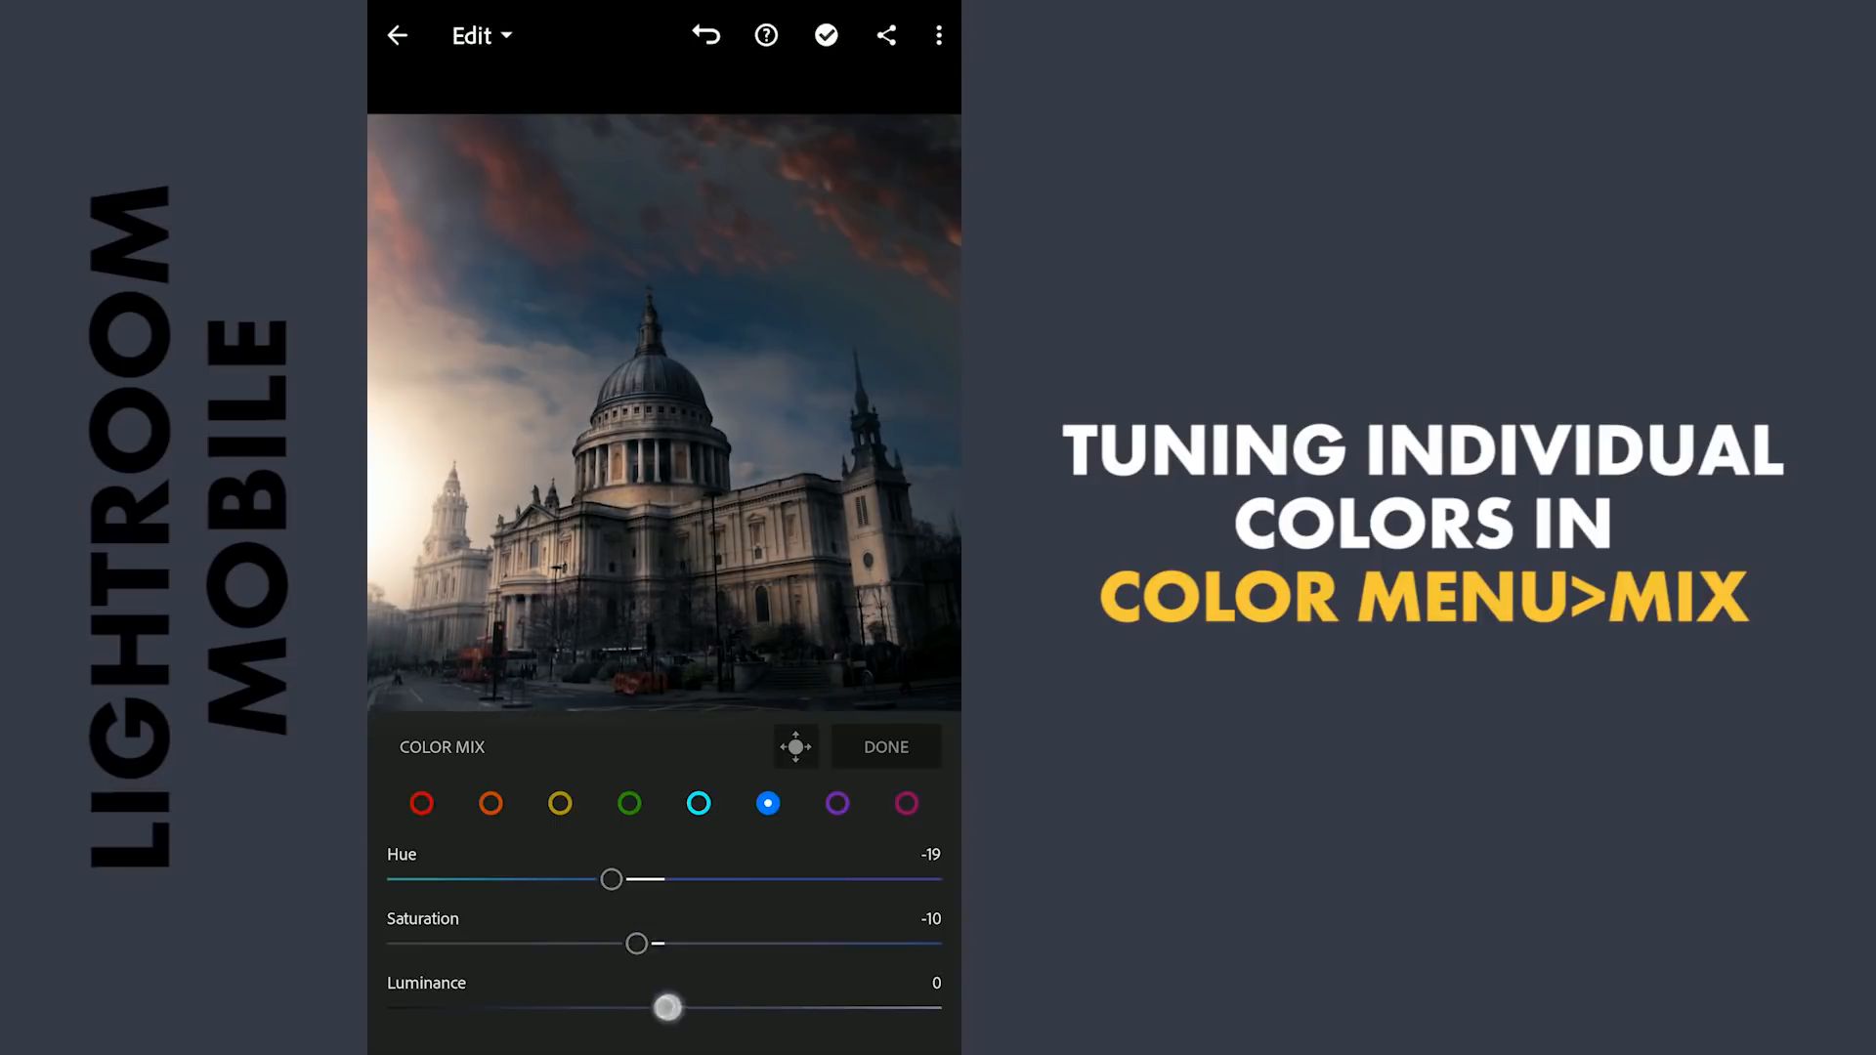
drag(667, 1008, 565, 1008)
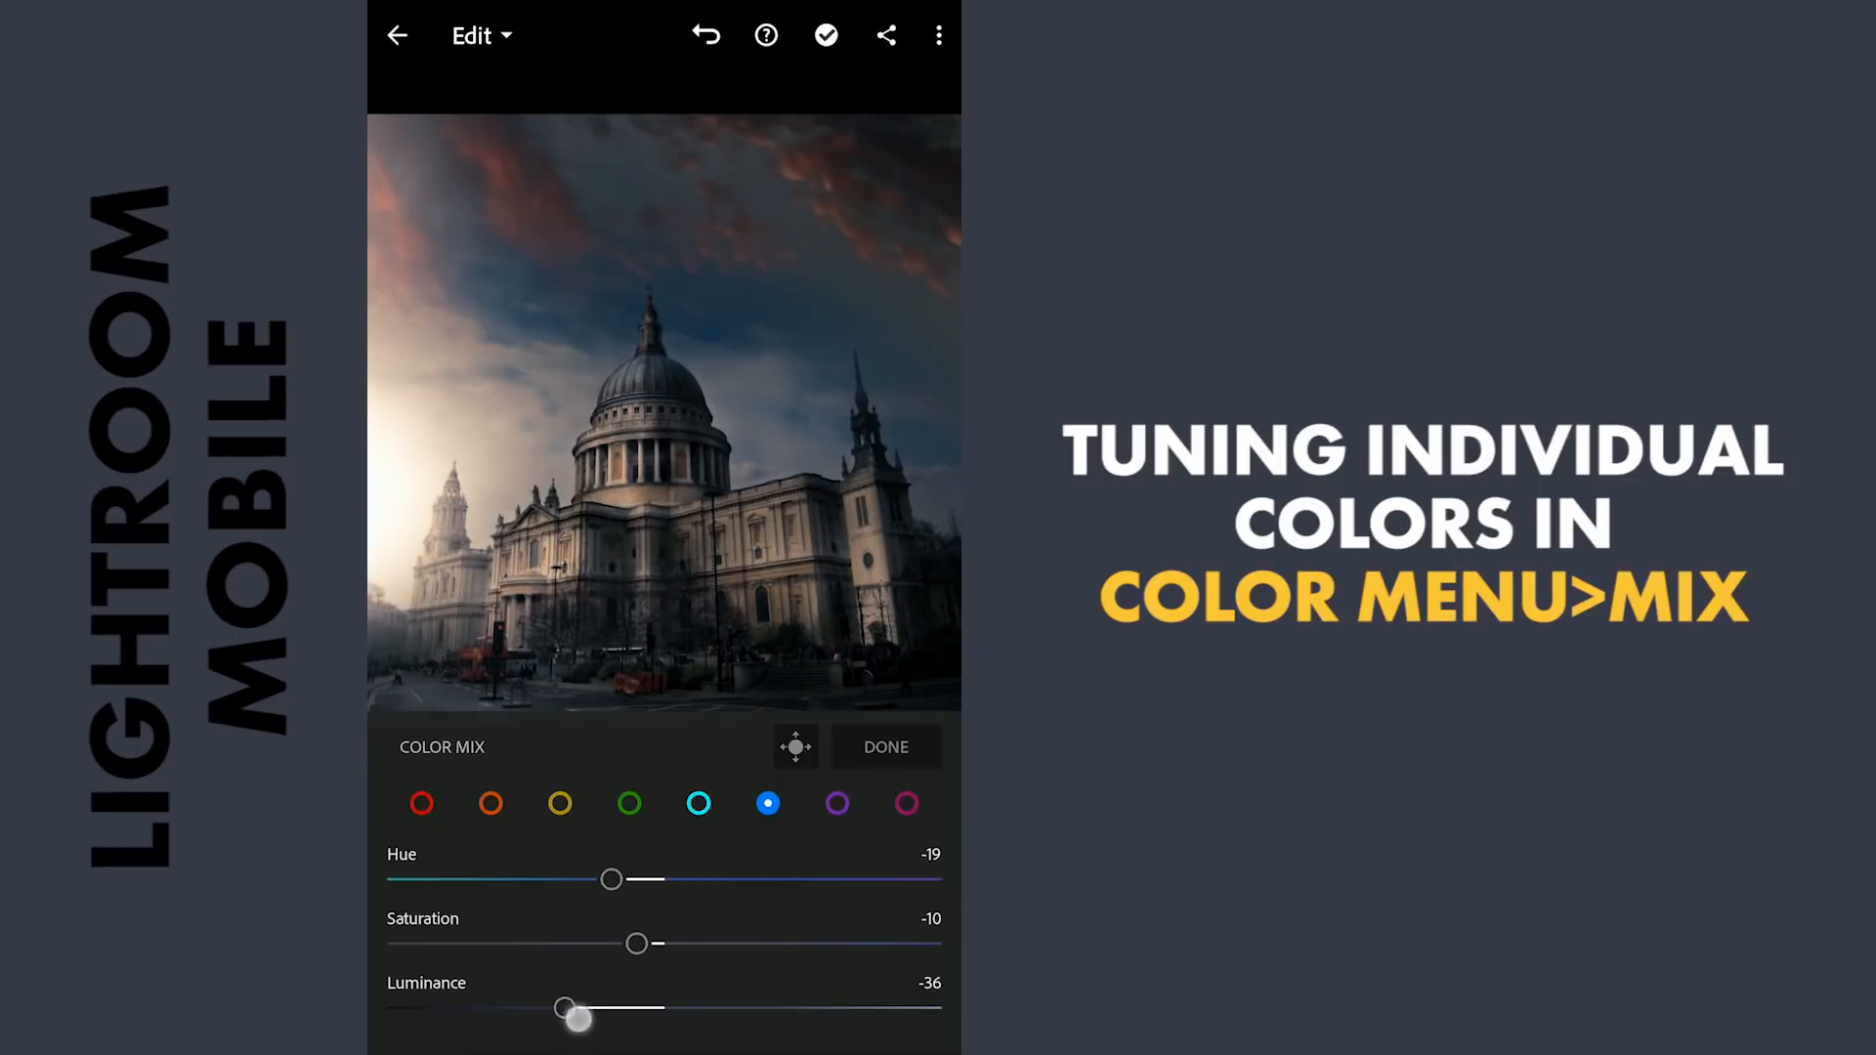
drag(565, 1008, 607, 1008)
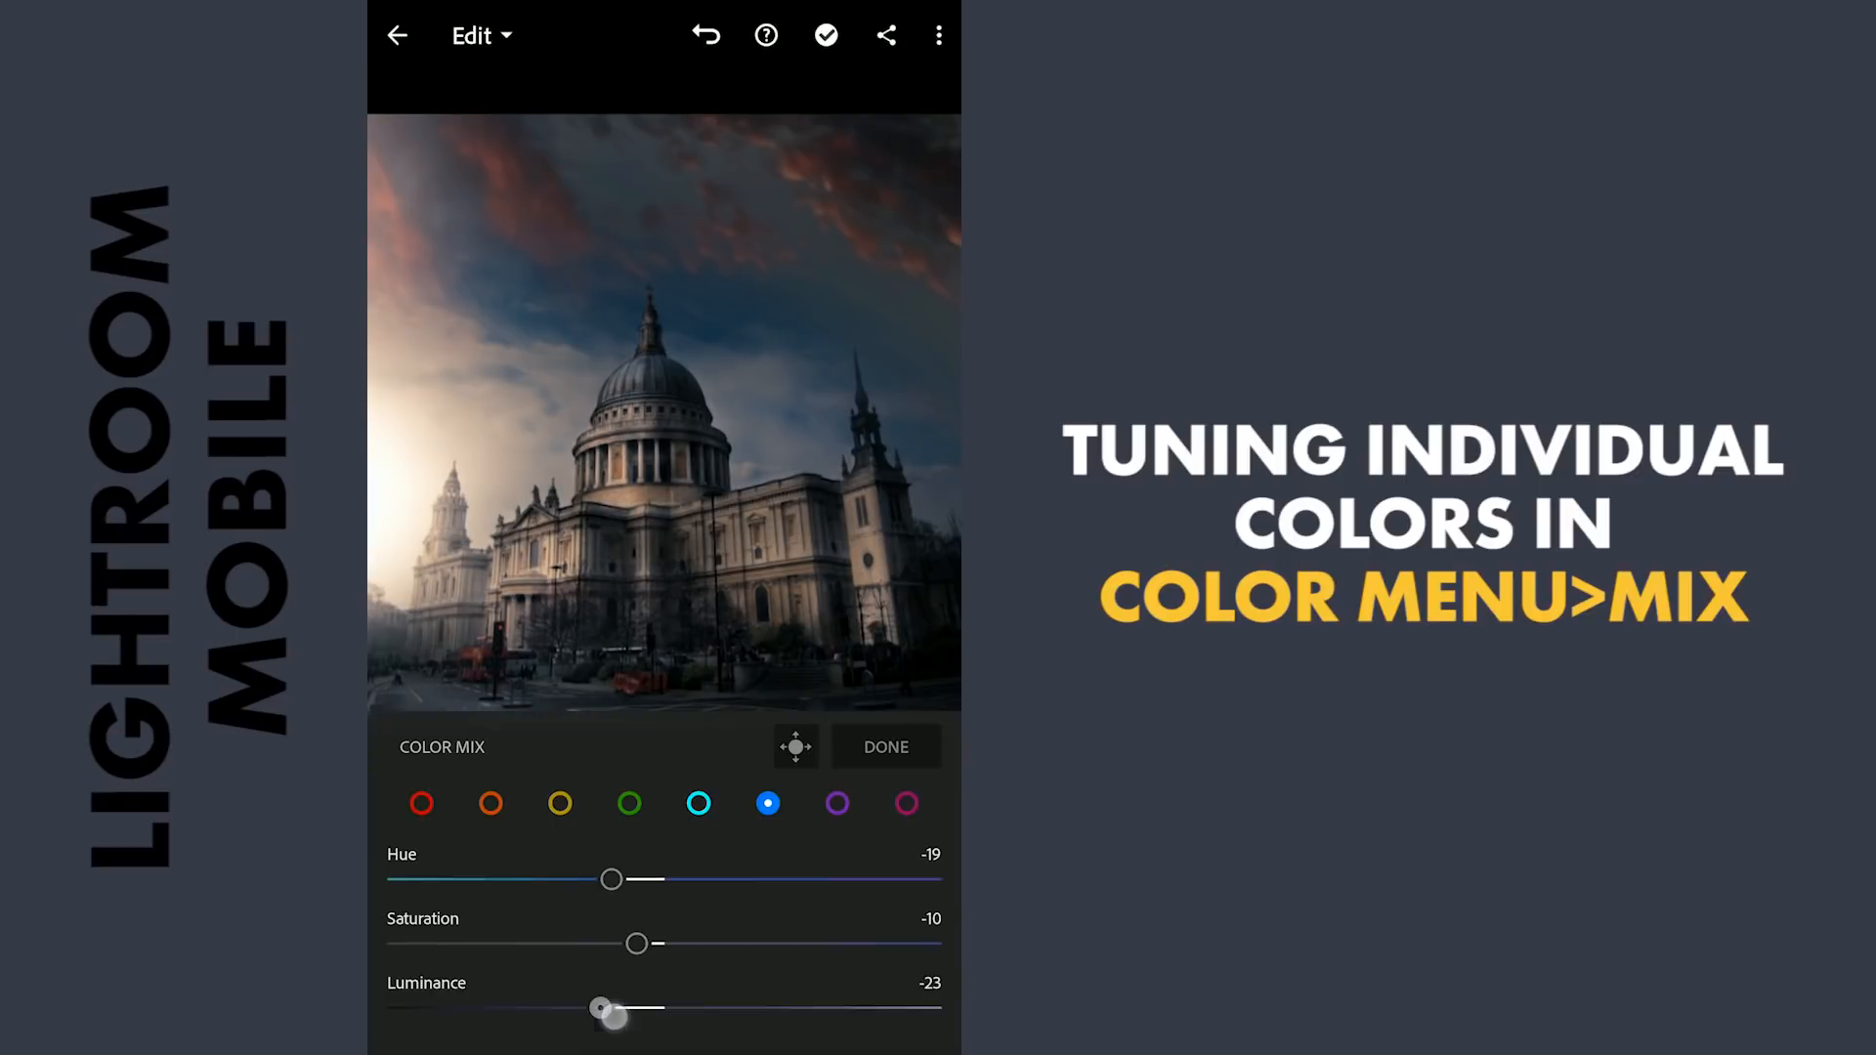
drag(612, 879, 526, 879)
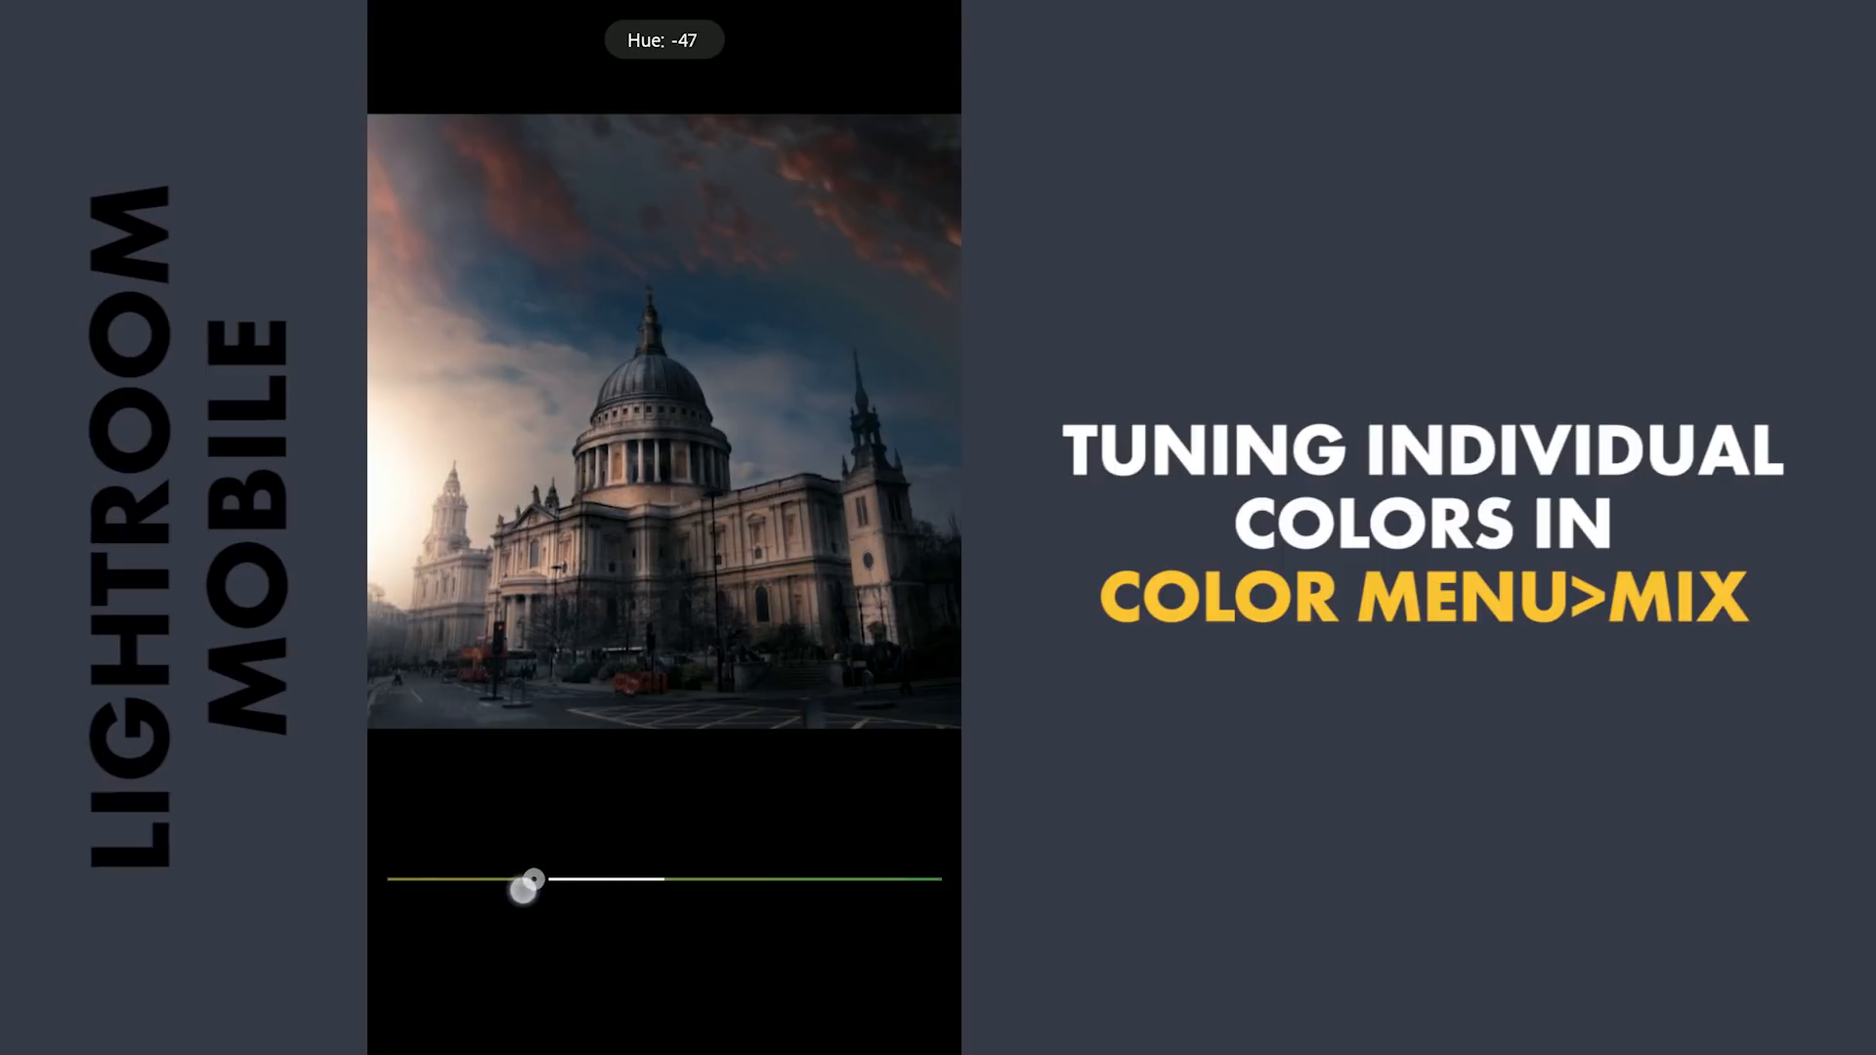
drag(527, 884, 598, 944)
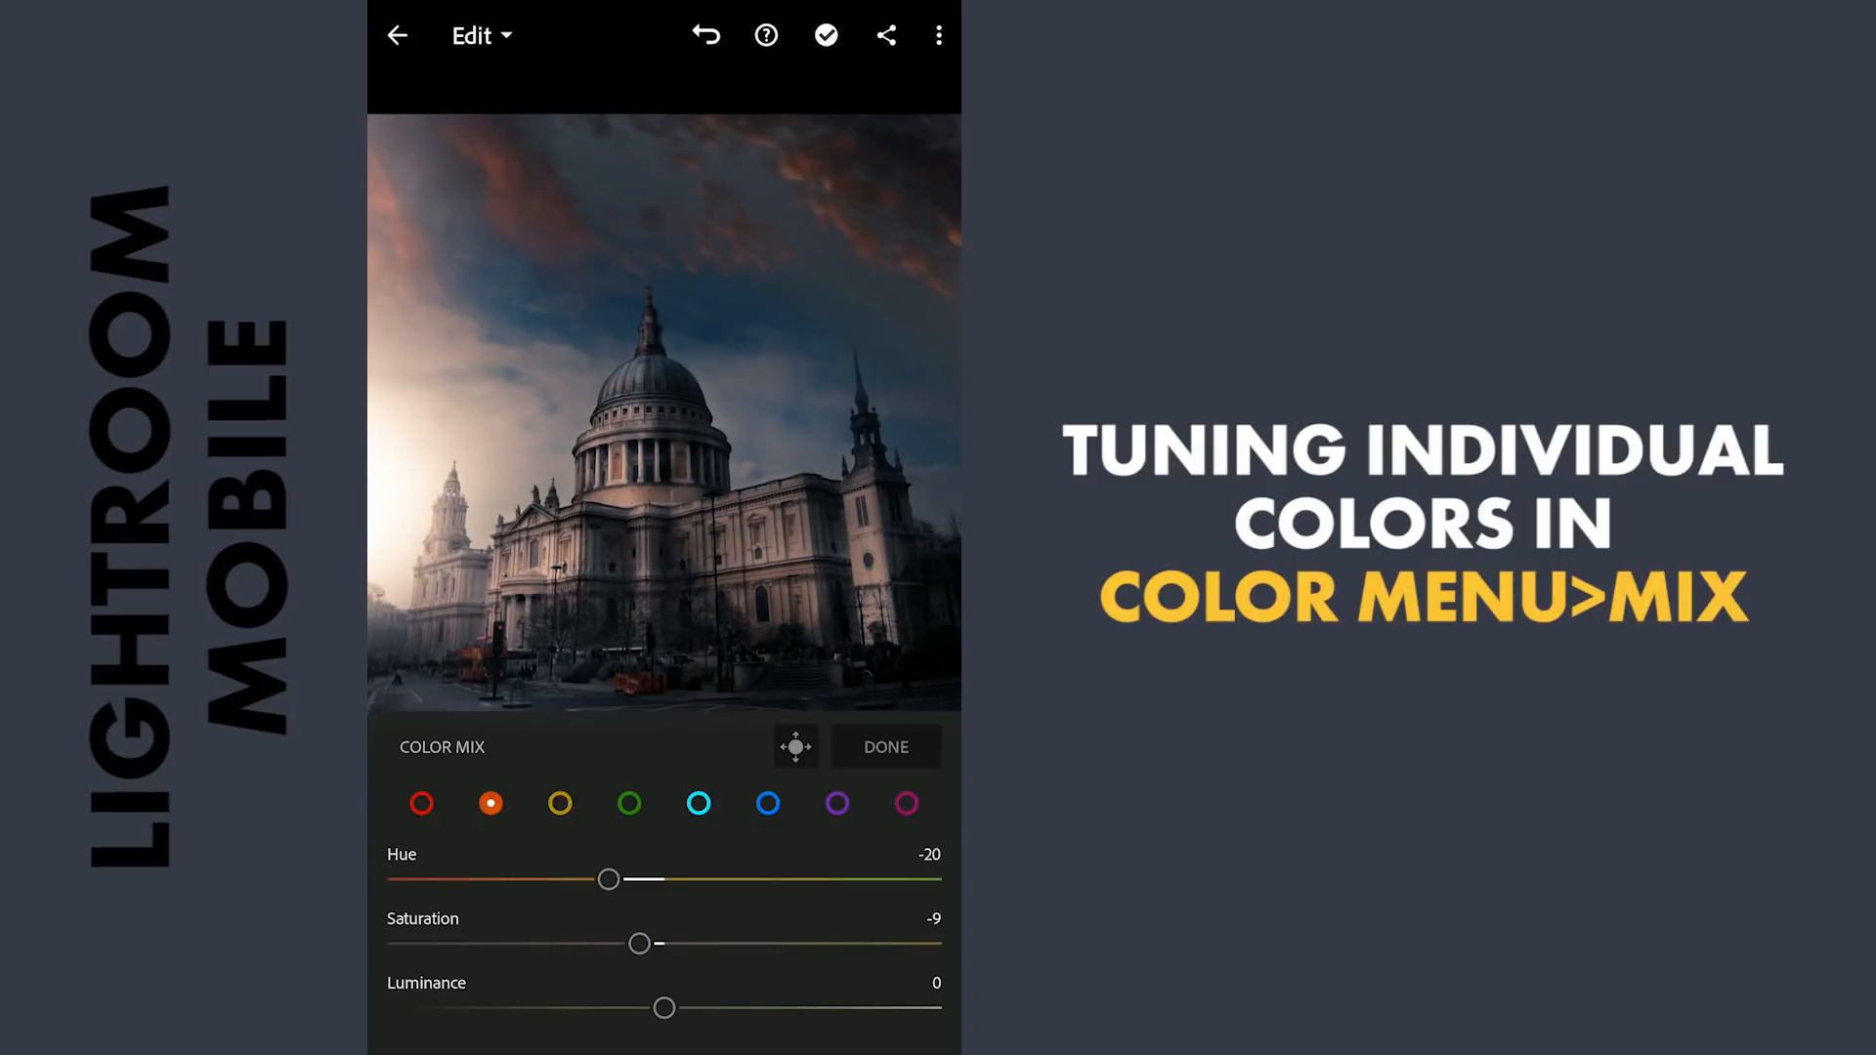
- Mute the oranges, brighten reds to 60, and set magentas to saturation 53, luminance 24
click(420, 803)
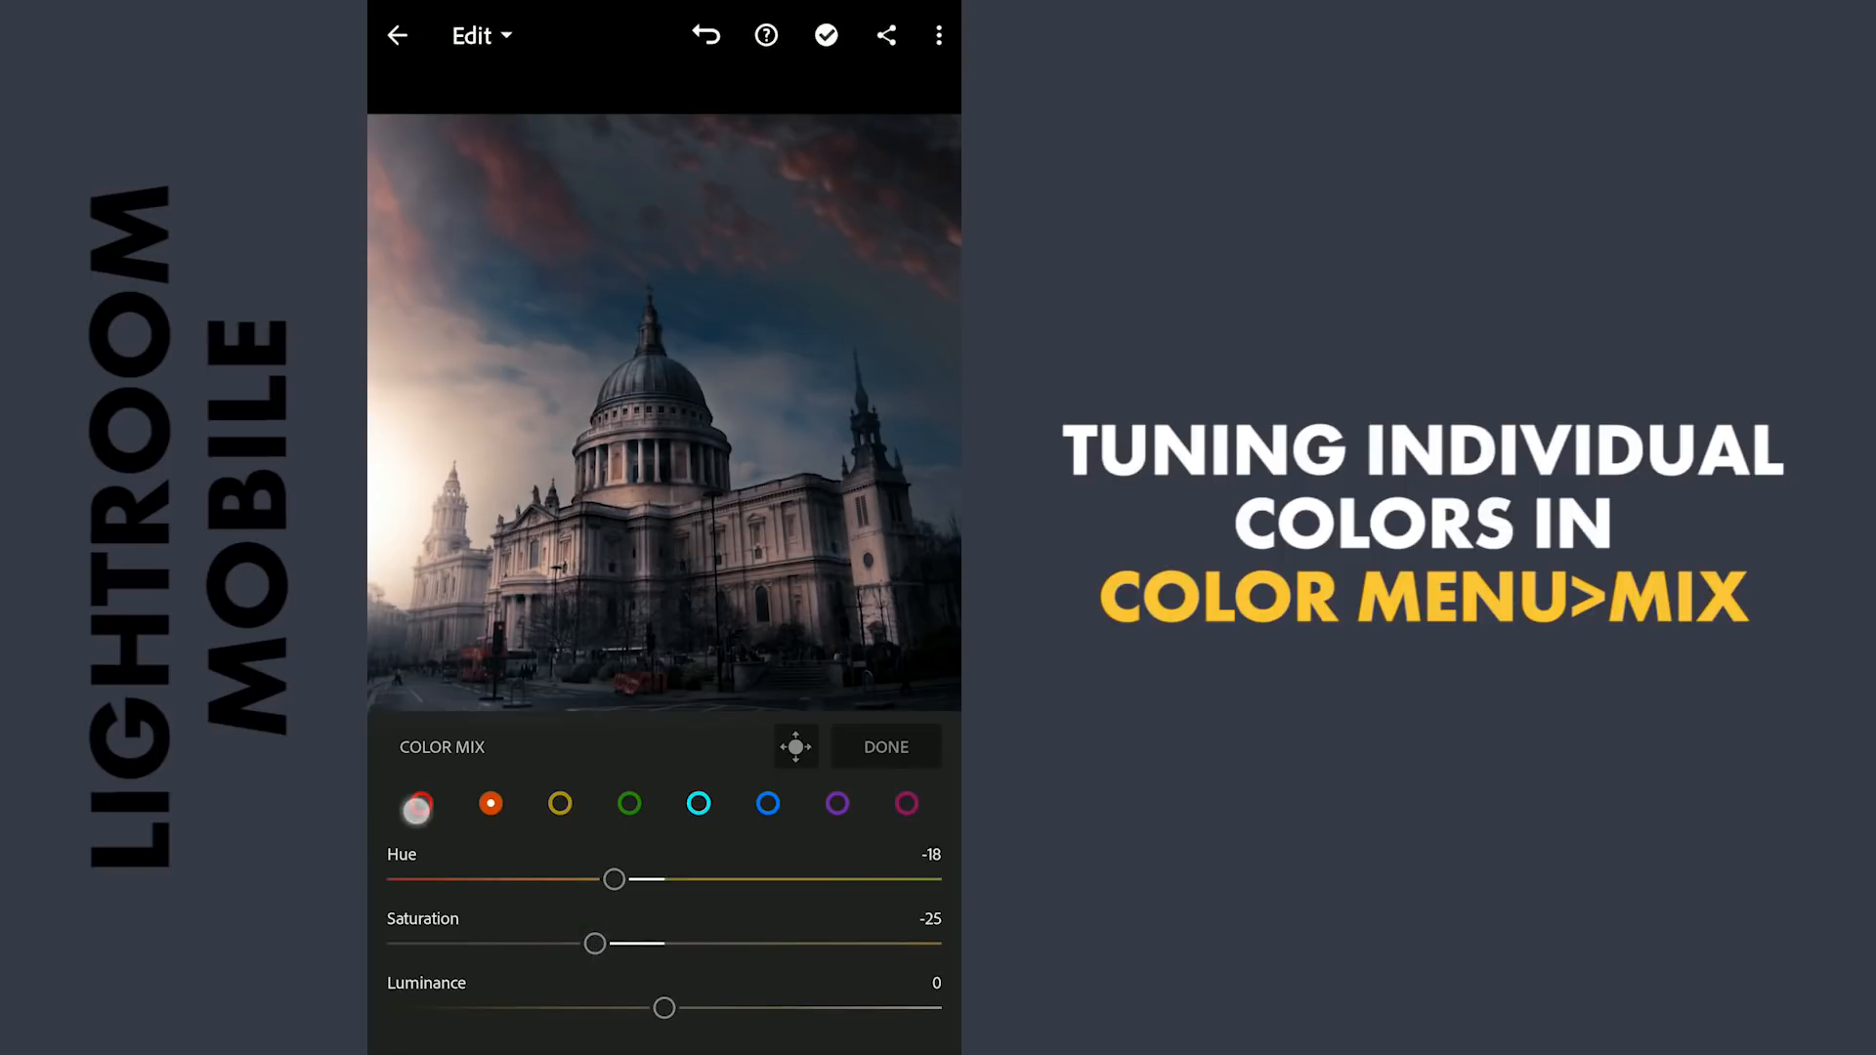
drag(664, 1007, 610, 1007)
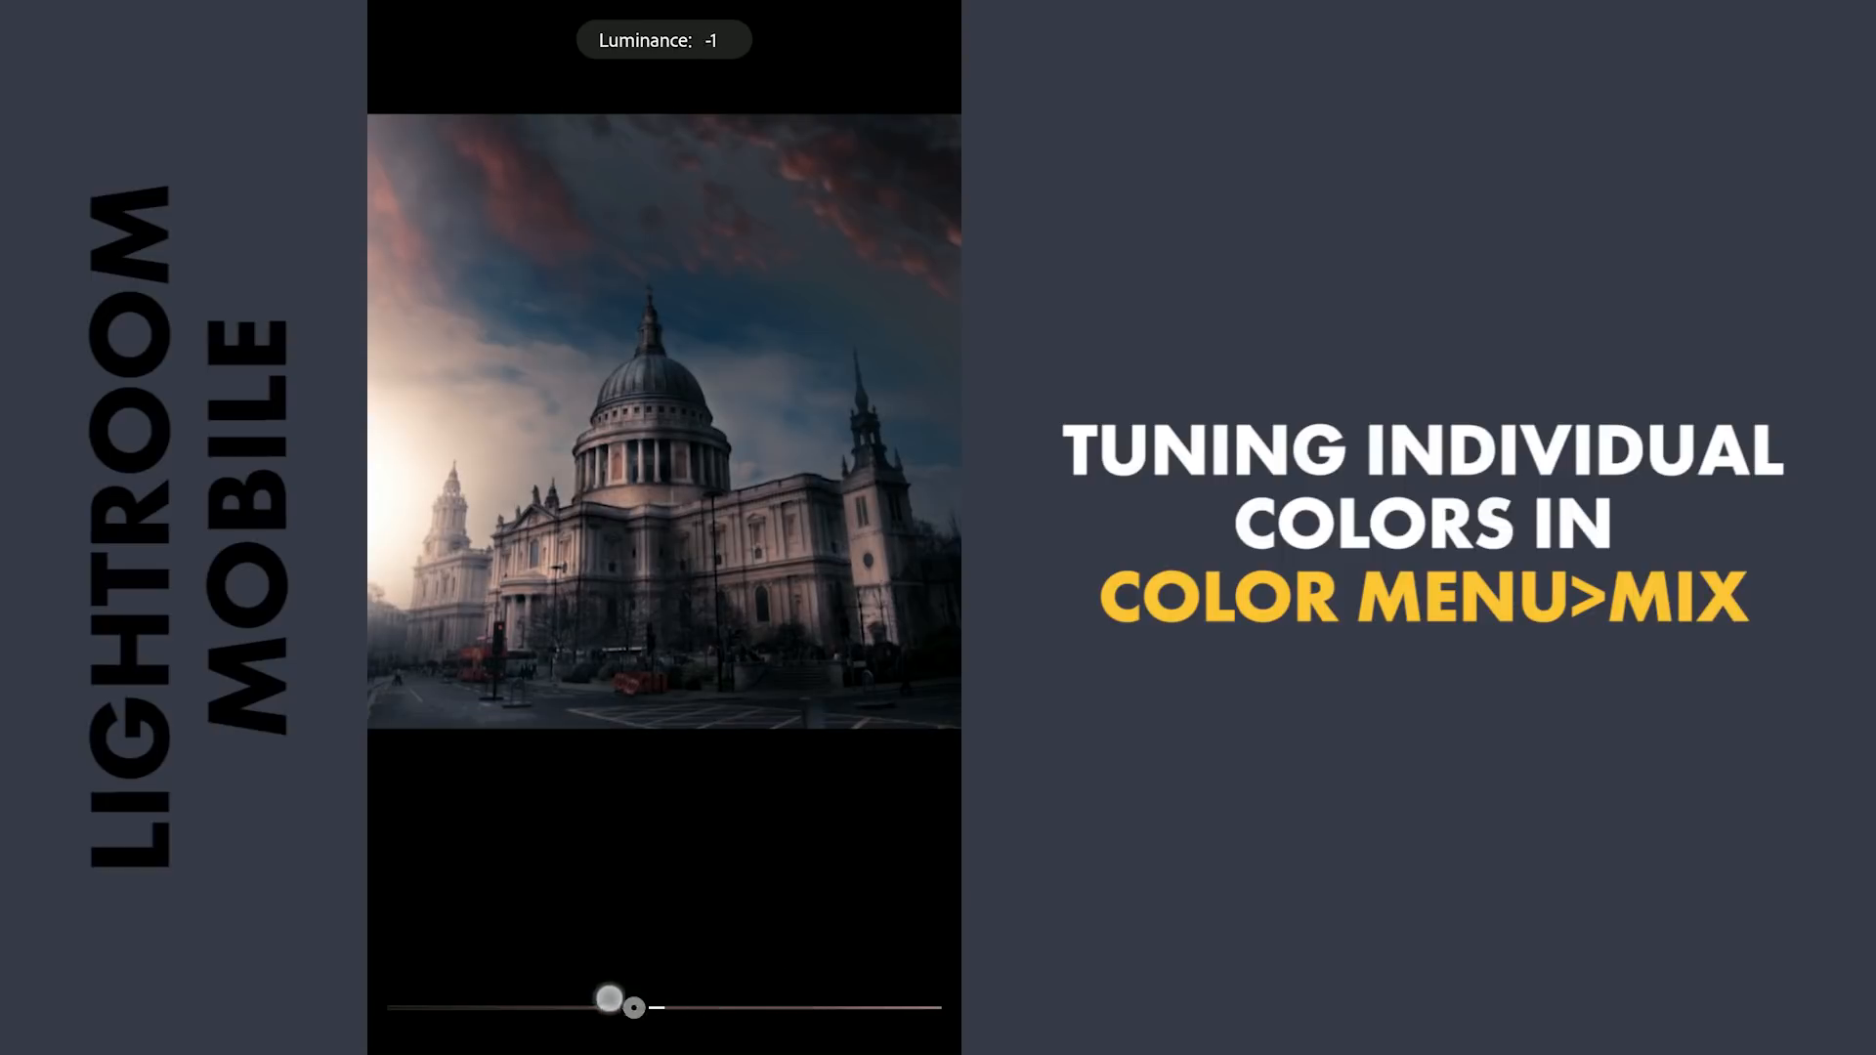
drag(609, 1006, 830, 1007)
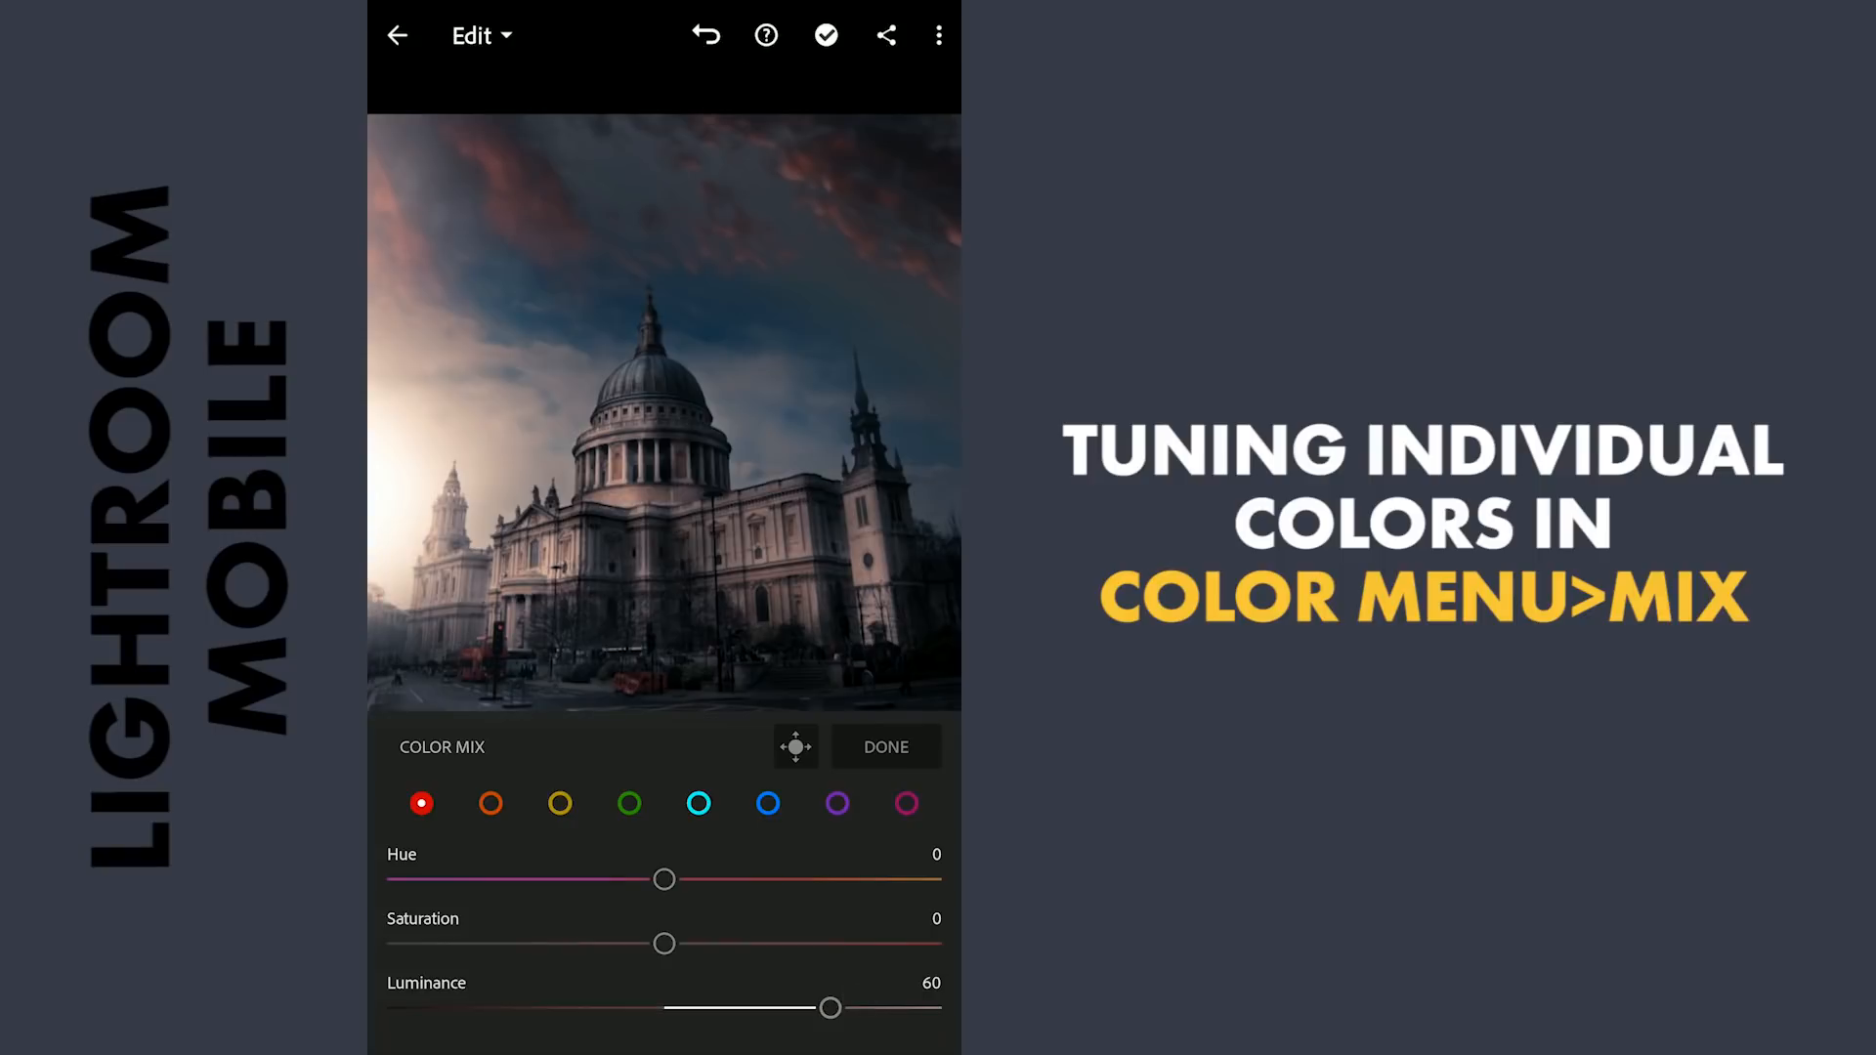
click(906, 803)
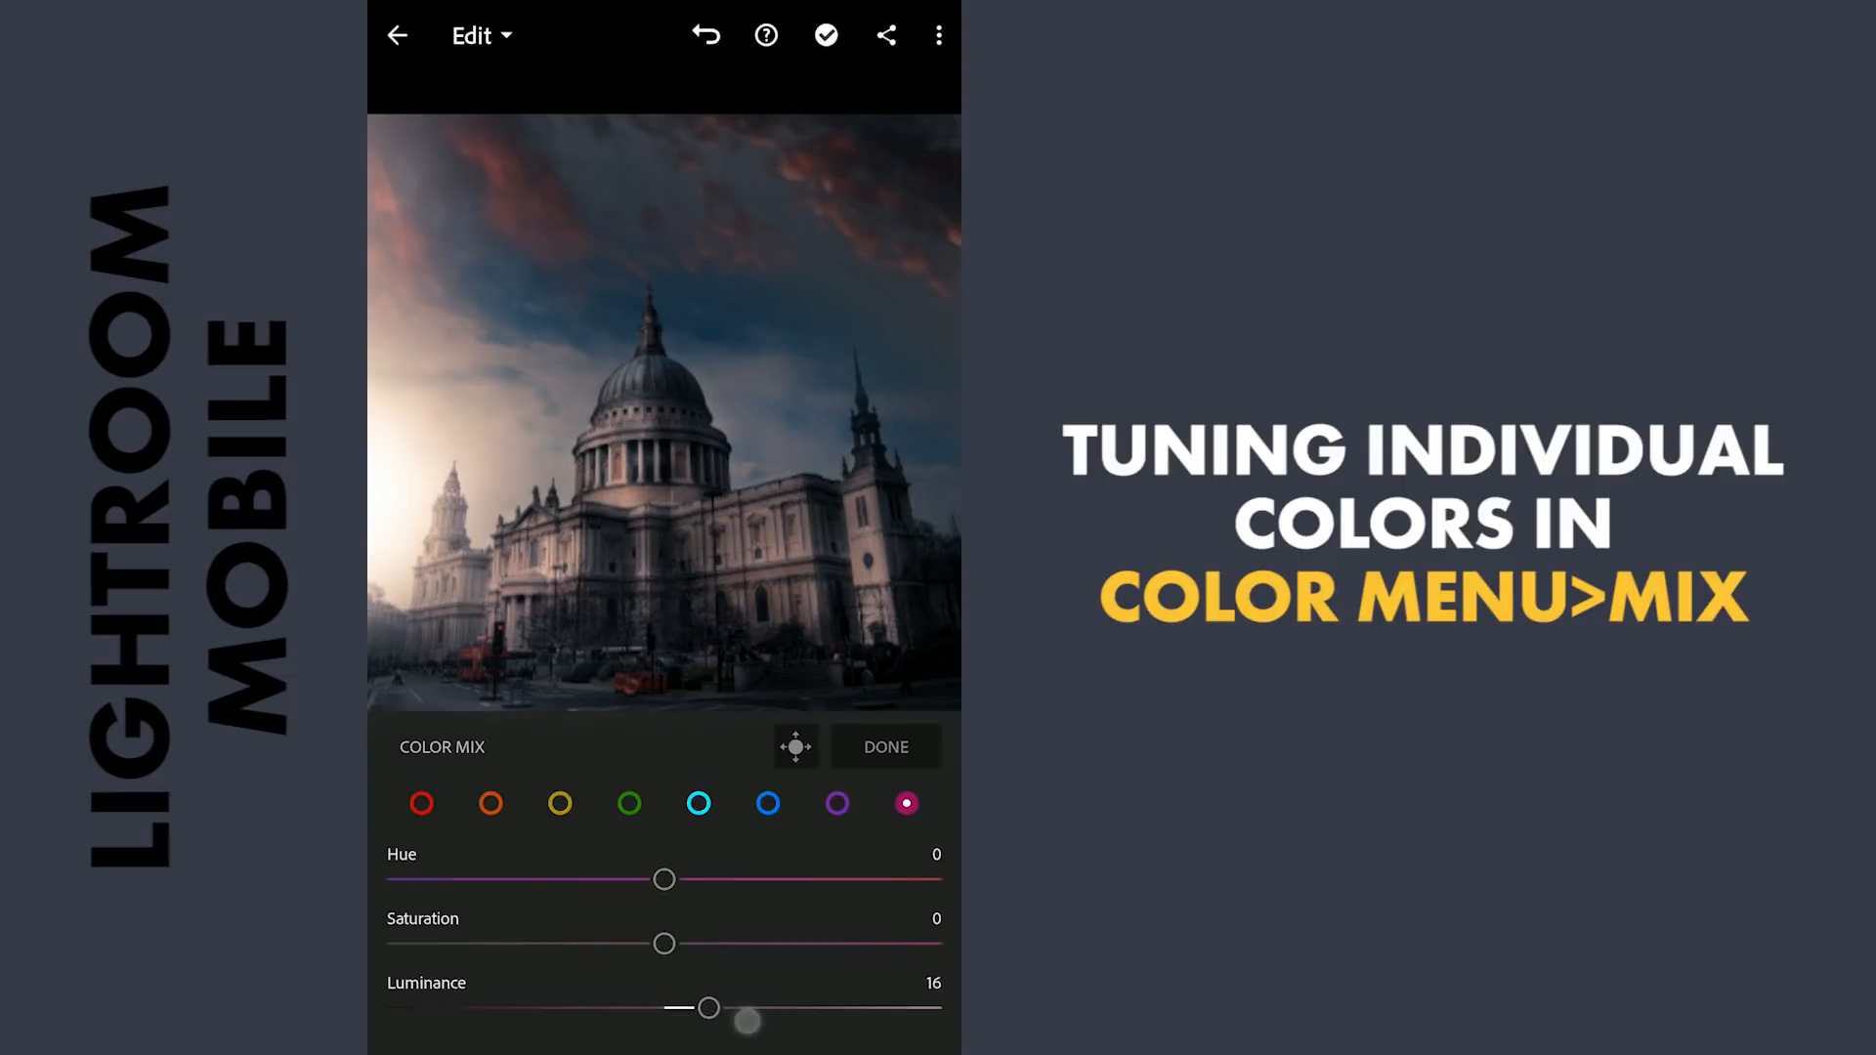
drag(664, 943, 819, 943)
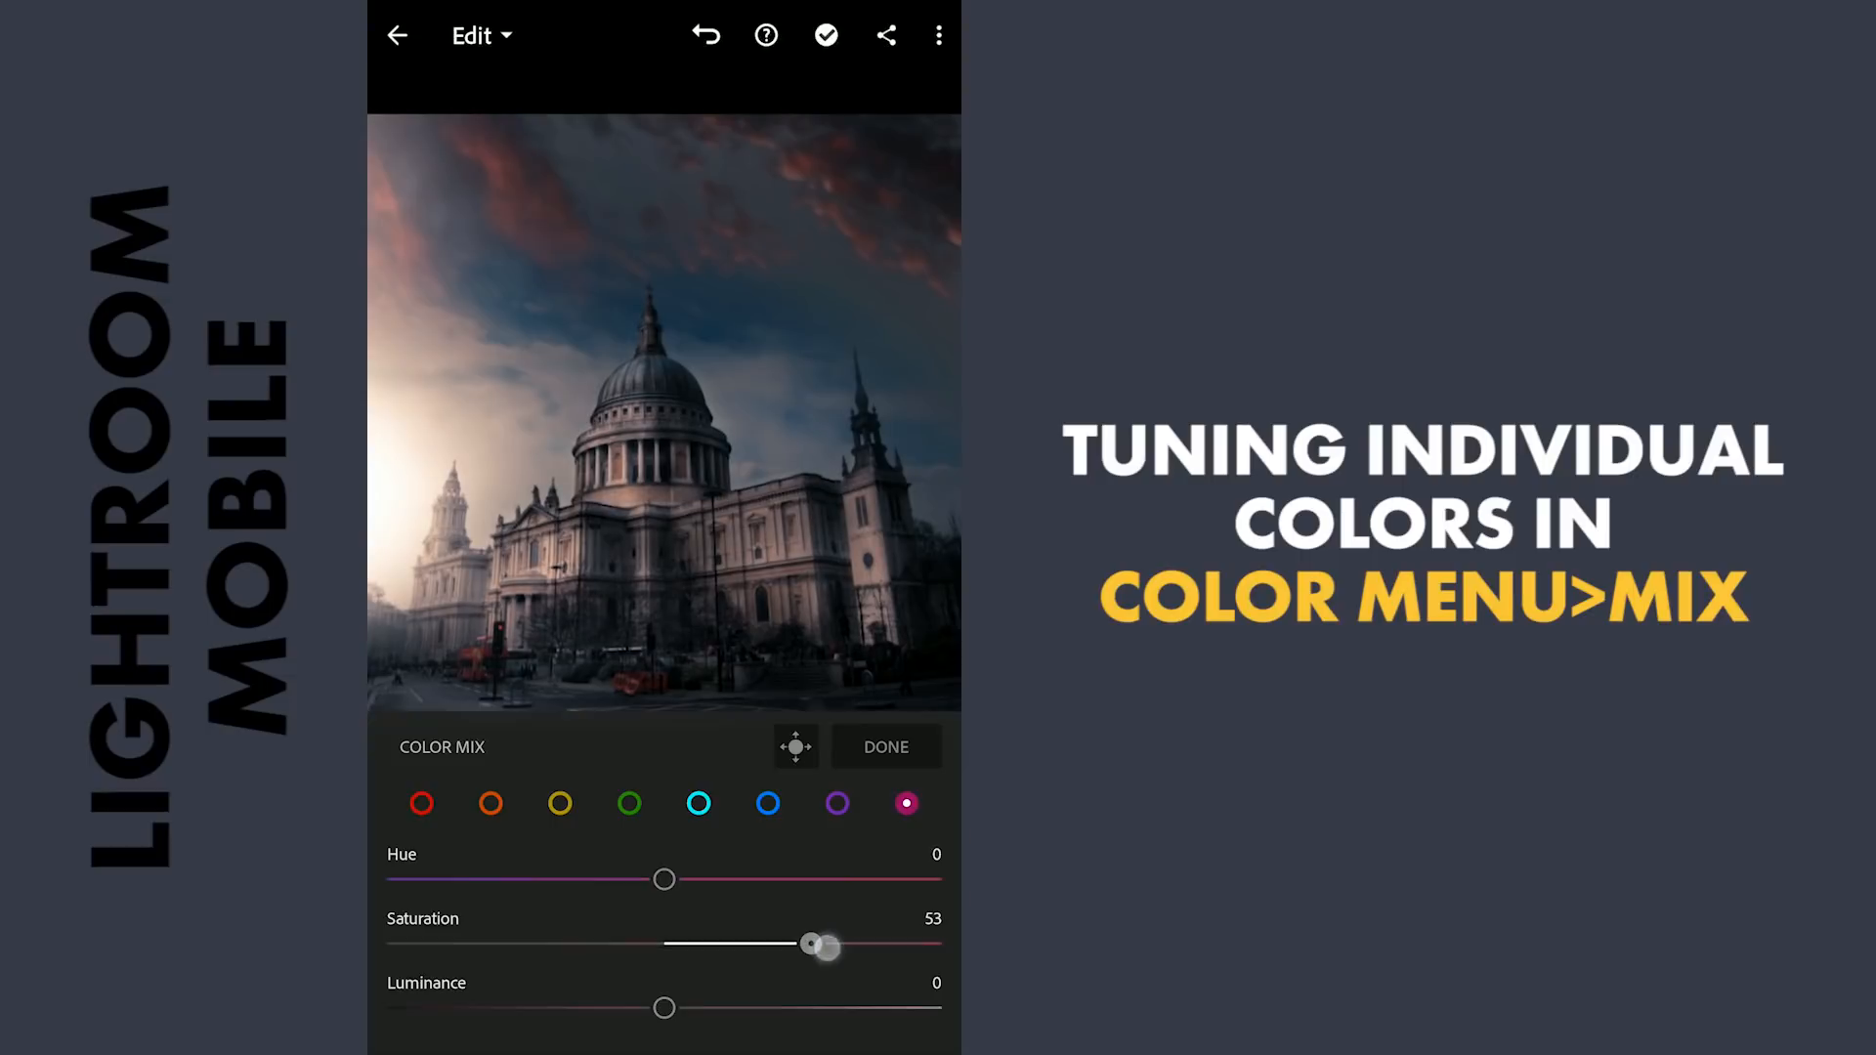
drag(665, 1008, 753, 1008)
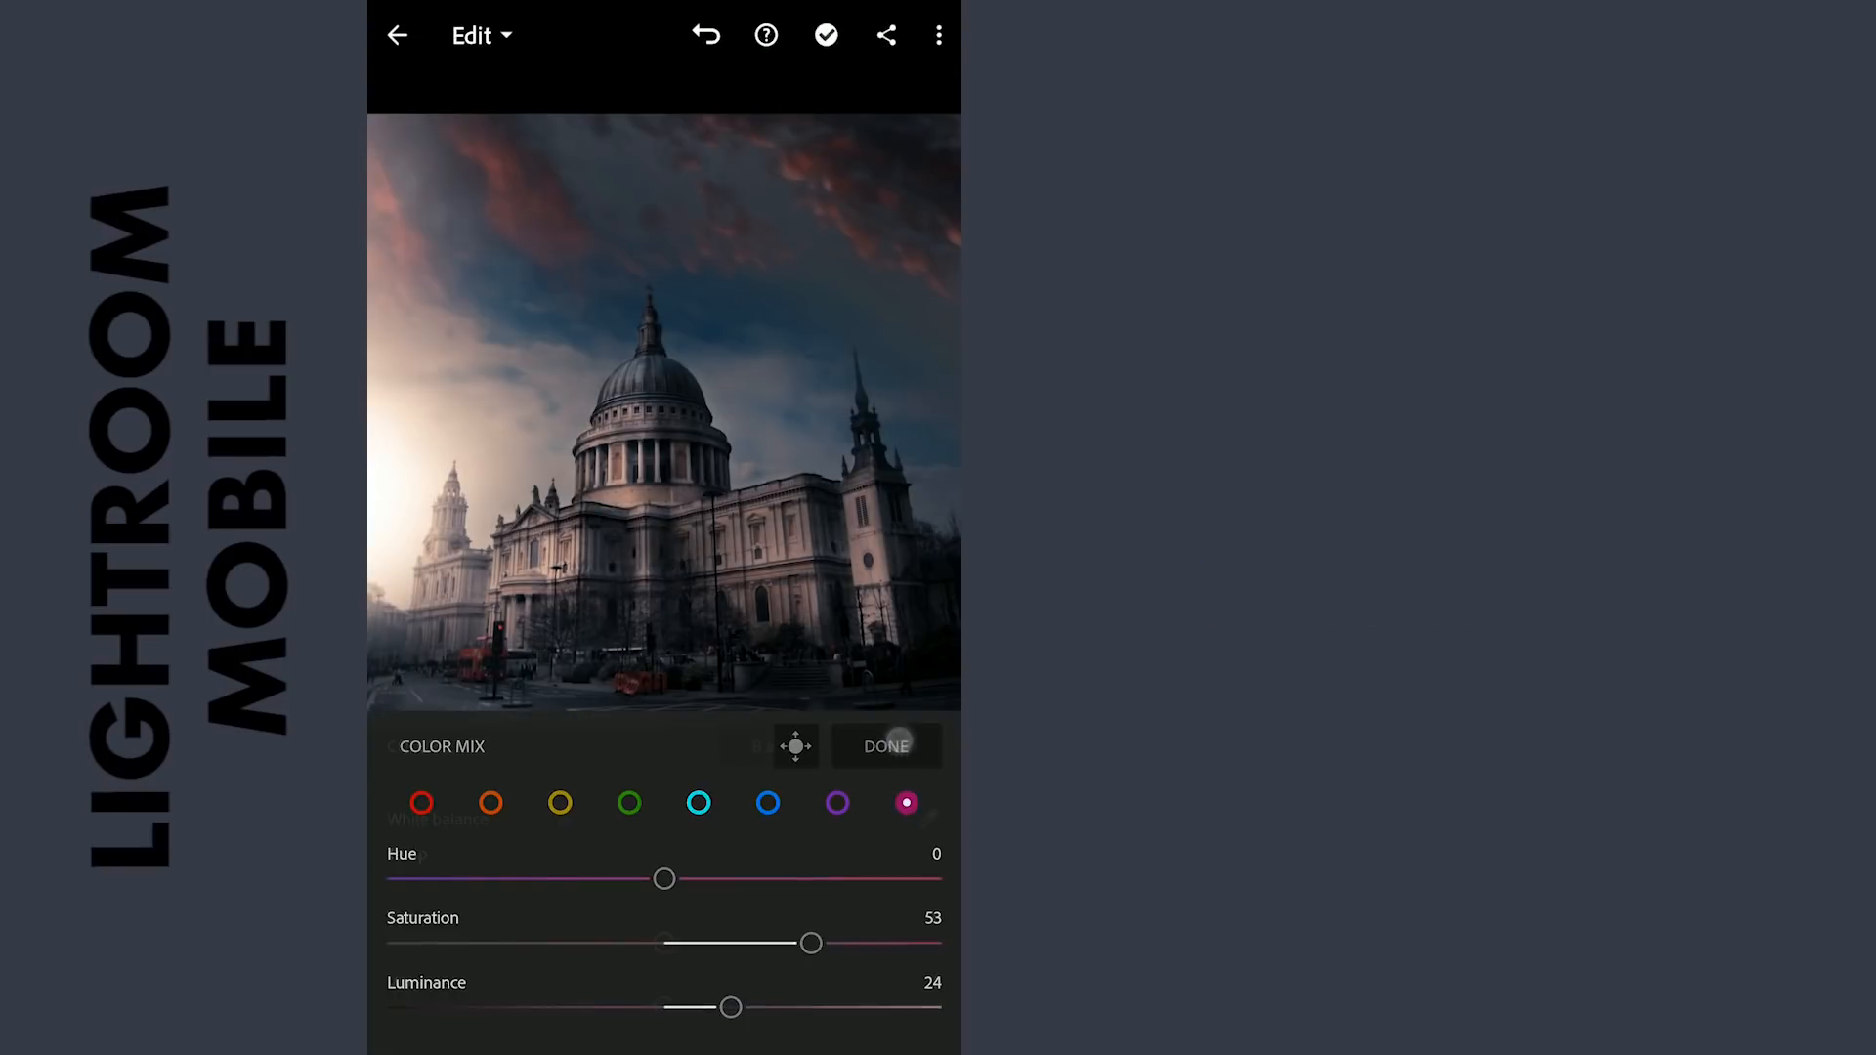
- Leave Color Mix and raise Vibrance to about 52
click(885, 746)
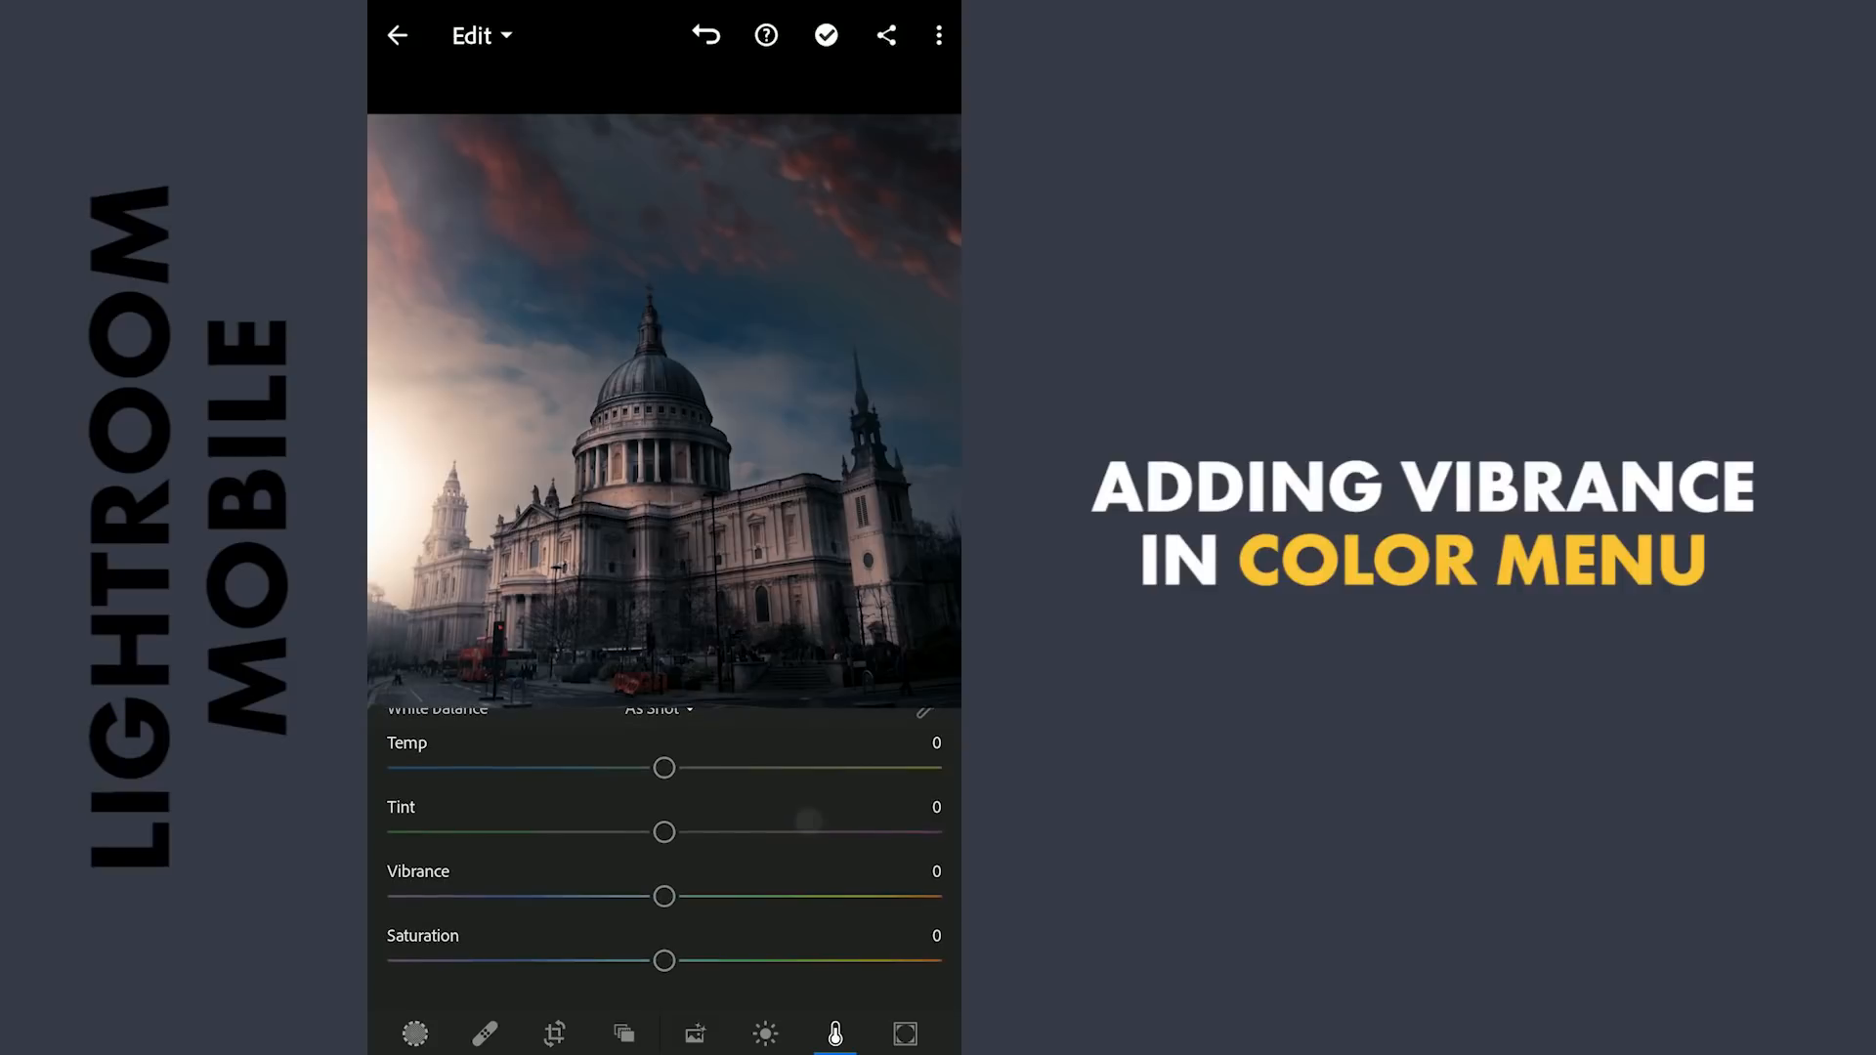
drag(665, 896, 796, 896)
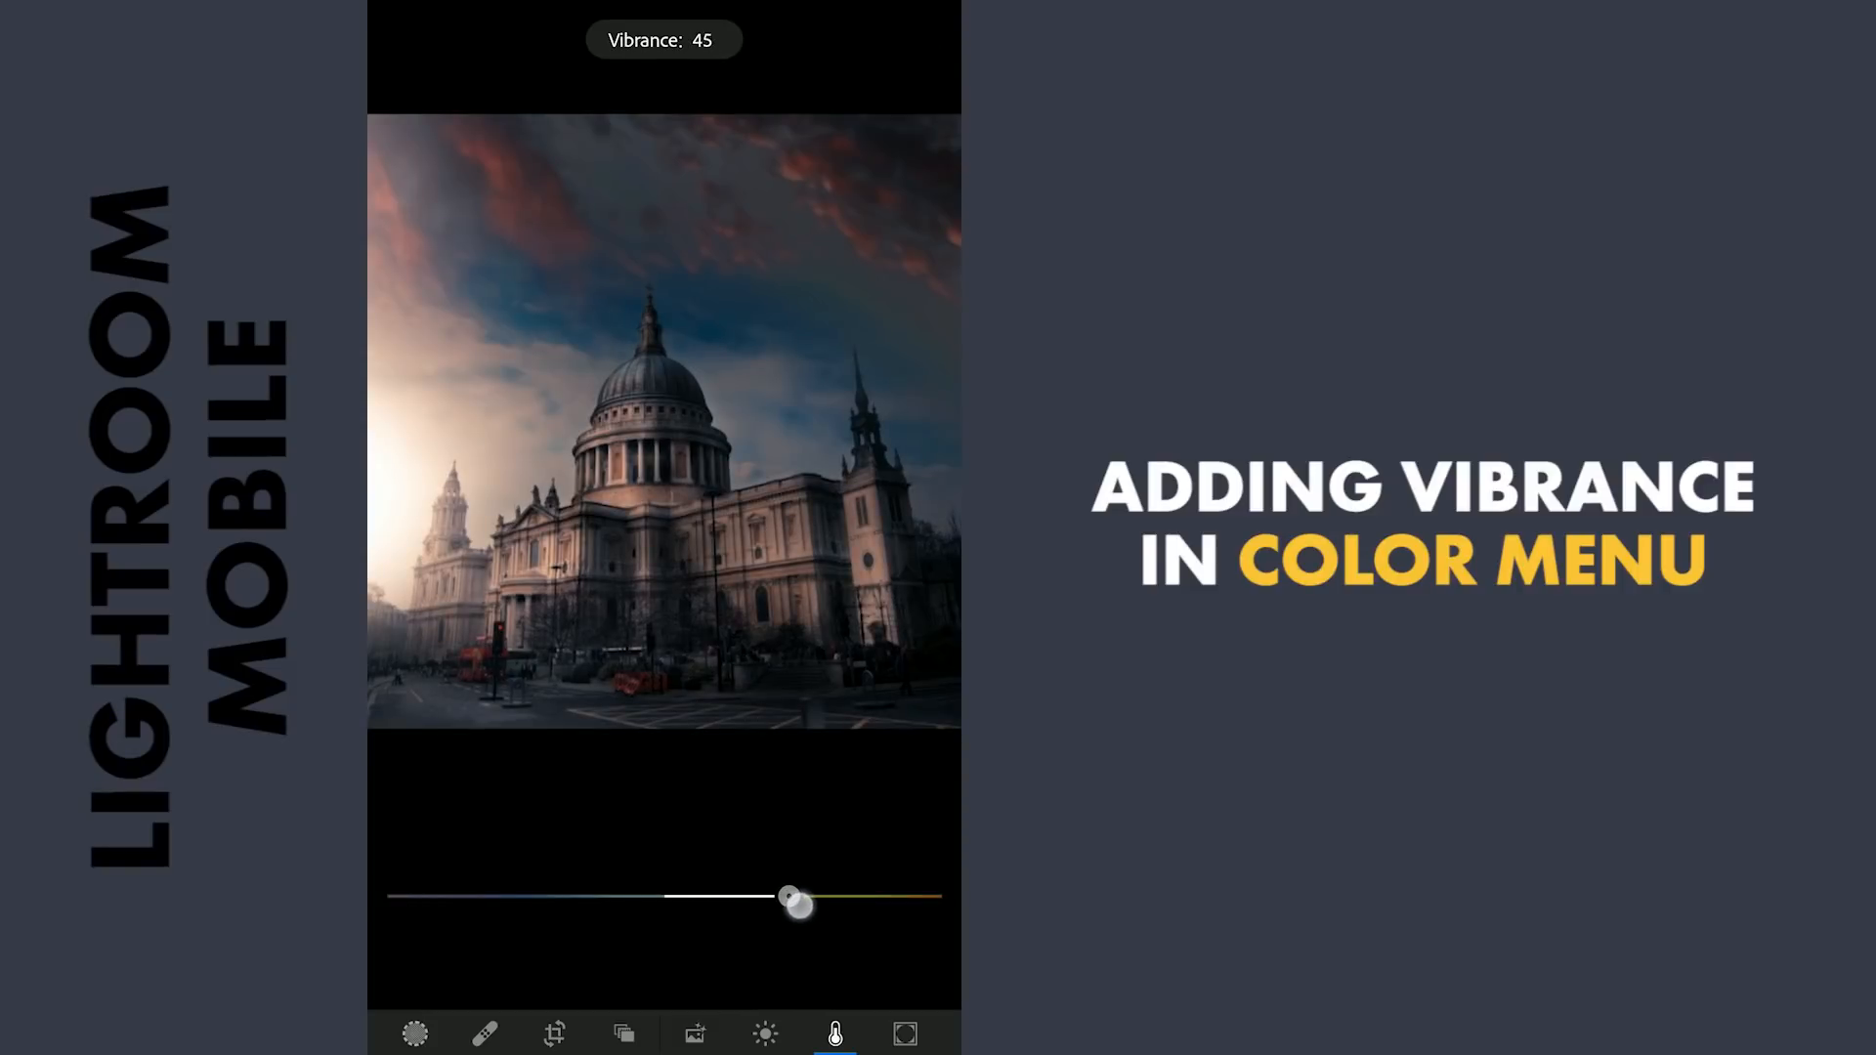
drag(792, 903, 827, 903)
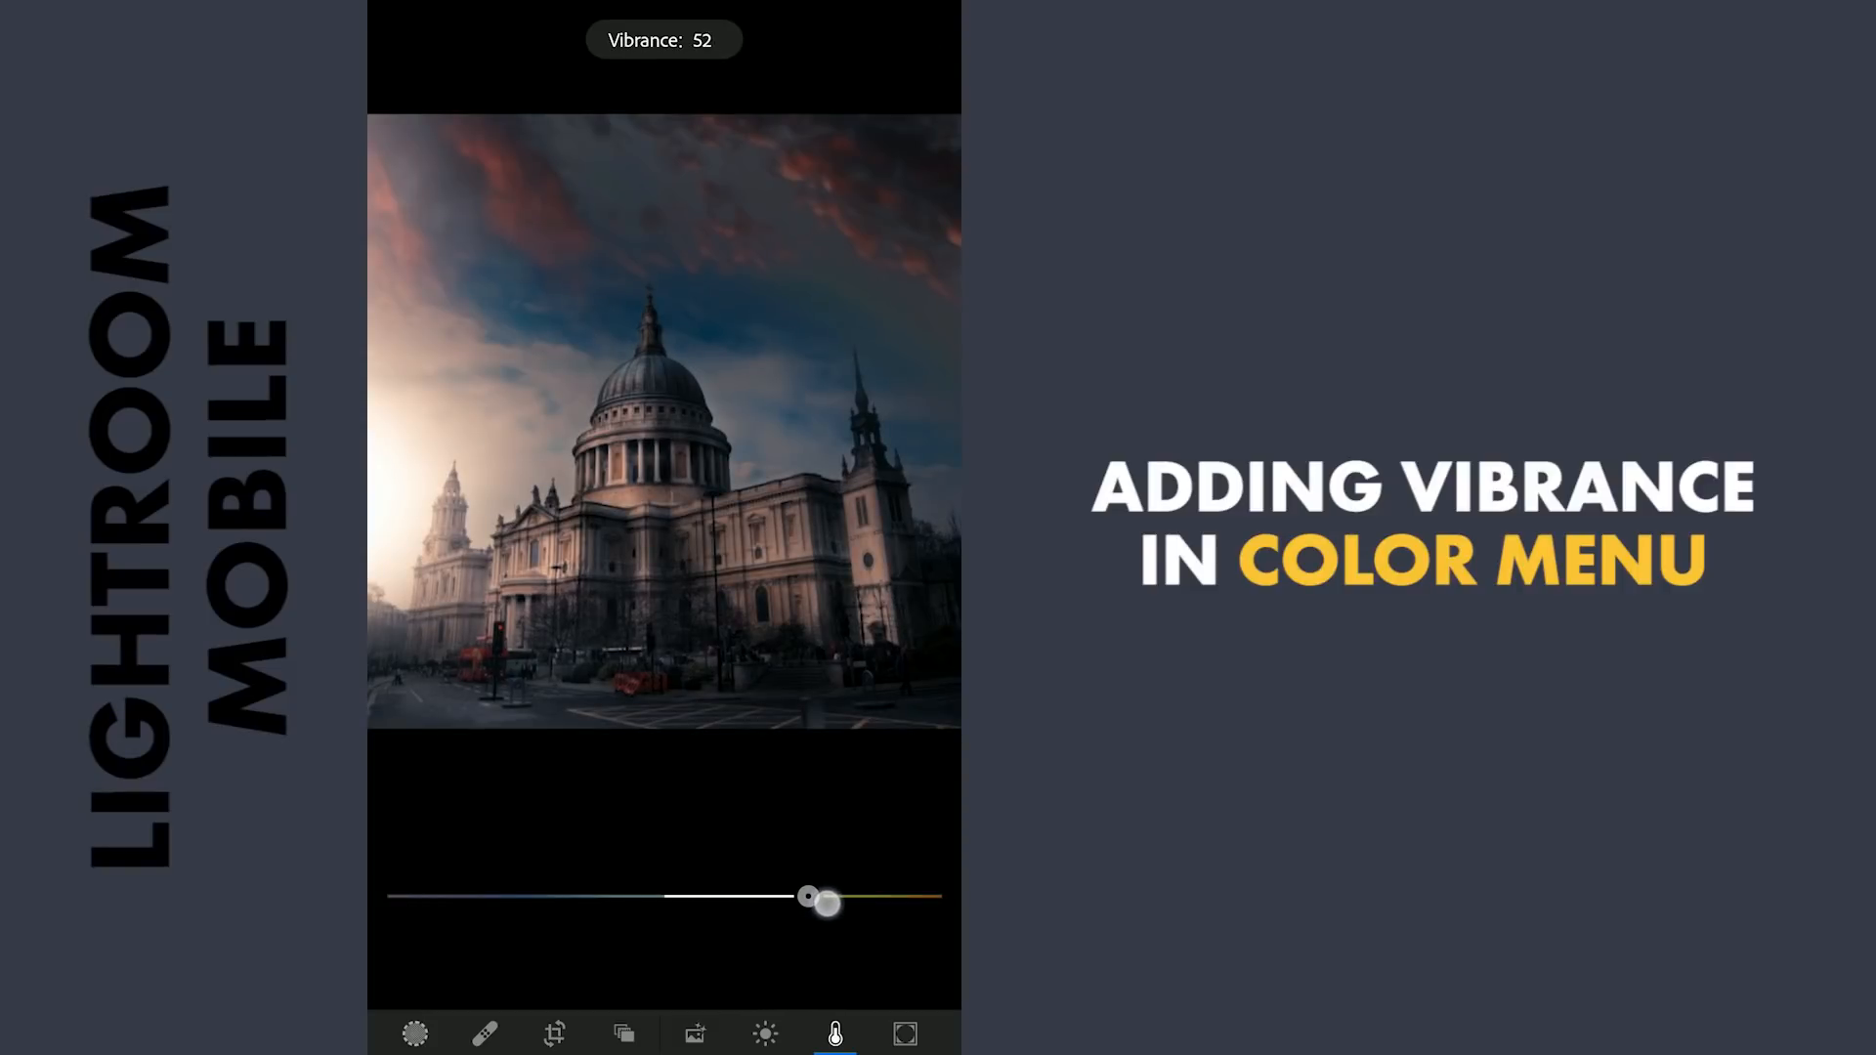
drag(808, 897, 823, 897)
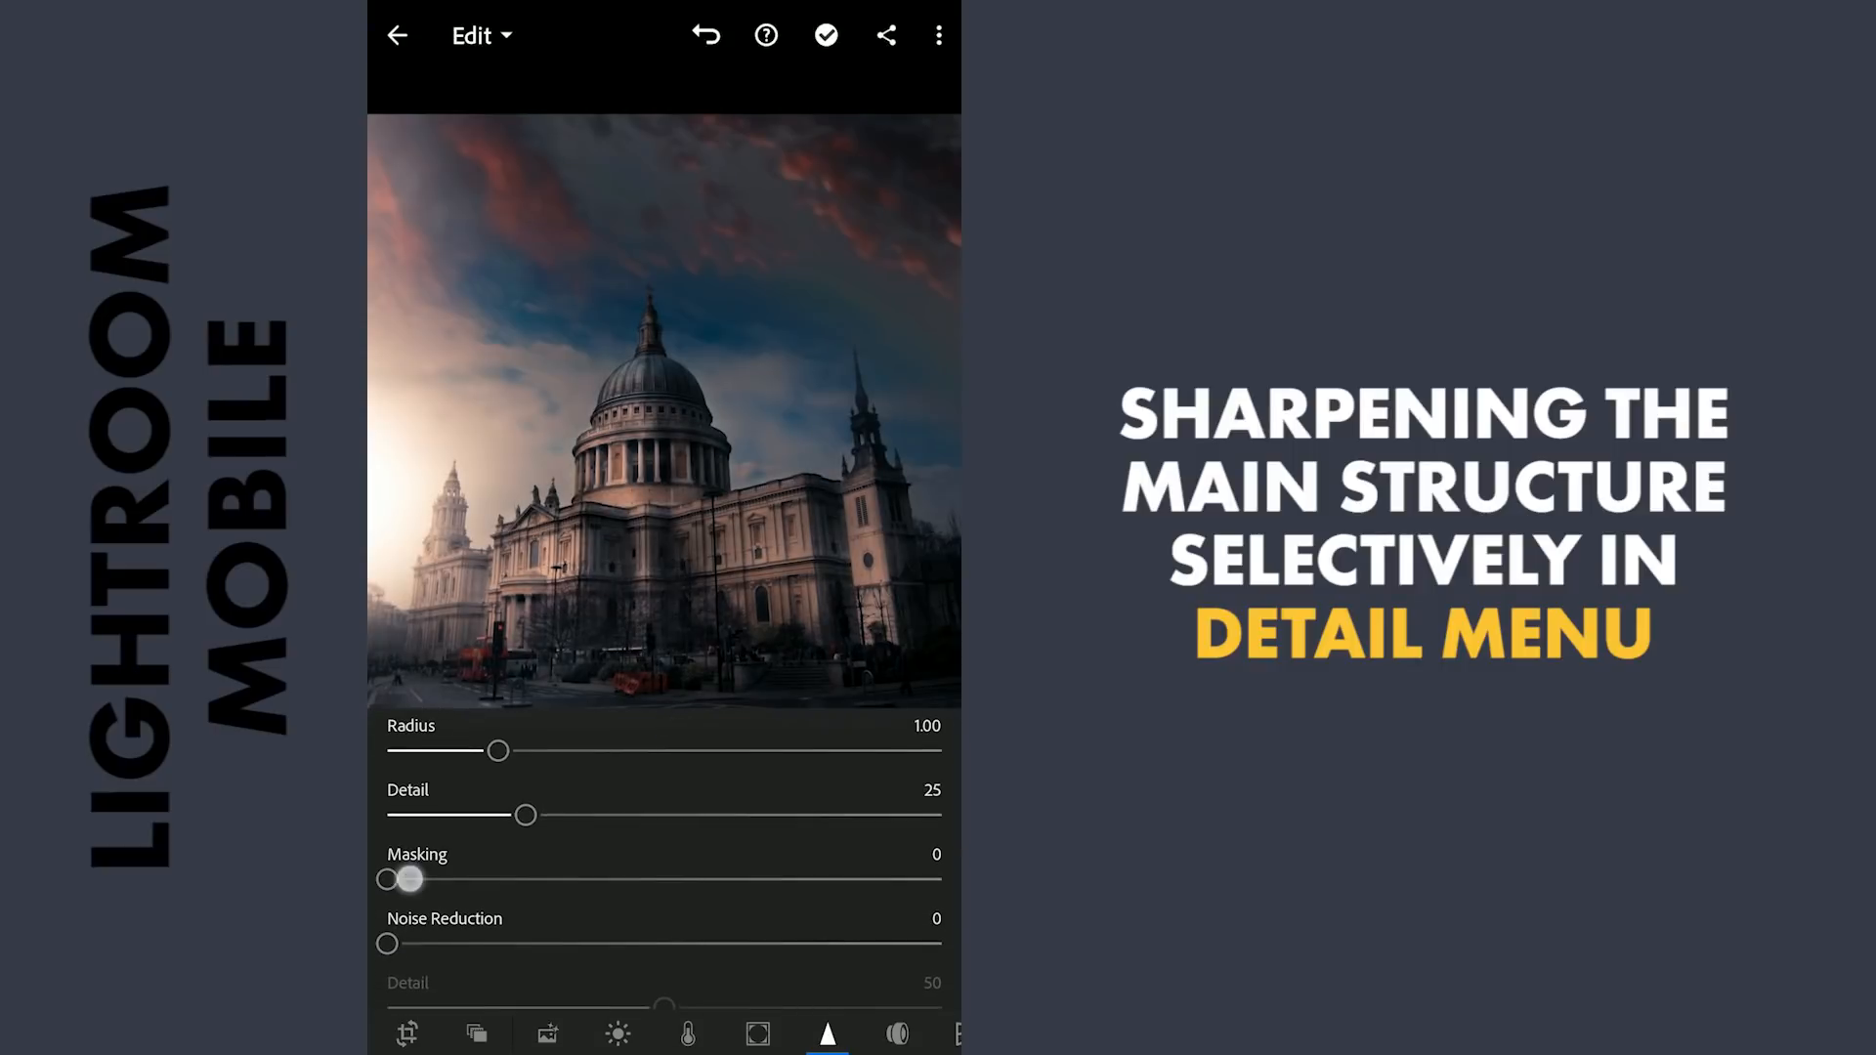
- Set Detail Masking to about 43 and Sharpening to about 84
drag(387, 880, 537, 879)
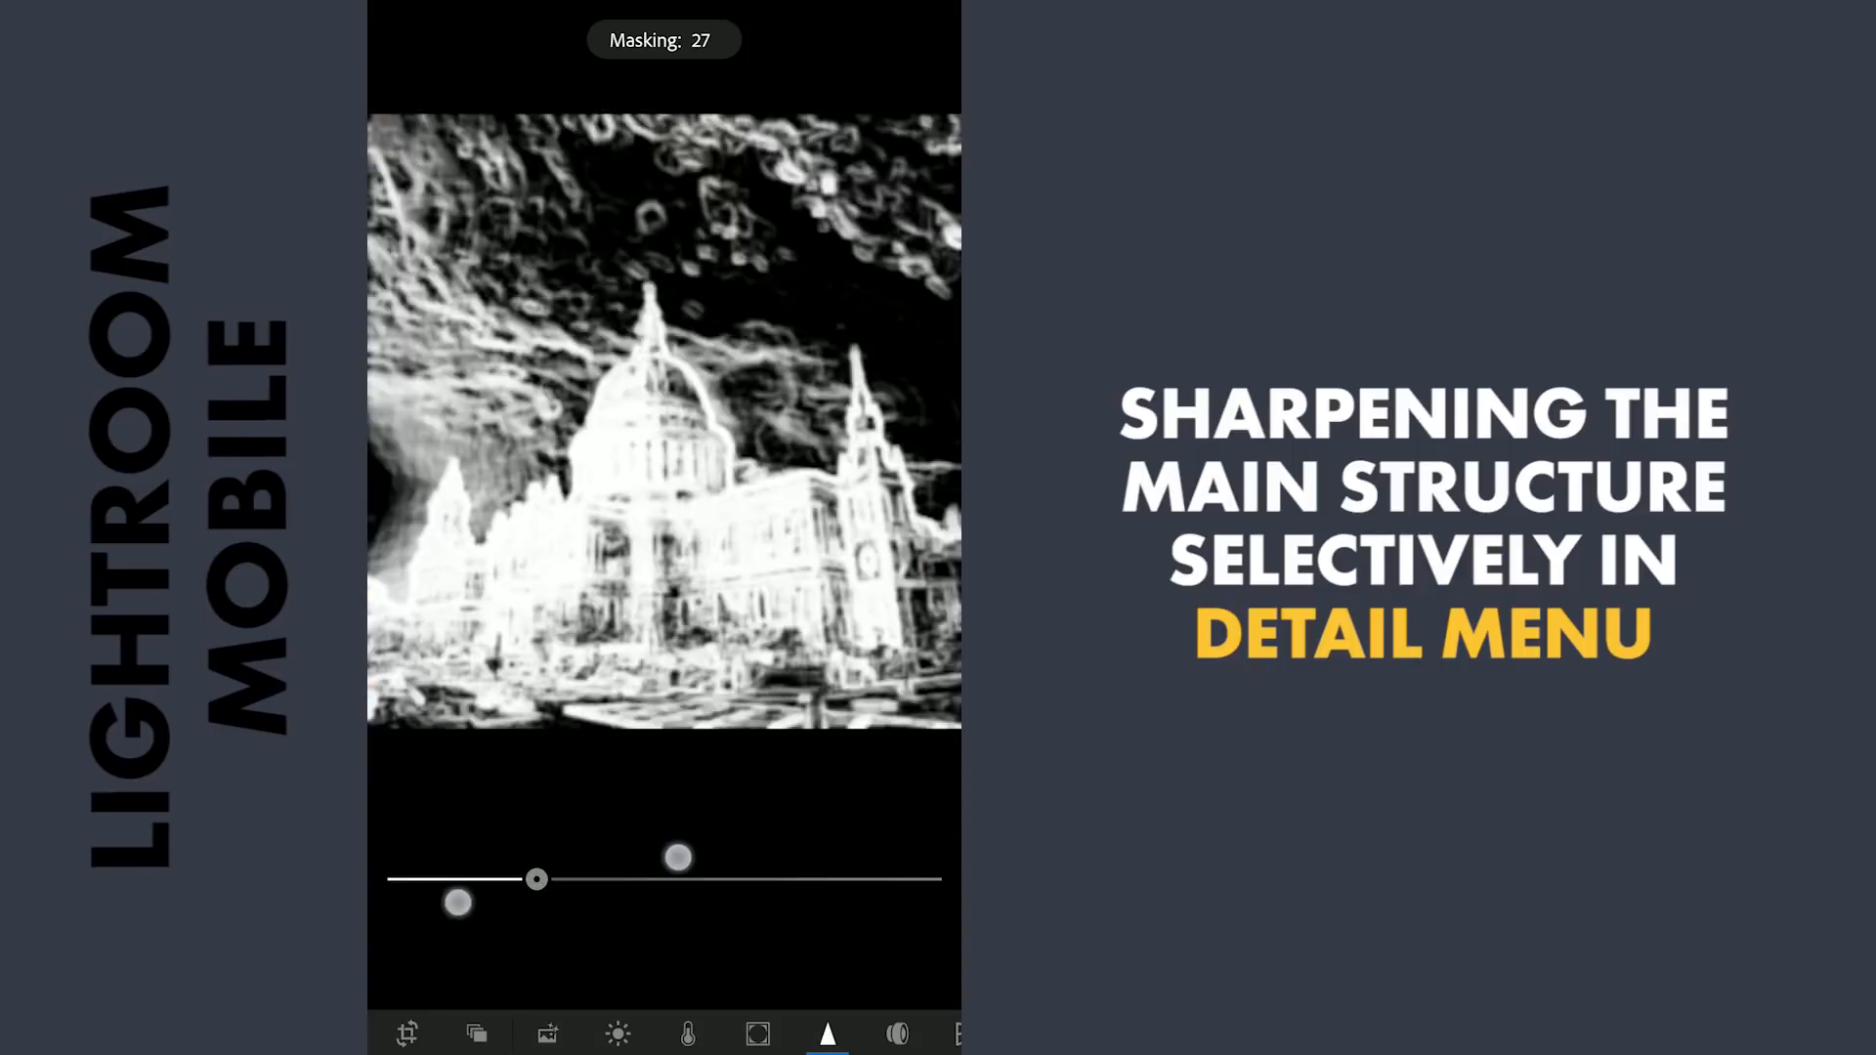
drag(536, 879, 624, 879)
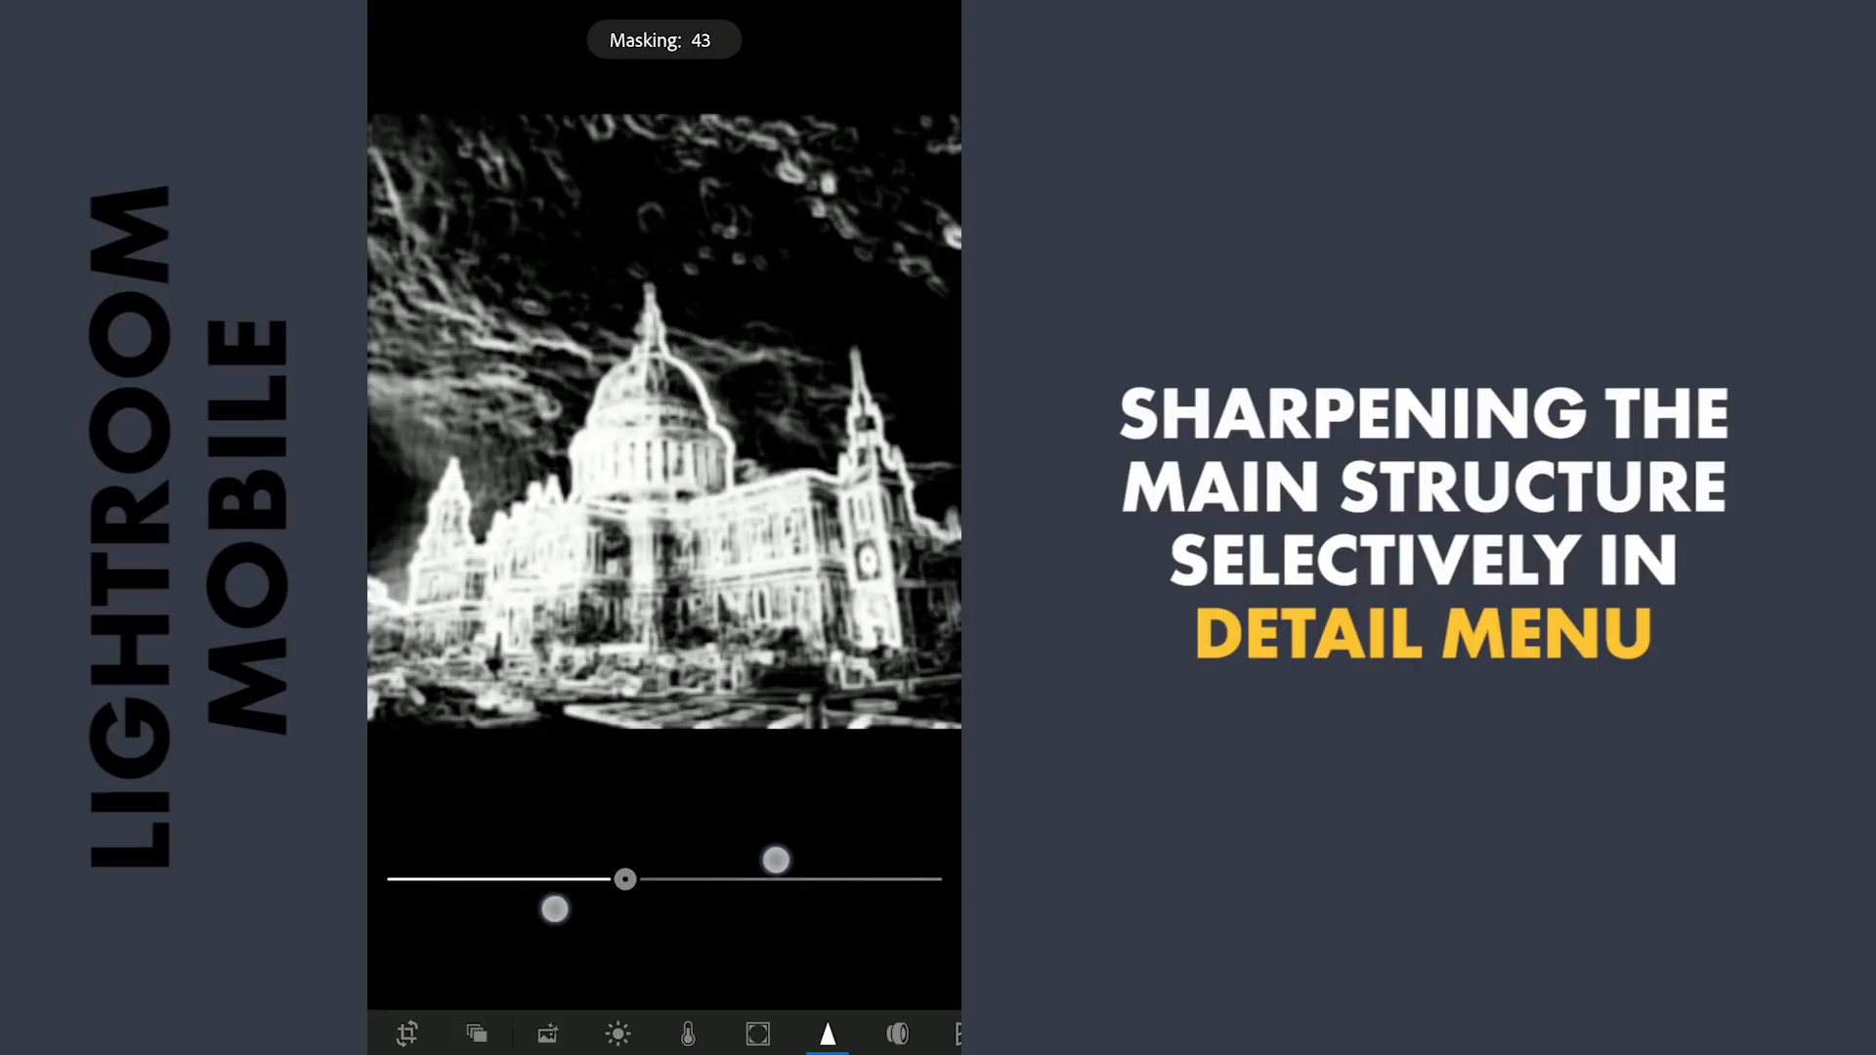
drag(623, 879, 730, 879)
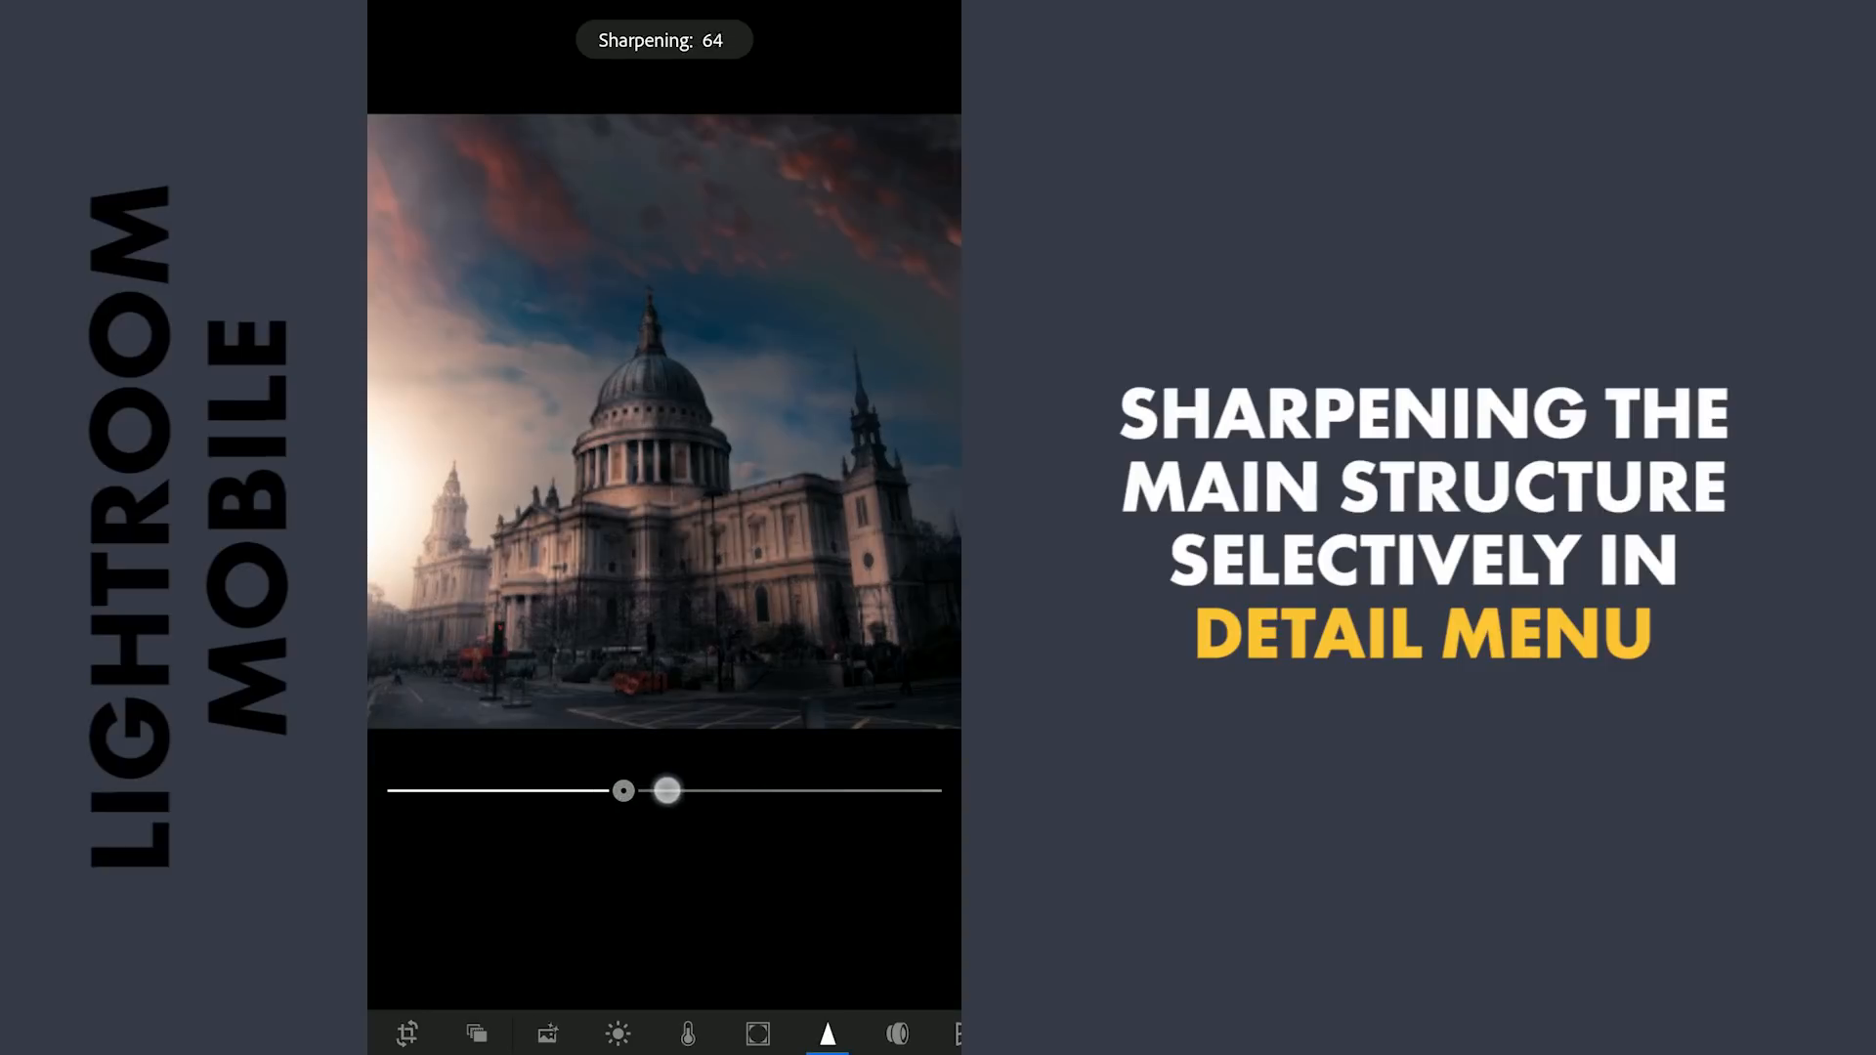
drag(666, 789, 730, 789)
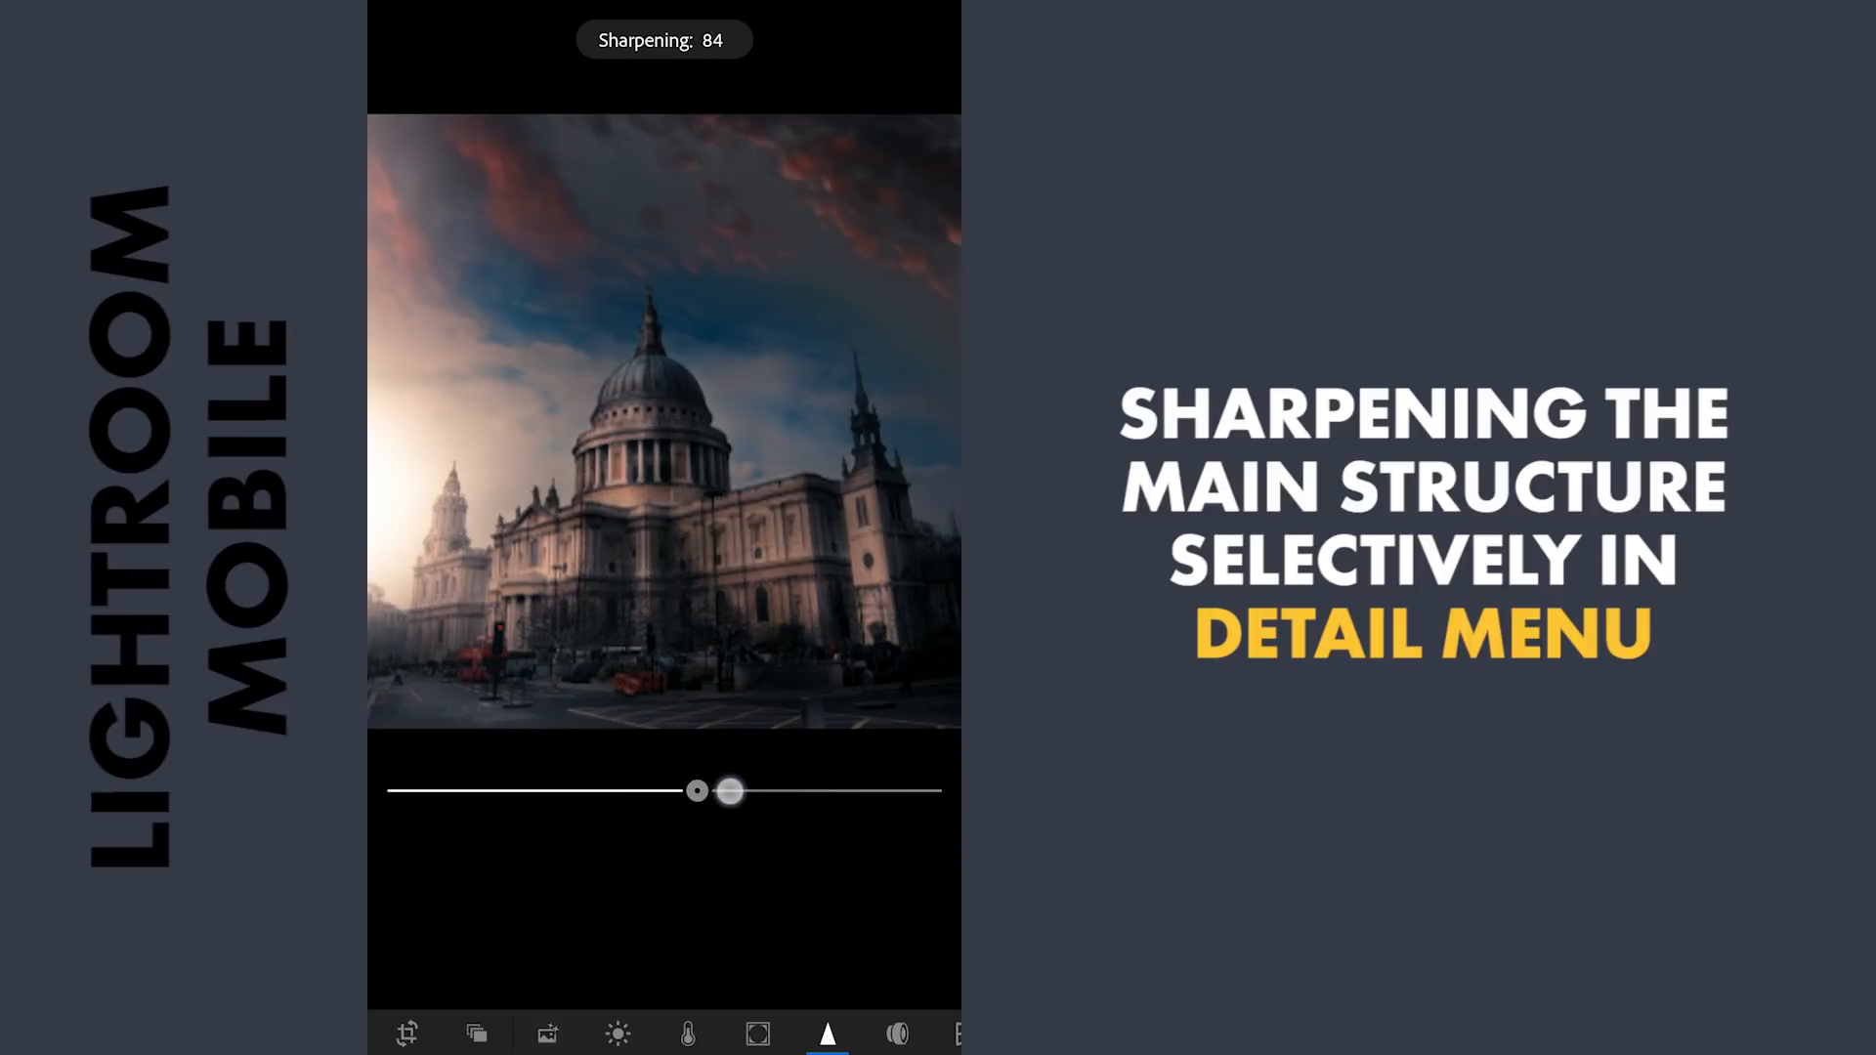
drag(730, 791, 723, 791)
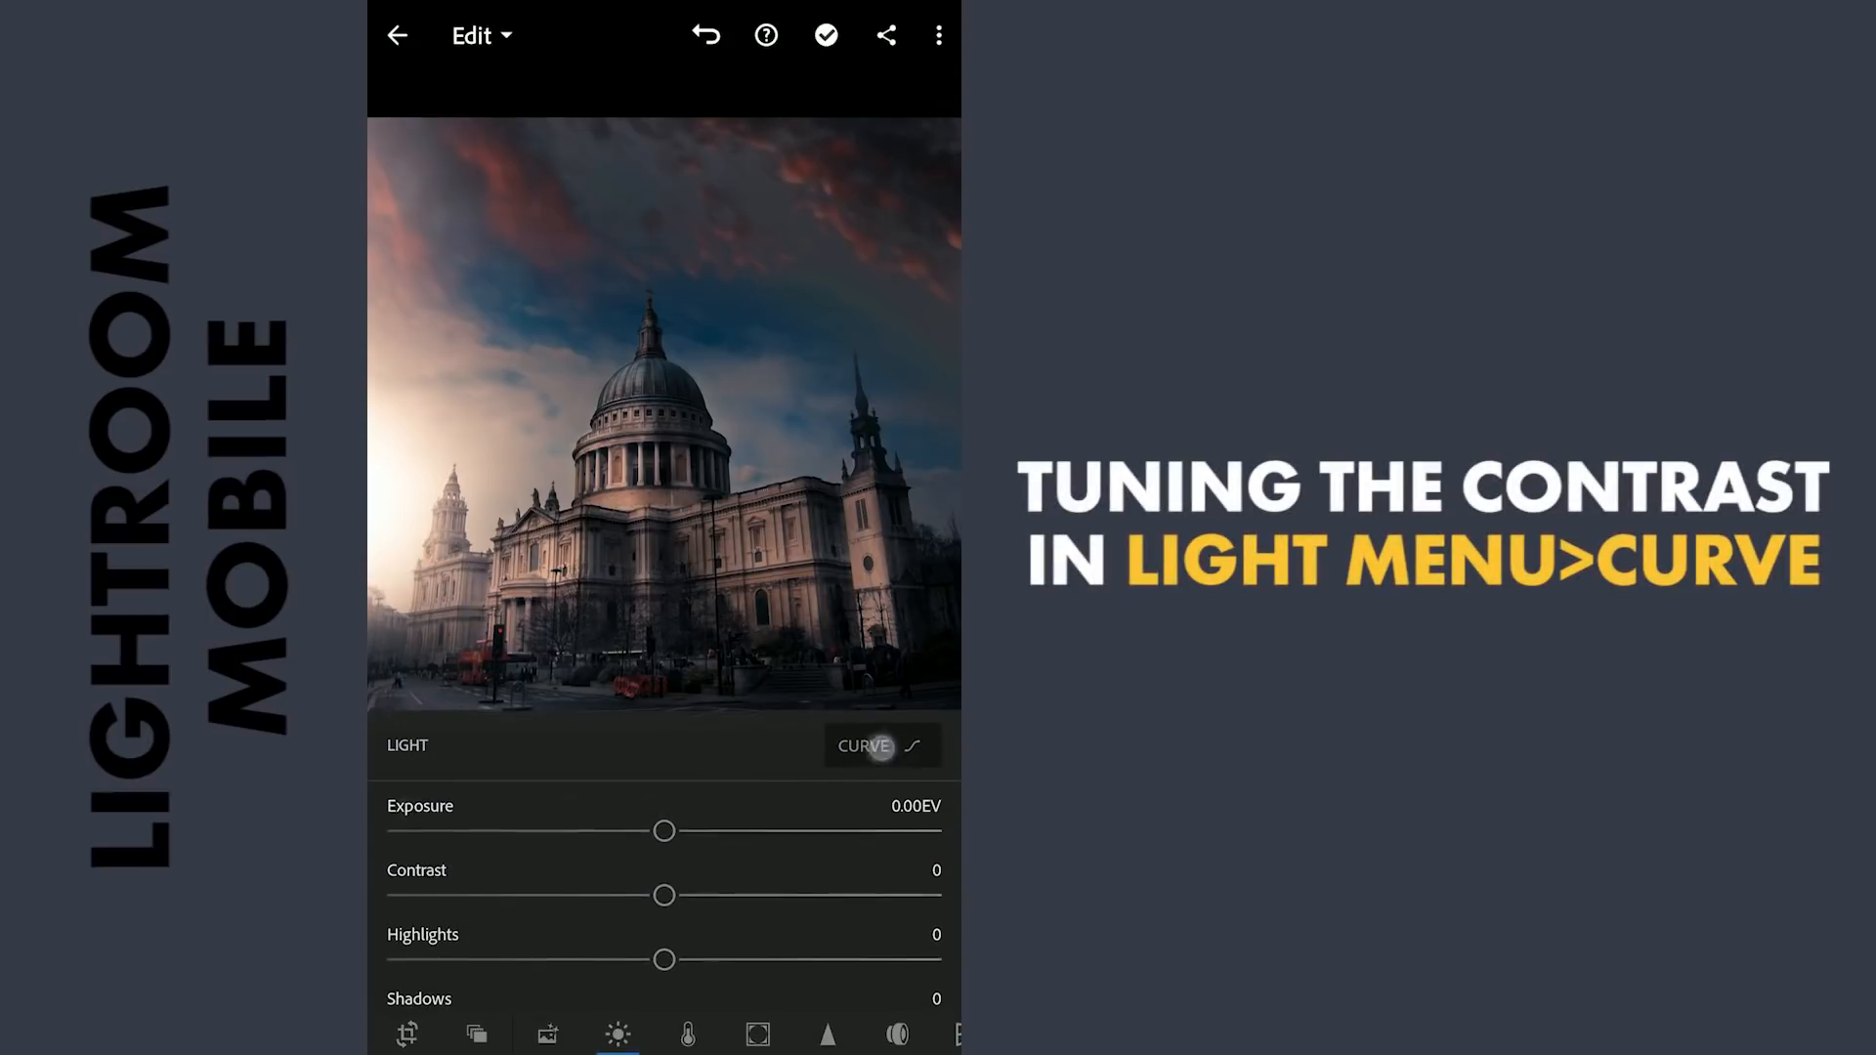
- Pull the shadow point of the Light tone curve down for deeper contrast
click(864, 746)
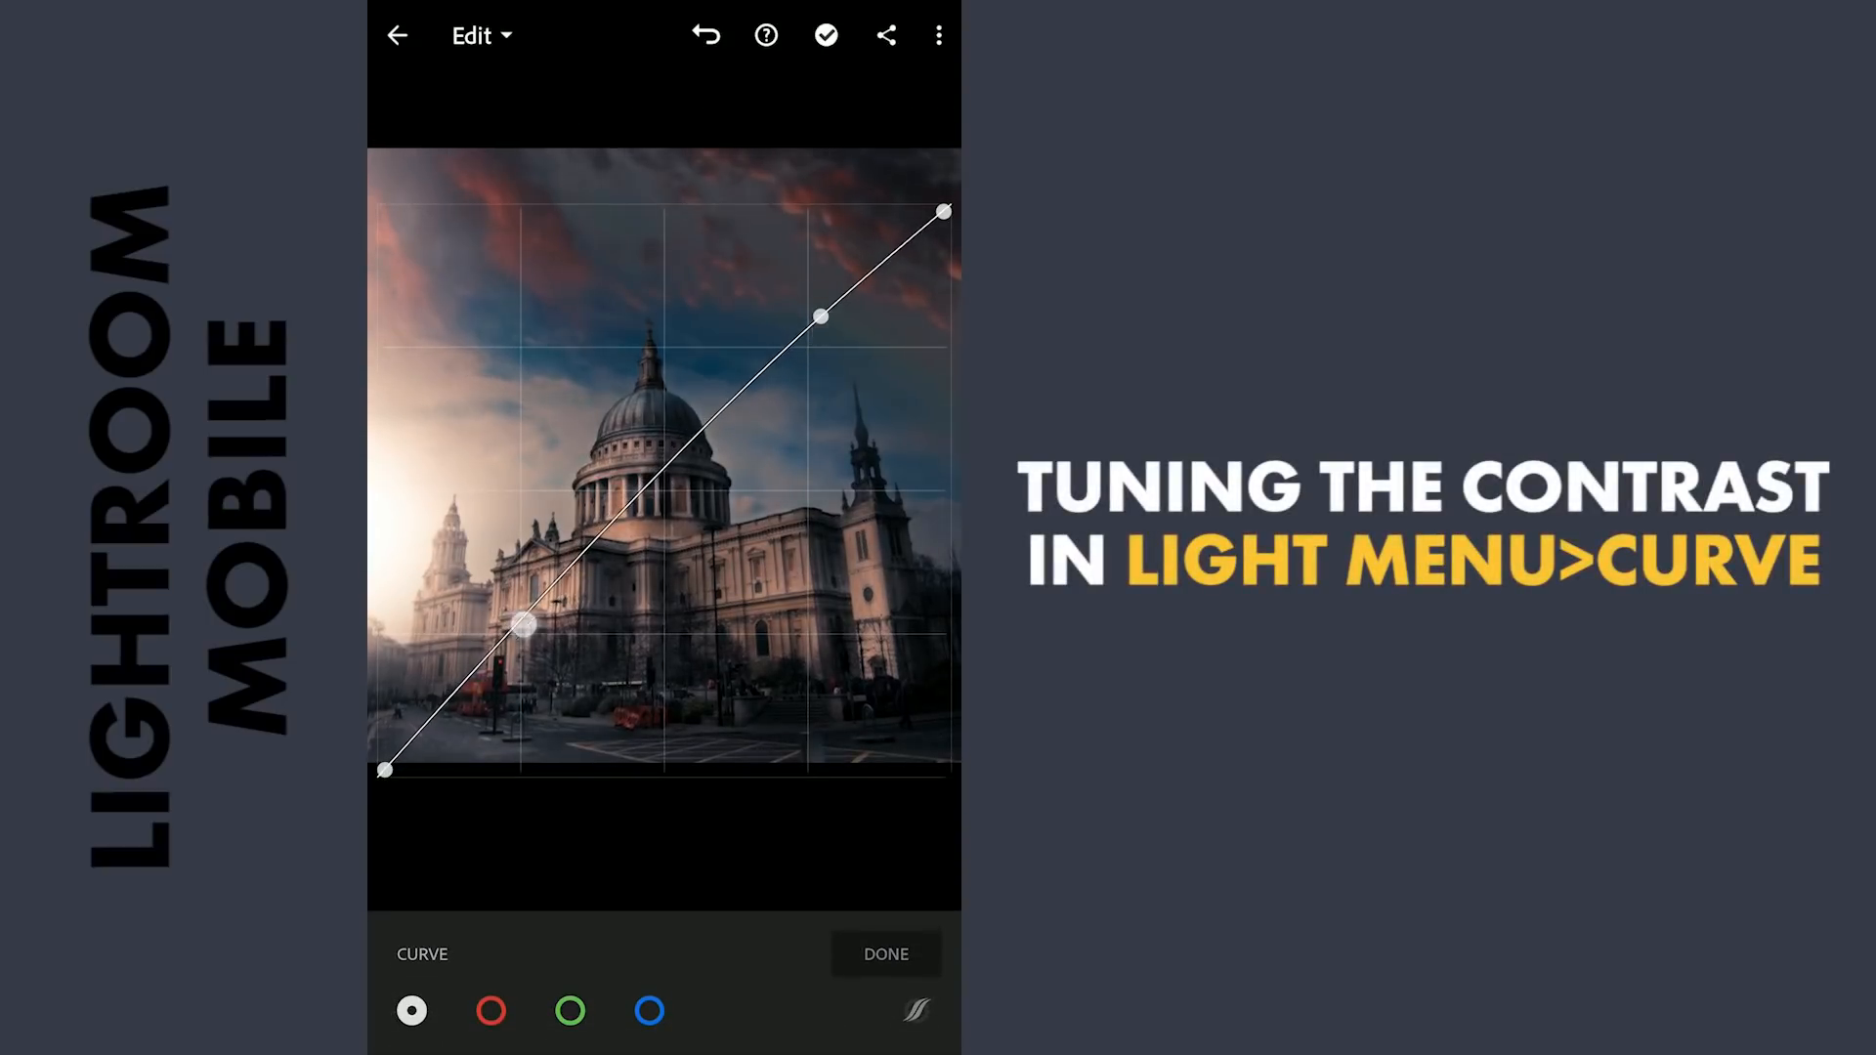
drag(524, 624, 446, 719)
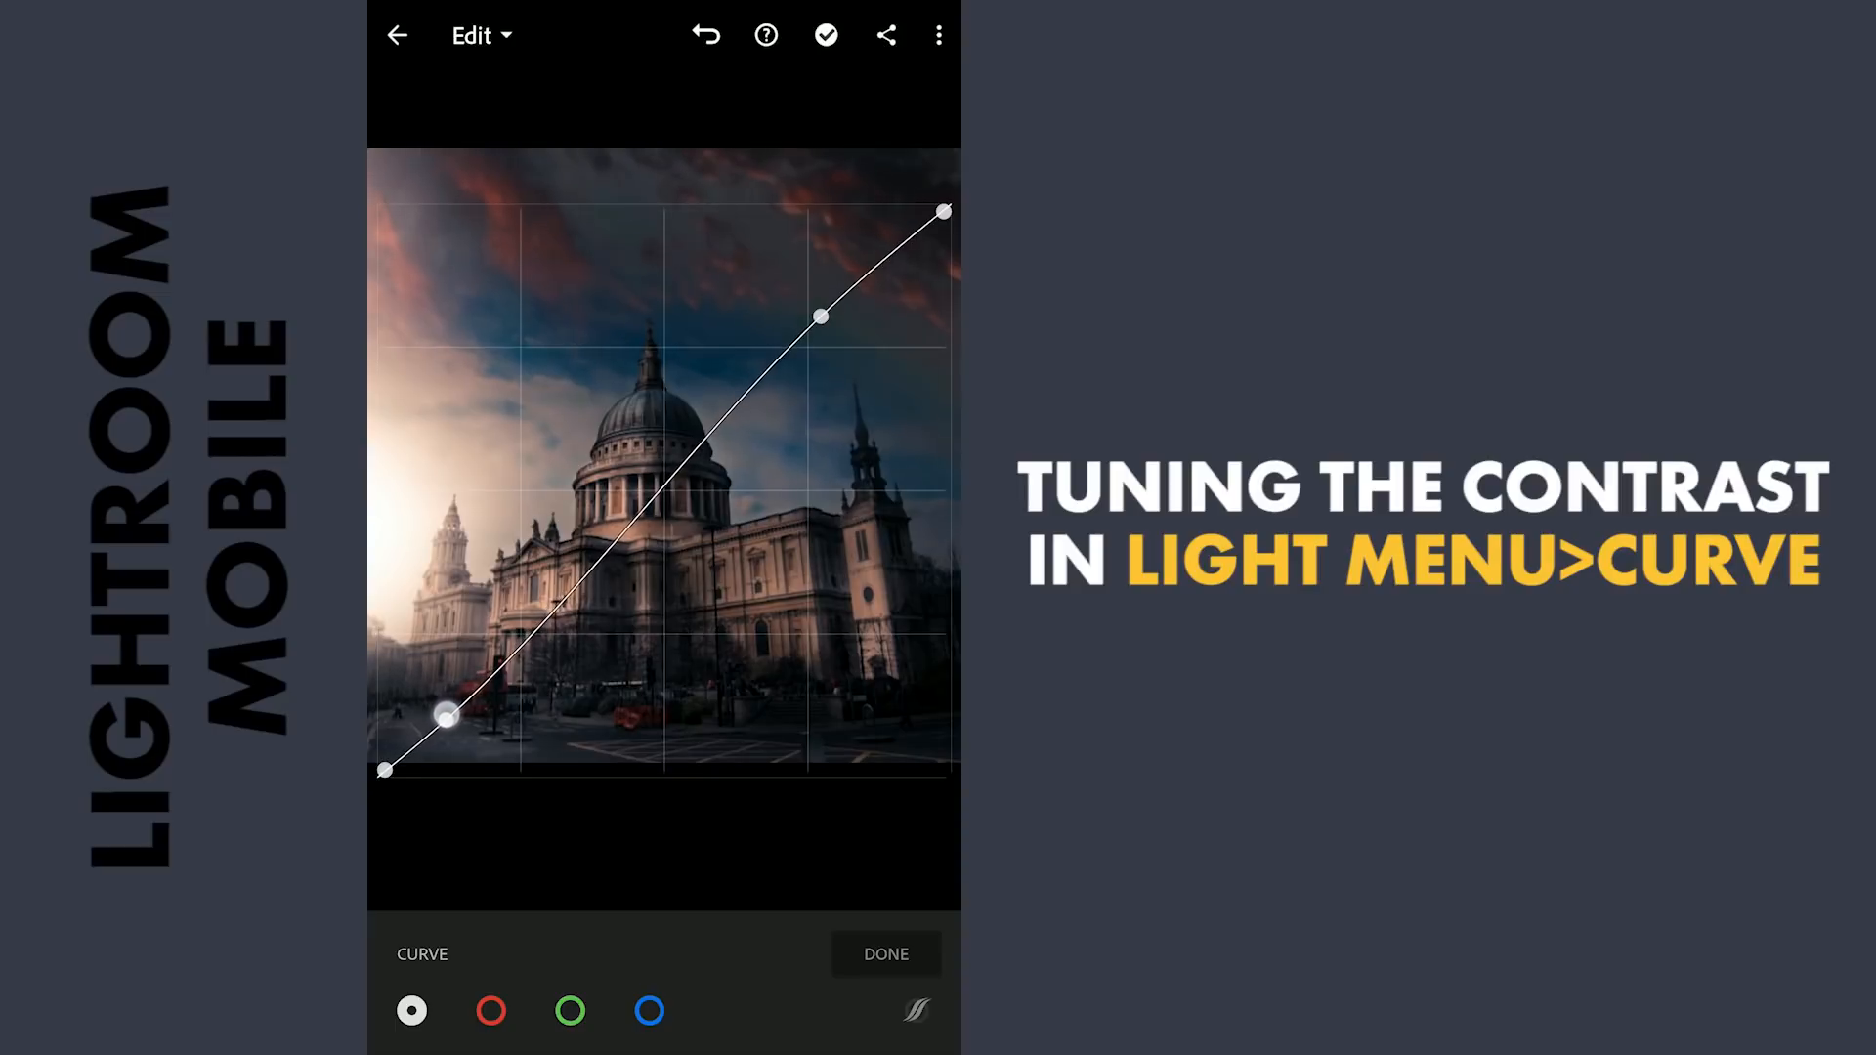
drag(448, 721, 431, 726)
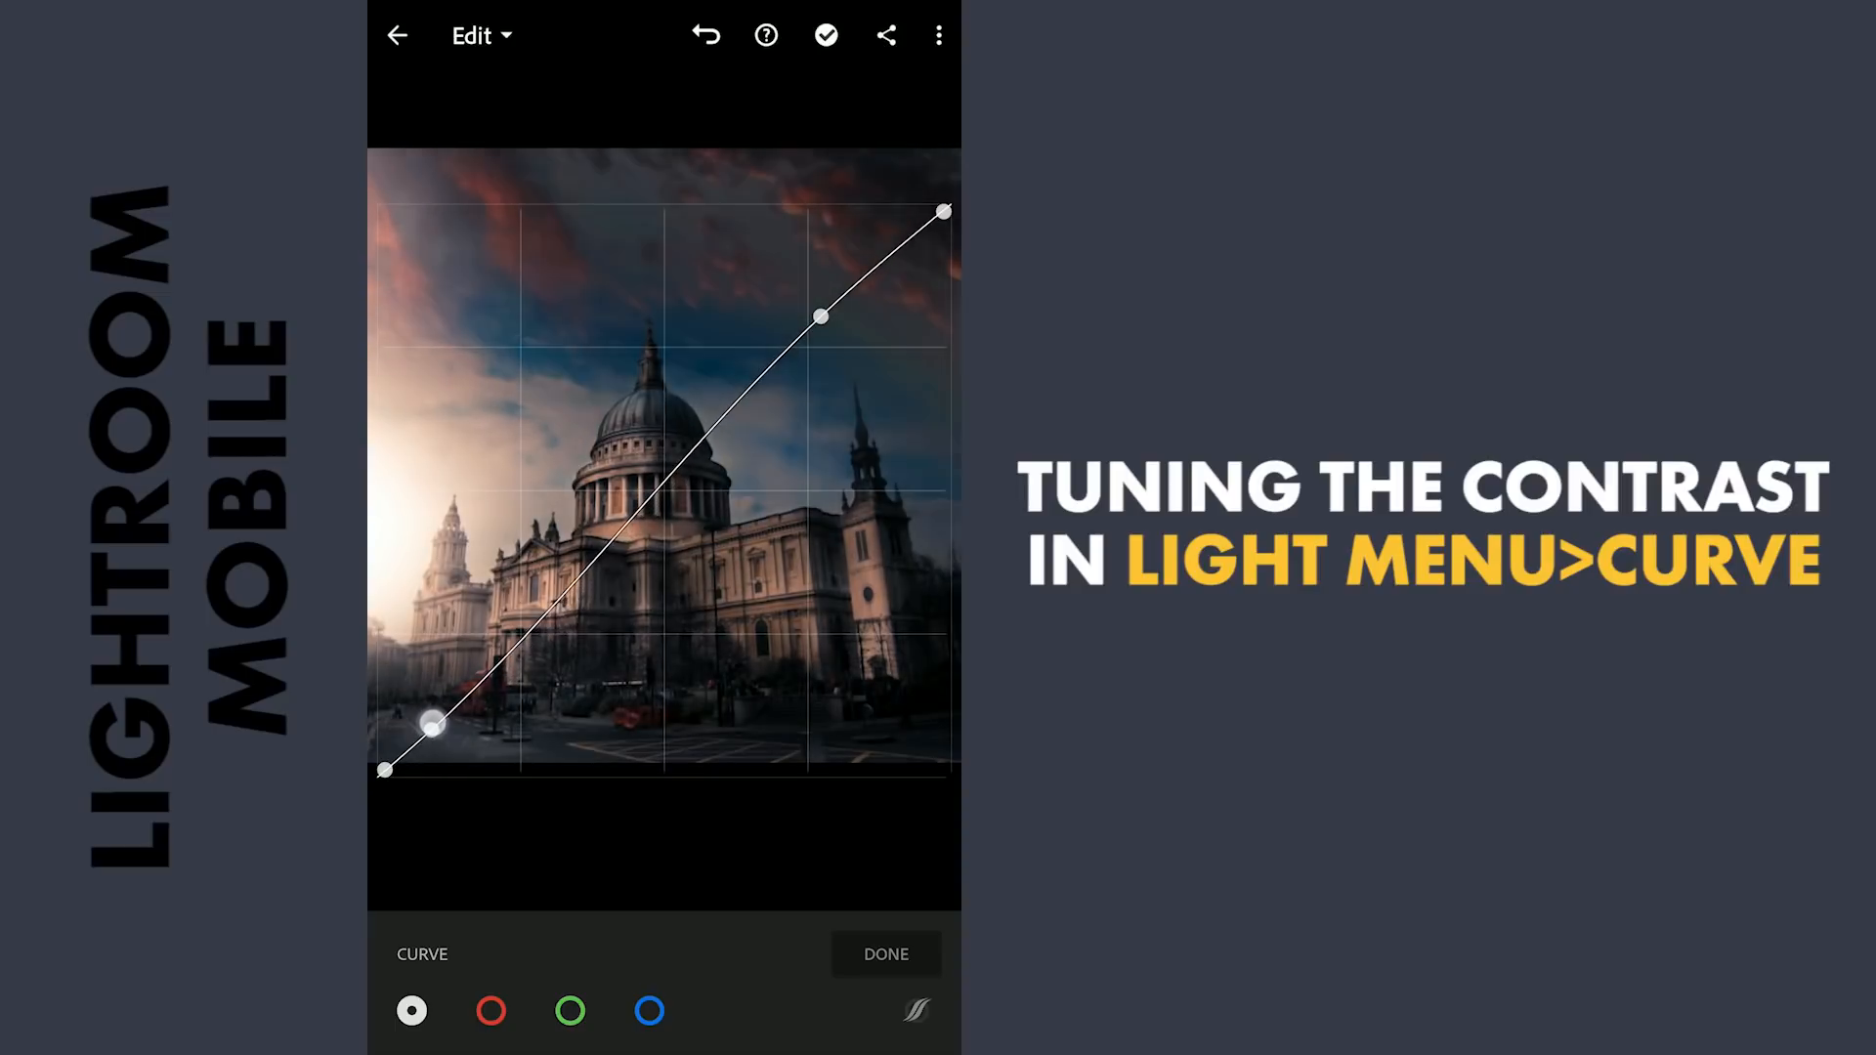
drag(431, 724, 431, 735)
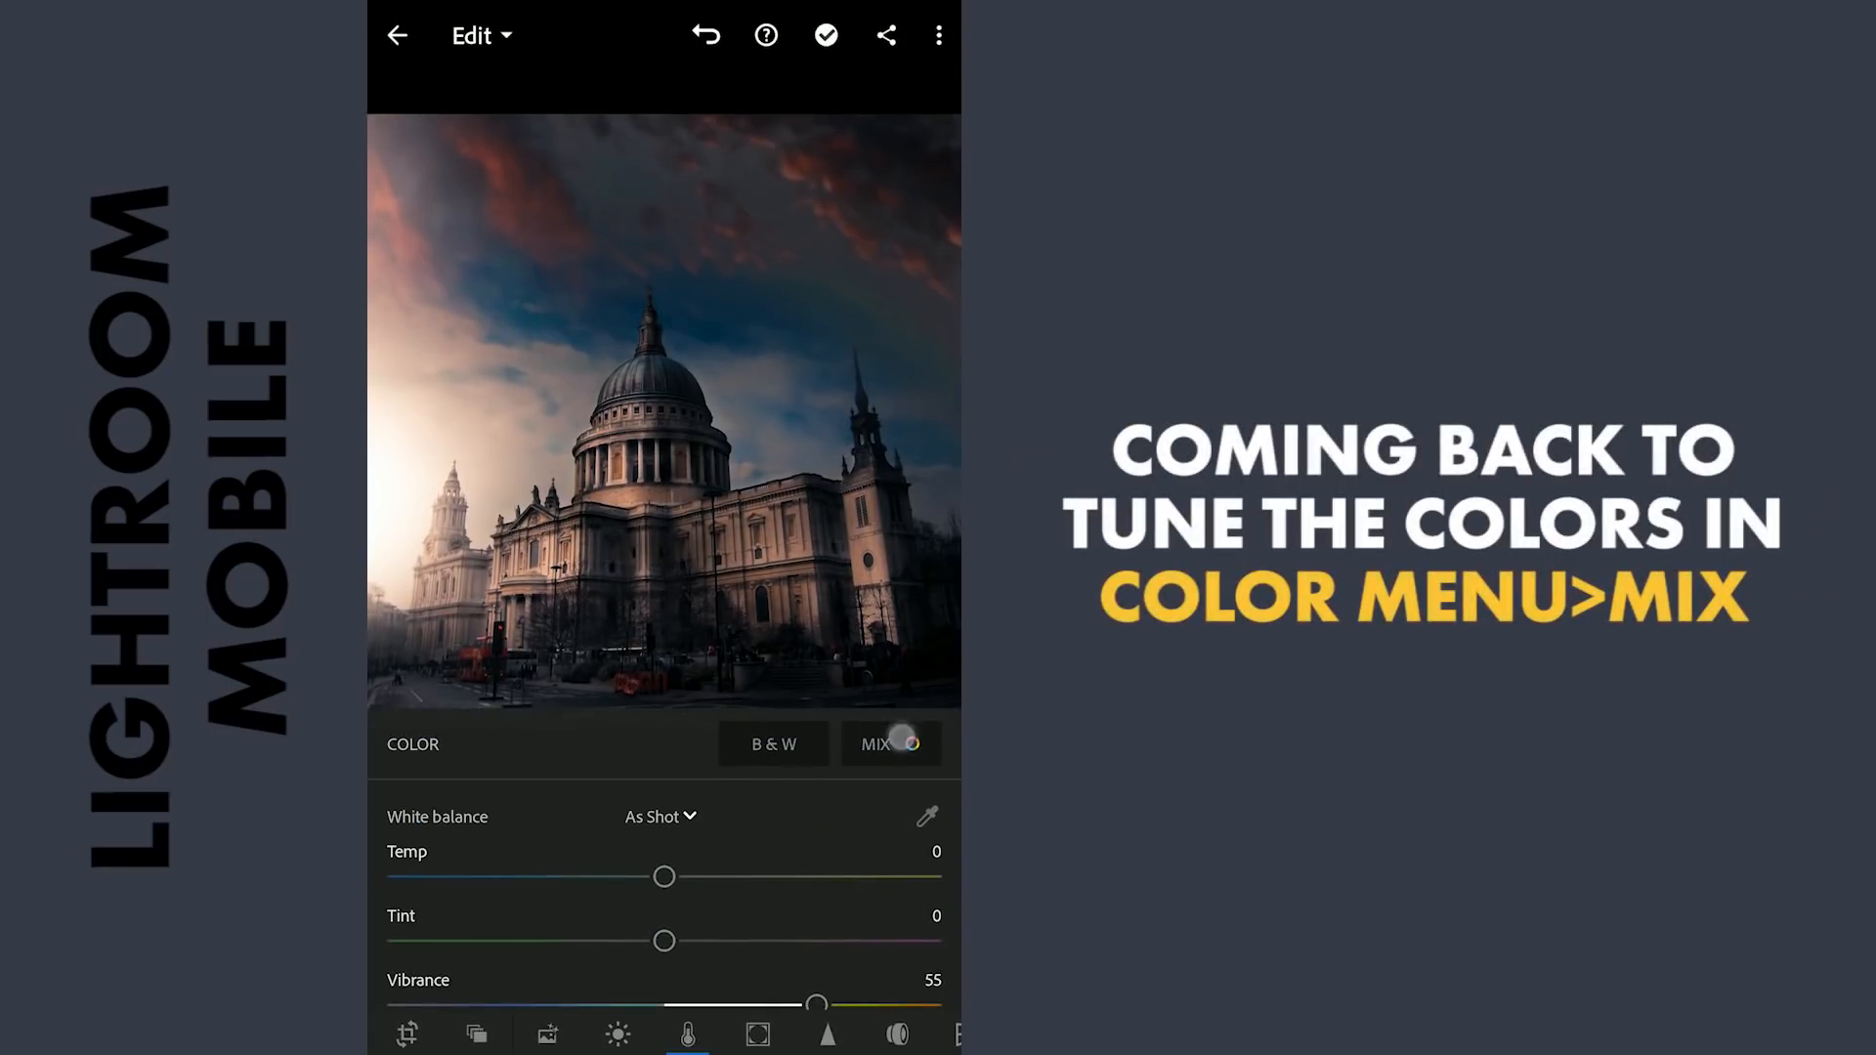
- Desaturate the blues in the colour mix to saturation -51, then close the panel
click(890, 743)
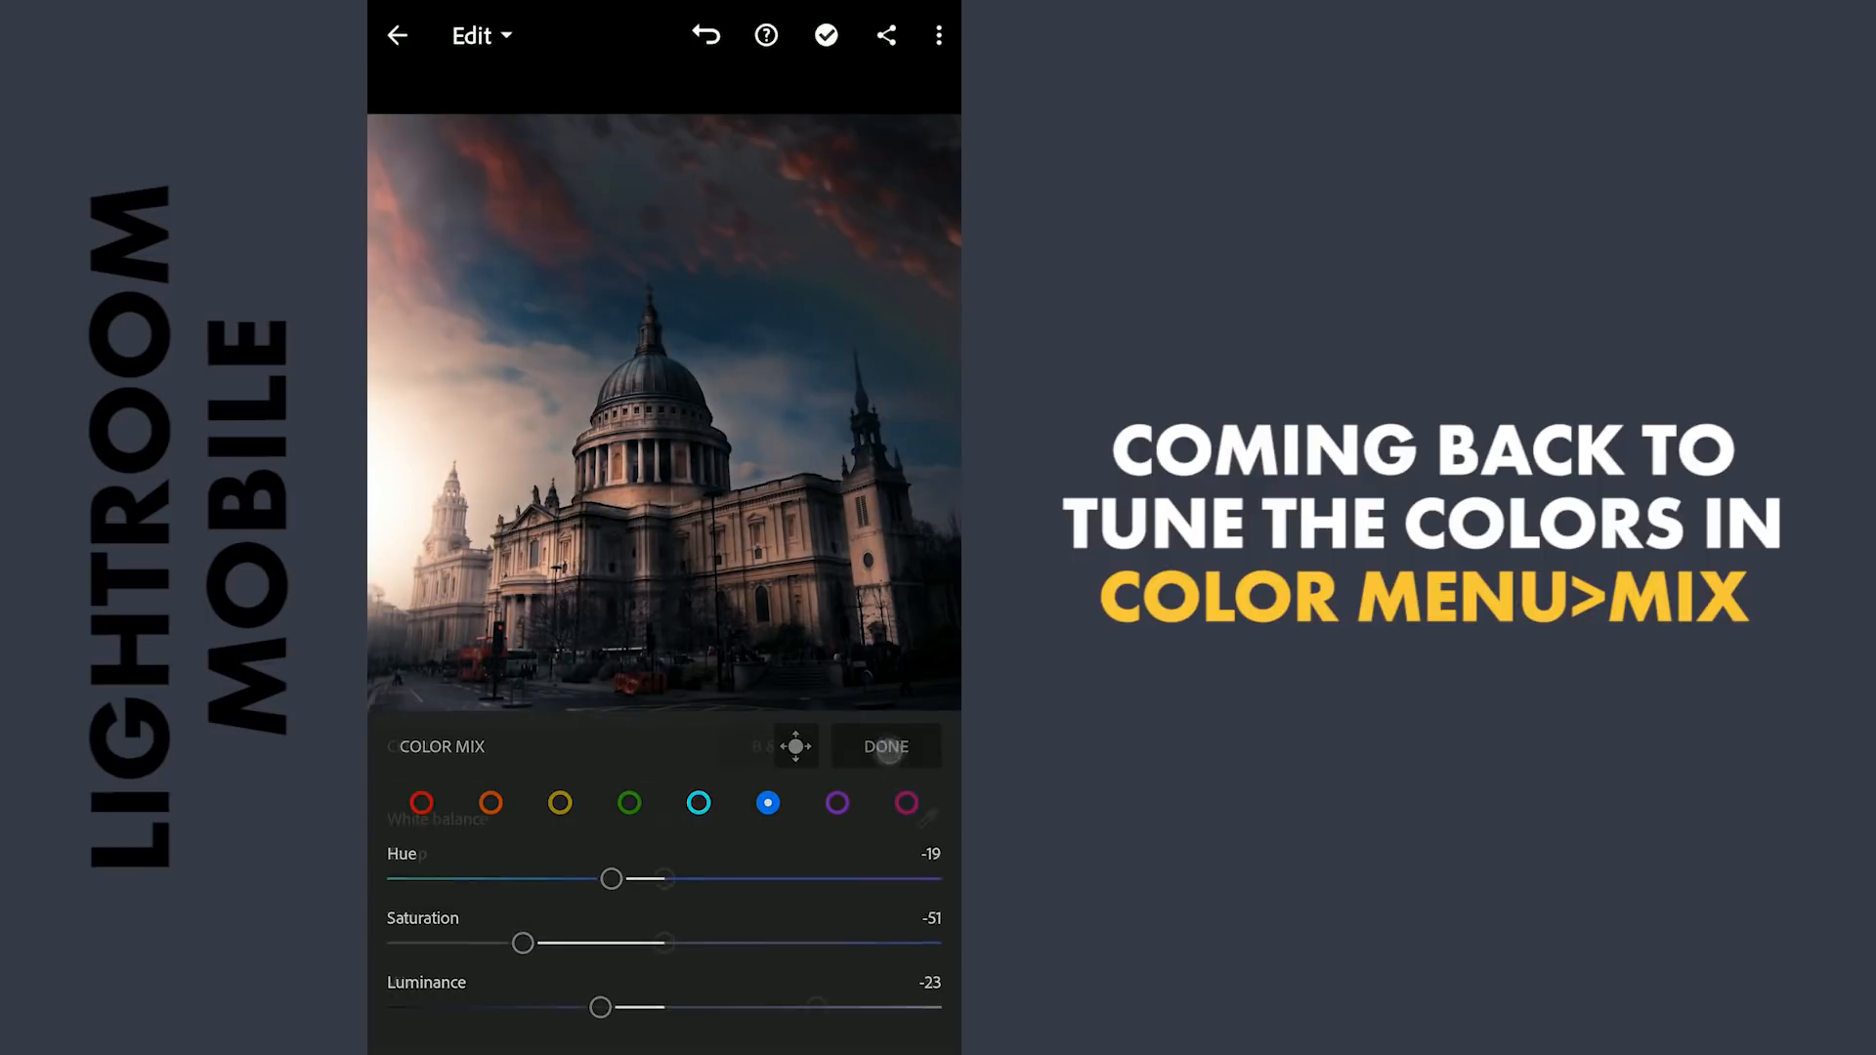
click(885, 745)
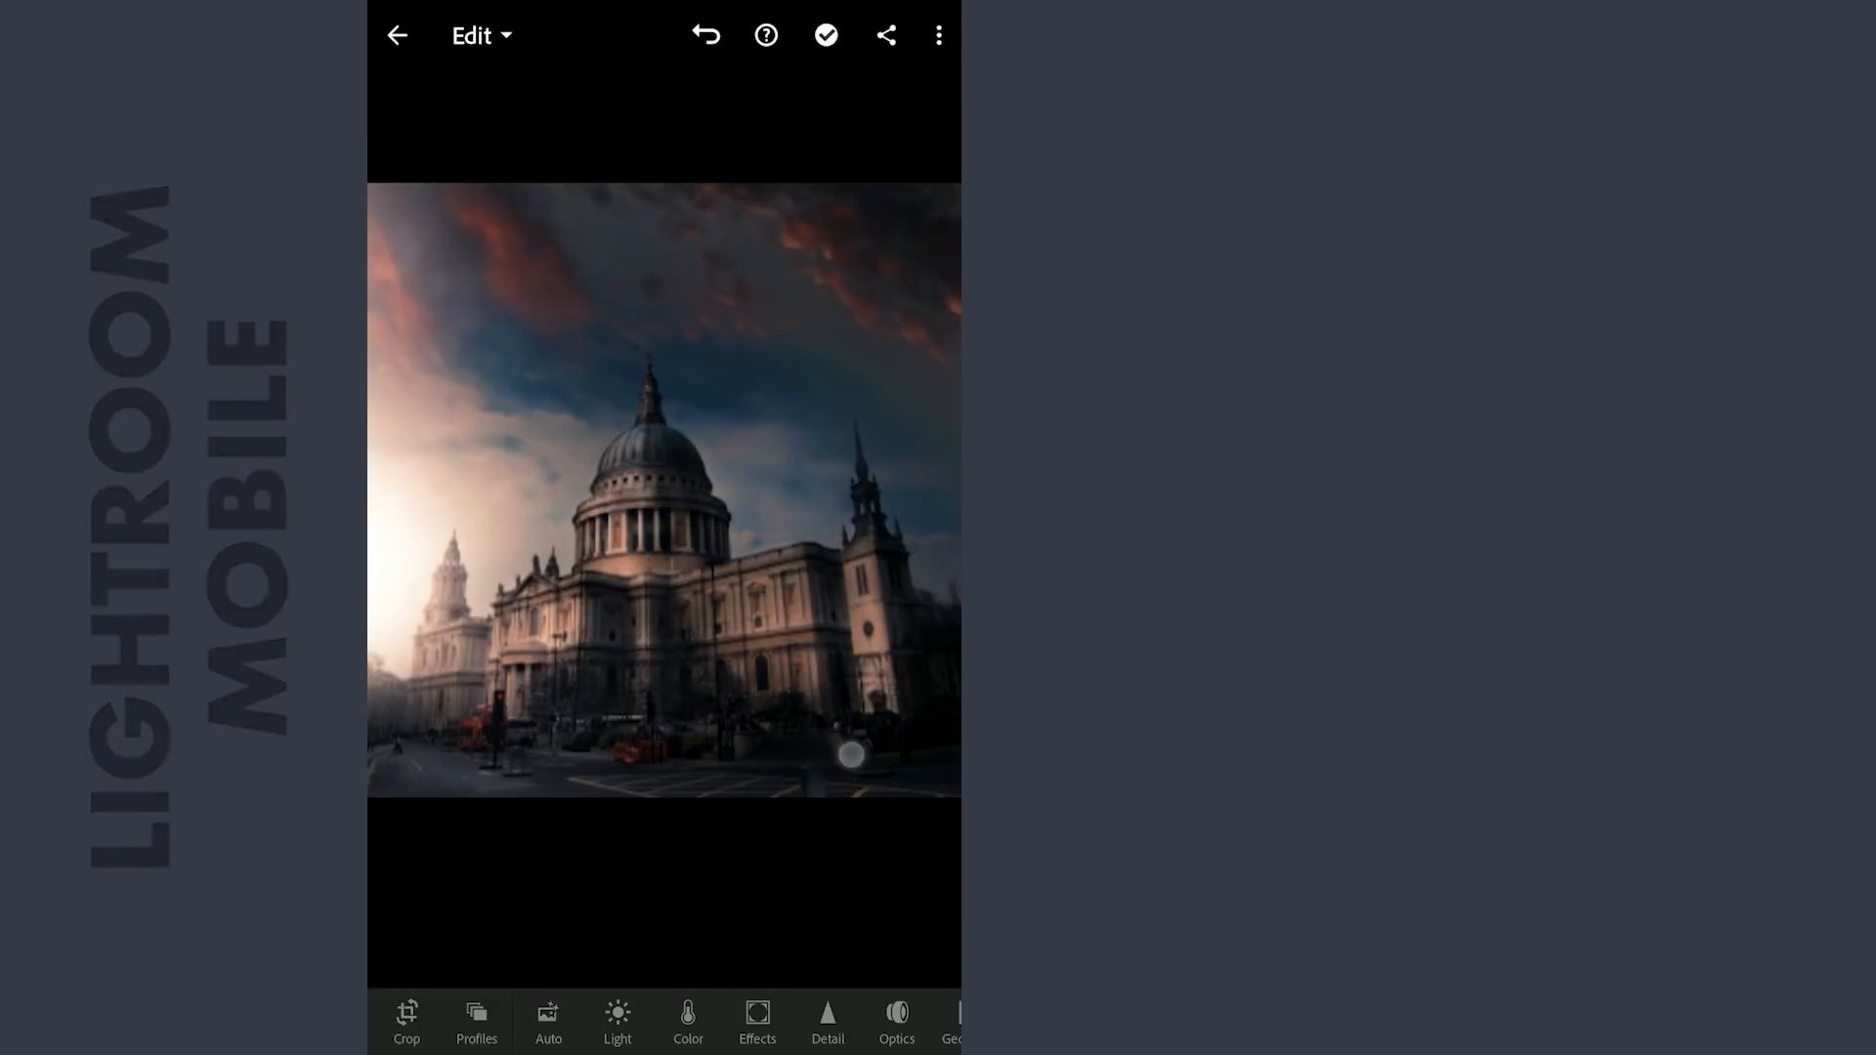